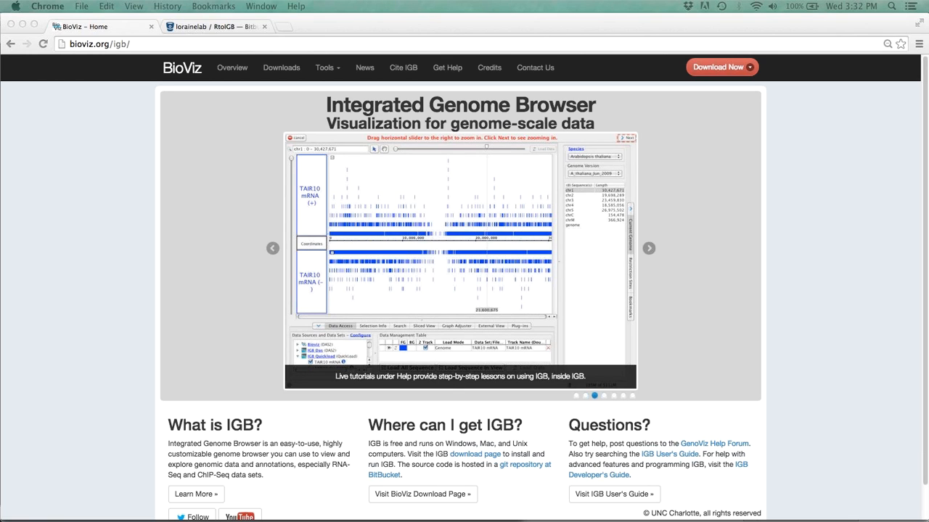
Follow the Update Available notice to the BioViz download page for IGB 8.2
click(649, 248)
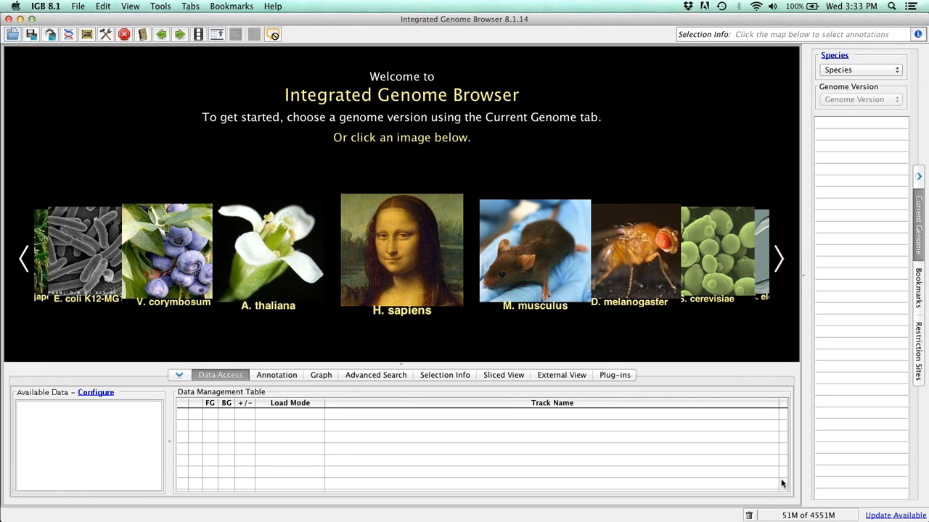
mouse_move(862, 441)
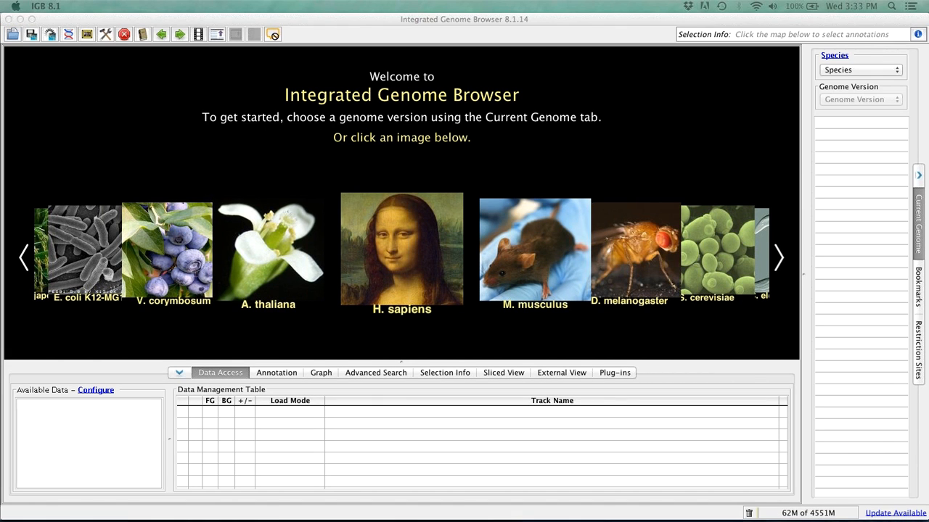
click(895, 514)
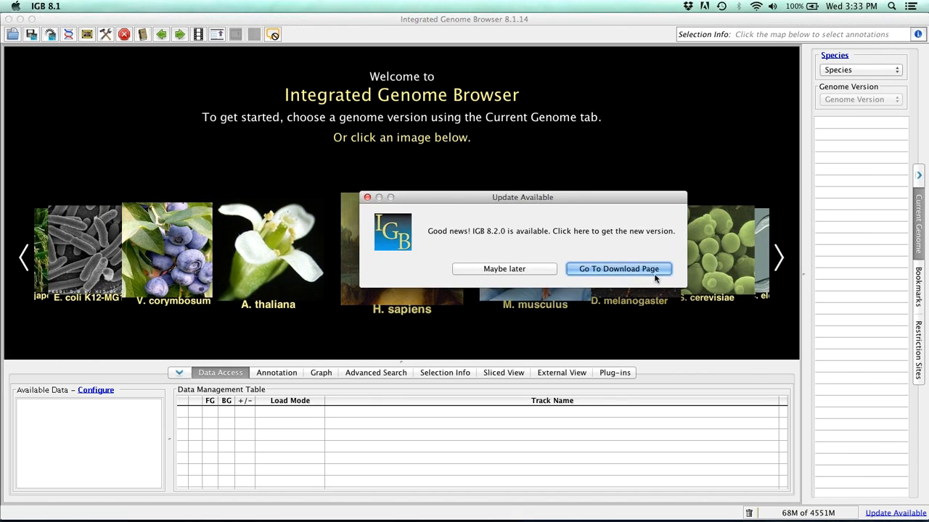
mouse_move(633, 272)
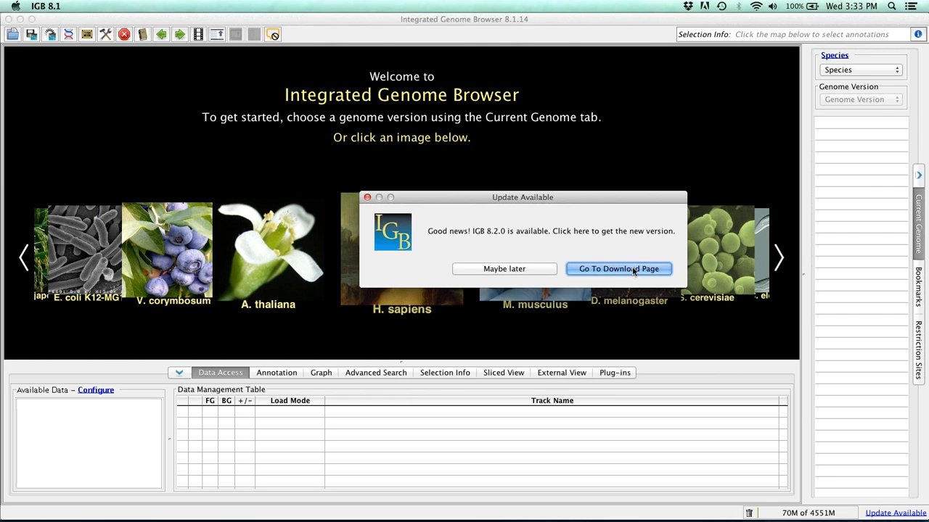
click(619, 269)
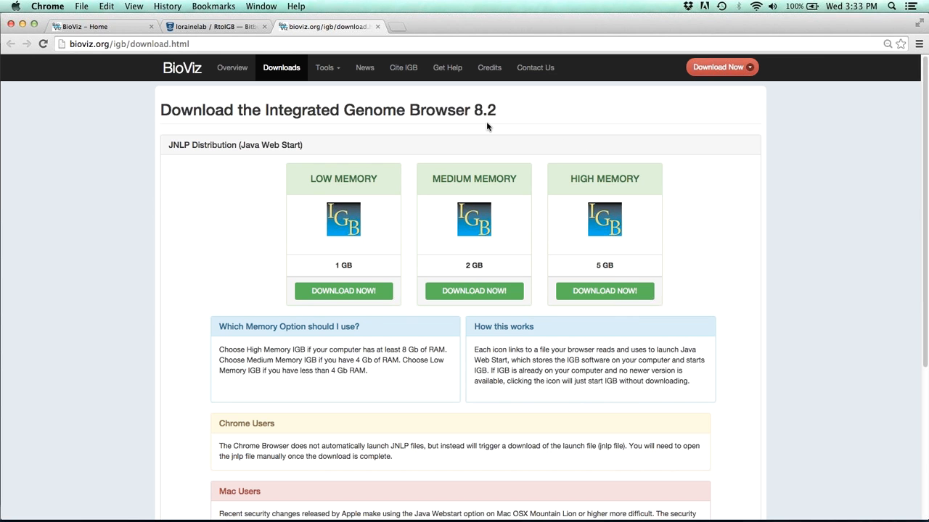
mouse_move(473, 166)
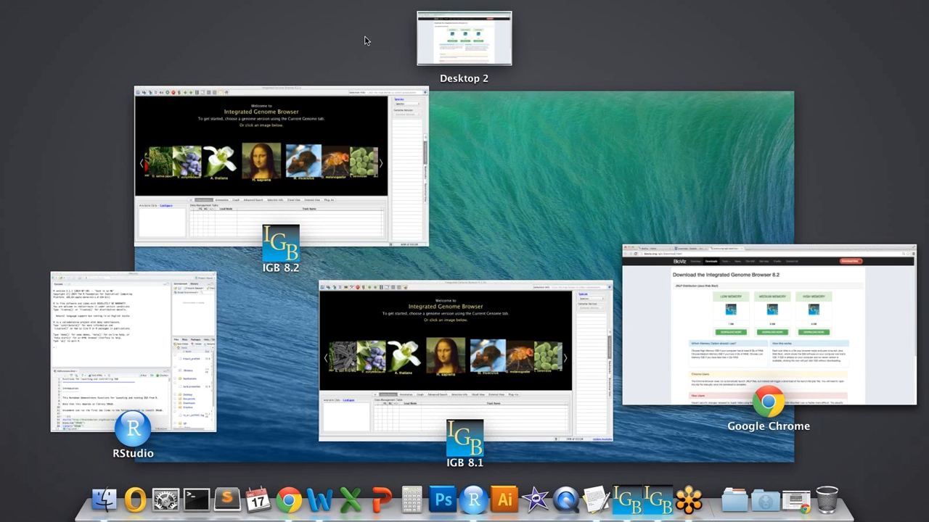
Quit the old IGB 8.1 window and bring IGB 8.2 to the front
click(465, 362)
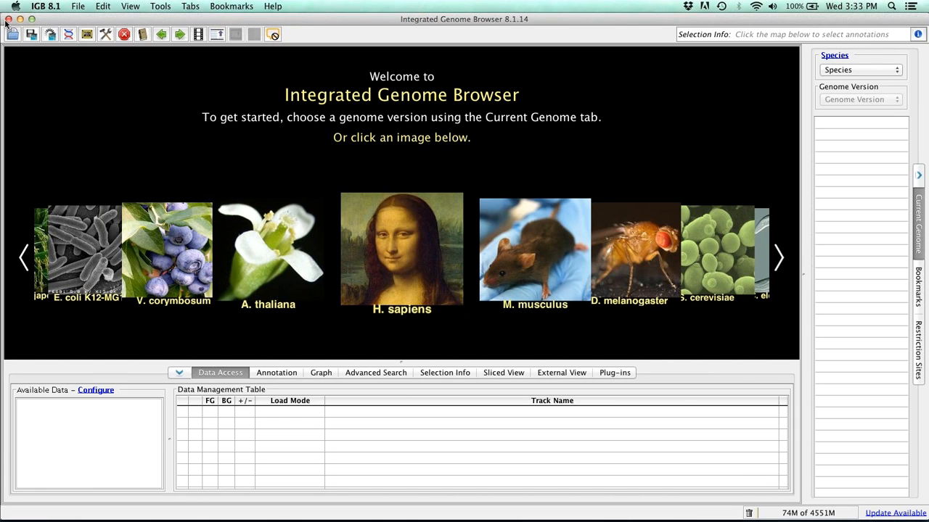
click(12, 19)
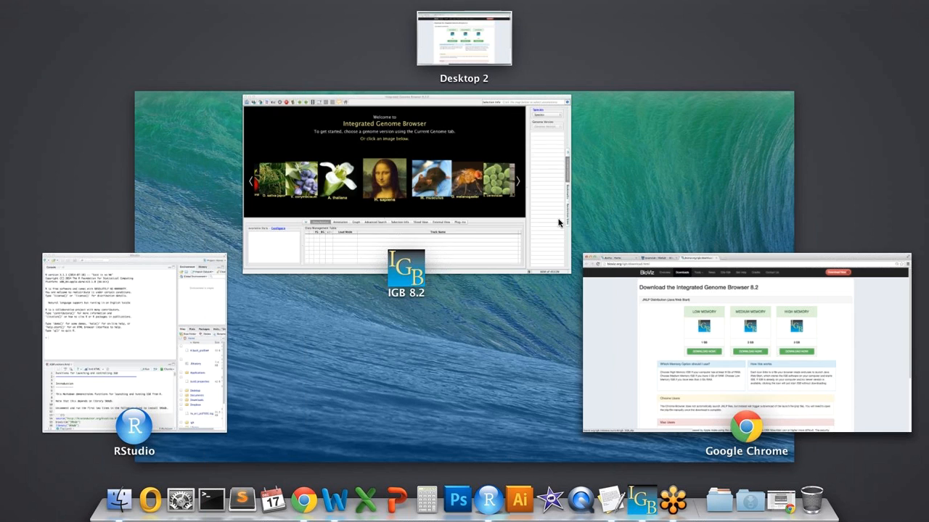
click(385, 167)
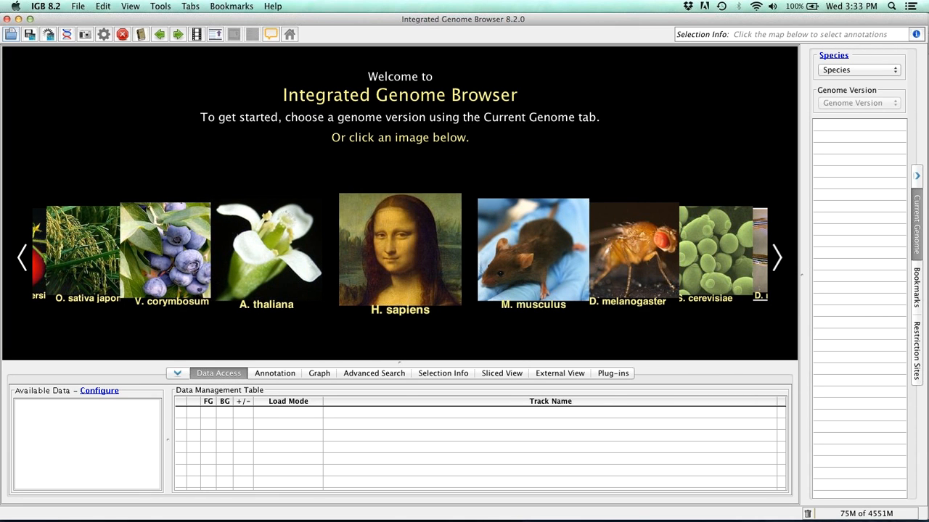
mouse_move(846, 256)
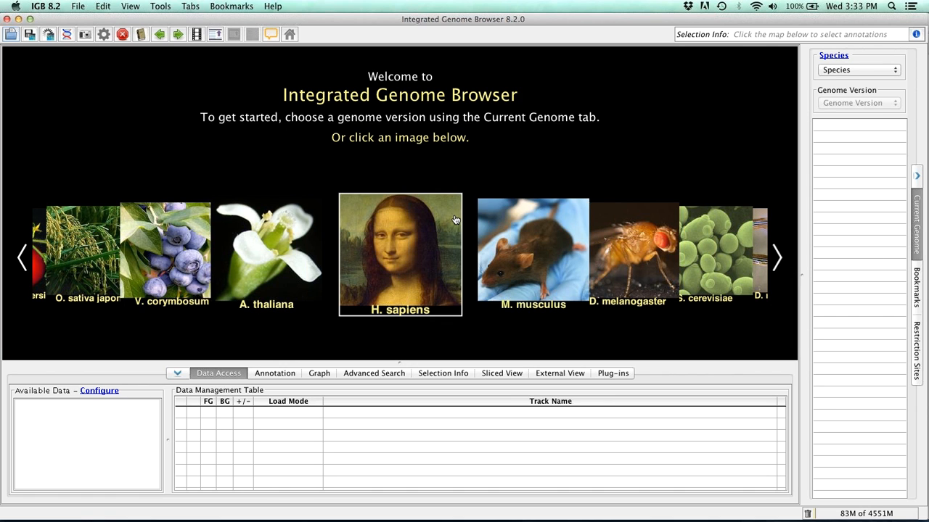
click(21, 258)
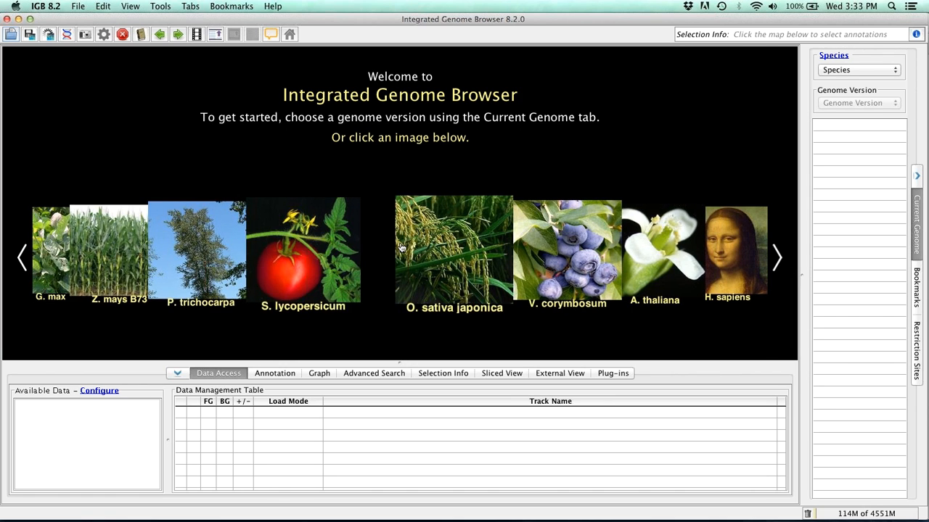
click(775, 258)
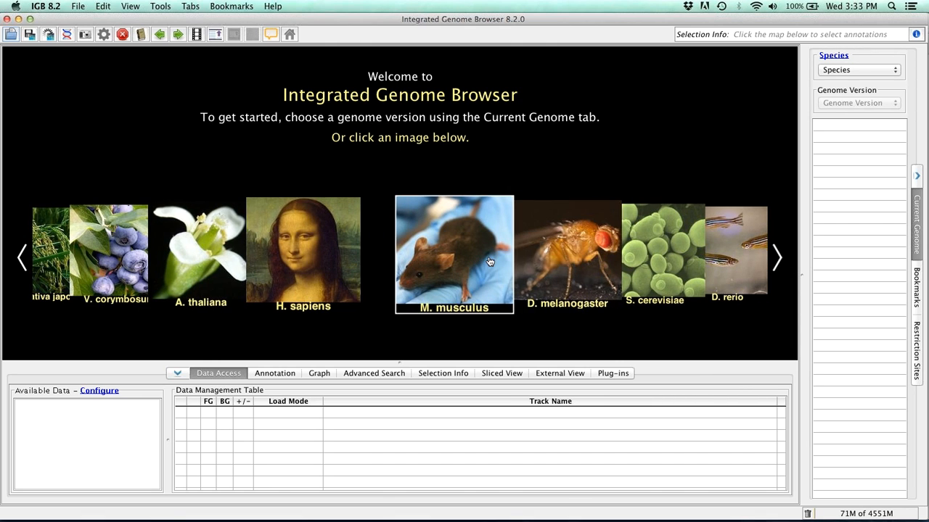
click(774, 258)
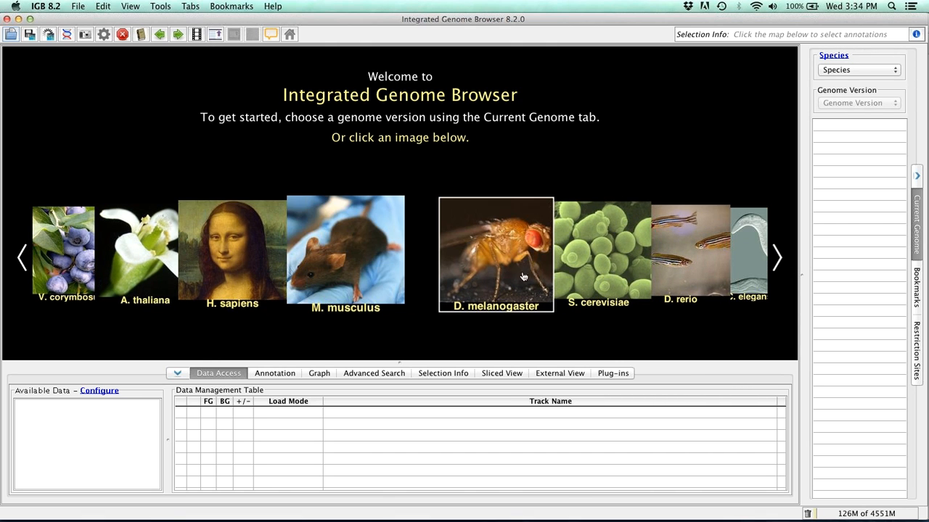
mouse_move(497, 263)
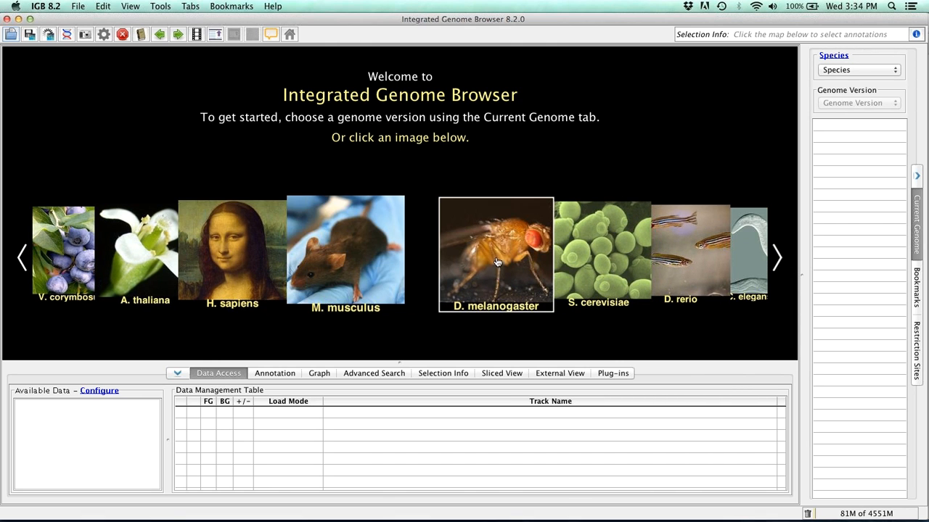
mouse_move(505, 245)
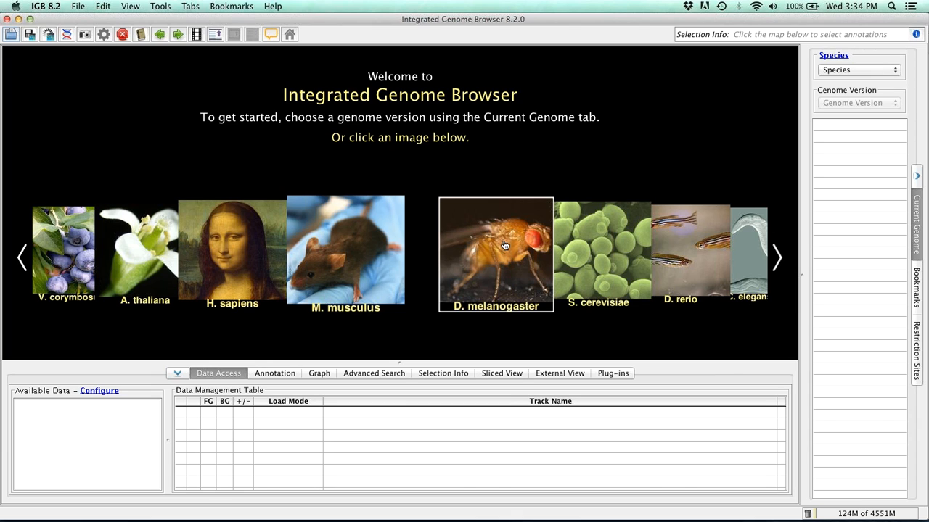
mouse_move(528, 173)
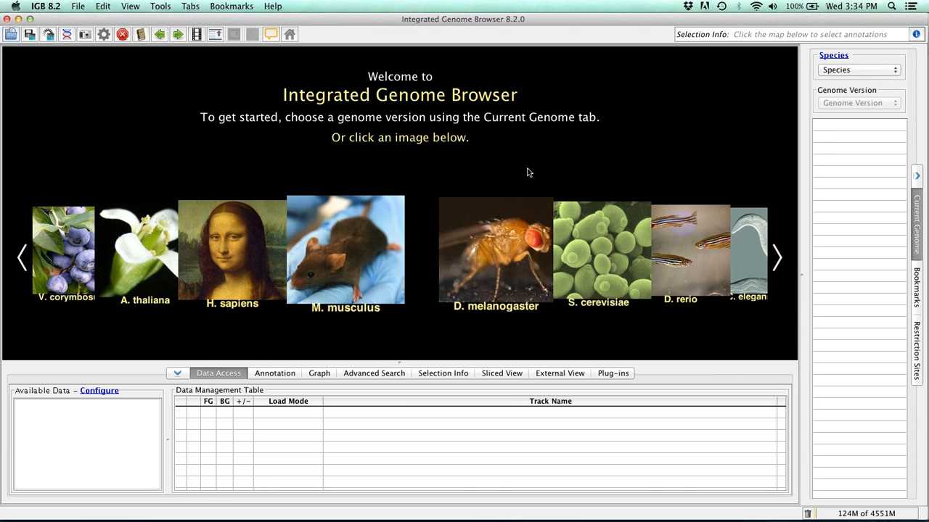
mouse_move(375, 168)
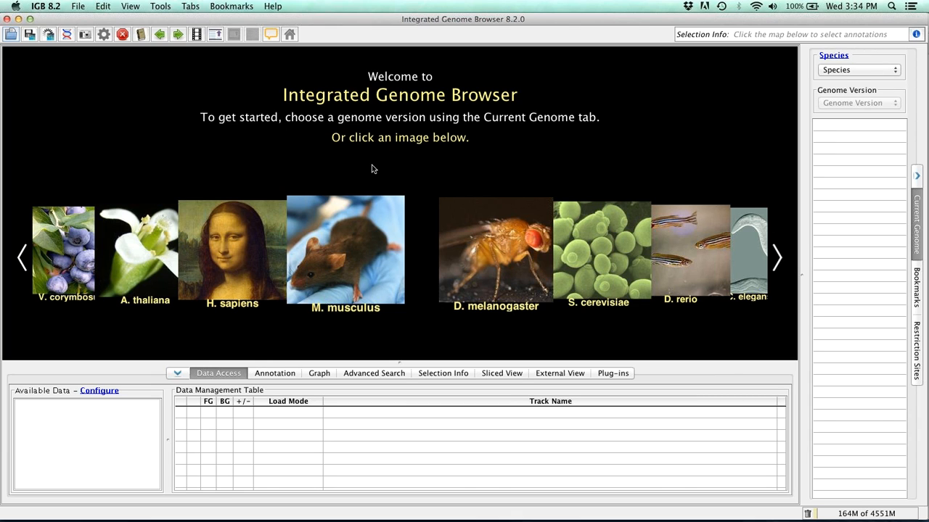
mouse_move(366, 165)
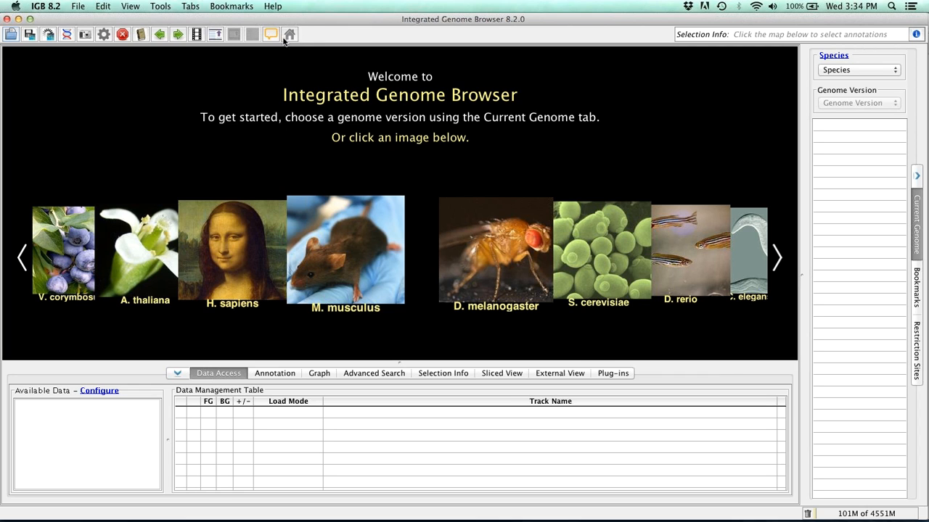
mouse_move(498, 289)
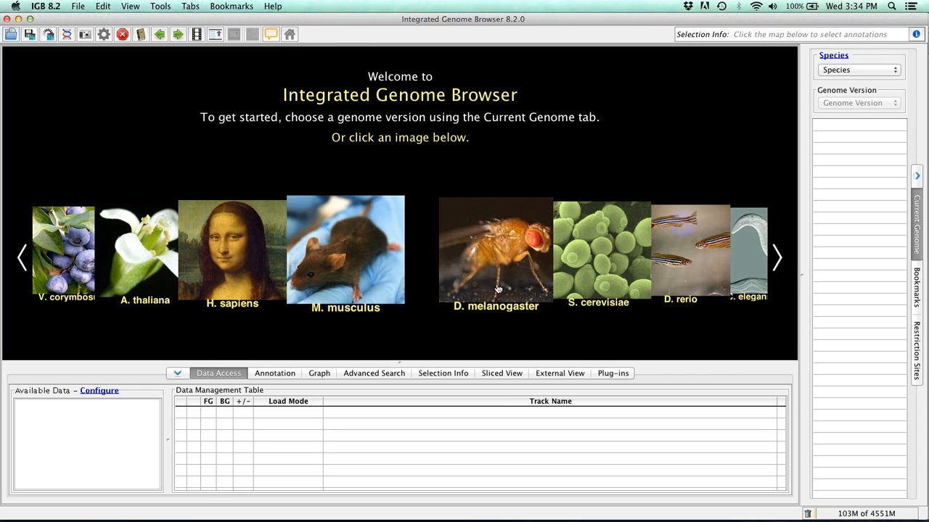
mouse_move(429, 174)
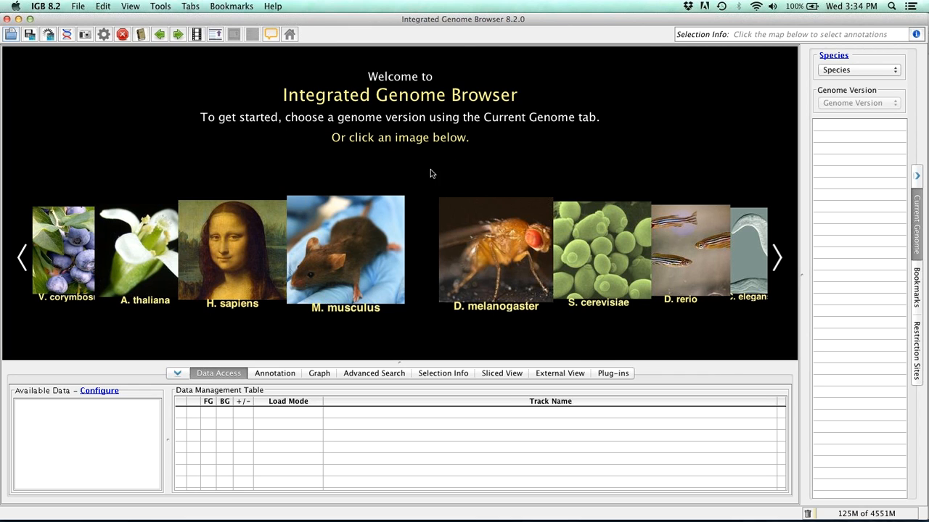
mouse_move(252, 57)
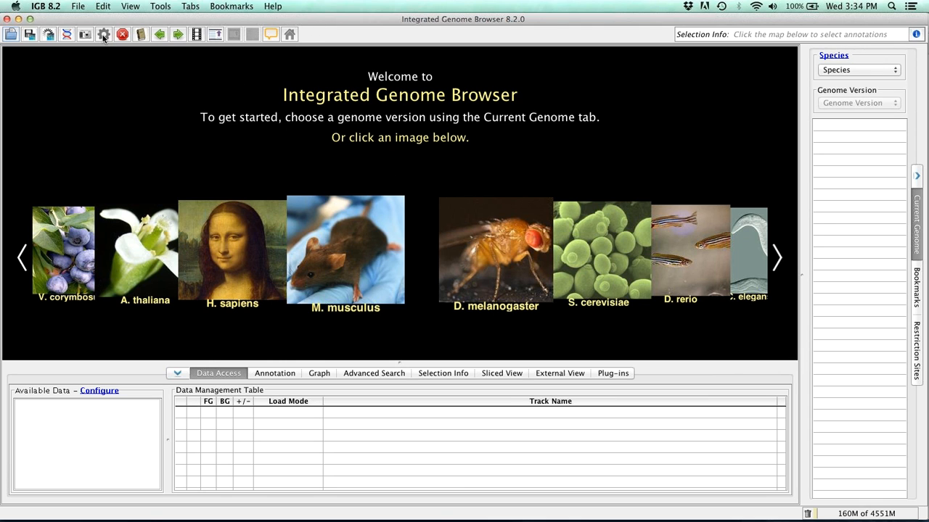
click(104, 35)
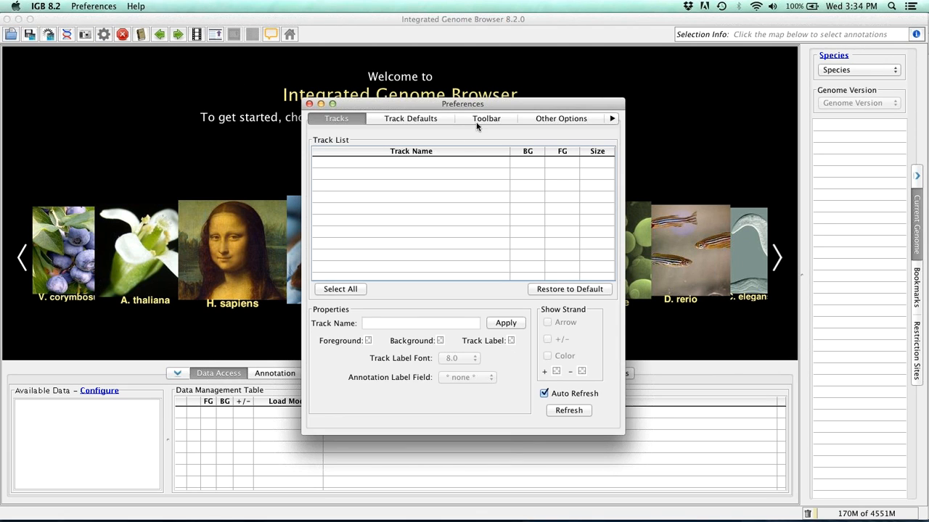
click(484, 119)
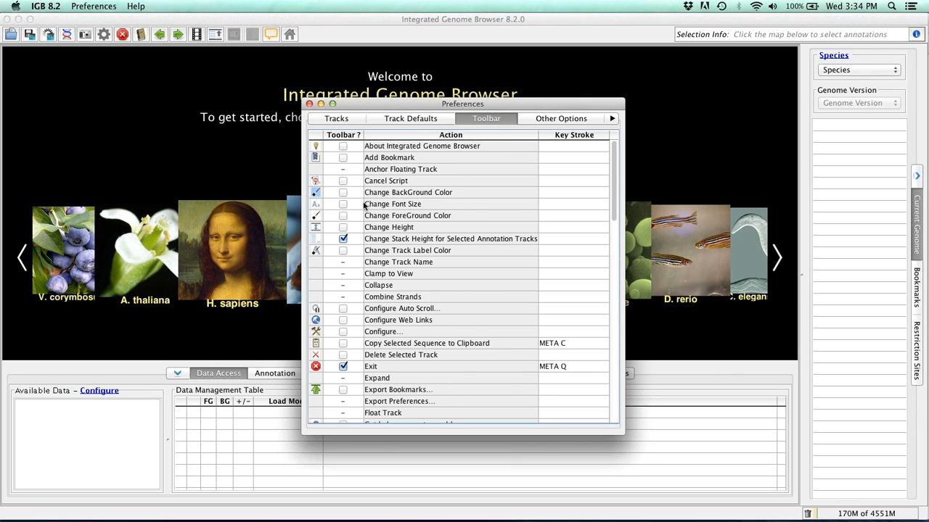
scroll(down, 3)
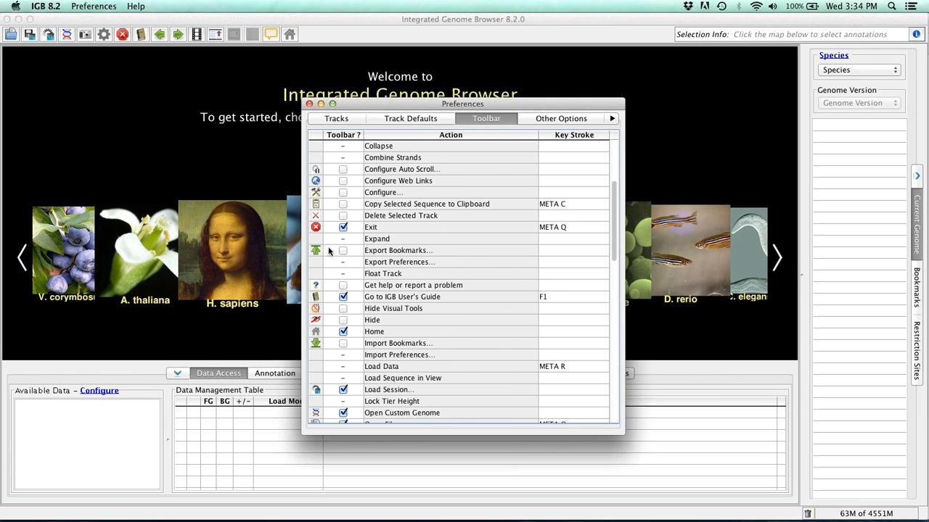
mouse_move(408, 200)
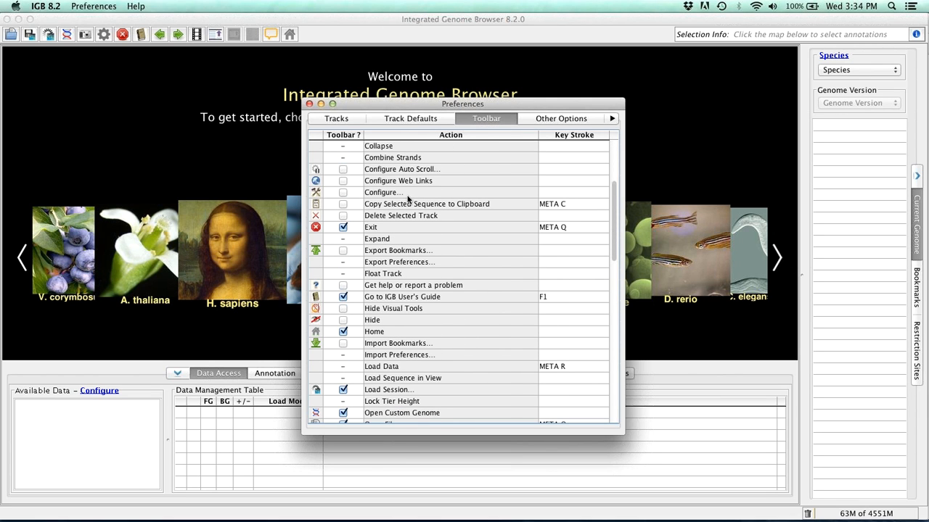
mouse_move(586, 218)
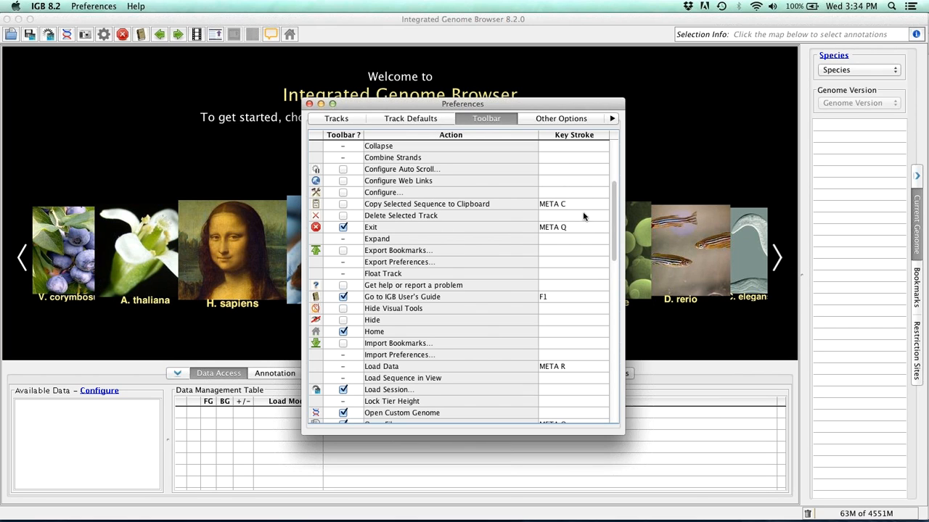
scroll(up, 3)
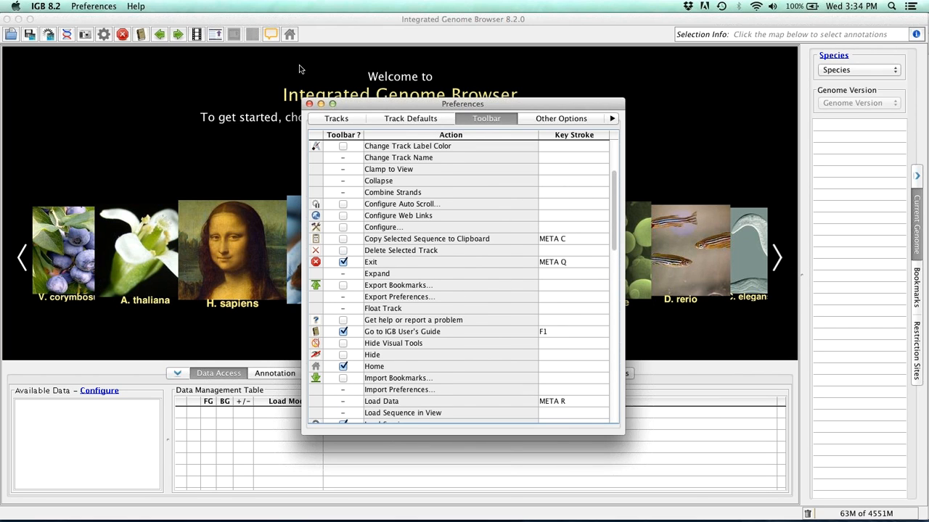
click(309, 105)
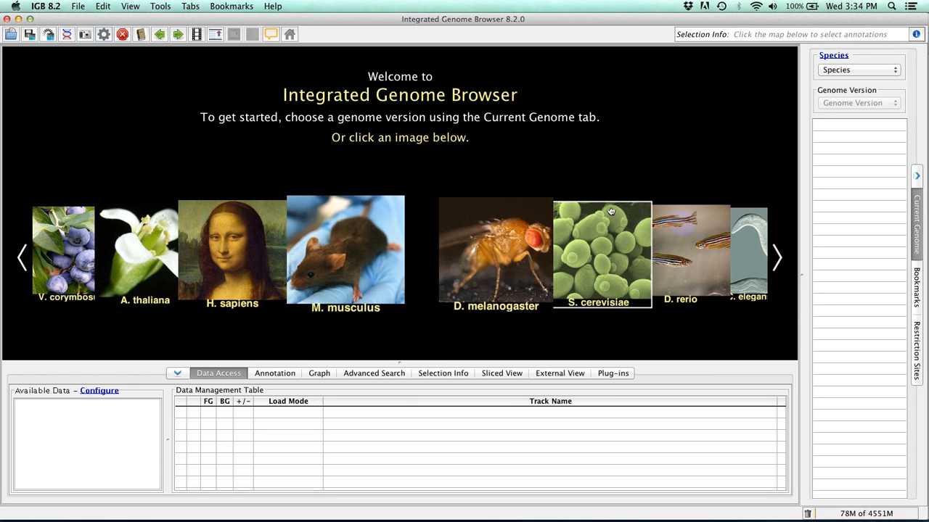
mouse_move(588, 200)
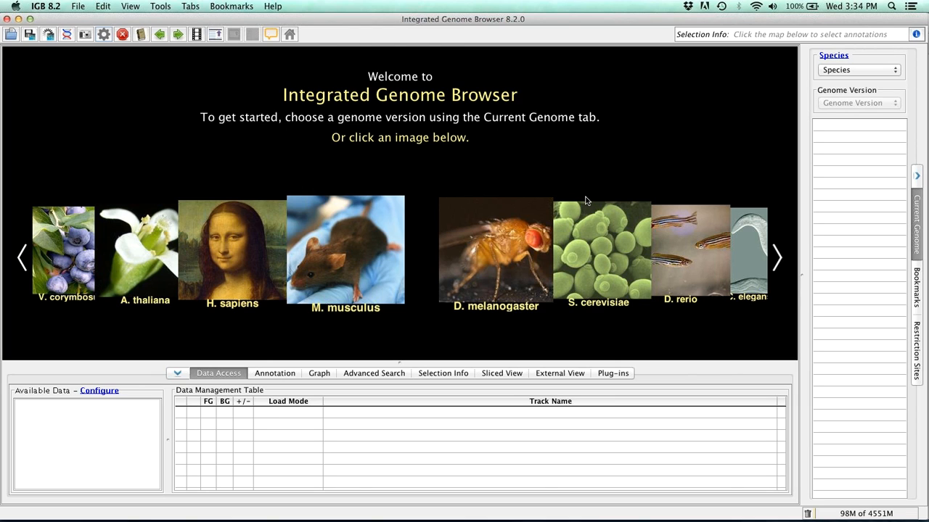
mouse_move(534, 194)
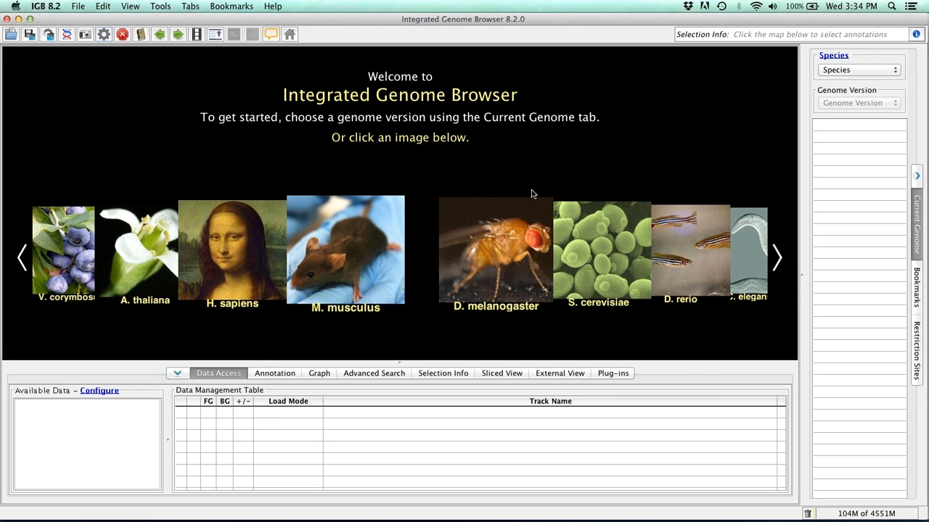
Load the tomato genome S. lycopersicum (Feb 2014) from the species carousel
click(21, 259)
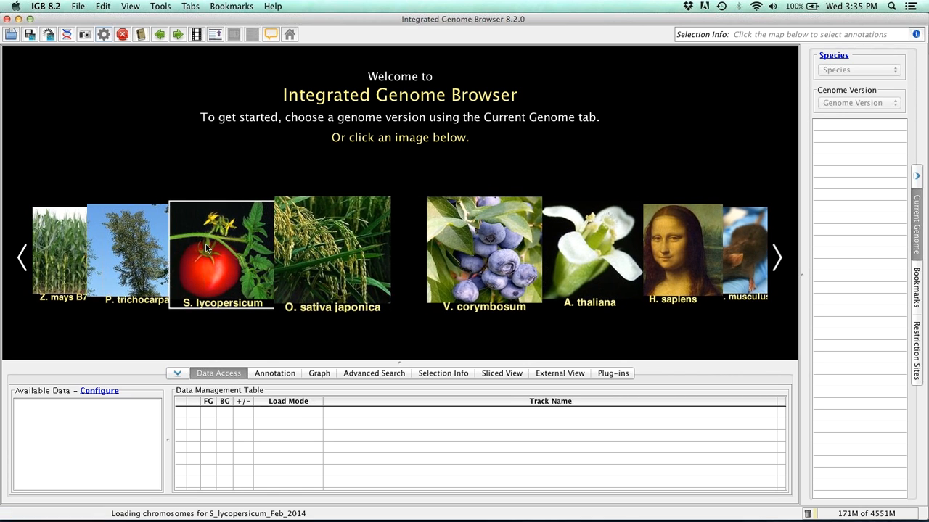
Combine ITAG2.4 strands and add the Pollen heat-stress RNA-Seq C1 alignments track
click(221, 250)
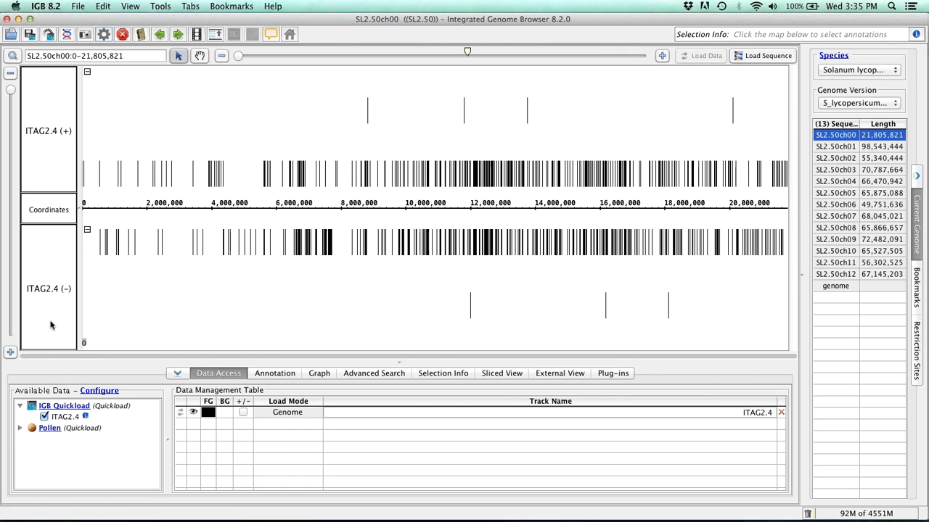
click(243, 412)
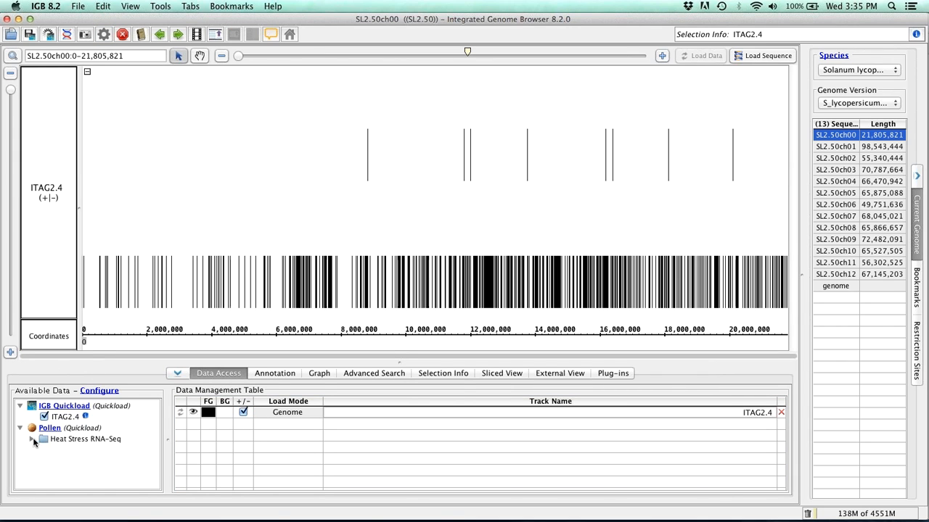
click(33, 438)
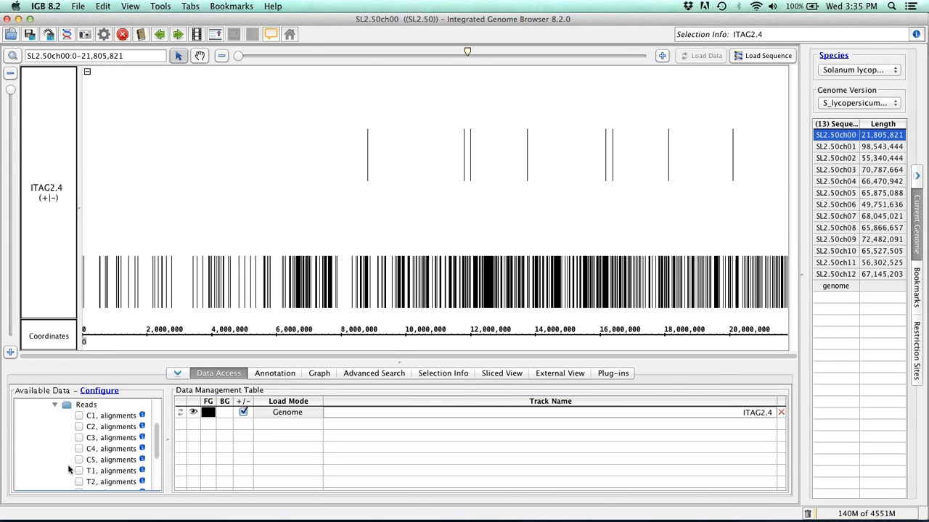
click(78, 415)
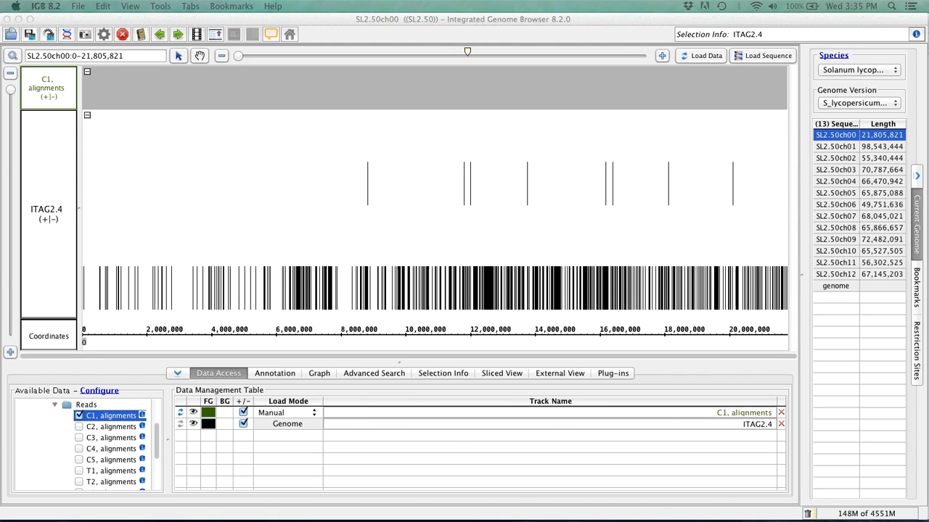
mouse_move(3, 342)
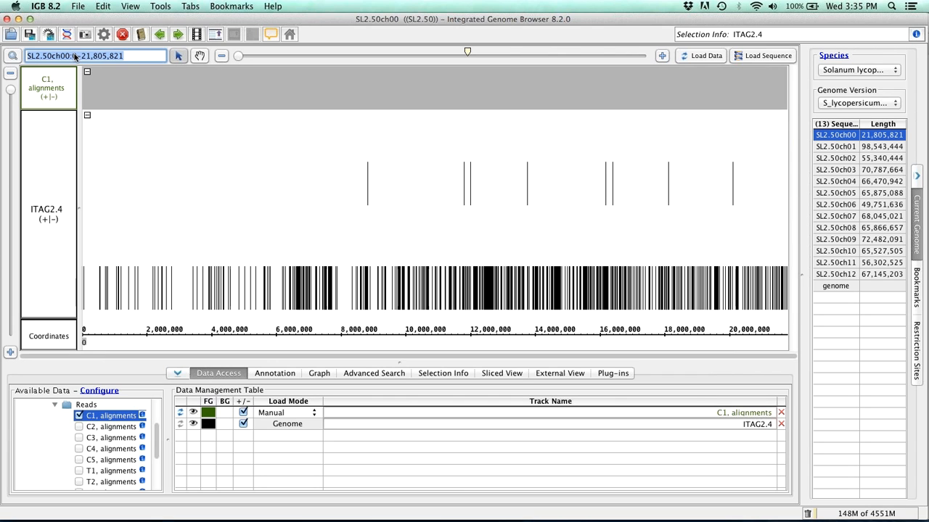
Go to the Solyc01g106900.2.1 region and load the C1 read data there
click(836, 147)
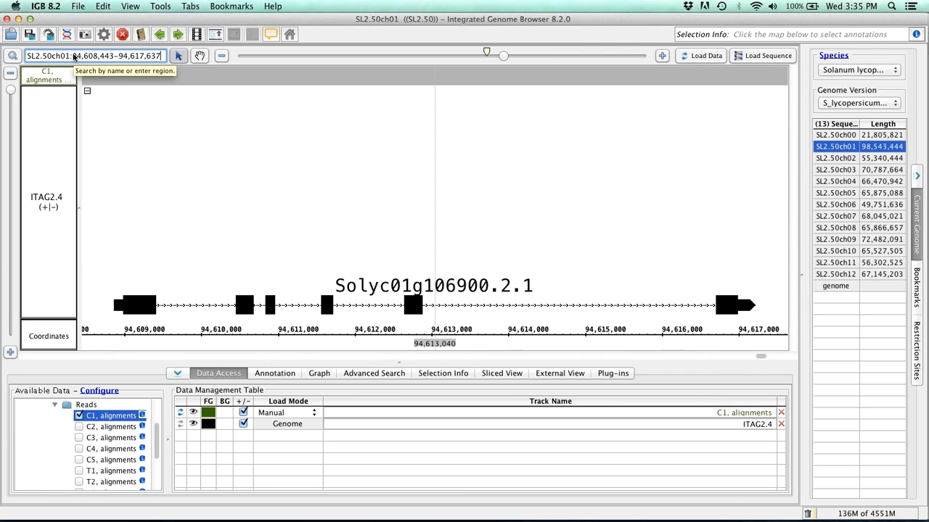
click(700, 55)
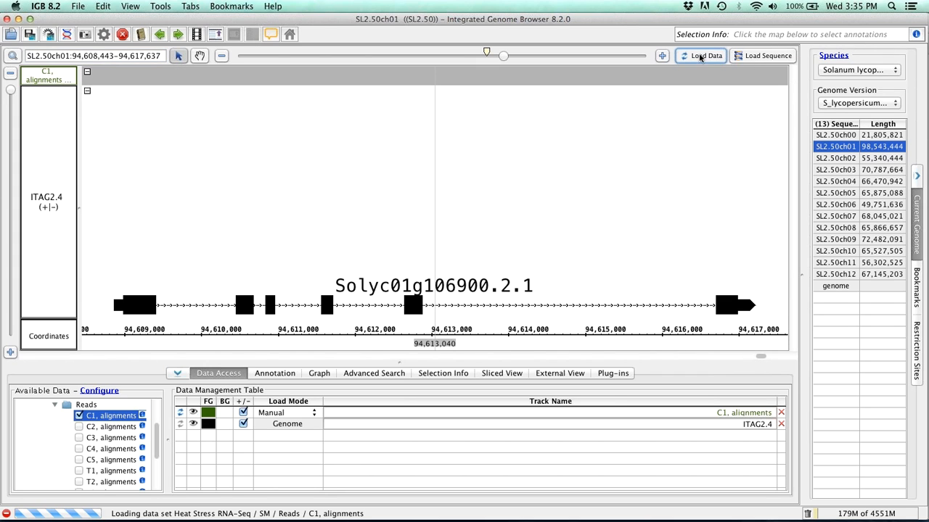
click(700, 55)
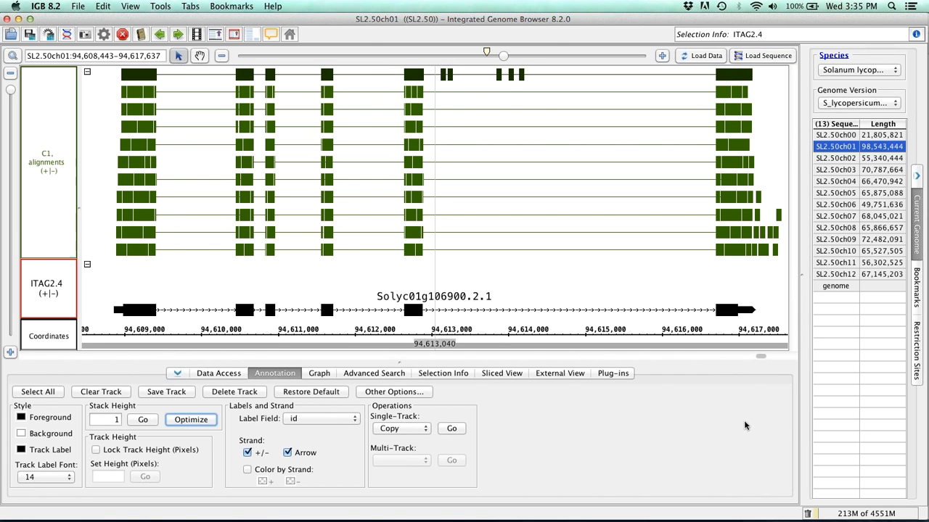
mouse_move(812, 424)
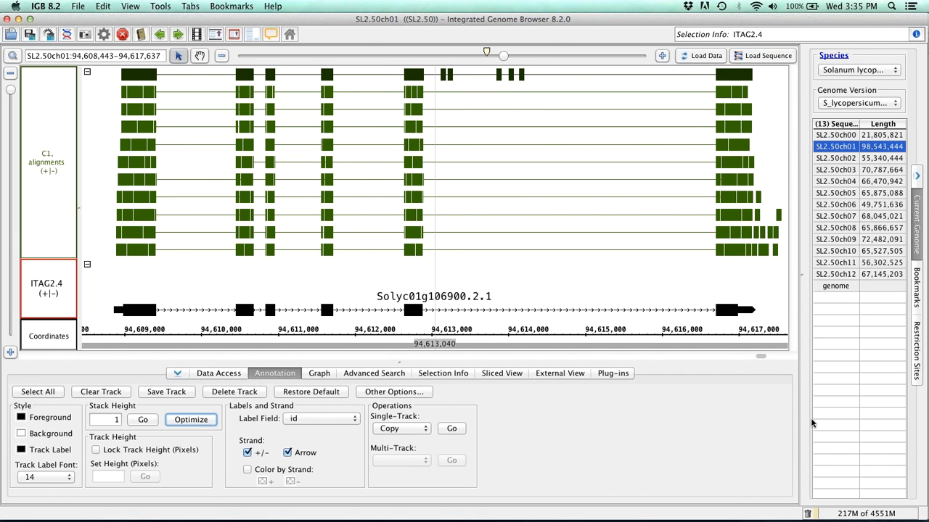
mouse_move(743, 432)
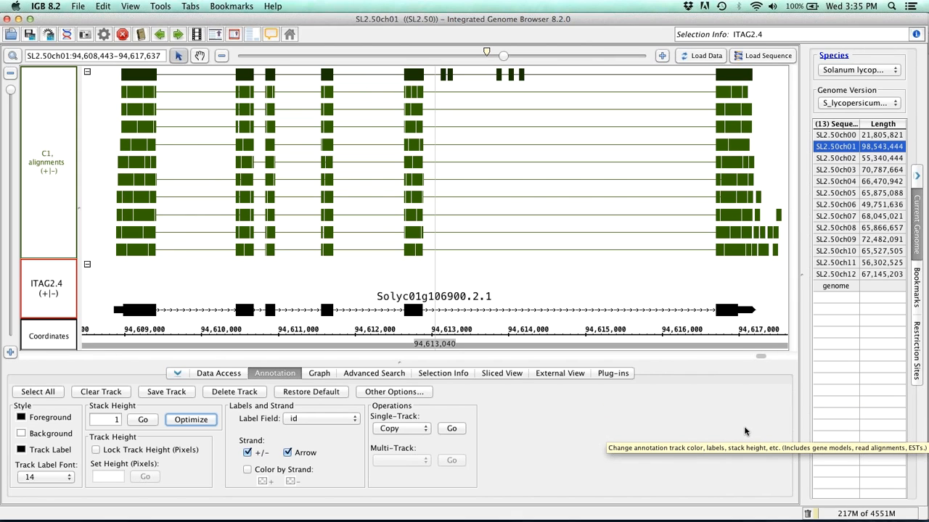
mouse_move(655, 447)
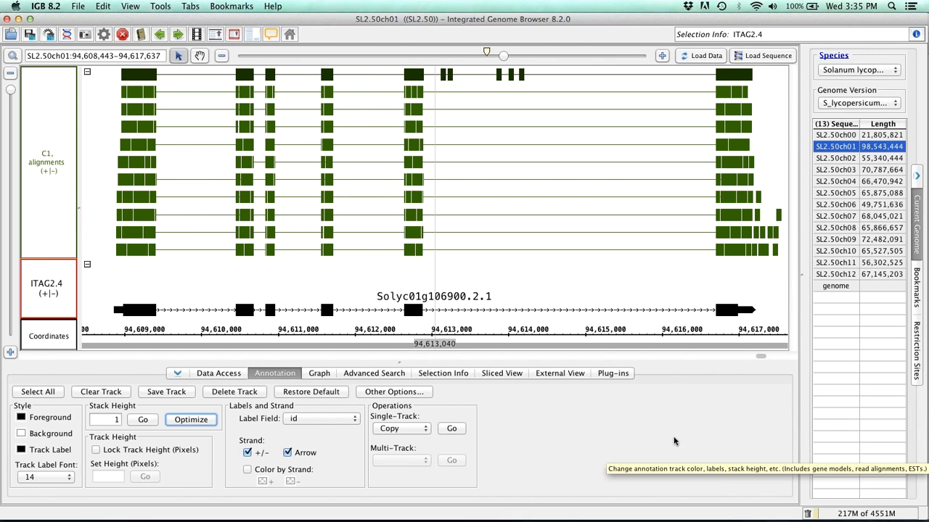
mouse_move(398, 354)
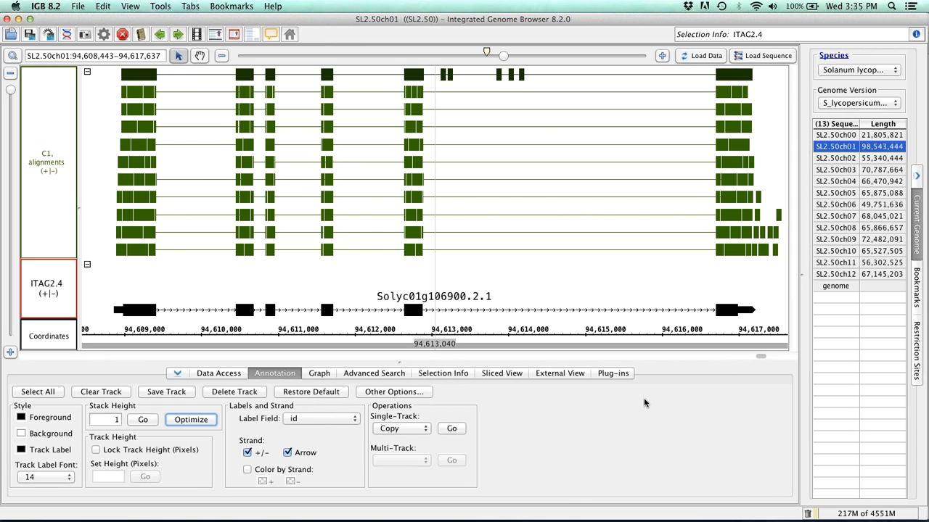
mouse_move(778, 412)
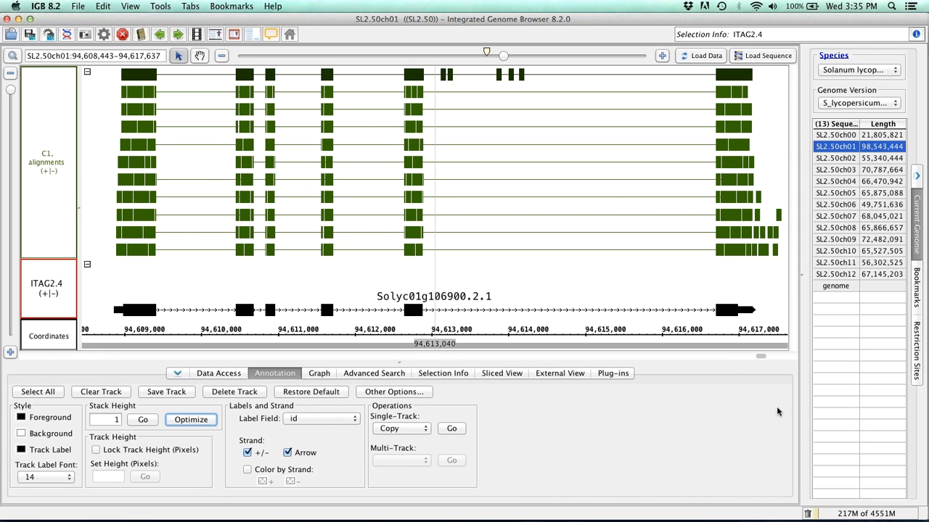
mouse_move(824, 409)
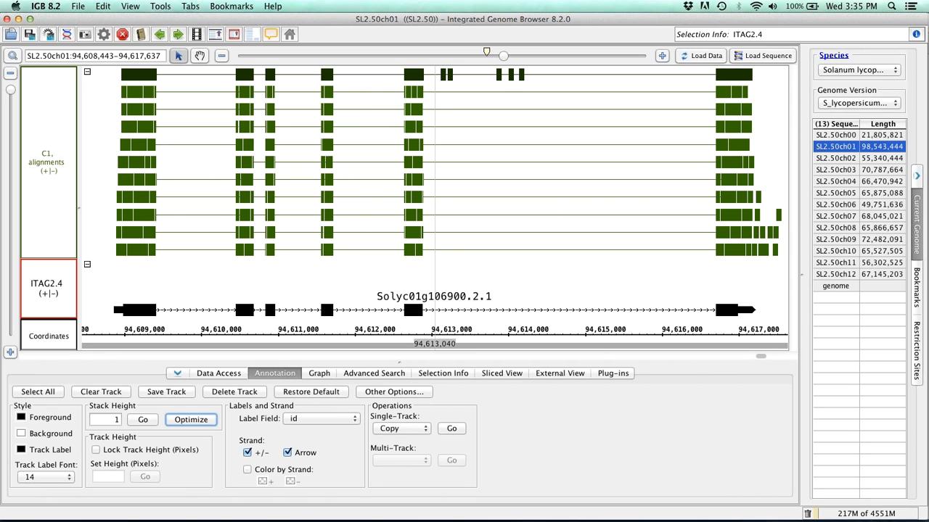
mouse_move(712, 331)
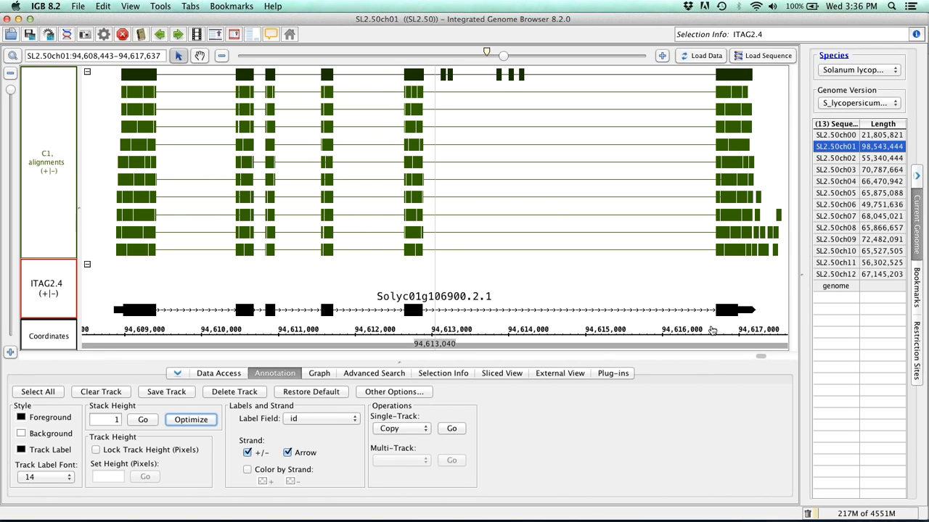
mouse_move(447, 305)
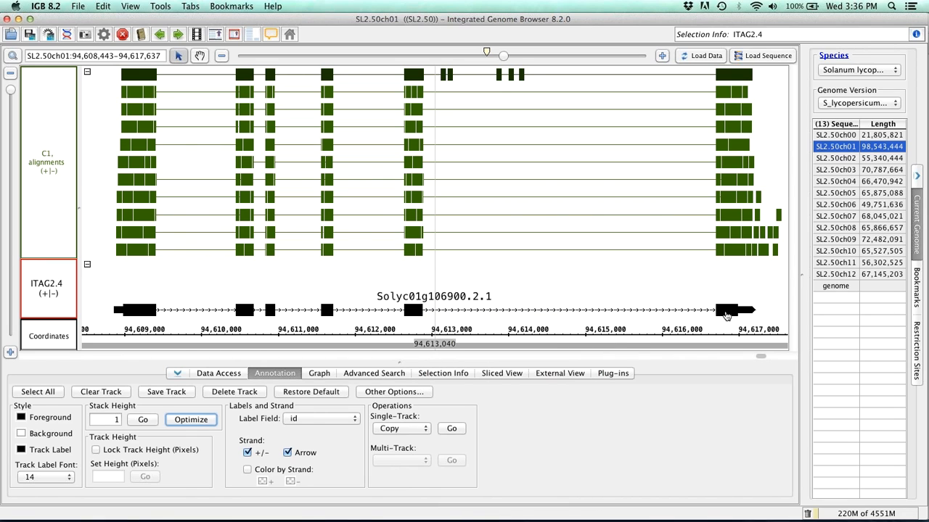
mouse_move(493, 172)
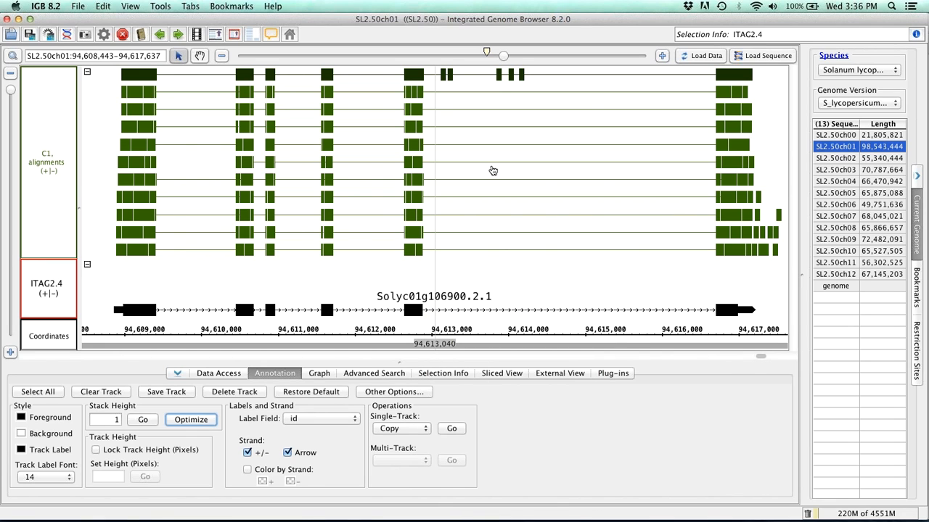
mouse_move(438, 122)
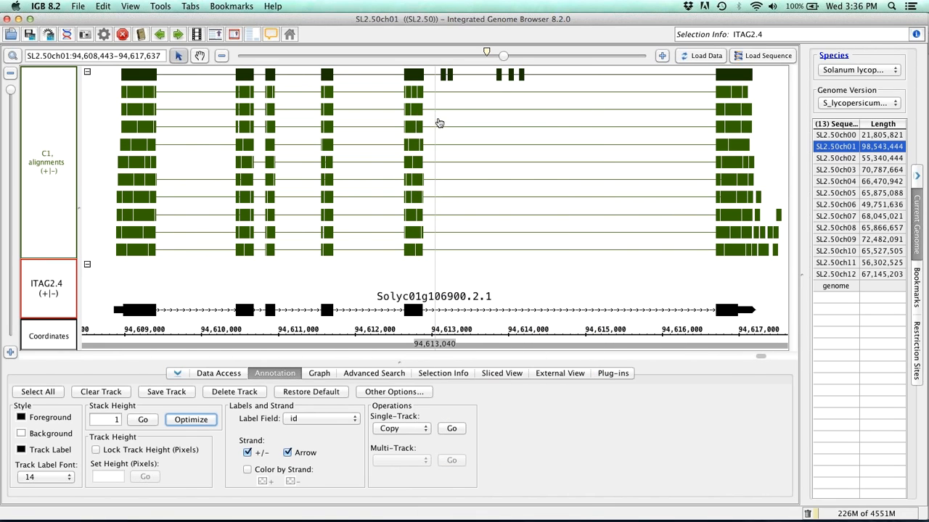
mouse_move(467, 134)
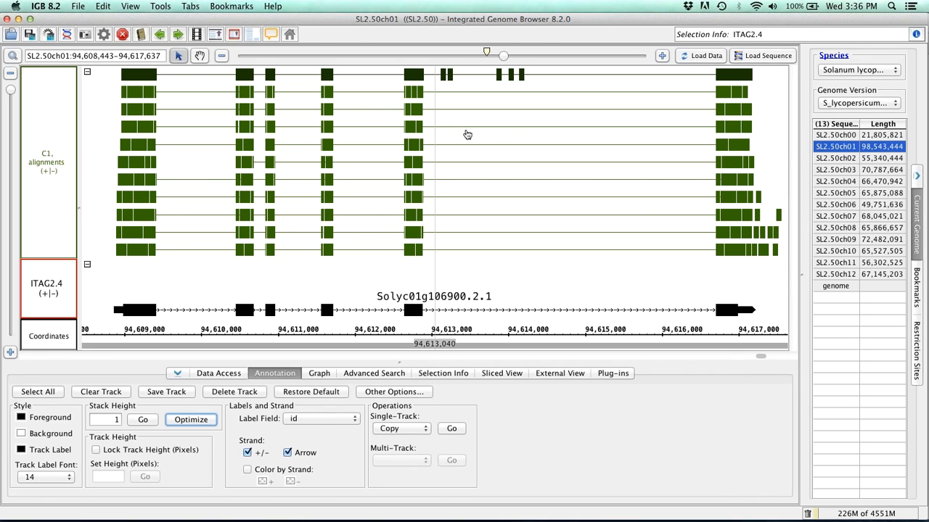
mouse_move(500, 149)
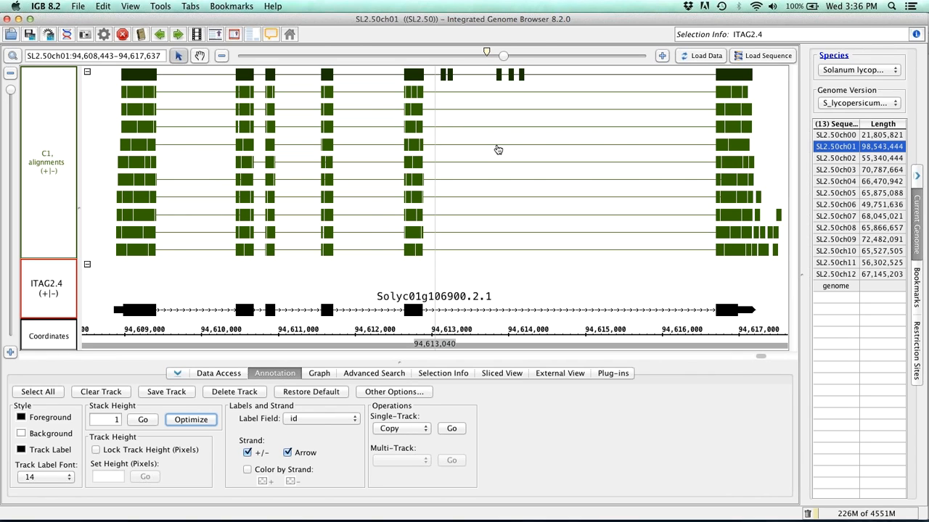
mouse_move(558, 180)
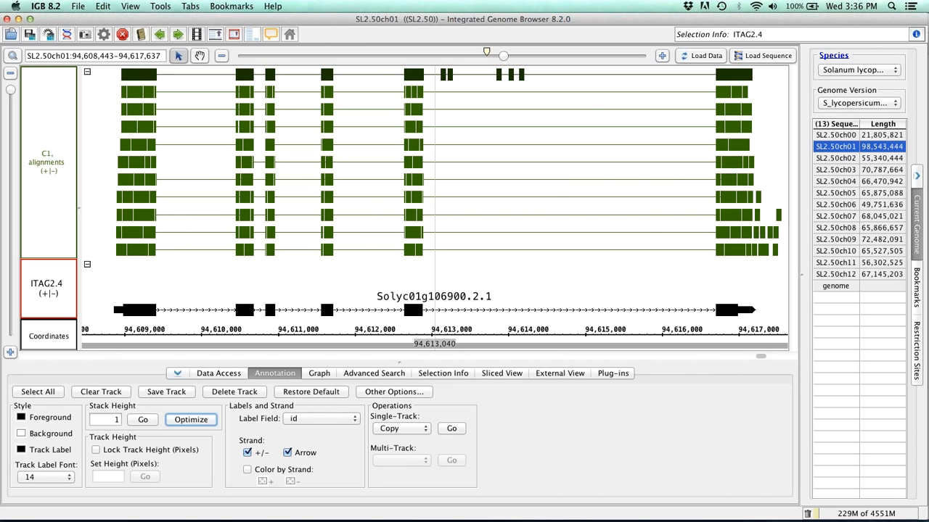
mouse_move(587, 252)
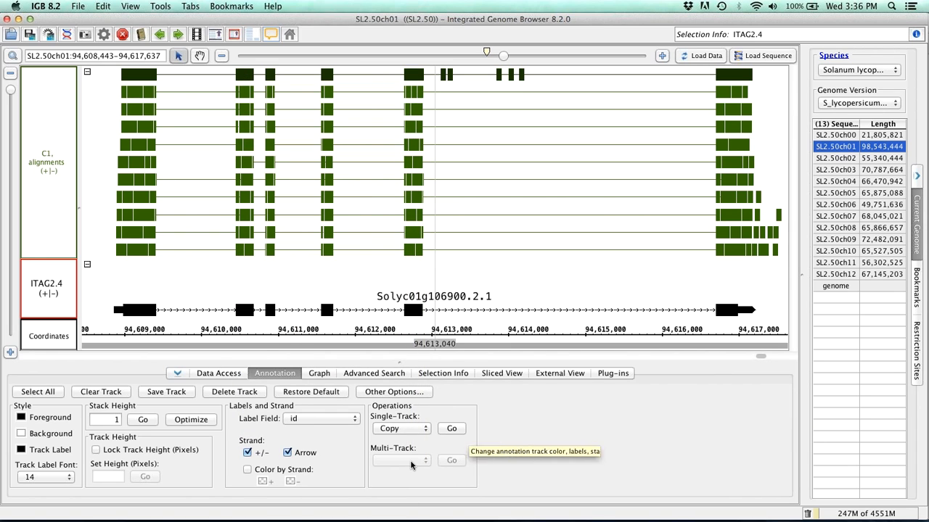
mouse_move(423, 99)
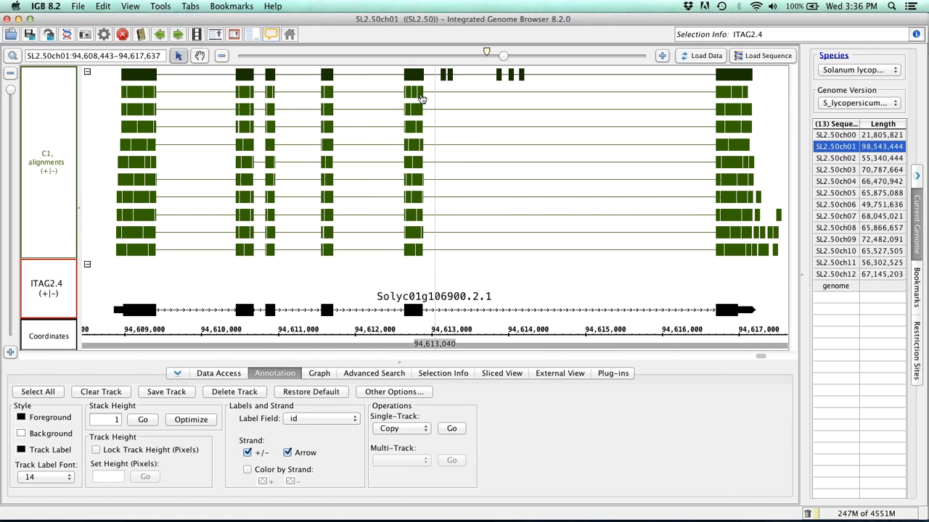
Look up the Solyc01g106900.2.1 gene model on Google and show its detailed info
click(418, 92)
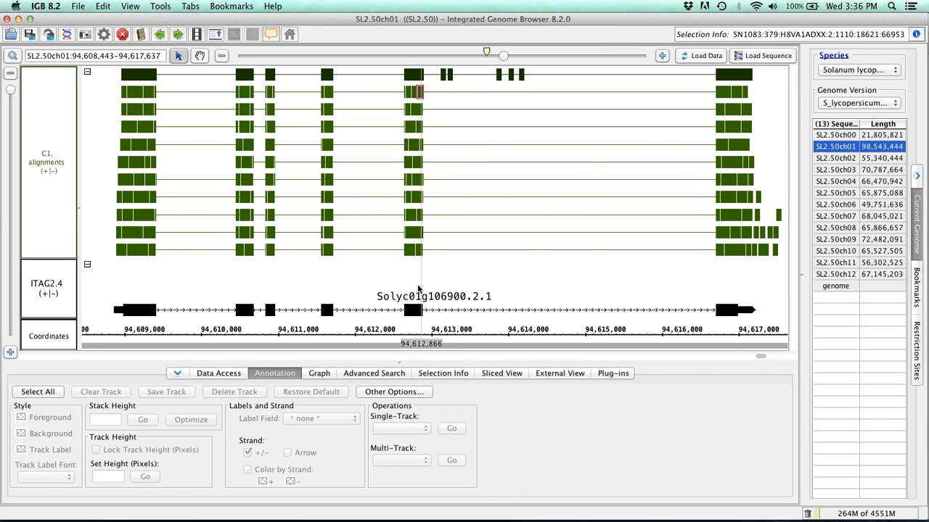
right_click(421, 311)
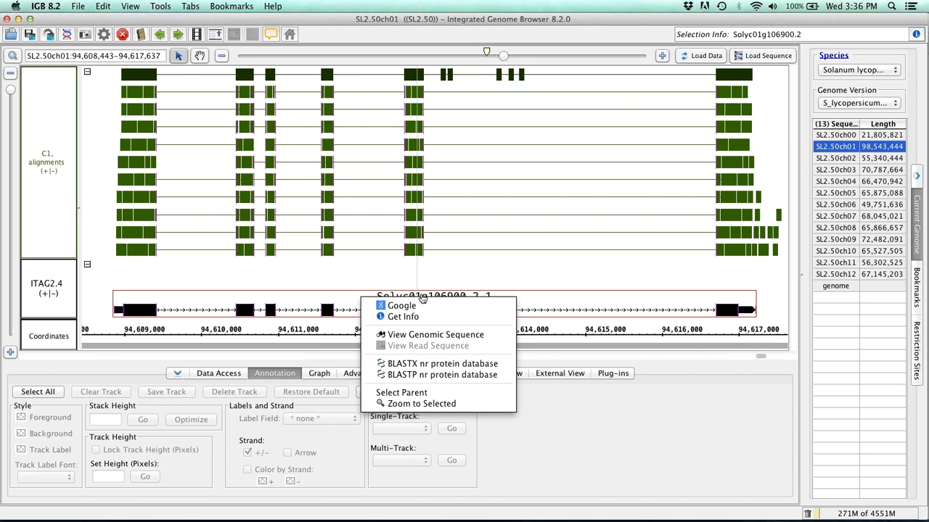
mouse_move(401, 305)
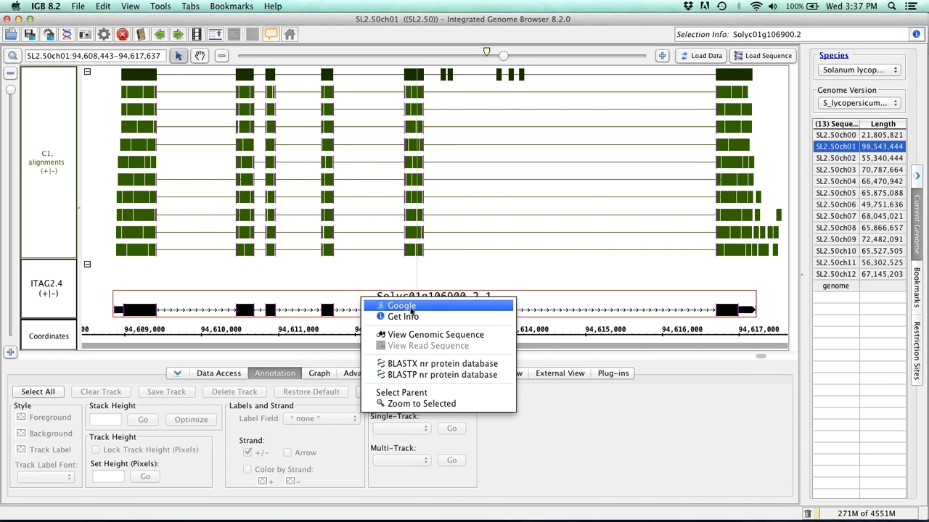
click(401, 305)
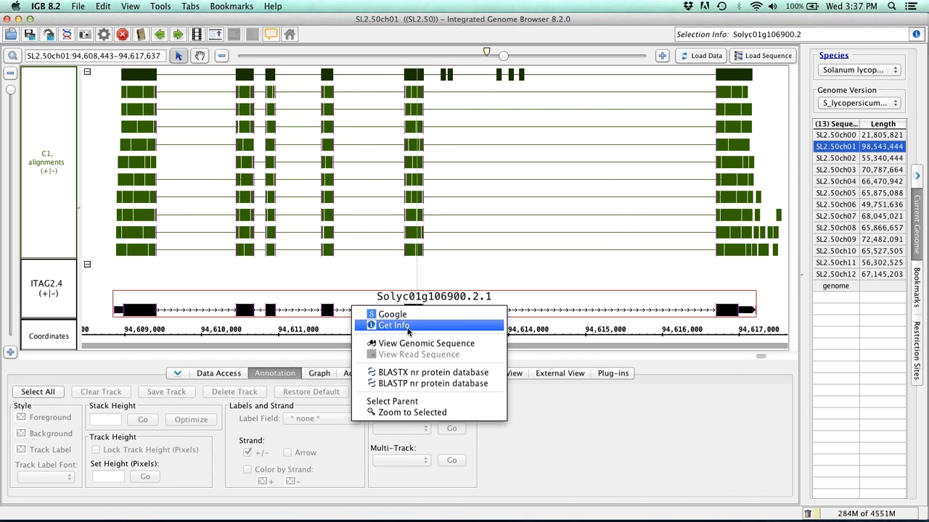
click(393, 325)
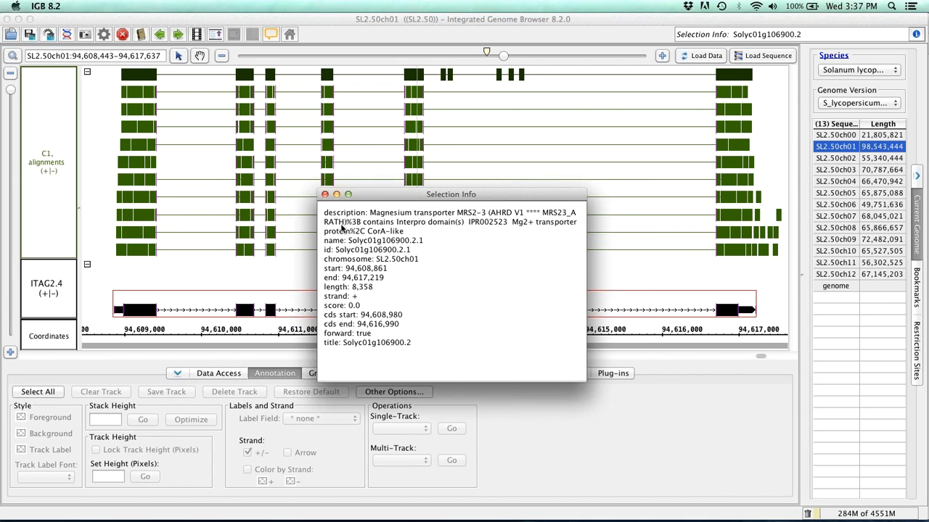
Reopen the gene model's context menu at base level, then dismiss it
right_click(418, 310)
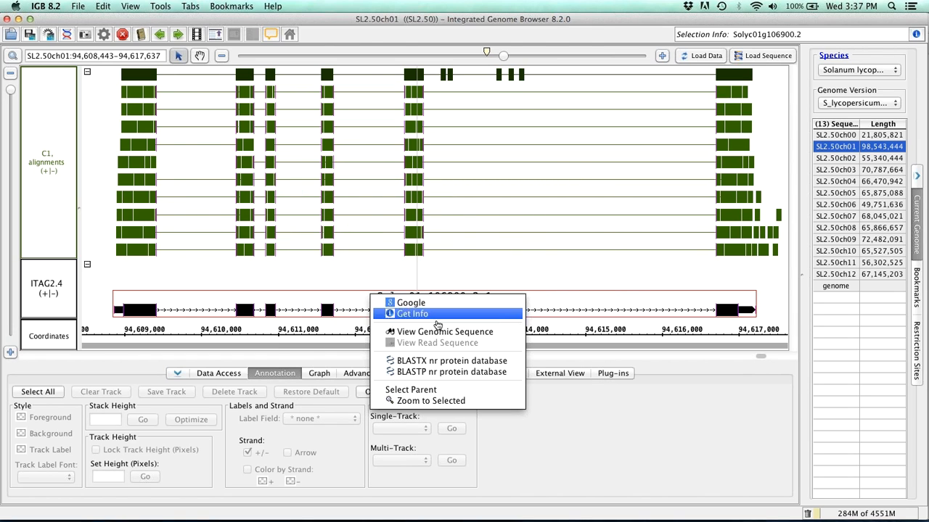
mouse_move(444, 331)
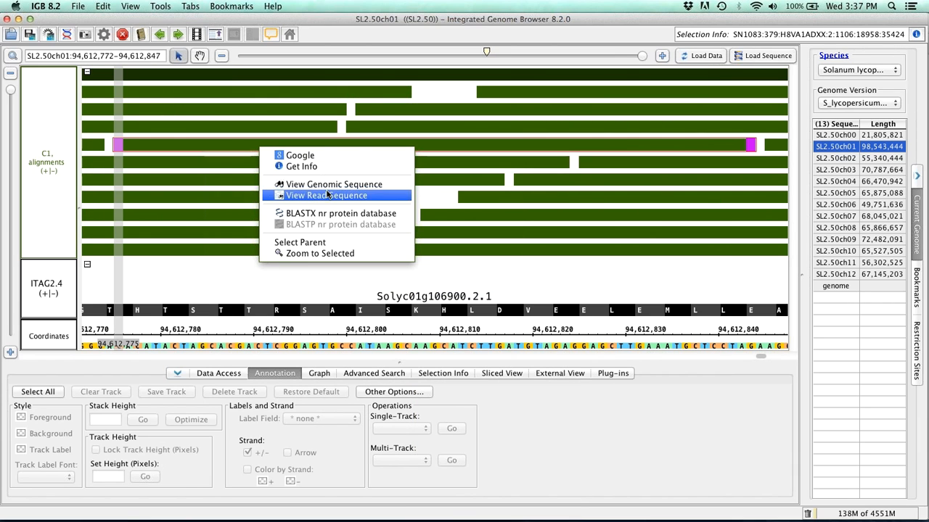
mouse_move(590, 269)
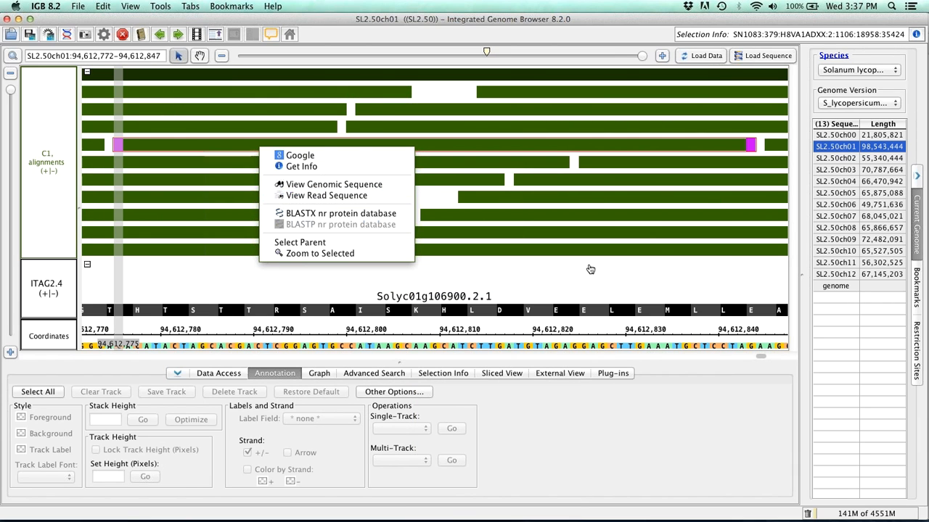
click(639, 55)
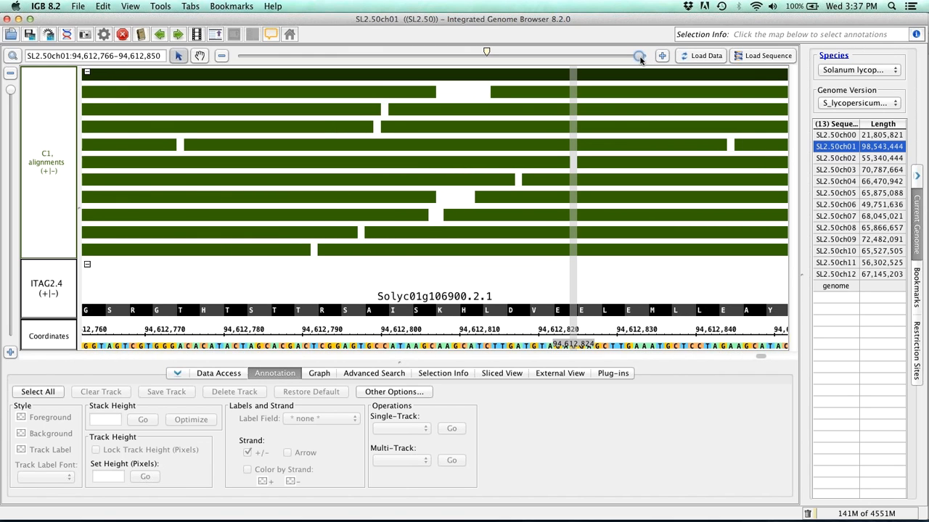
click(638, 55)
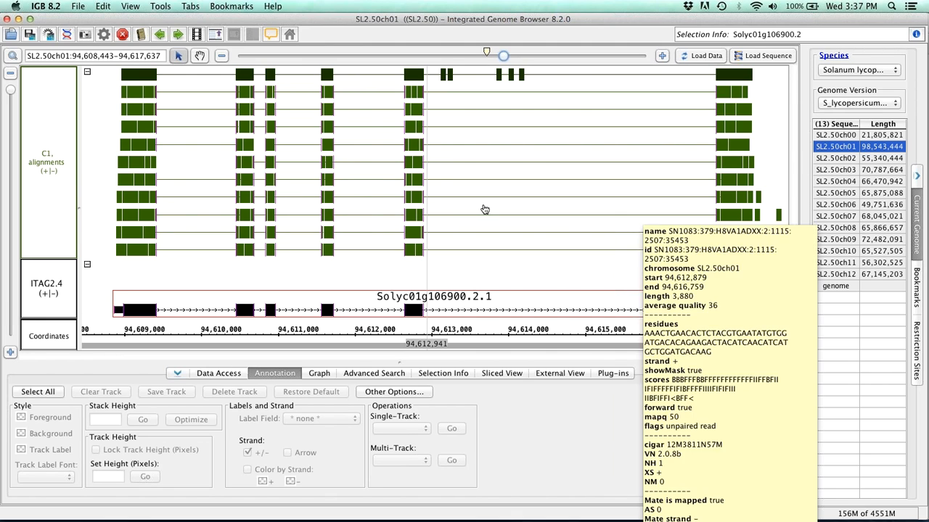
Browse the context menus of the C1 alignments and ITAG2.4 track labels
right_click(47, 163)
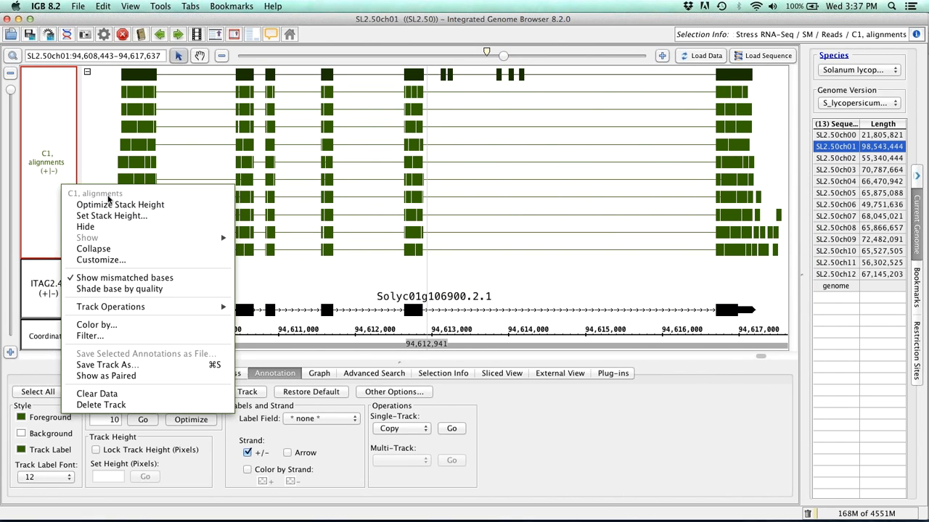
mouse_move(79, 133)
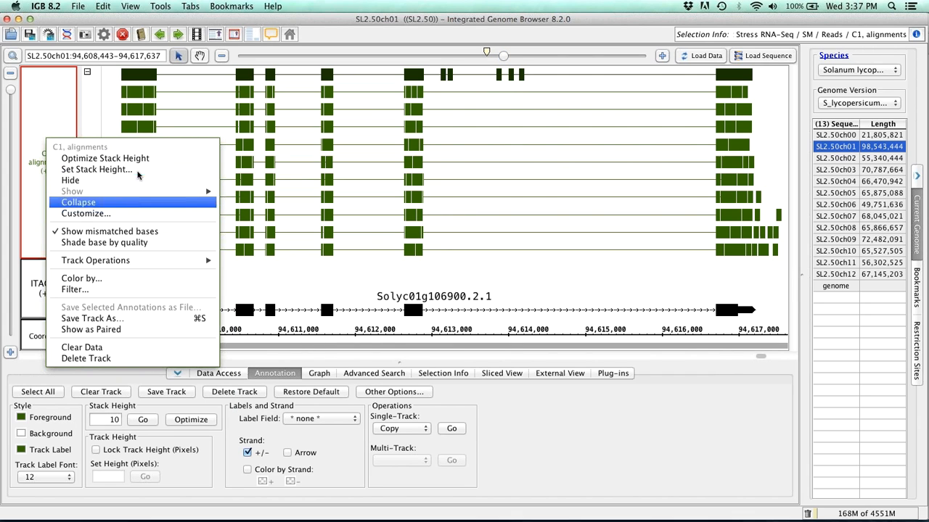
mouse_move(502, 281)
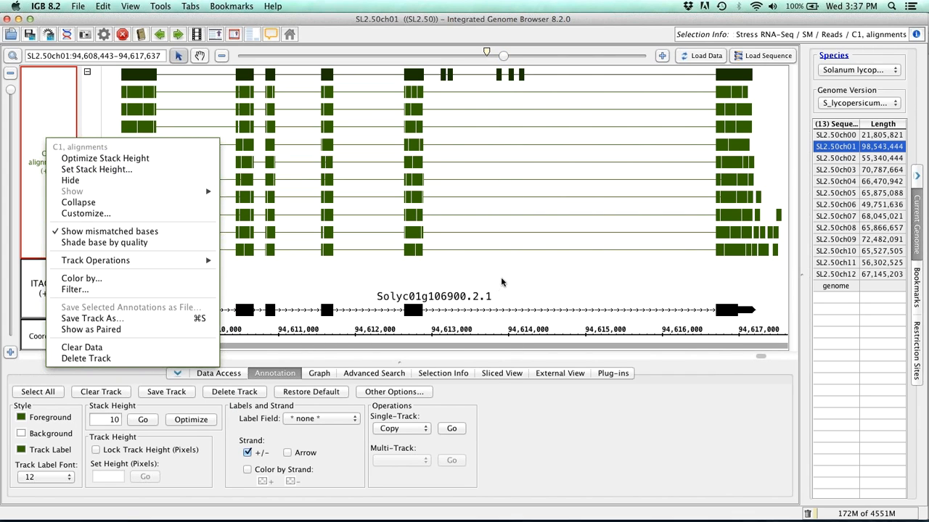
right_click(47, 283)
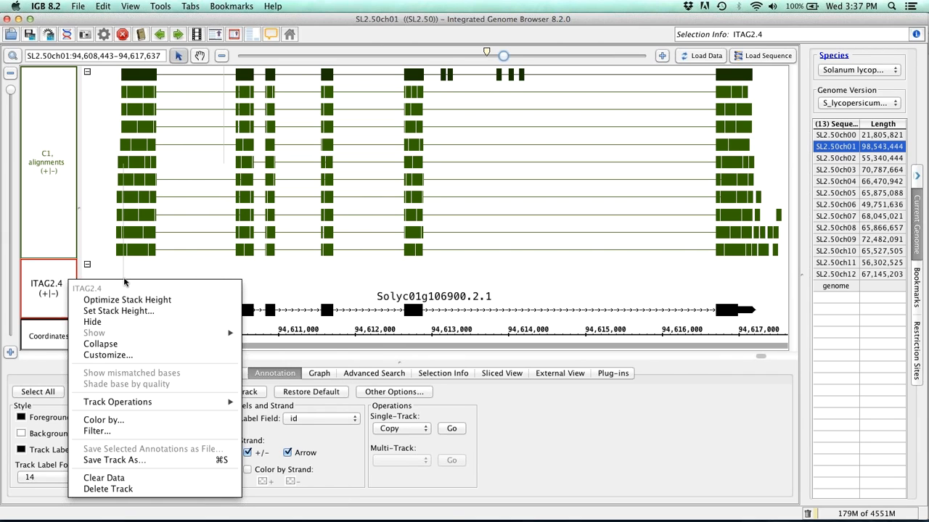
mouse_move(95, 431)
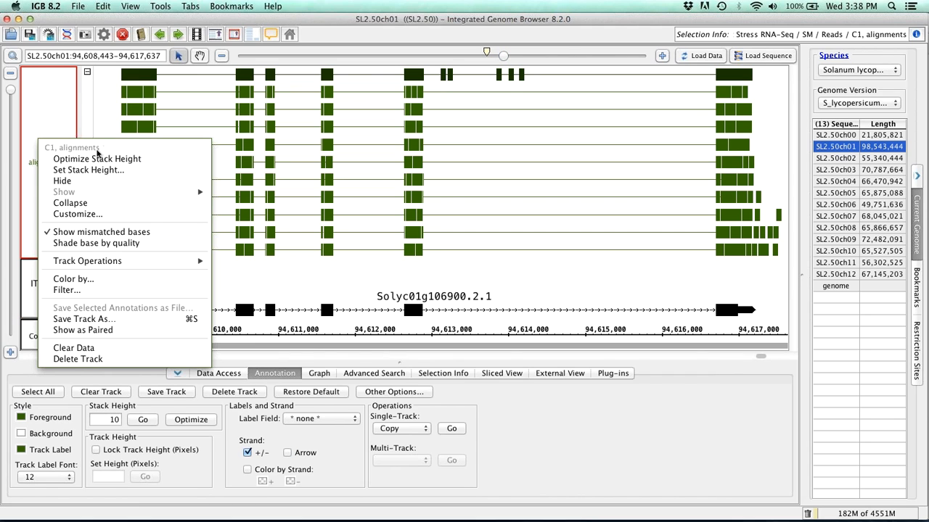
mouse_move(69, 119)
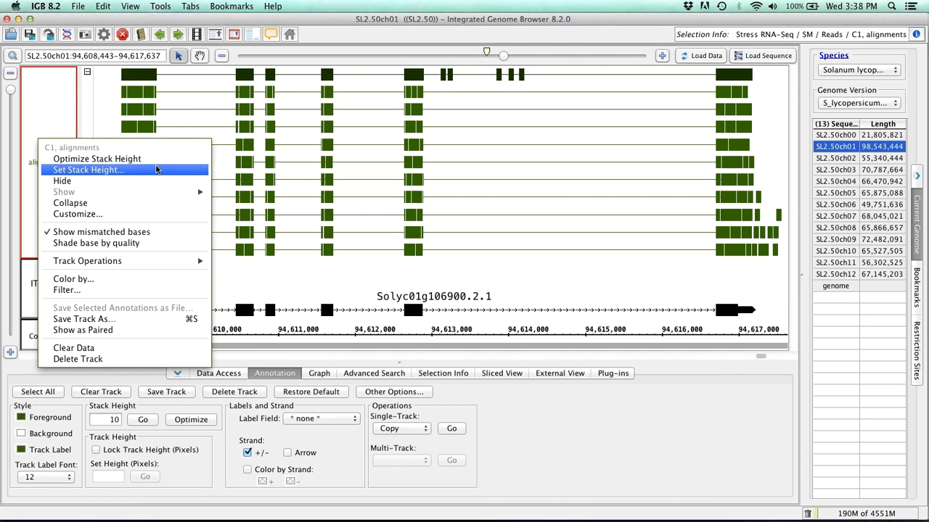
mouse_move(157, 172)
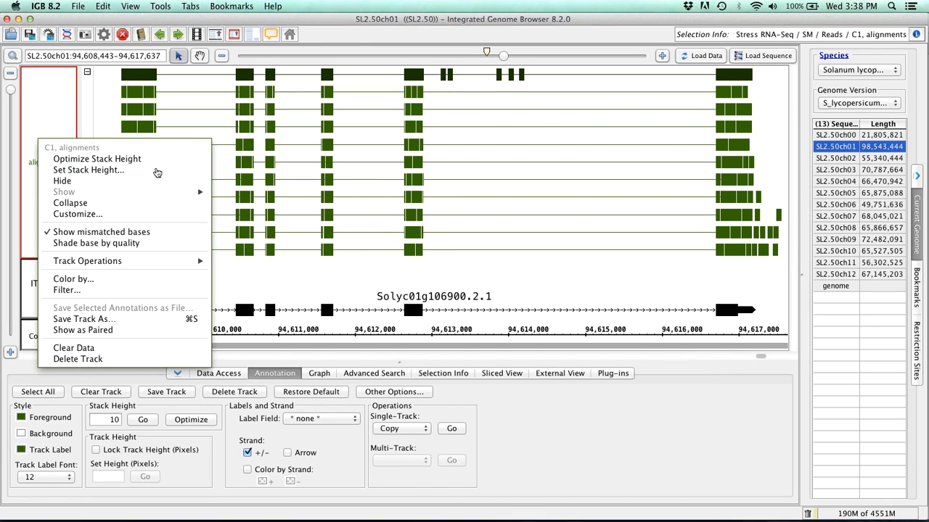
mouse_move(171, 200)
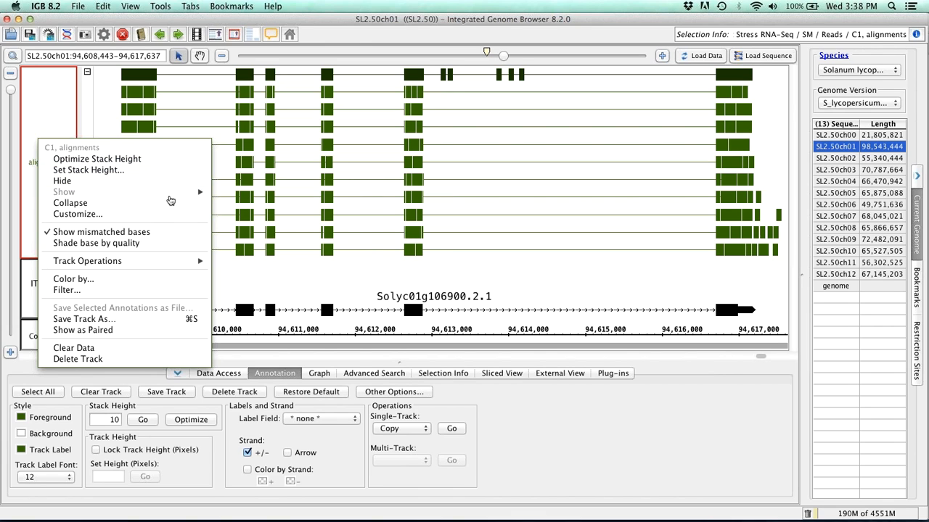
mouse_move(83, 331)
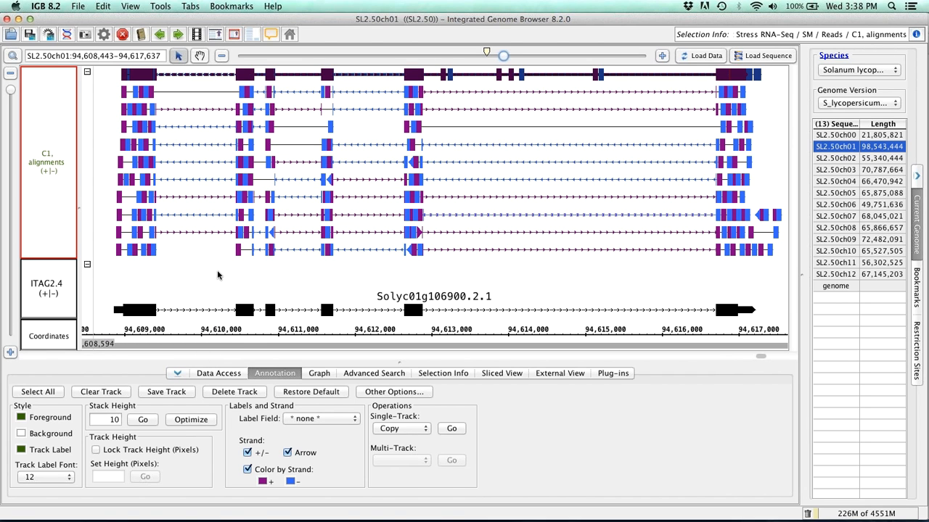
mouse_move(220, 283)
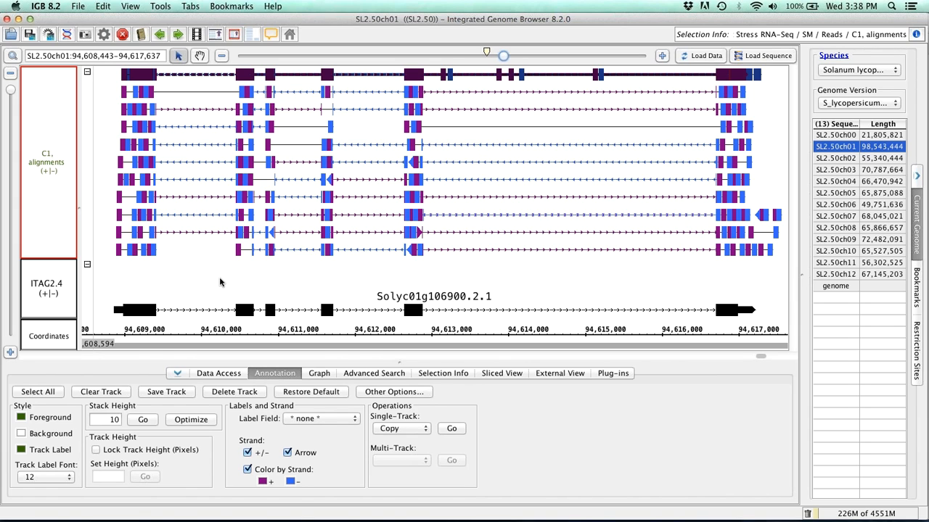
mouse_move(225, 301)
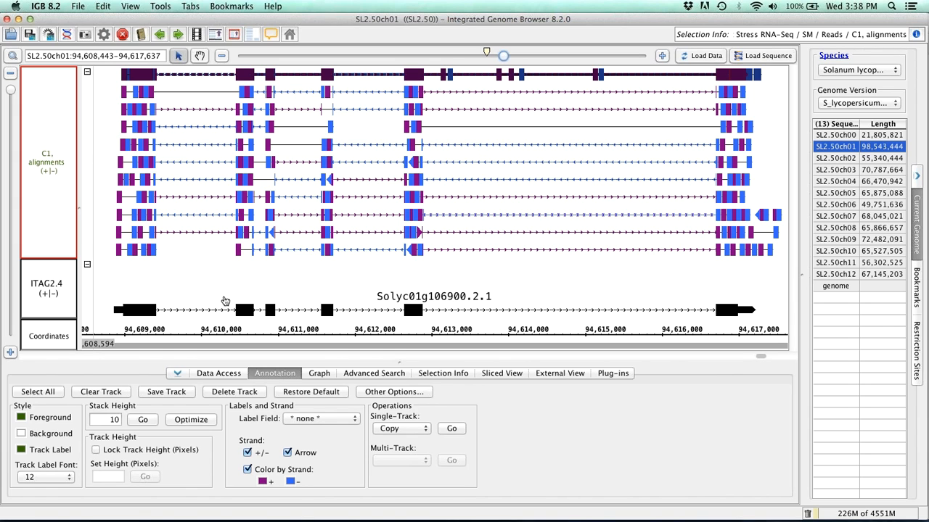
mouse_move(700, 374)
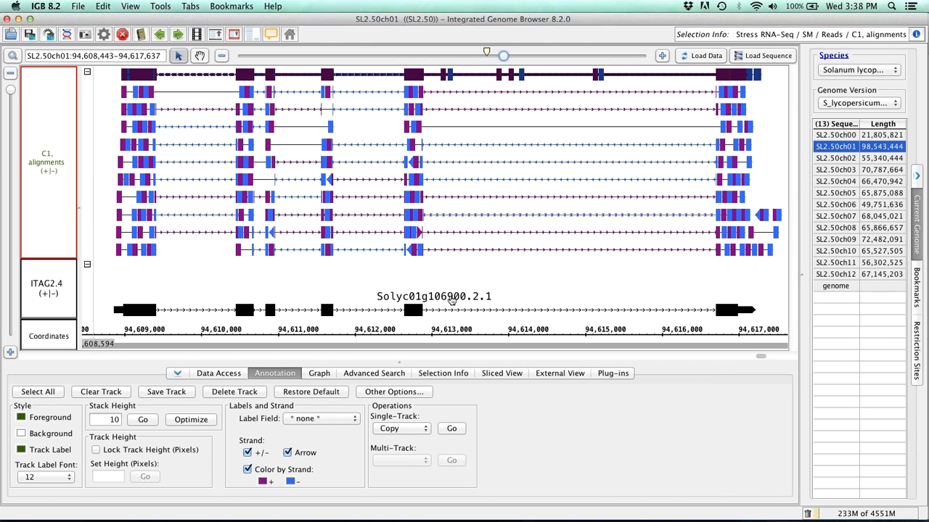
mouse_move(485, 271)
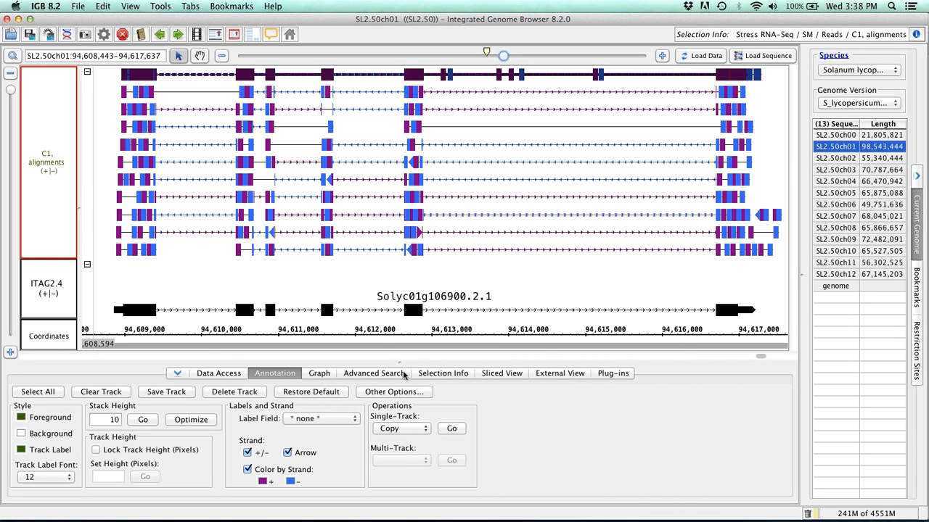
mouse_move(418, 363)
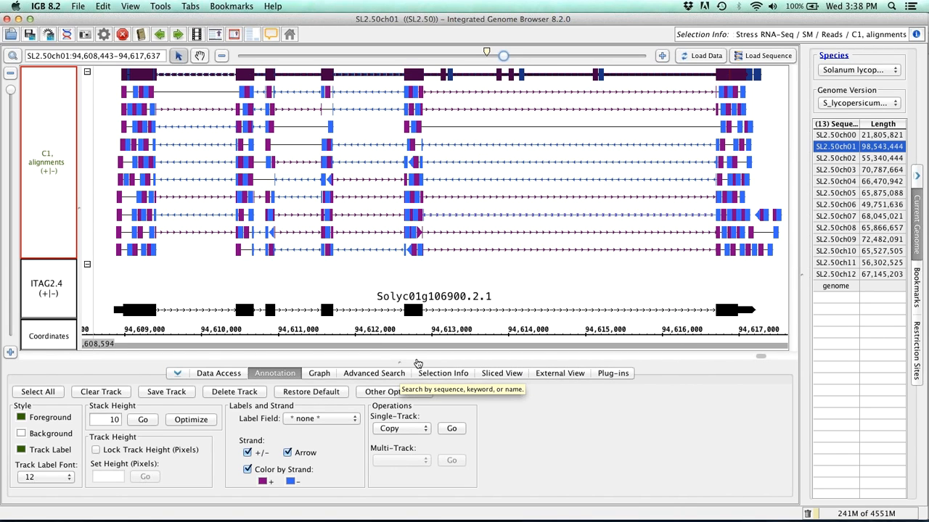
mouse_move(464, 322)
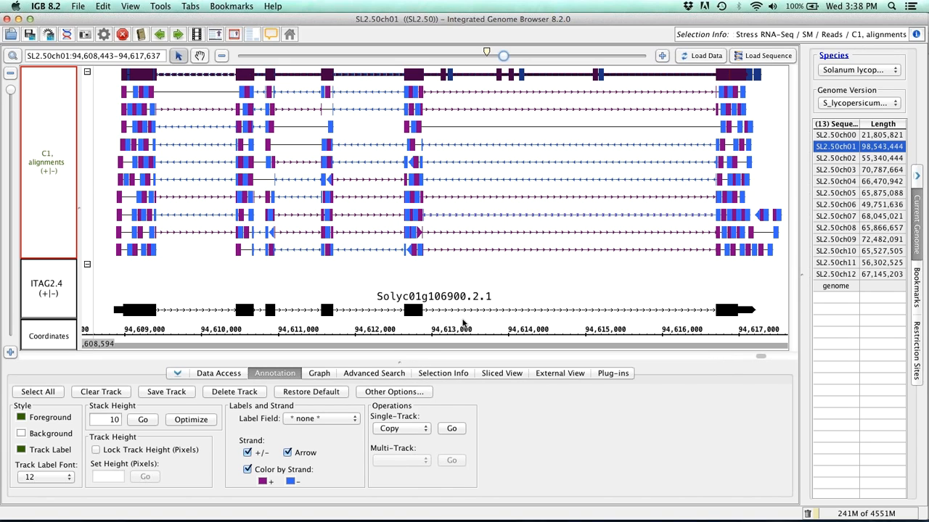
mouse_move(241, 337)
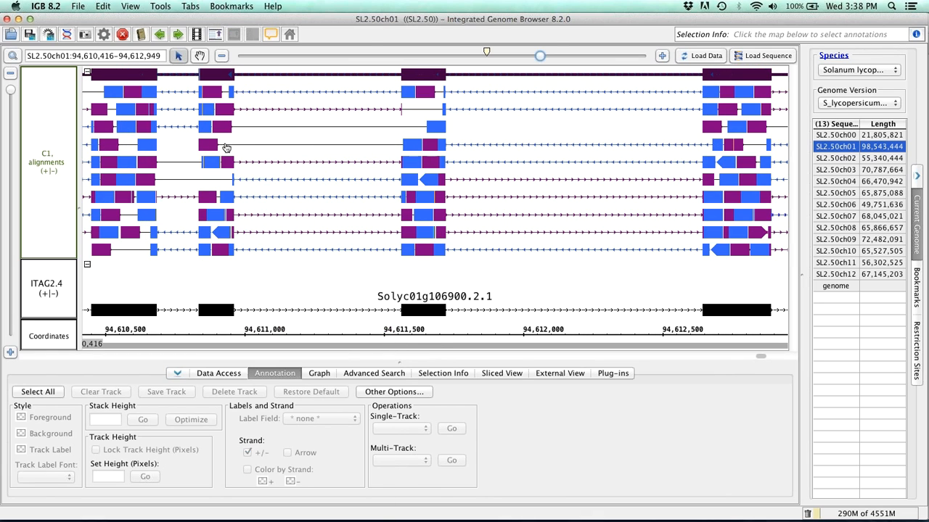
mouse_move(218, 148)
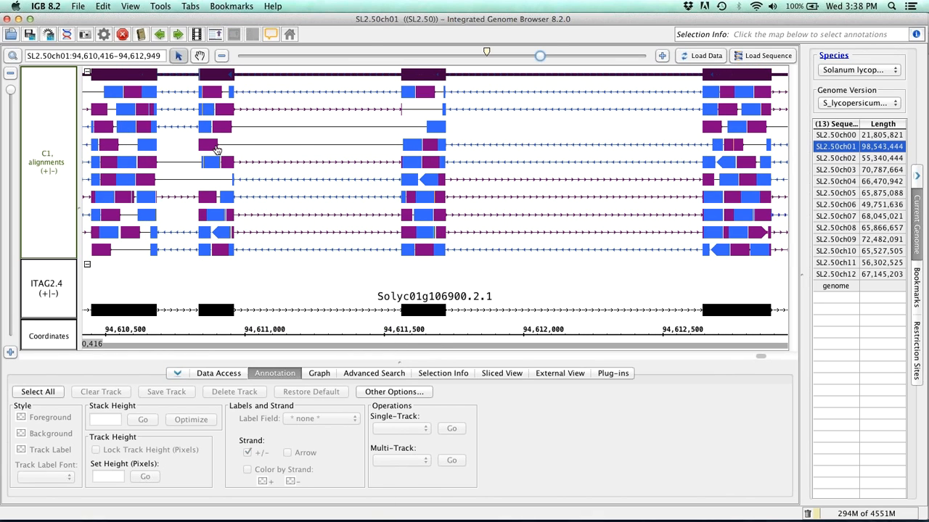
mouse_move(418, 166)
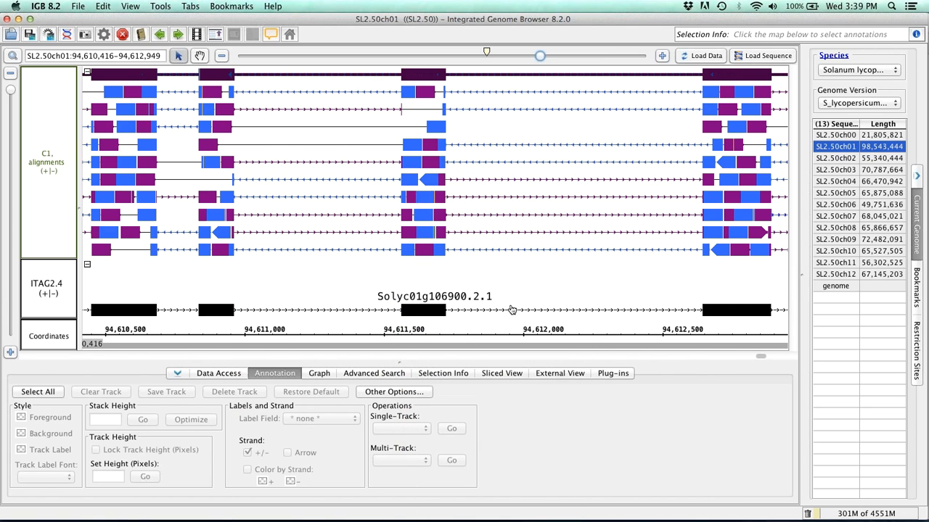
Show the info popup for a read at 94,611,637–94,611,706 over the left exons
click(462, 259)
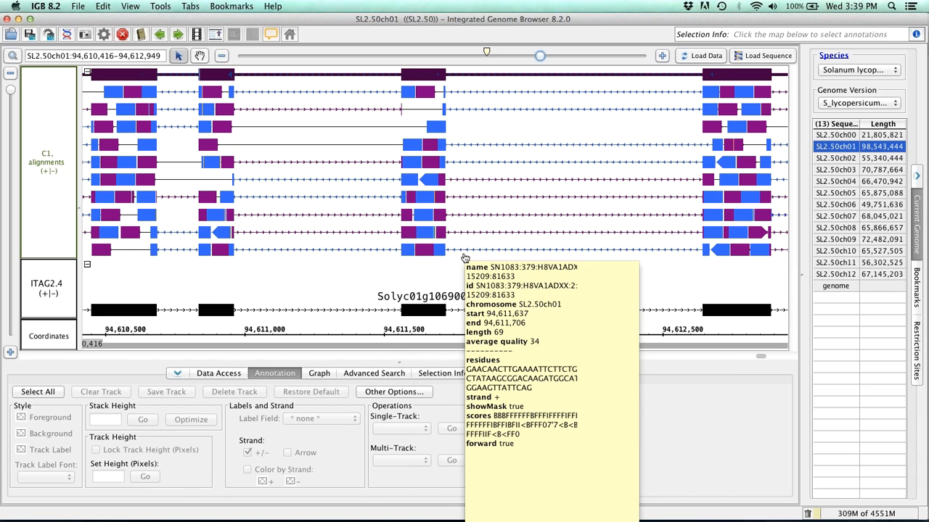
mouse_move(455, 261)
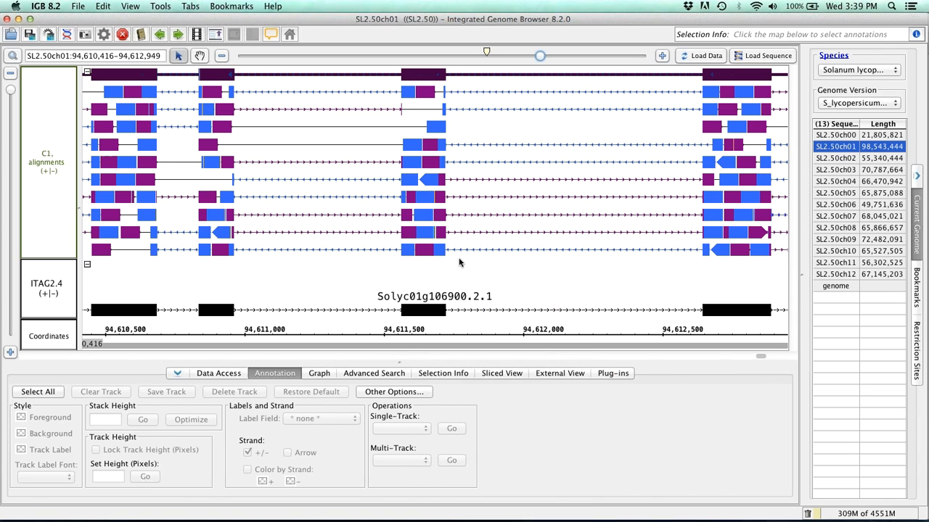
mouse_move(409, 234)
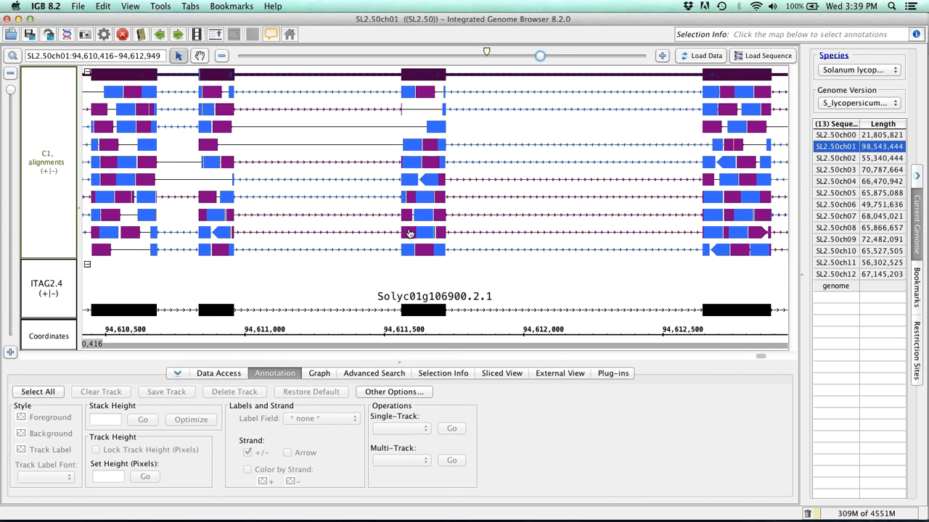
mouse_move(434, 255)
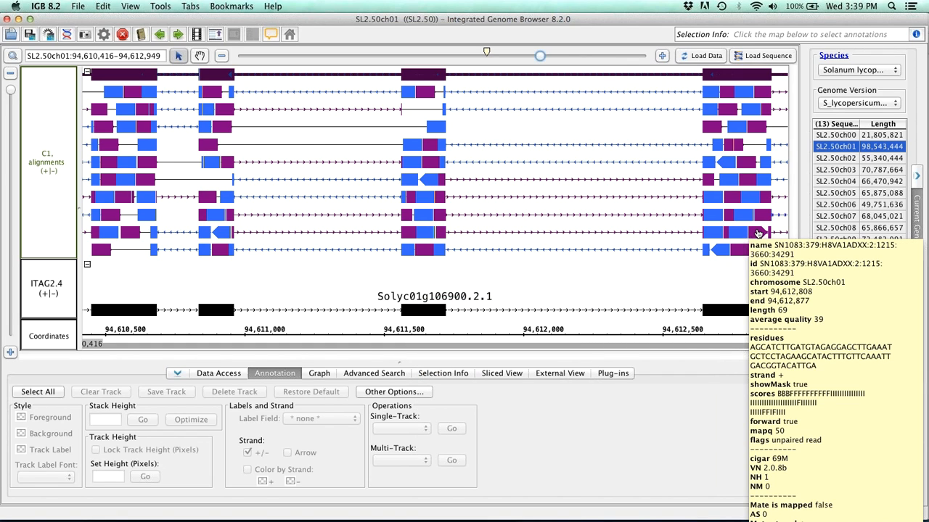
mouse_move(746, 239)
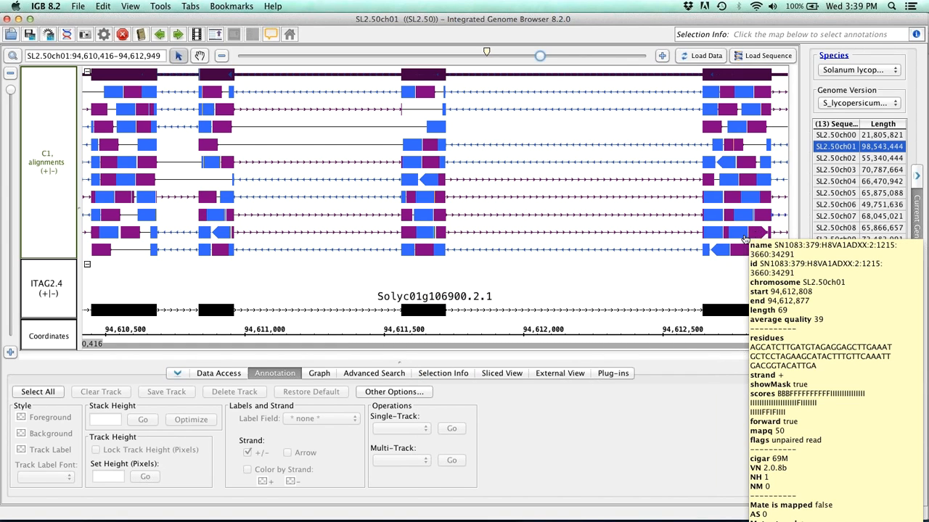
mouse_move(723, 249)
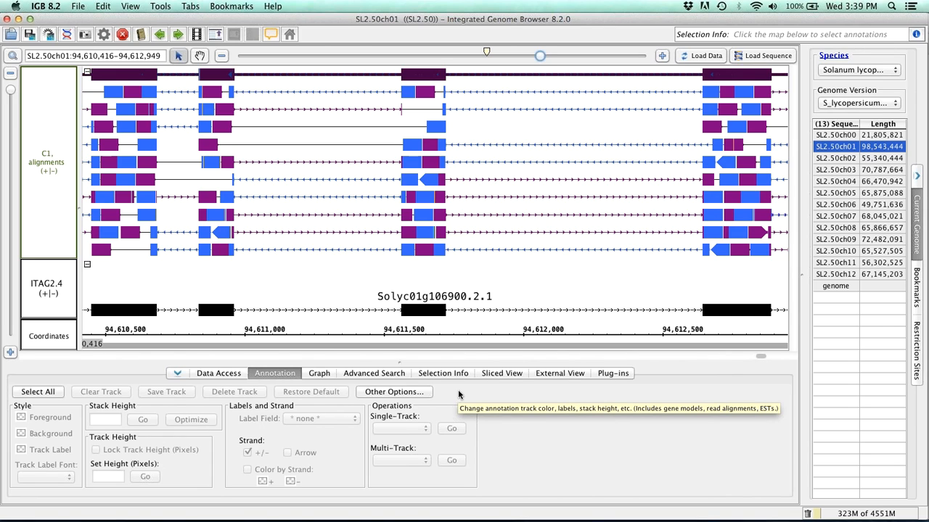
mouse_move(458, 395)
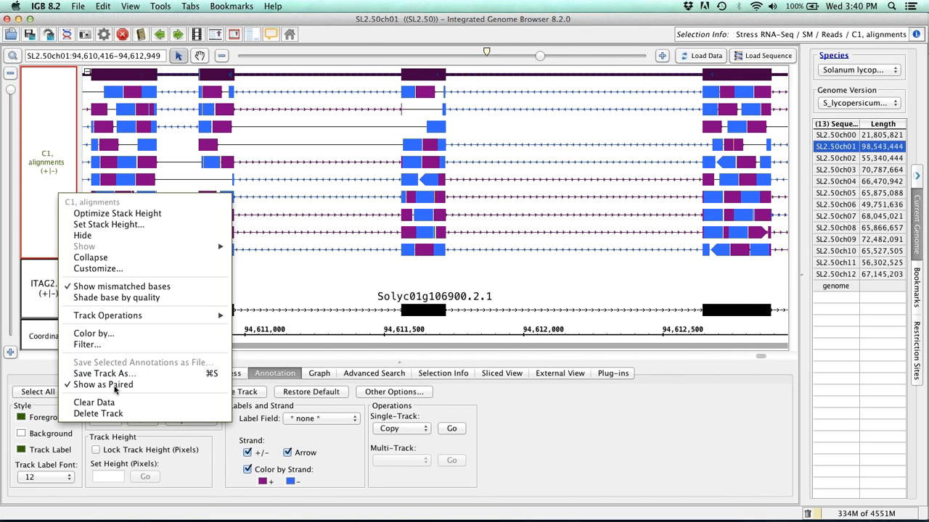
Restore the C1 reads to solid display and show the Plug-ins list below the tracks
click(101, 385)
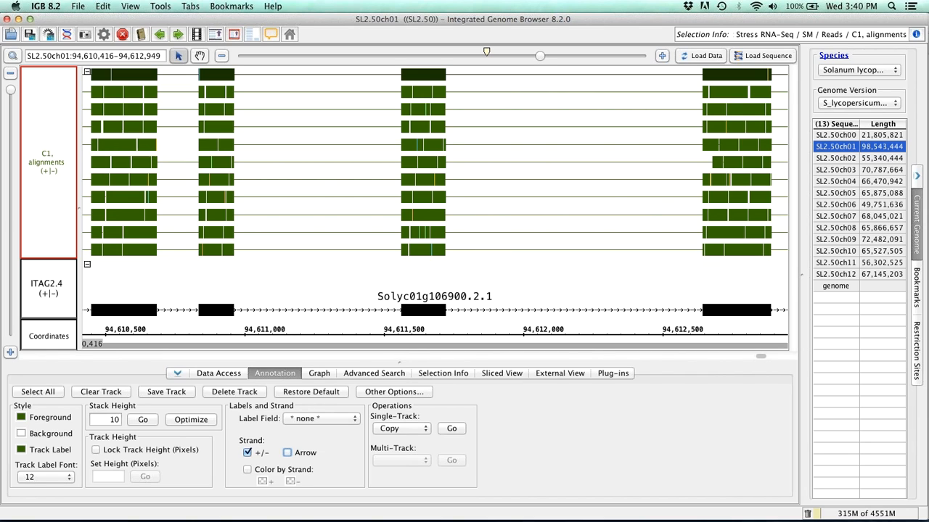
mouse_move(729, 394)
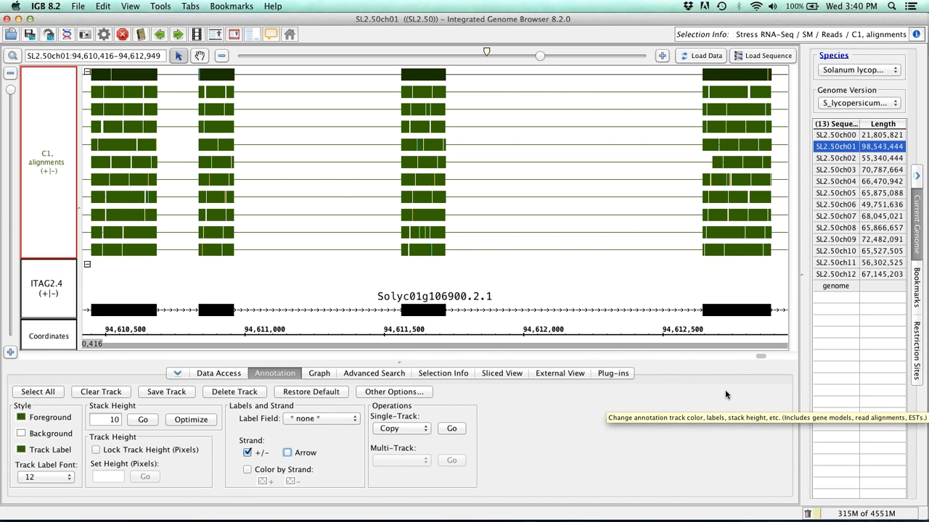
click(612, 373)
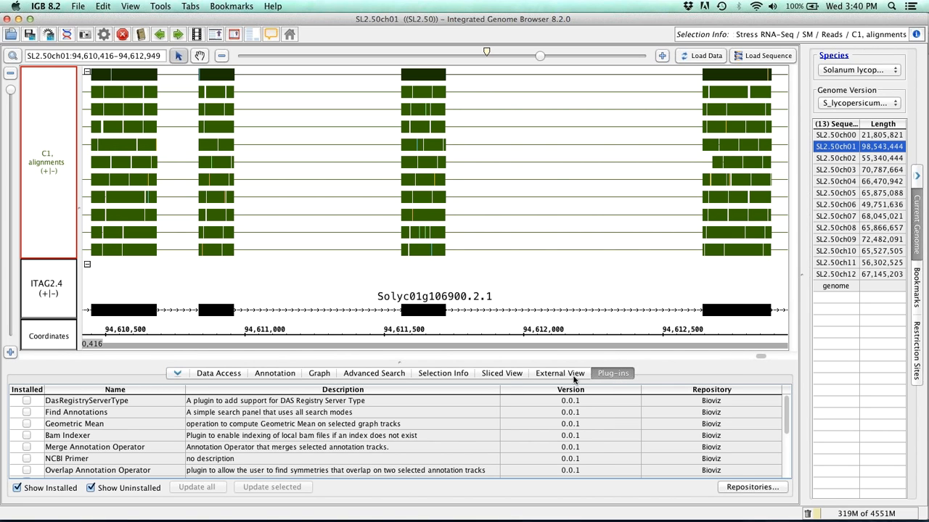
mouse_move(549, 389)
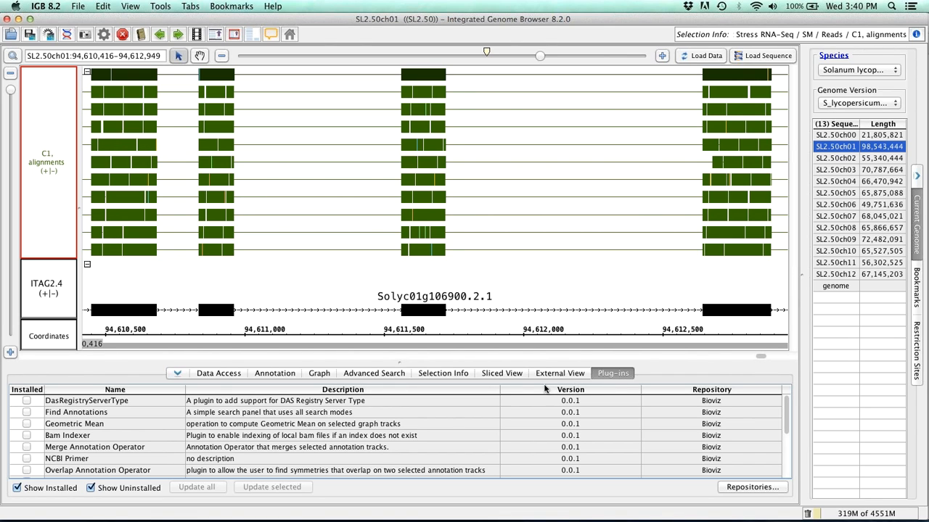
mouse_move(171, 389)
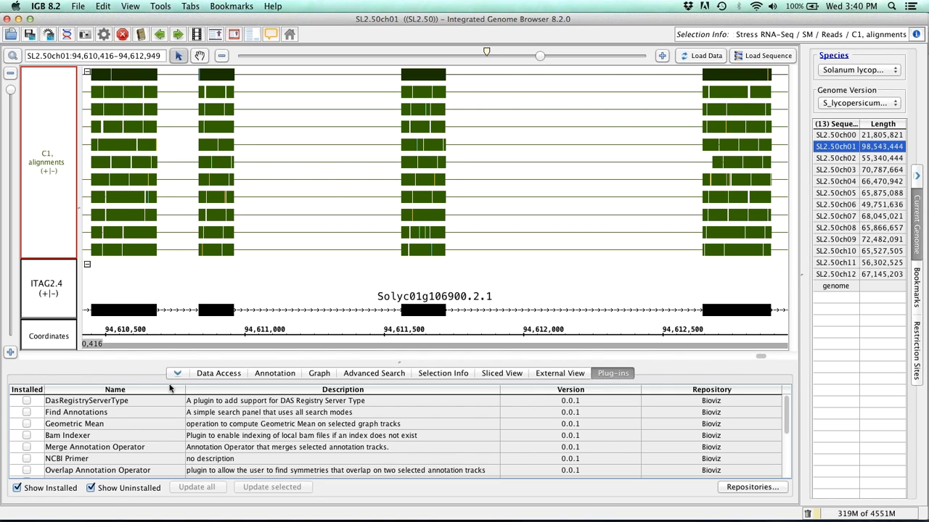
mouse_move(542, 405)
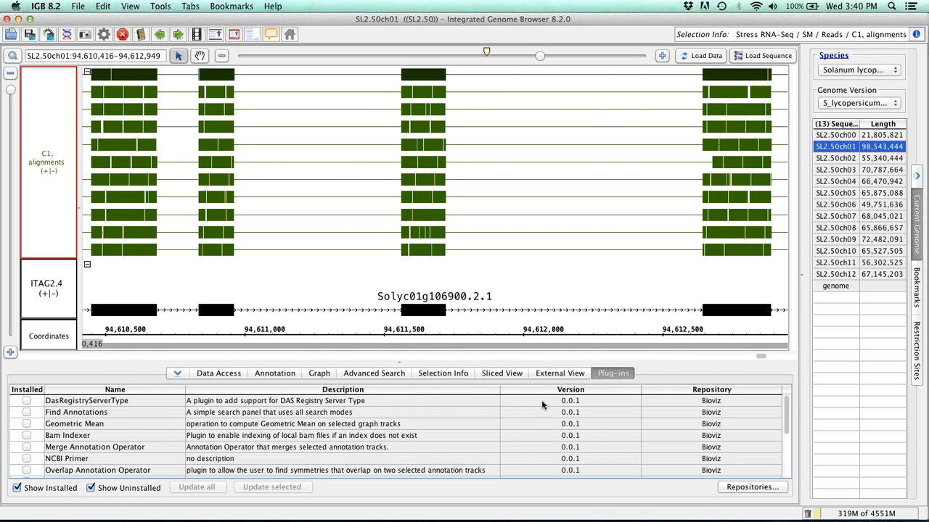
mouse_move(651, 418)
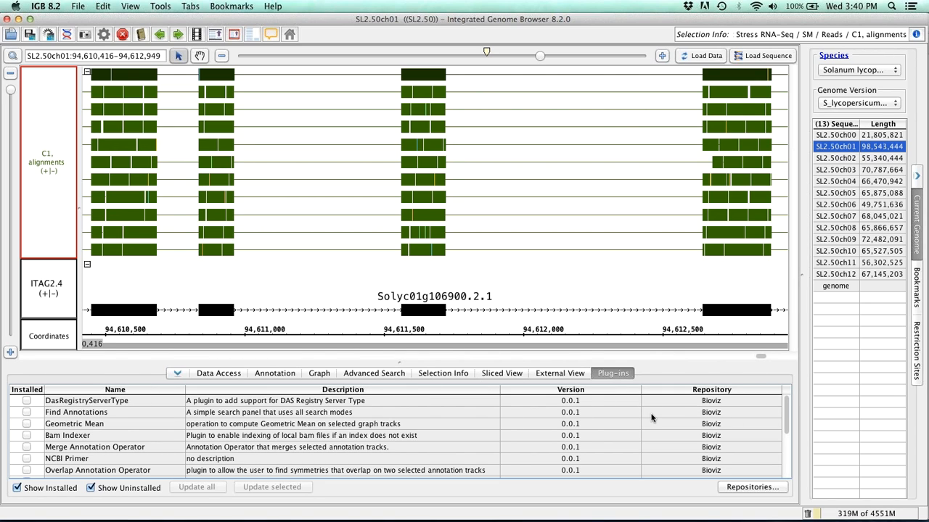
mouse_move(510, 424)
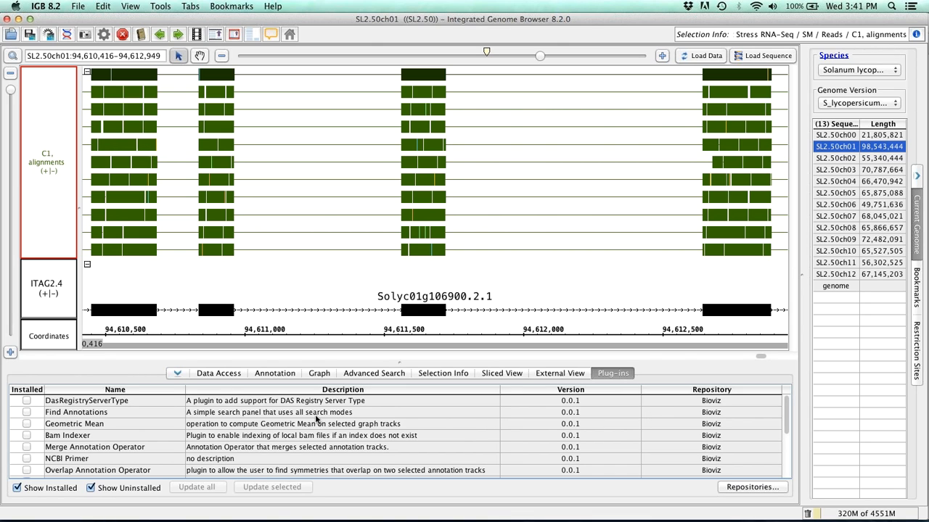
Scroll the Plug-ins table down to the tutorialHelper entry
scroll(down, 3)
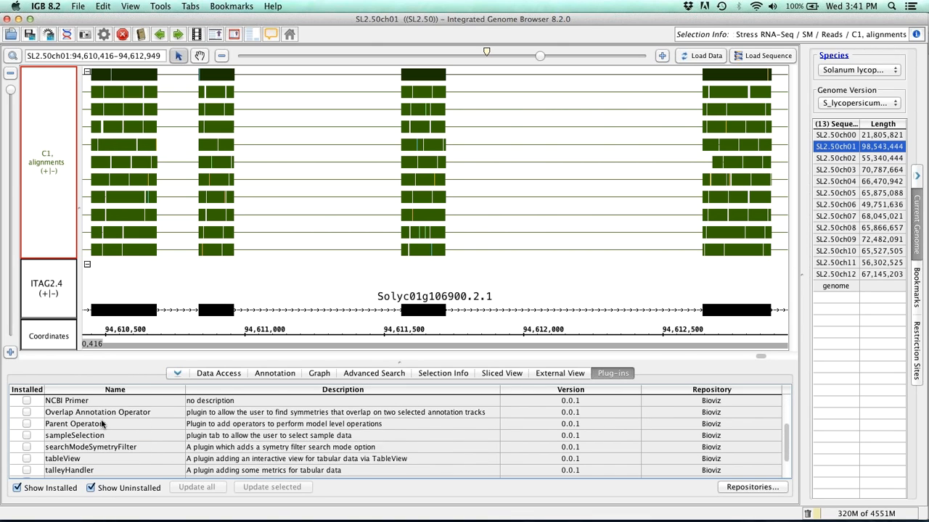
scroll(down, 3)
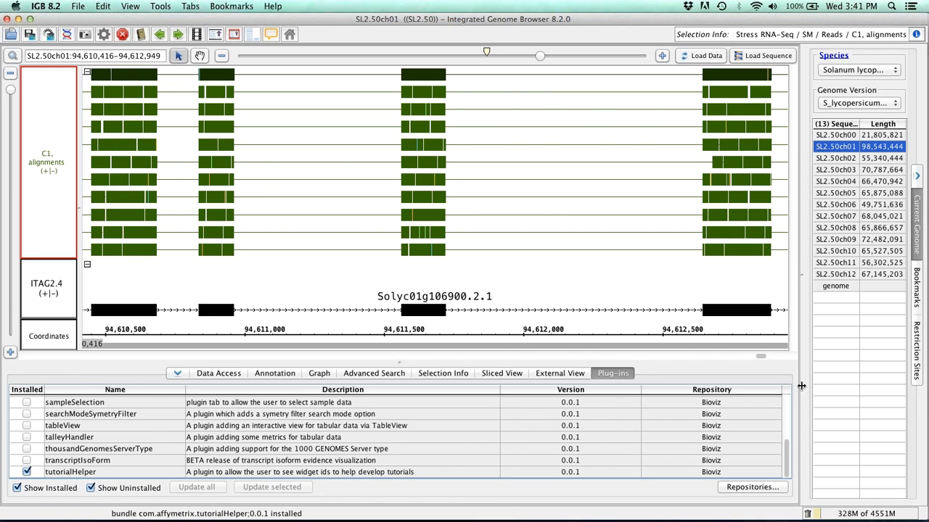
mouse_move(858, 70)
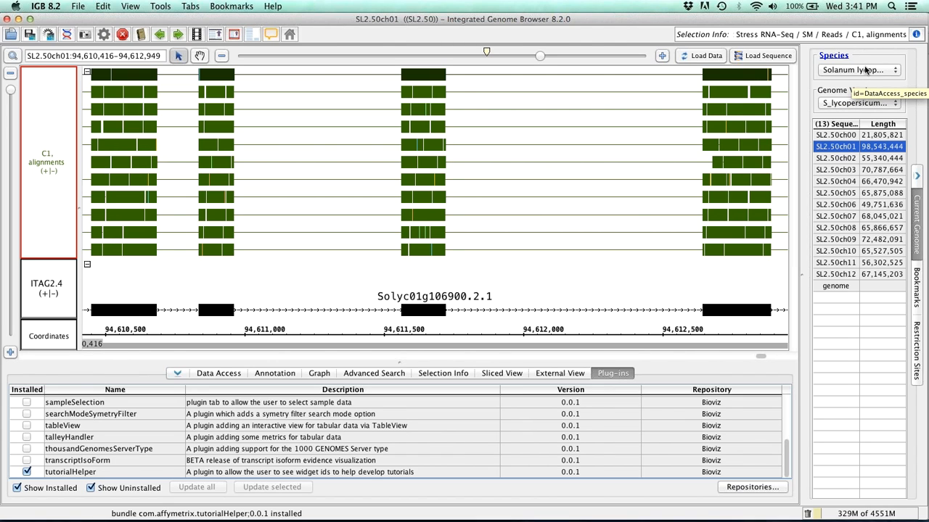
mouse_move(865, 87)
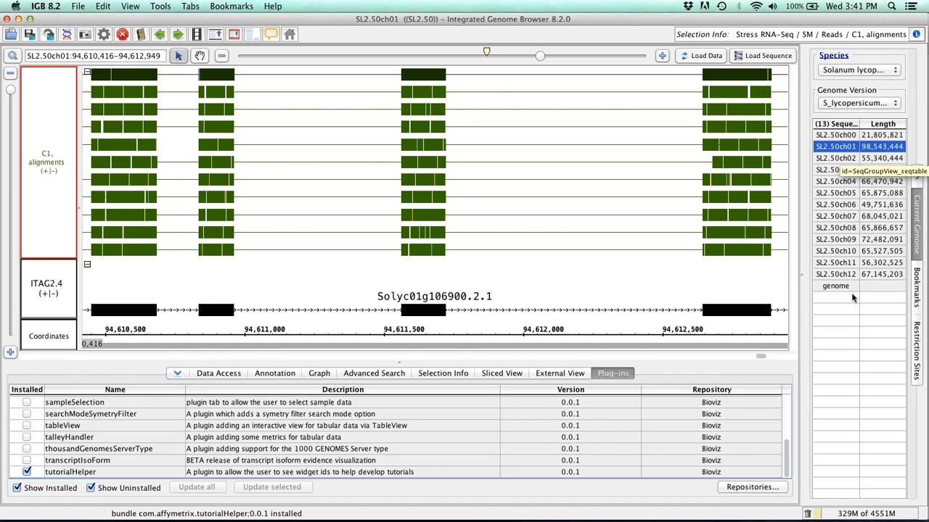
mouse_move(714, 415)
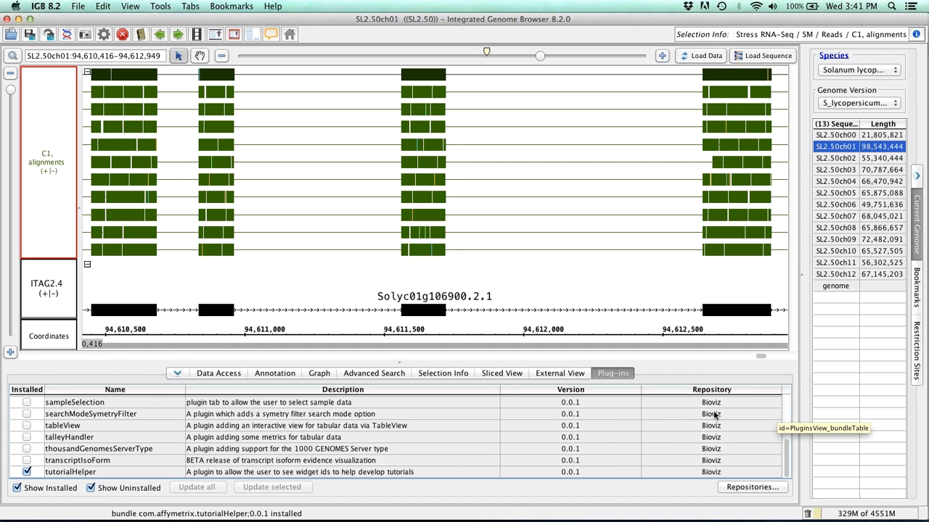
mouse_move(729, 403)
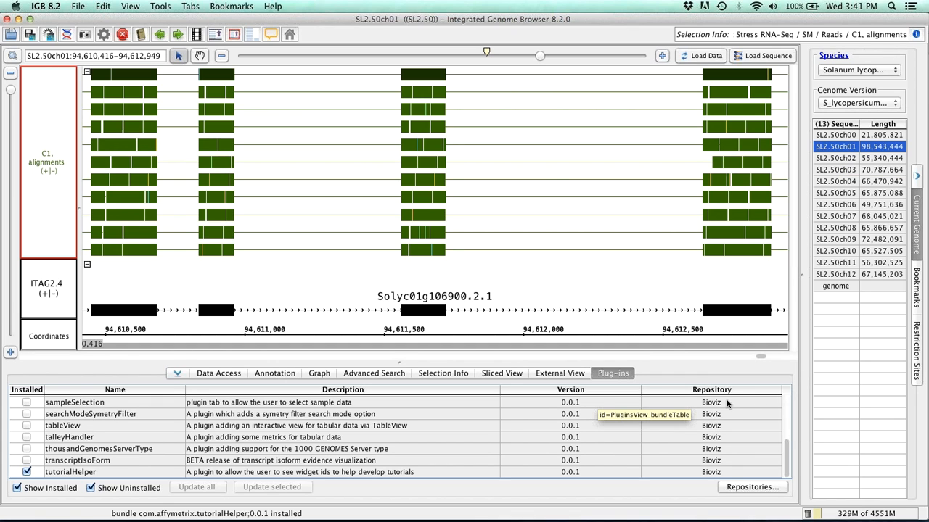
mouse_move(864, 415)
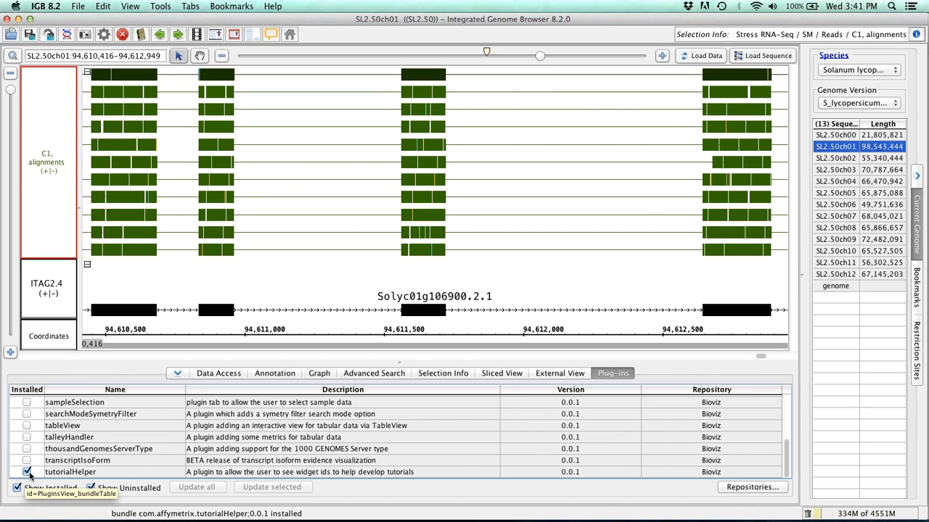
mouse_move(50, 384)
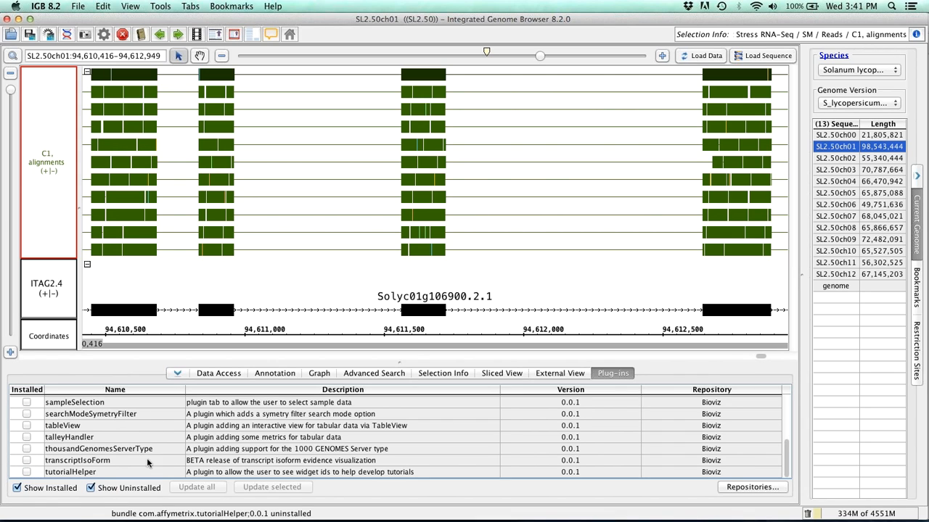
mouse_move(505, 447)
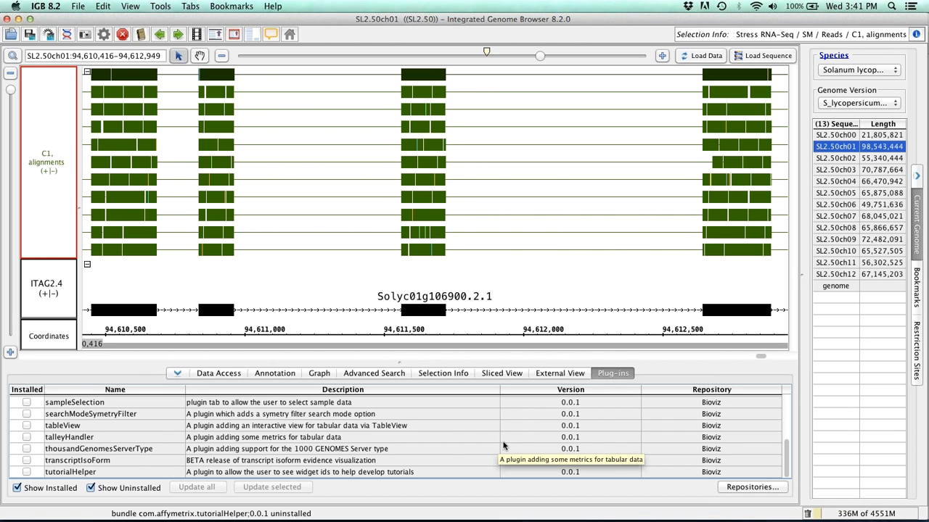
mouse_move(565, 441)
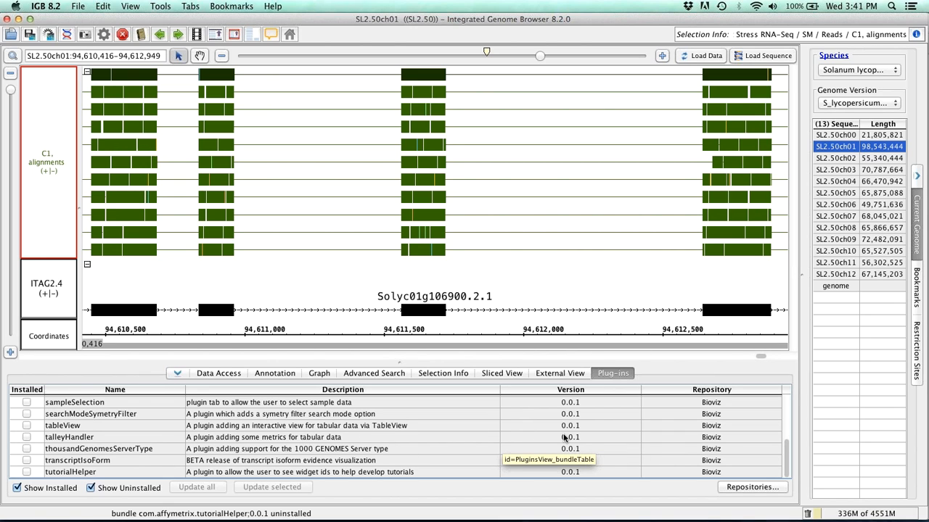
mouse_move(618, 438)
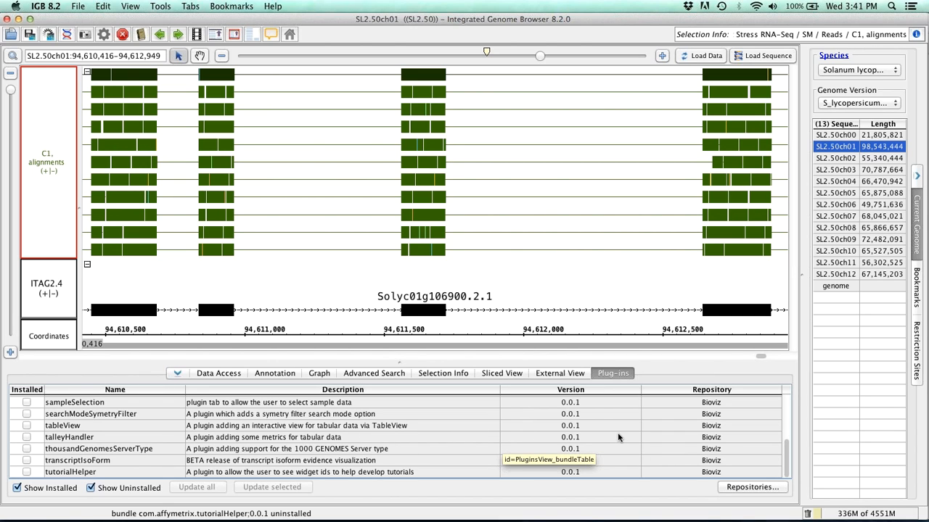
mouse_move(666, 438)
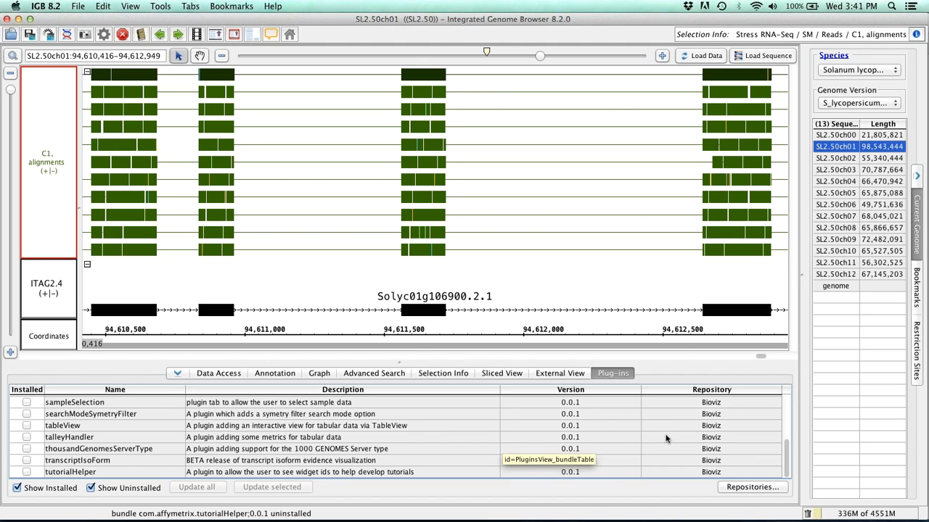
click(752, 488)
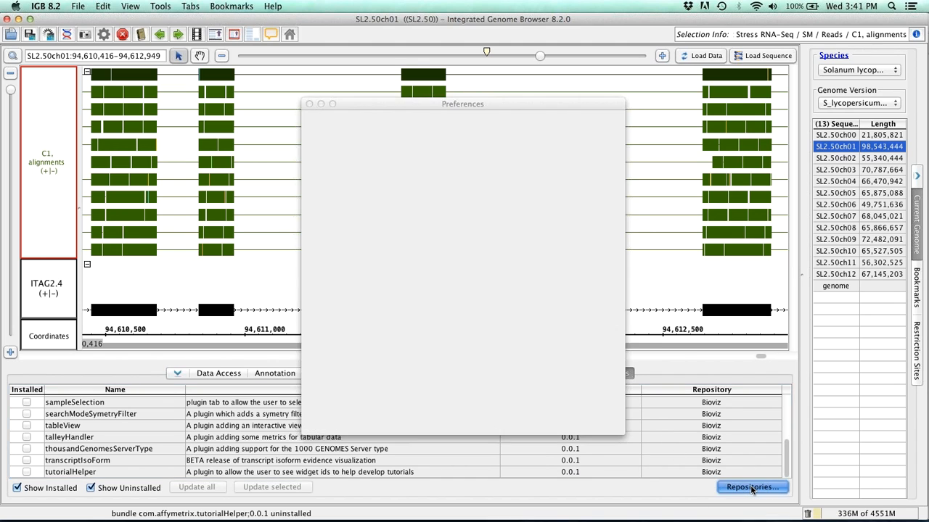
click(751, 487)
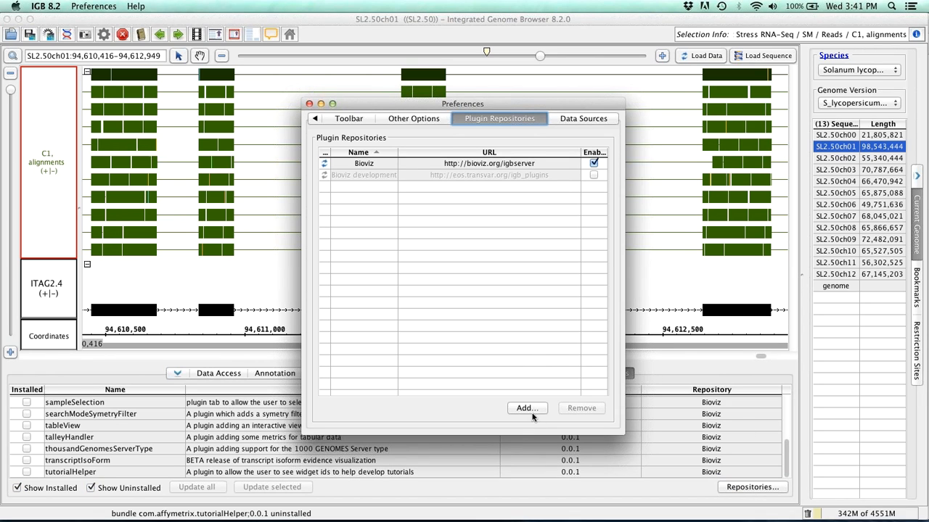
click(527, 408)
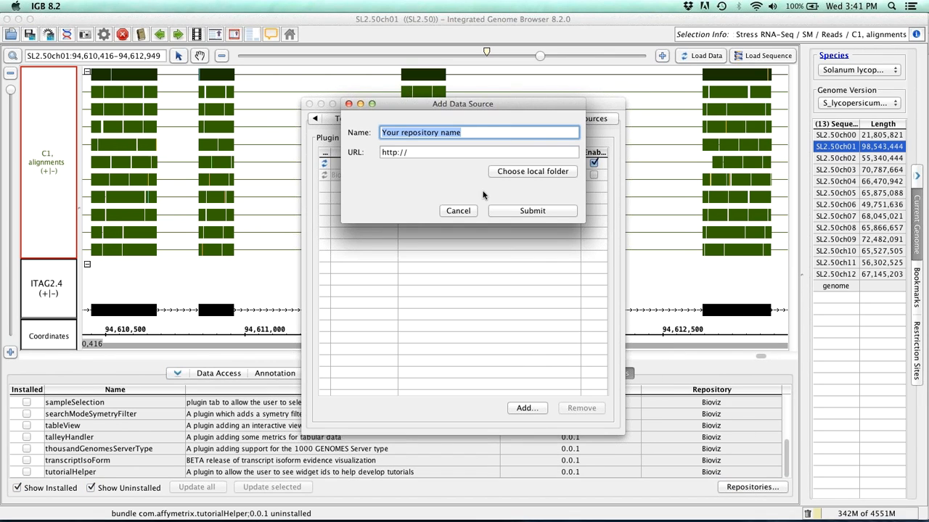
mouse_move(517, 177)
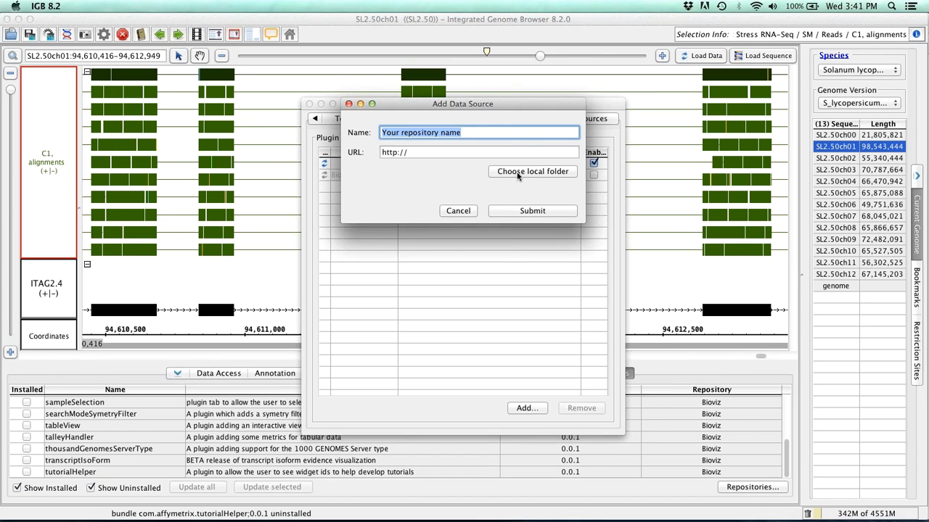
click(458, 211)
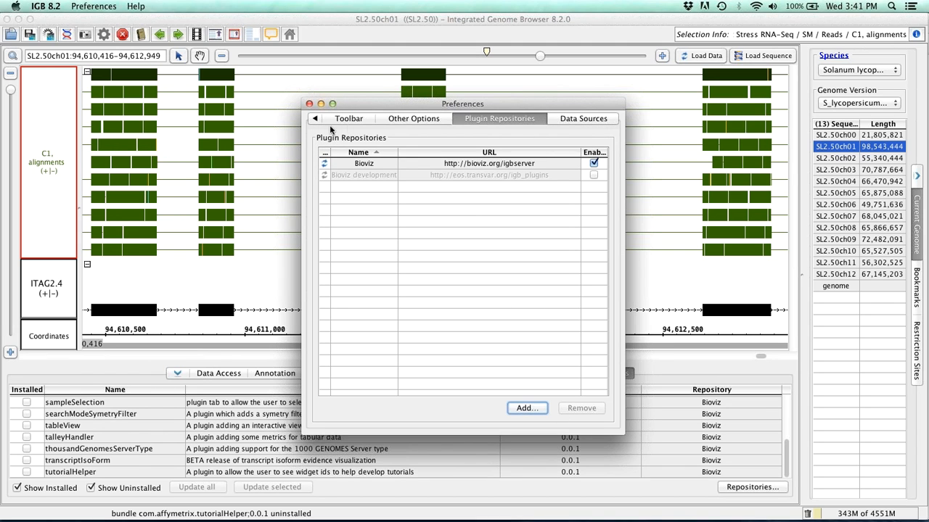
click(309, 103)
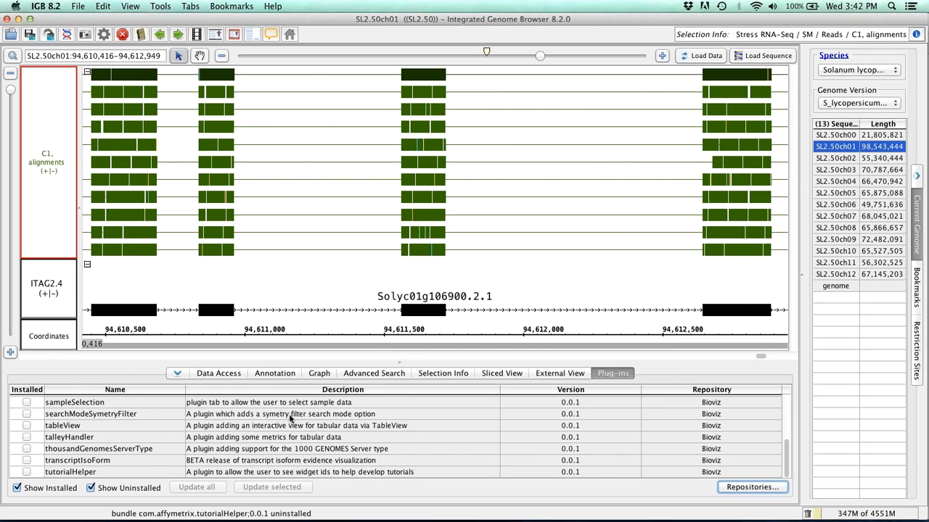
mouse_move(297, 427)
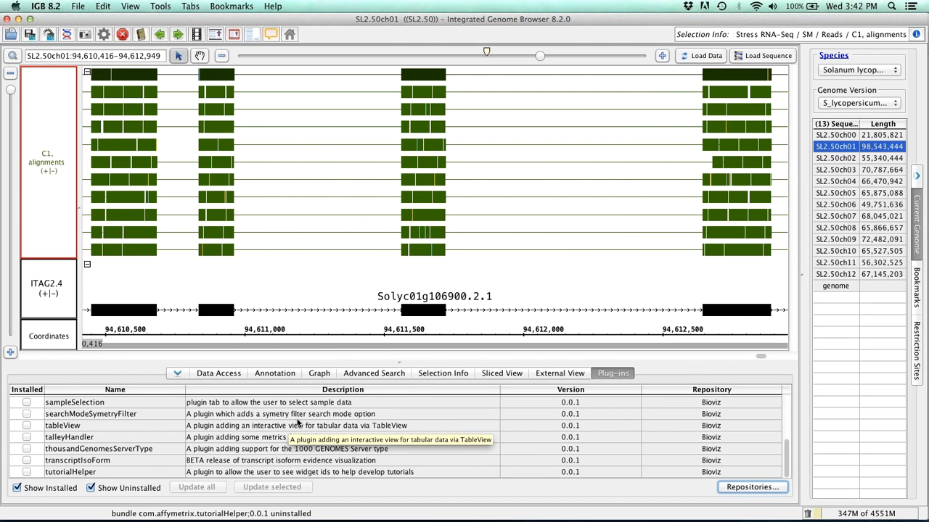
mouse_move(608, 401)
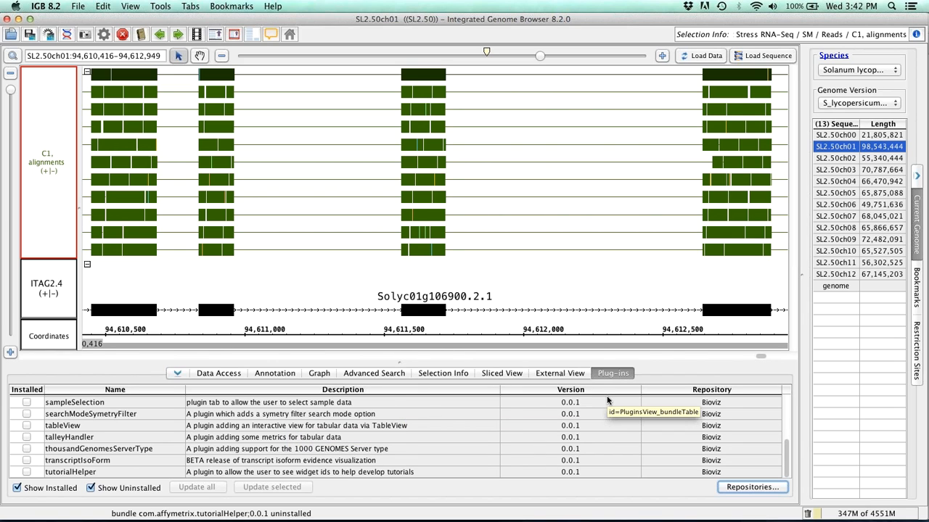
mouse_move(596, 383)
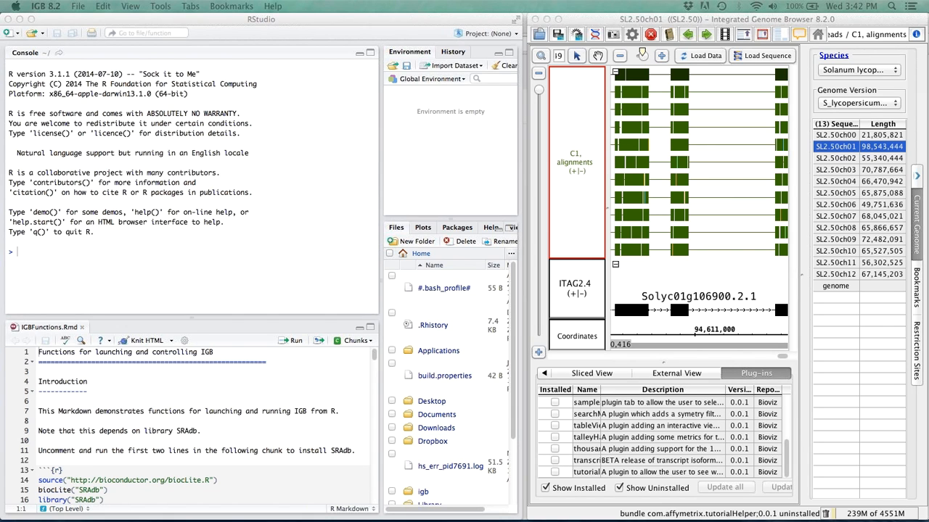
mouse_move(772, 261)
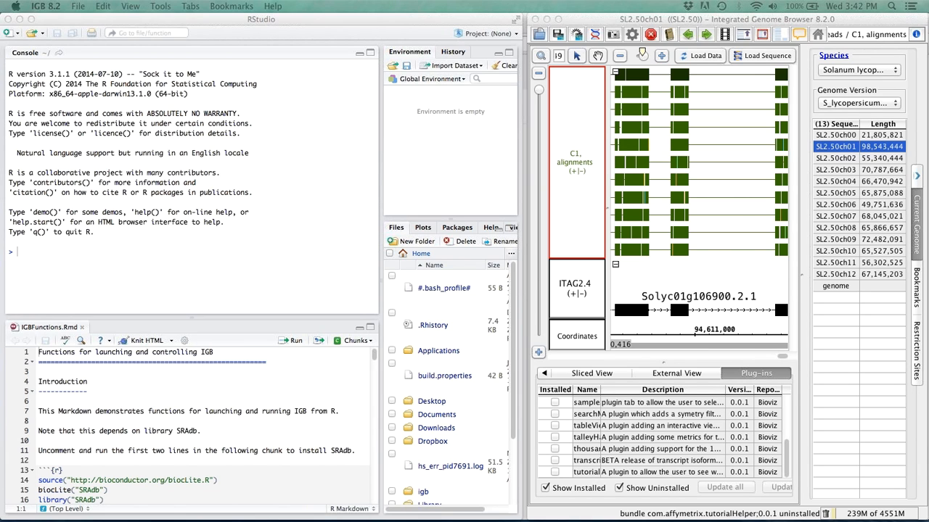
mouse_move(560, 259)
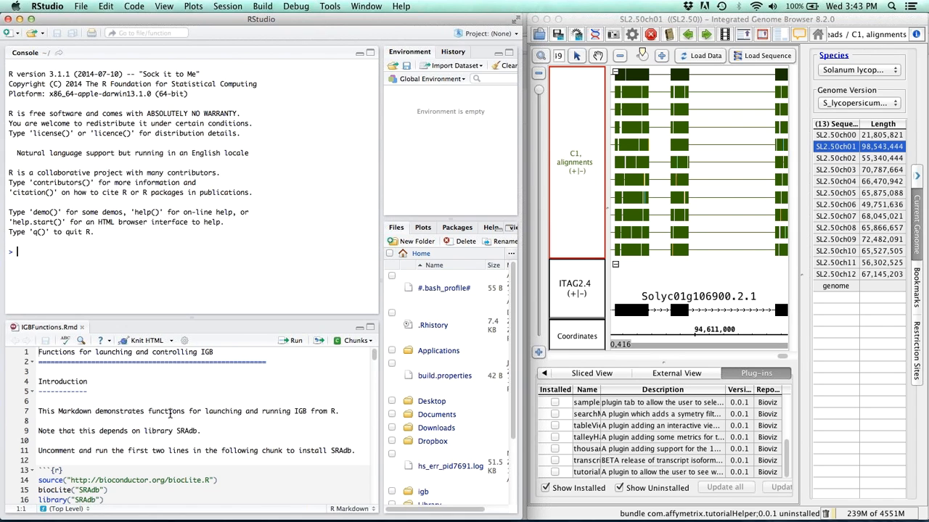
scroll(down, 3)
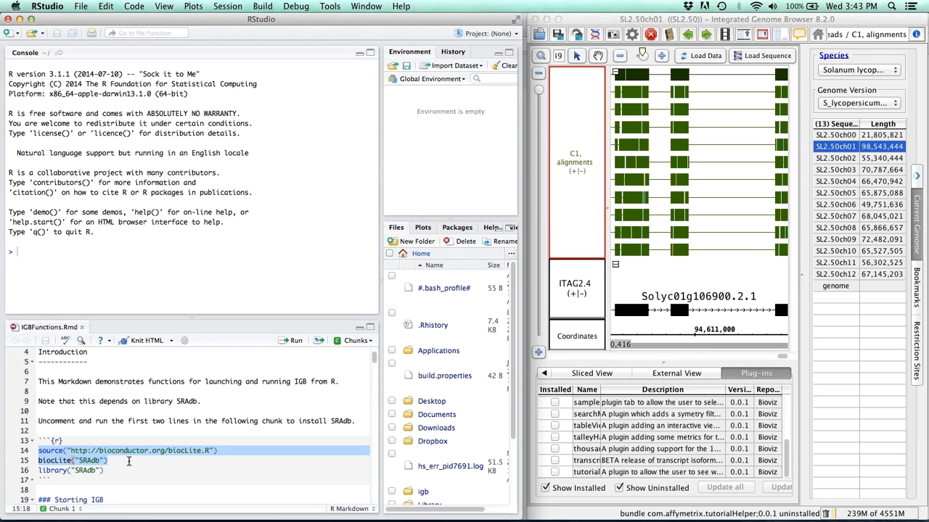
click(109, 461)
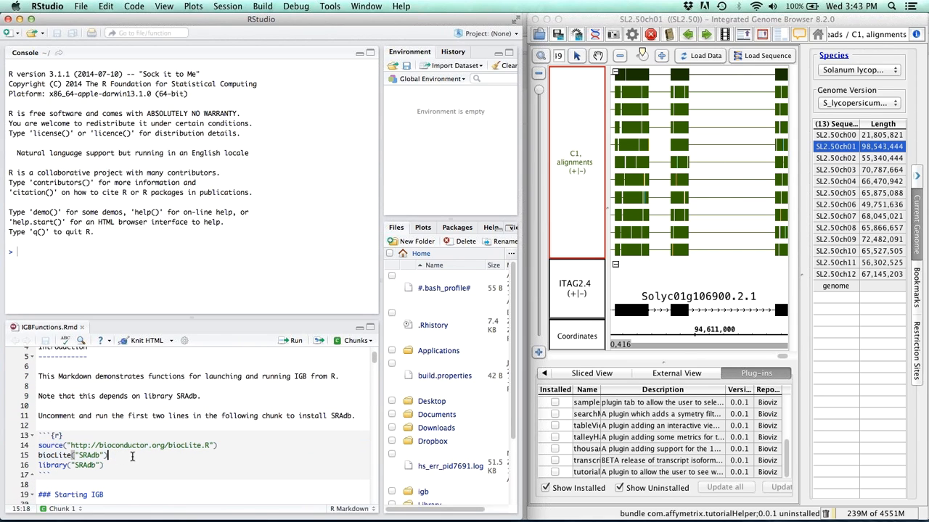
mouse_move(142, 441)
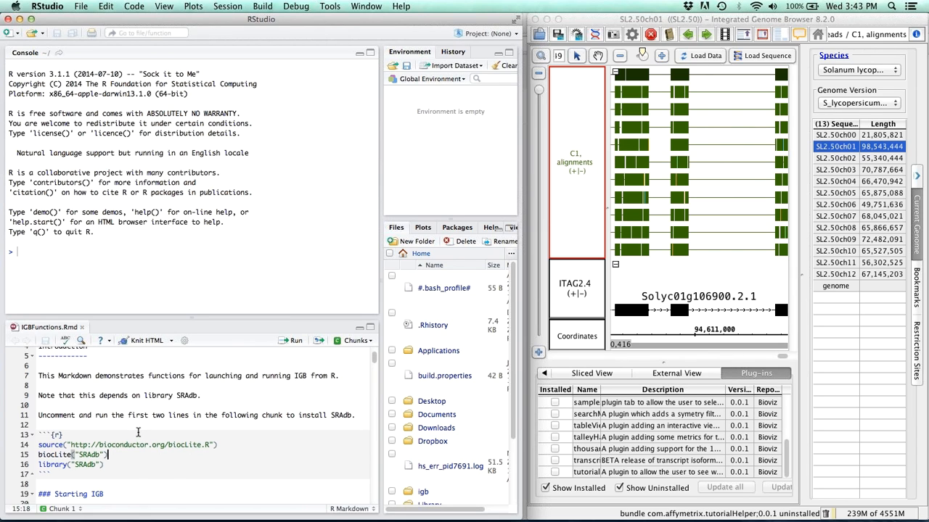
scroll(down, 3)
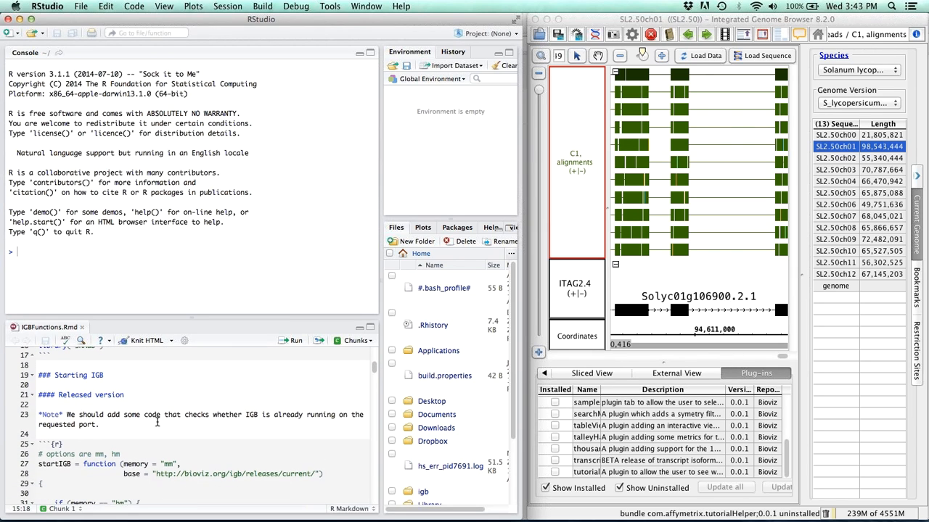
mouse_move(206, 420)
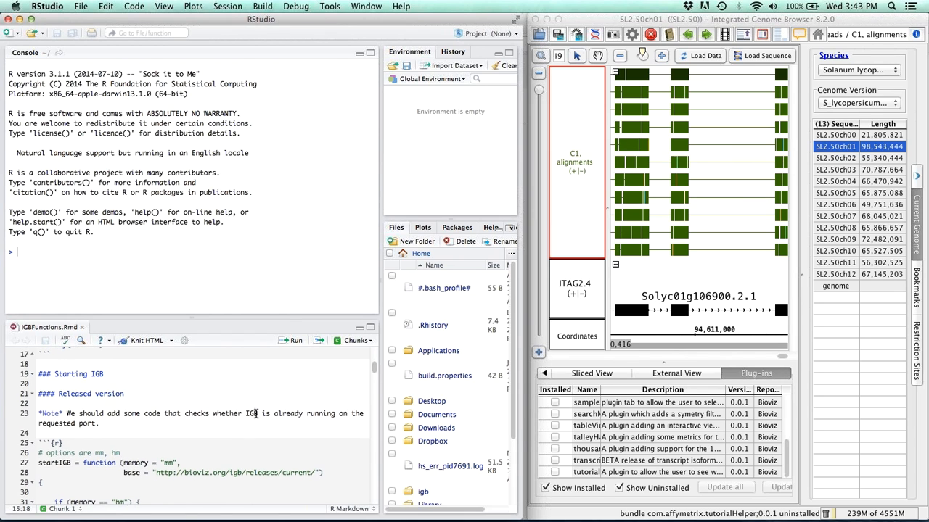
scroll(down, 3)
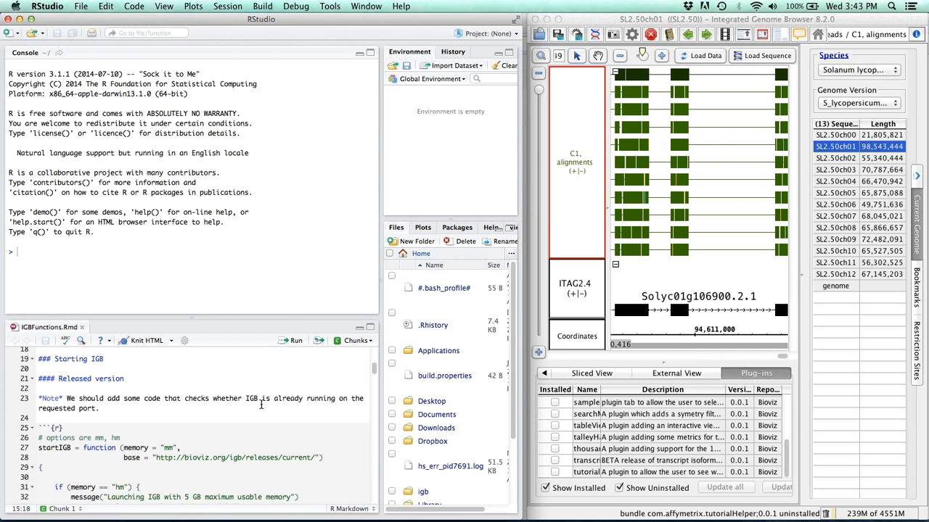
scroll(down, 3)
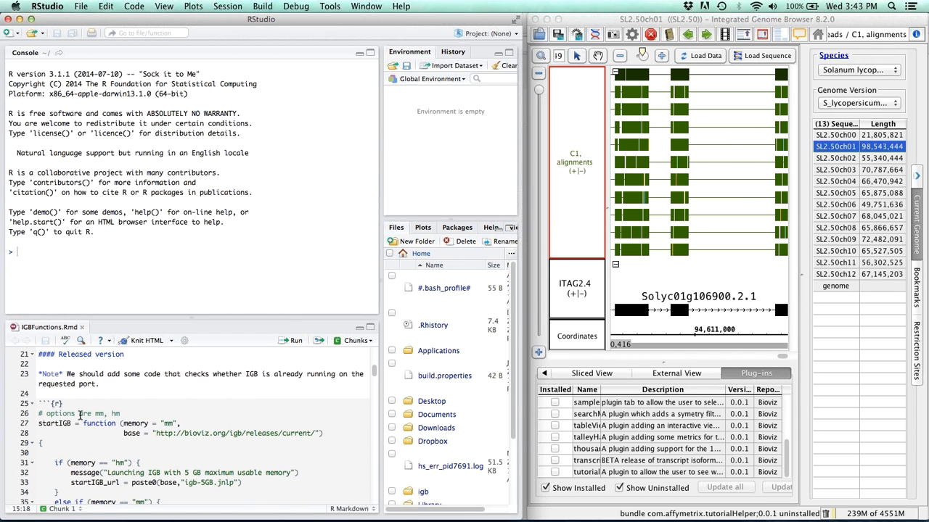
scroll(down, 3)
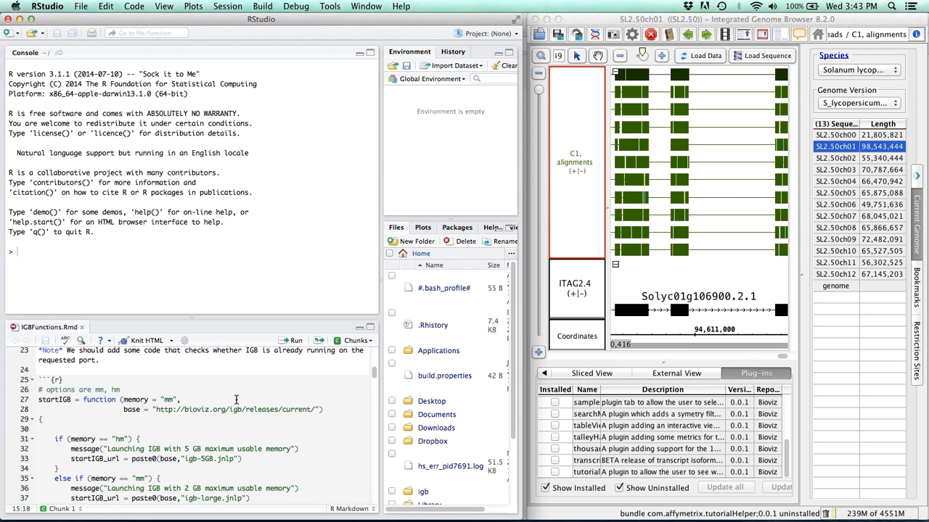
scroll(down, 3)
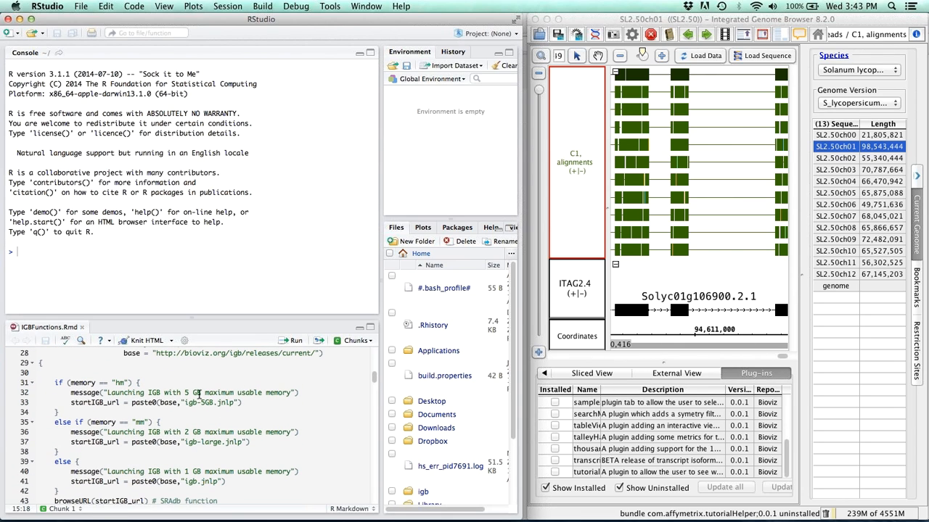
scroll(down, 3)
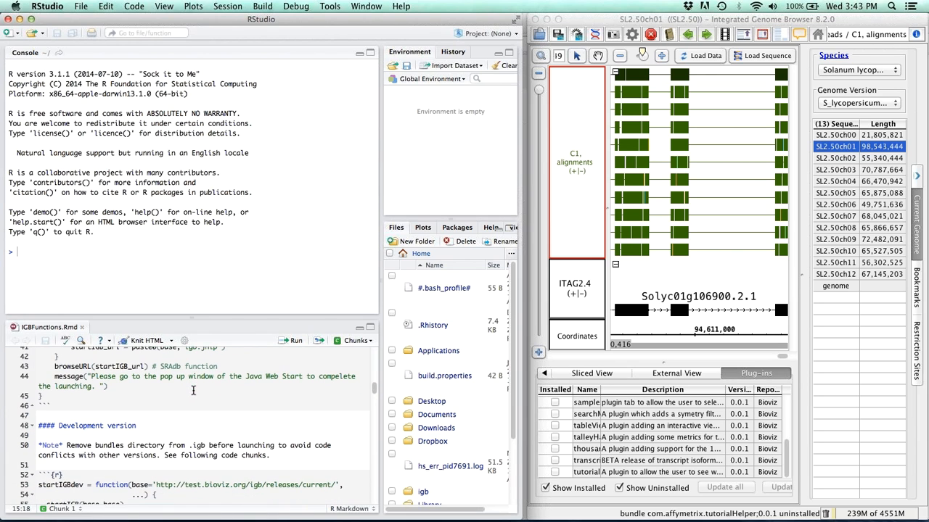
scroll(down, 3)
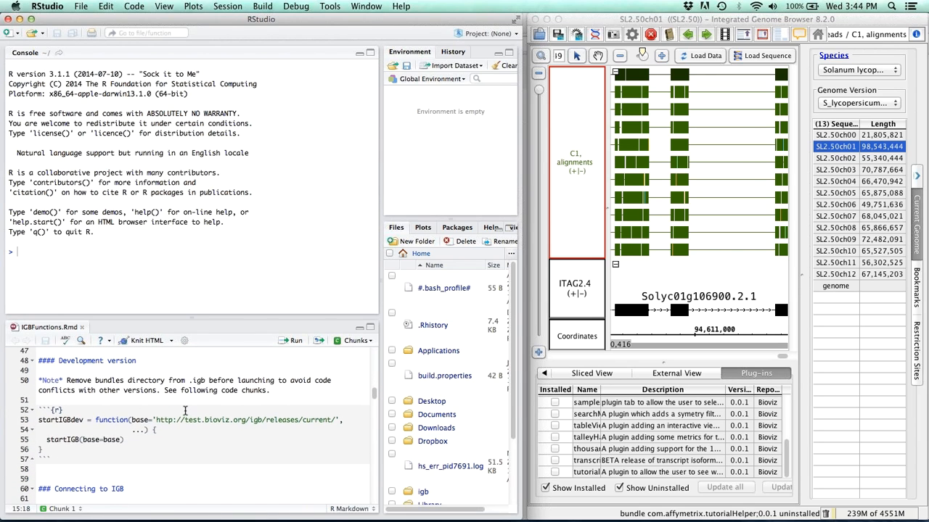
scroll(down, 3)
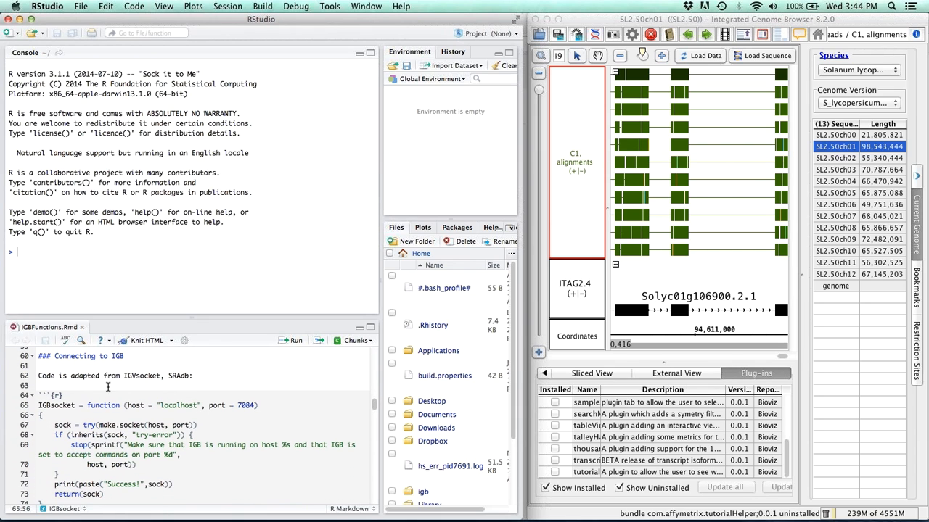
mouse_move(216, 399)
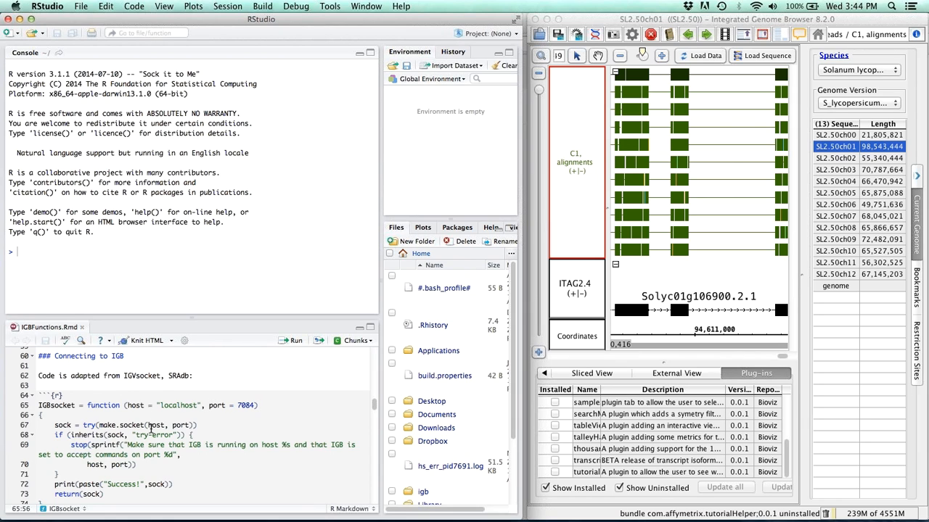
mouse_move(264, 380)
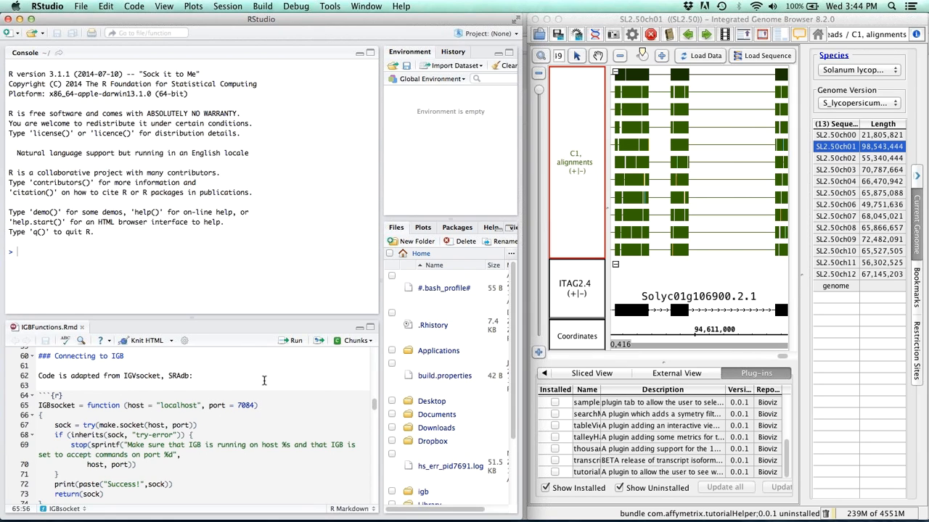
Run the IGBsocket chunk with Run Current Chunk and move down to the next chunk
click(354, 340)
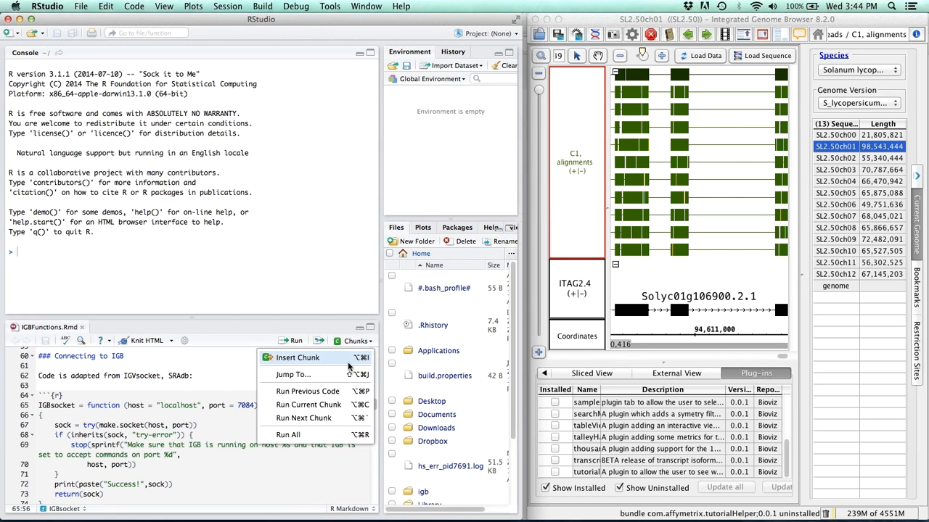
click(307, 405)
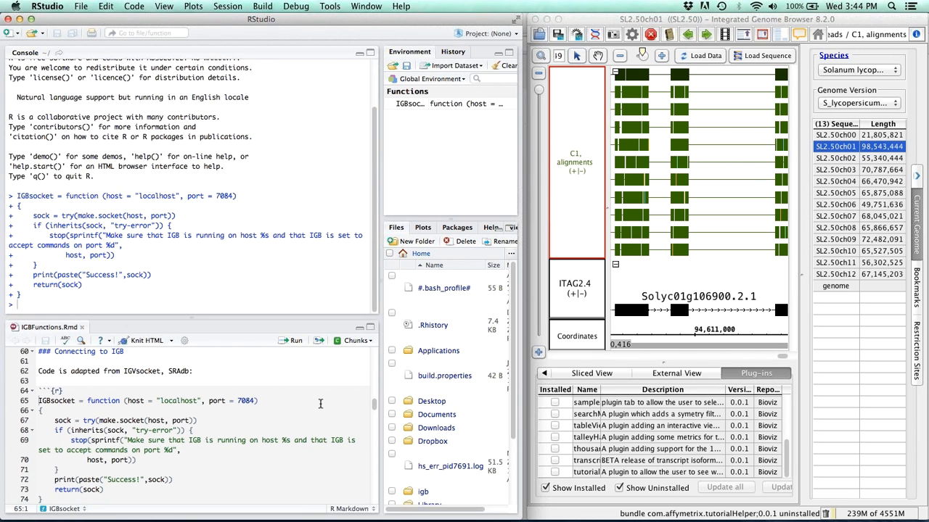
scroll(down, 3)
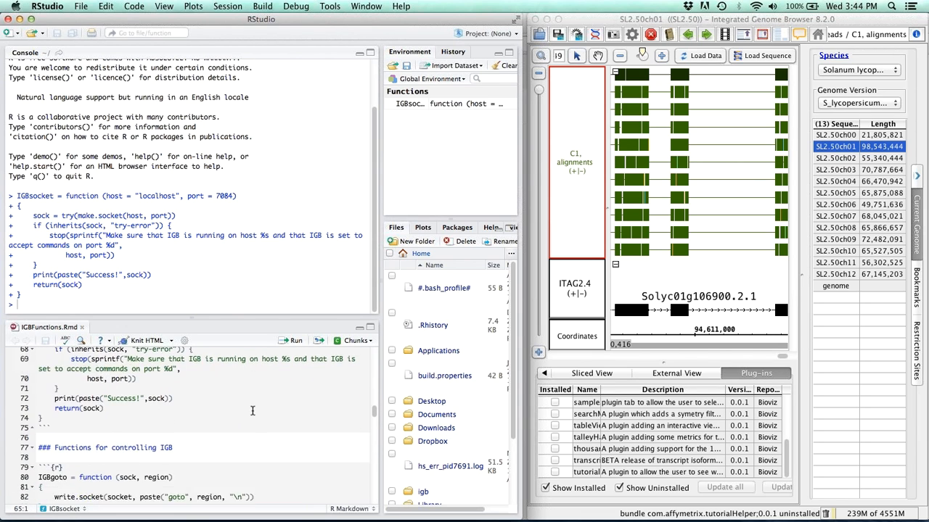
scroll(down, 3)
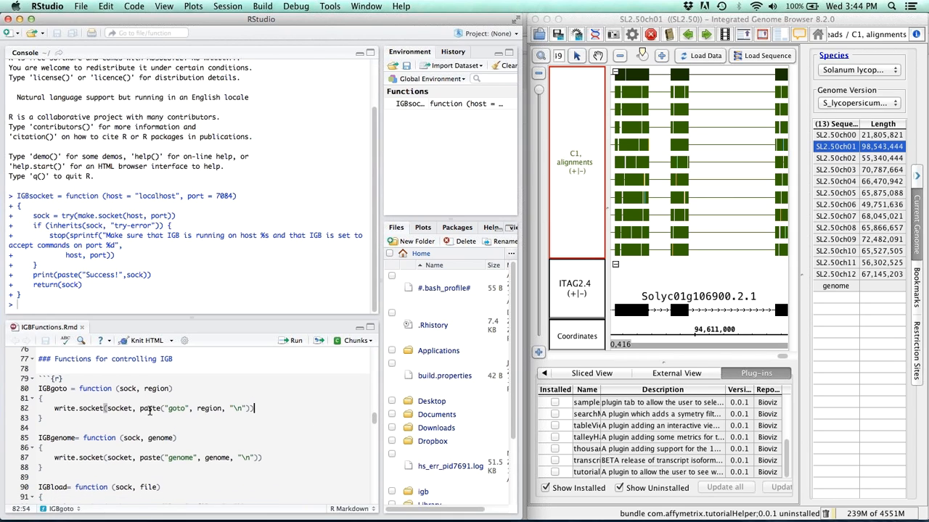
scroll(down, 3)
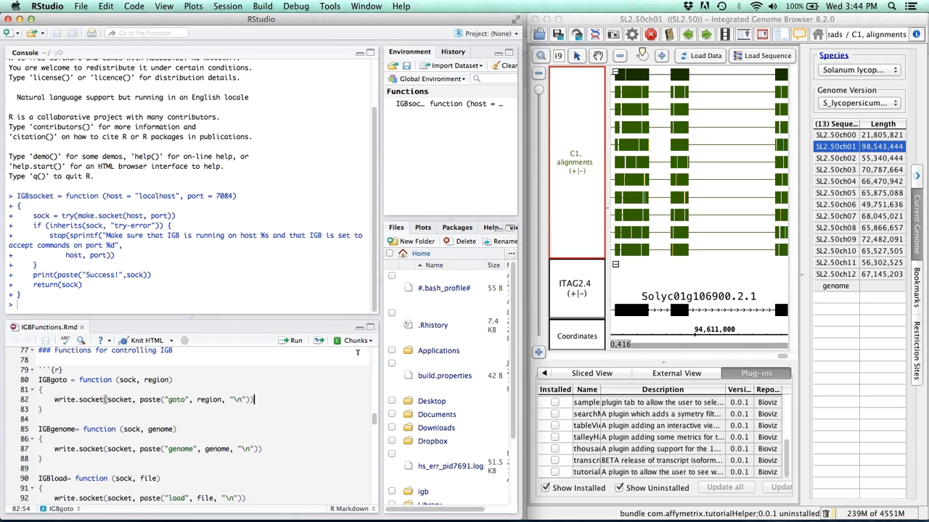
Run the chunk defining the IGB control functions and reach the Examples section
click(290, 339)
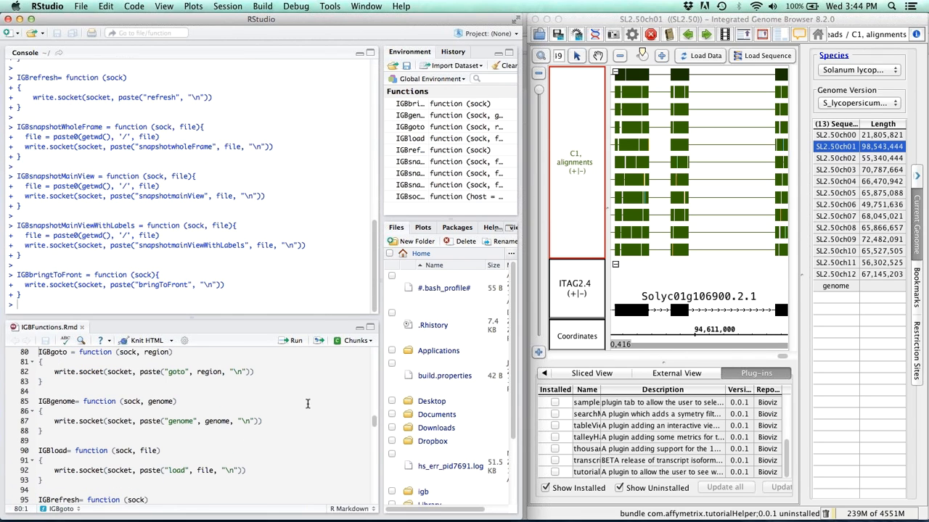
mouse_move(383, 180)
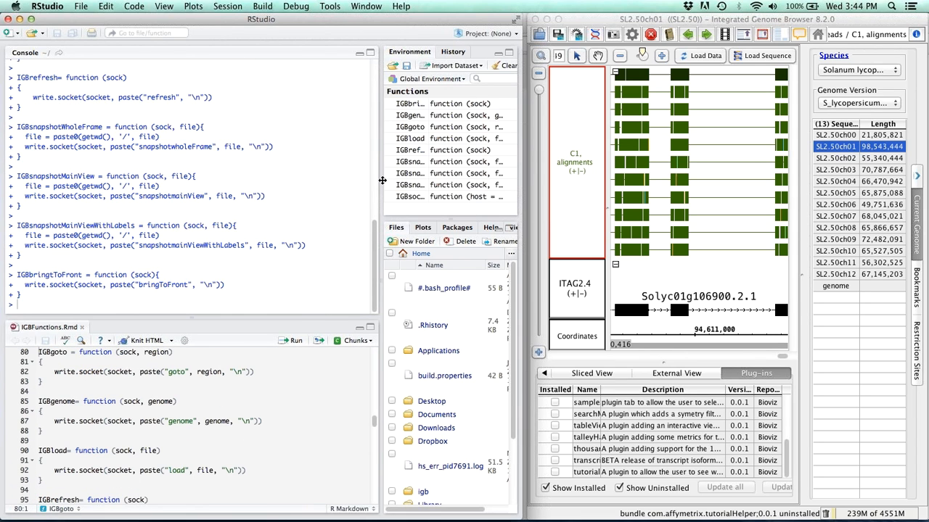
scroll(down, 3)
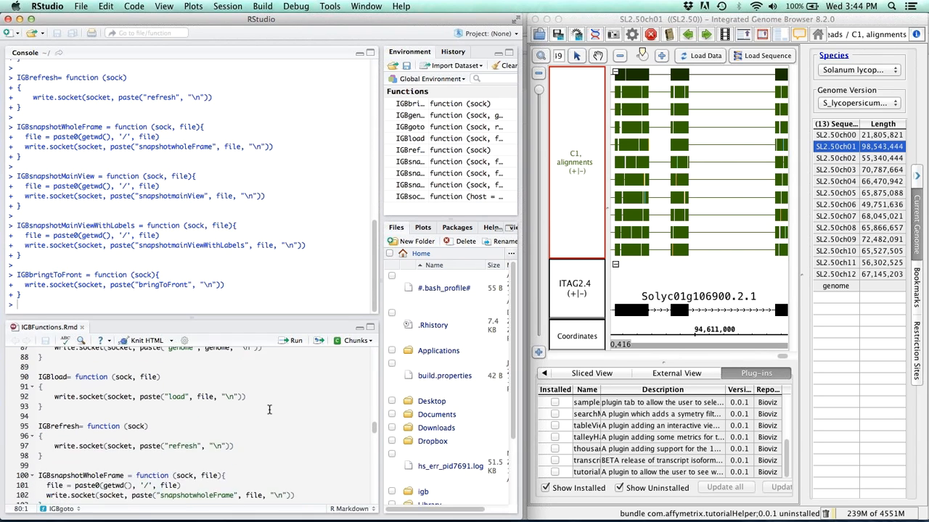
scroll(down, 3)
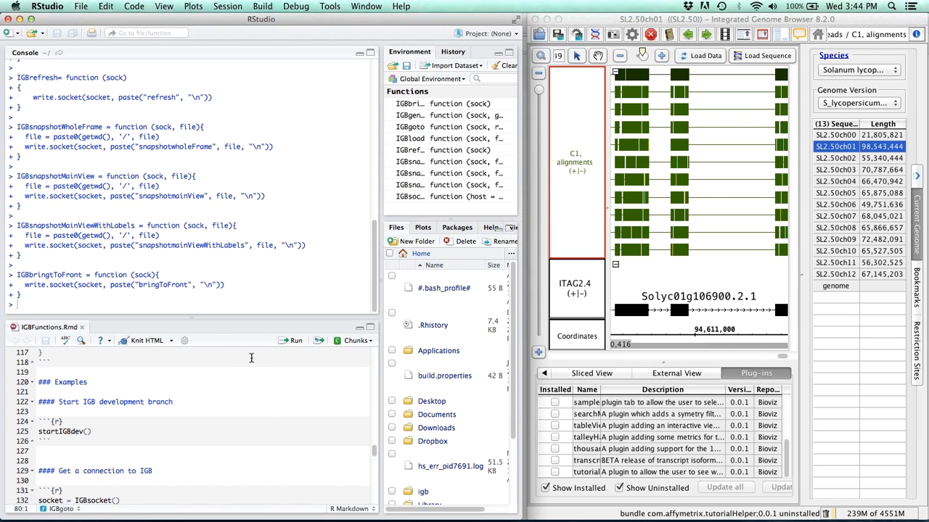
mouse_move(261, 354)
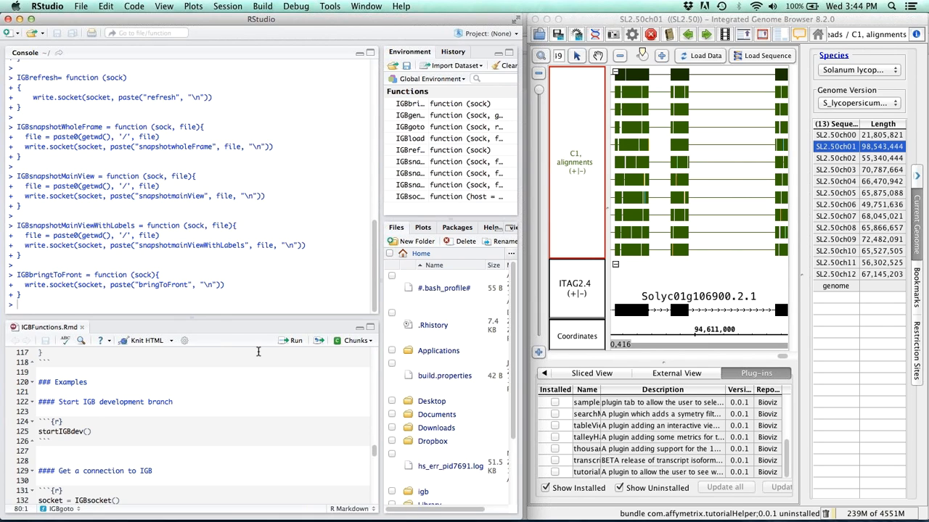
mouse_move(261, 353)
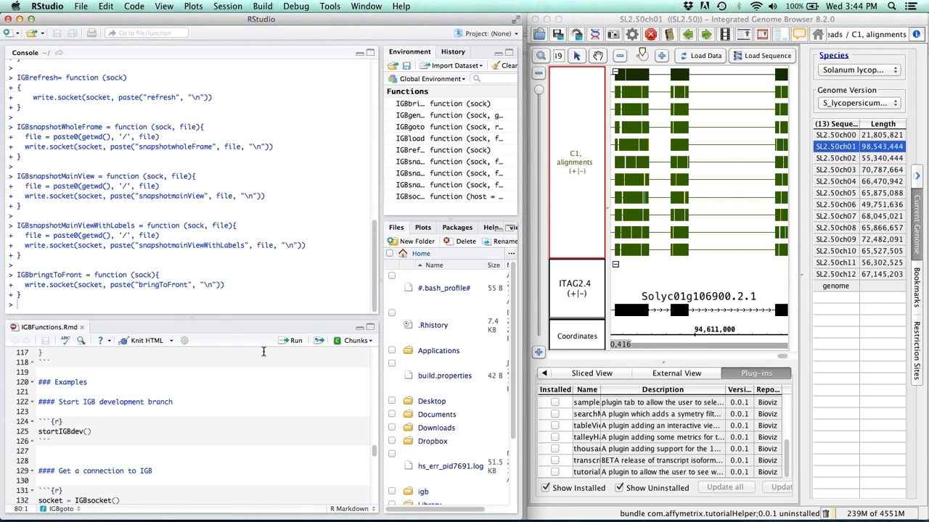
mouse_move(273, 353)
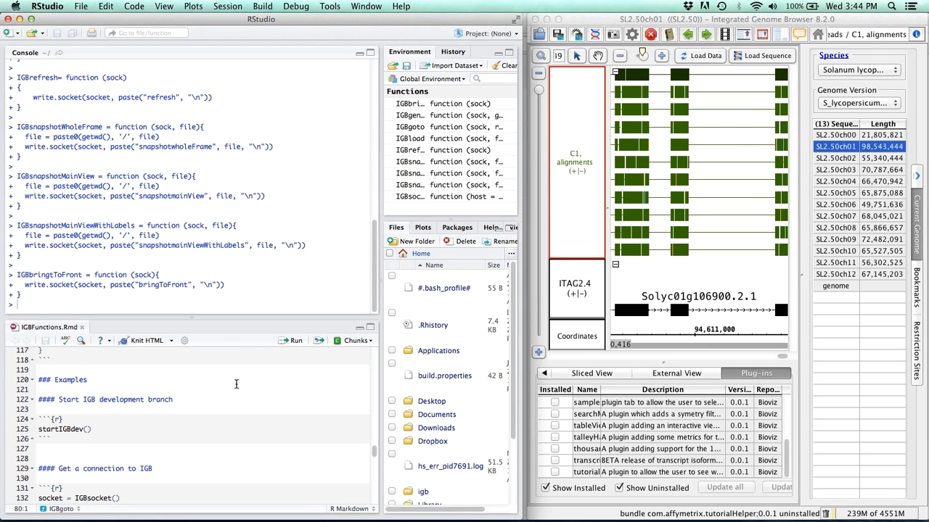
scroll(down, 3)
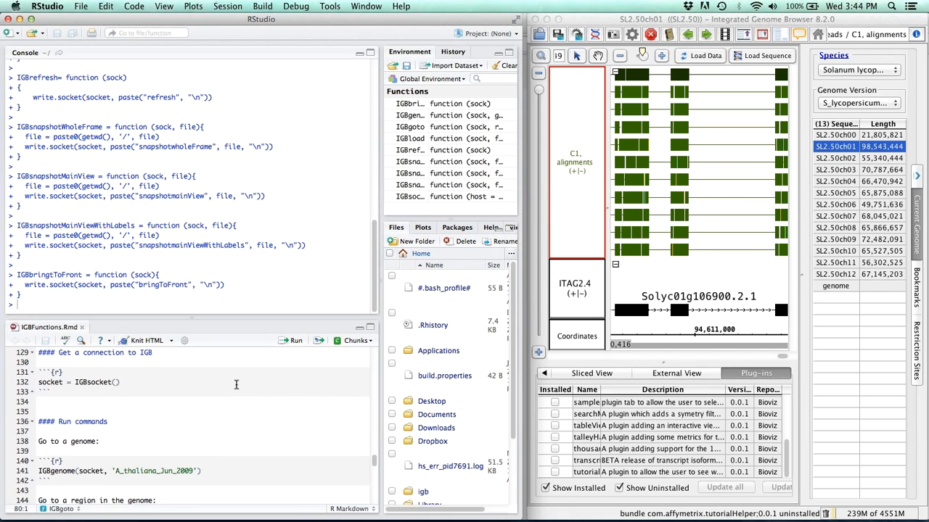
scroll(up, 3)
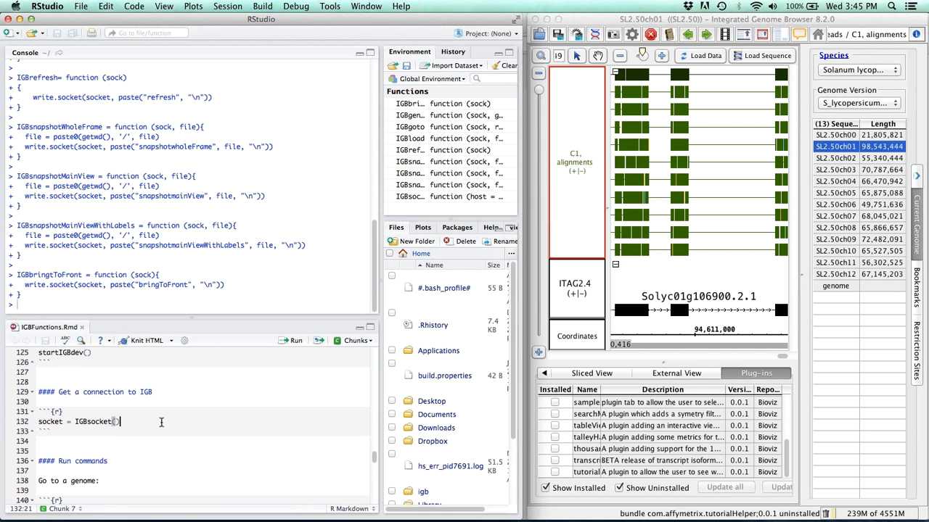
click(352, 340)
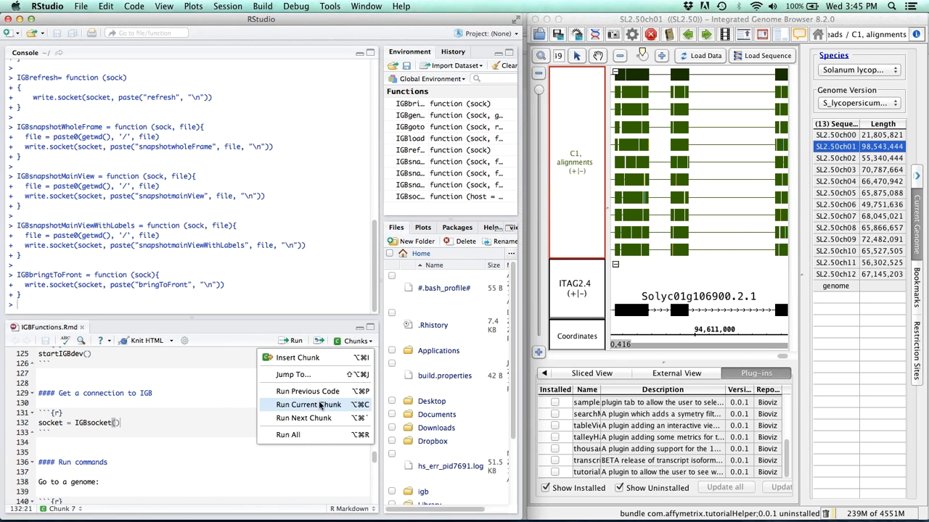
click(308, 404)
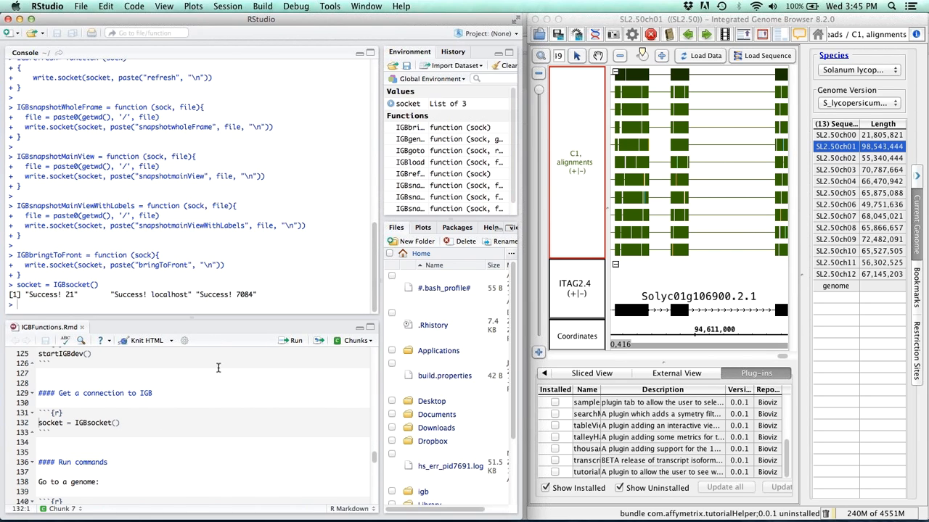
scroll(down, 3)
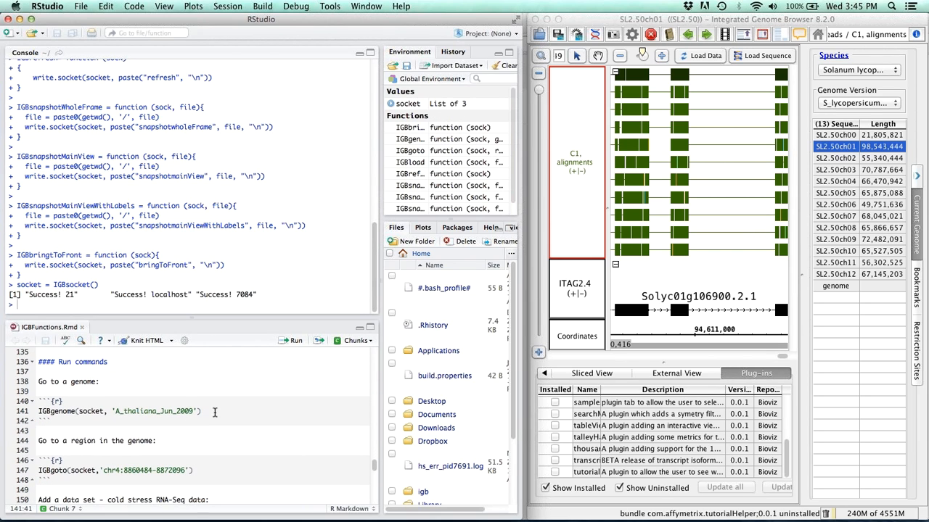
click(354, 340)
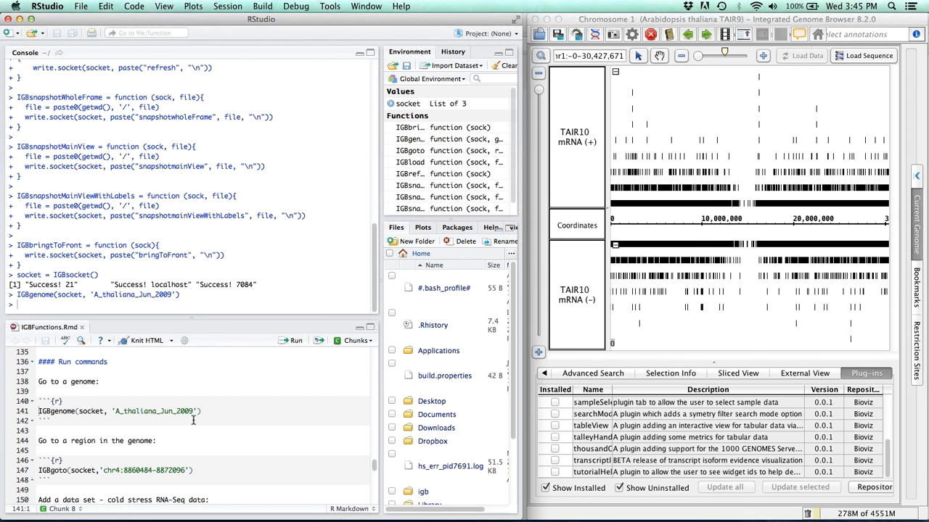
Run the IGBload chunk for cold_control.sm.bam, dismiss the zoom message, and refresh to load the reads
click(354, 341)
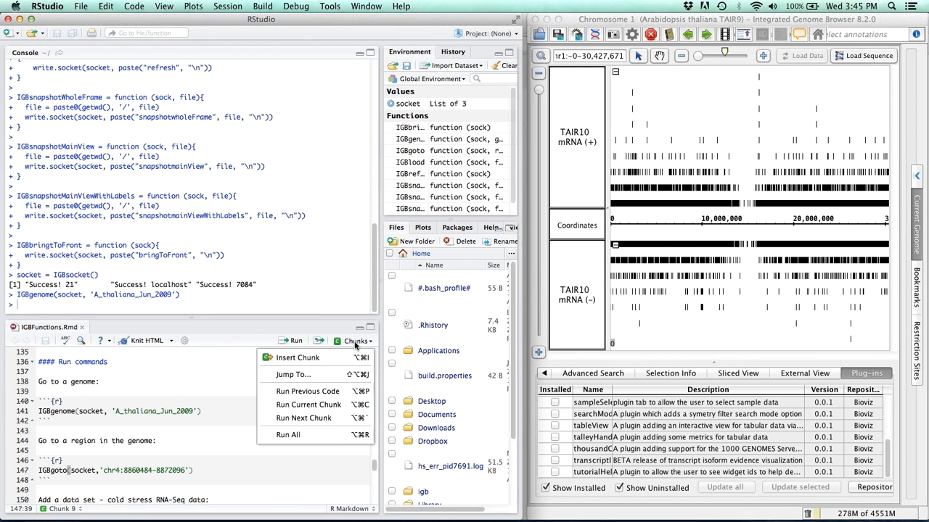
mouse_move(307, 405)
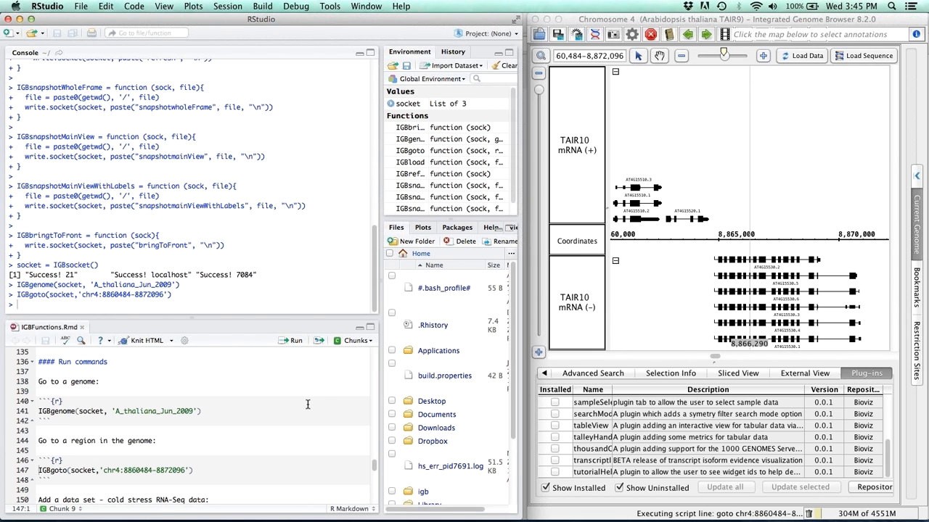
scroll(down, 3)
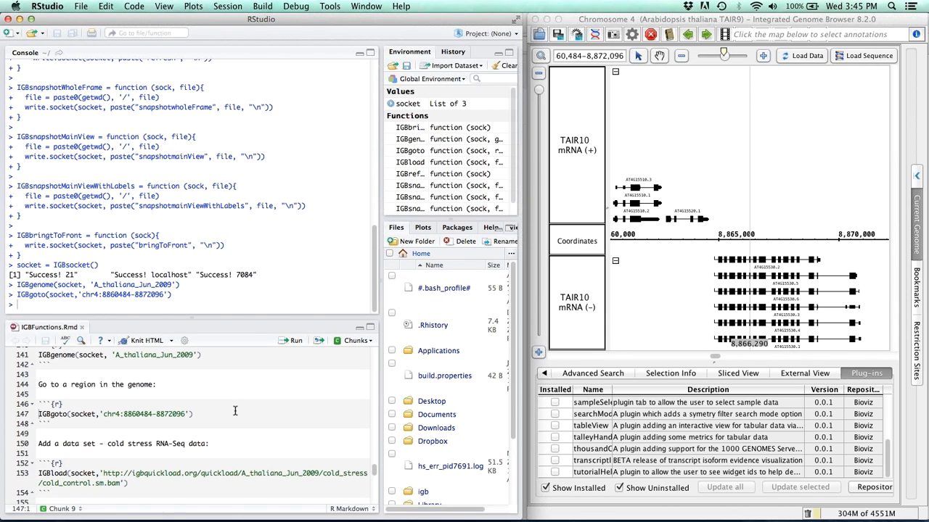
scroll(down, 3)
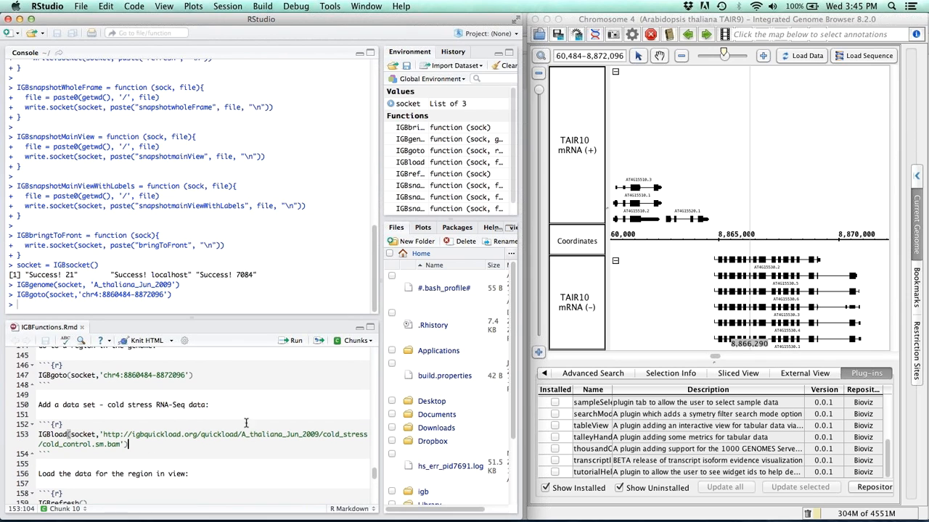
click(293, 339)
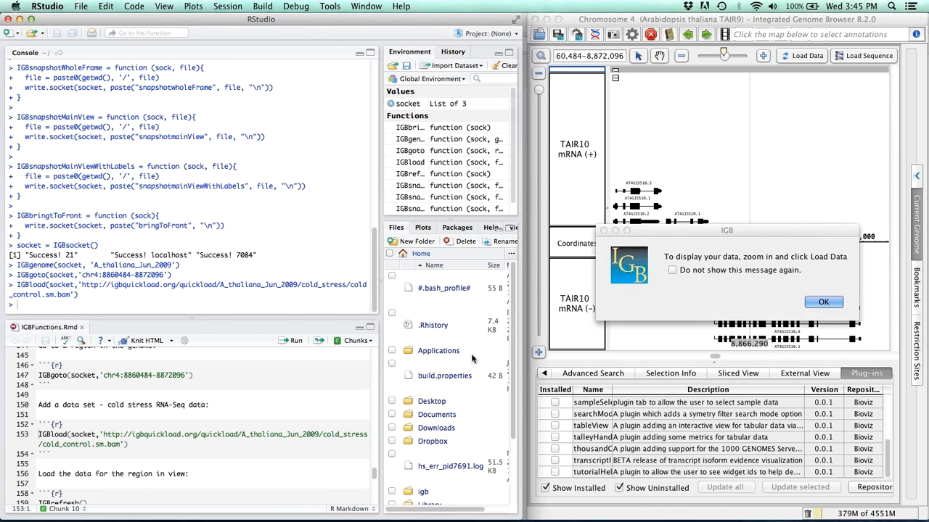
click(824, 302)
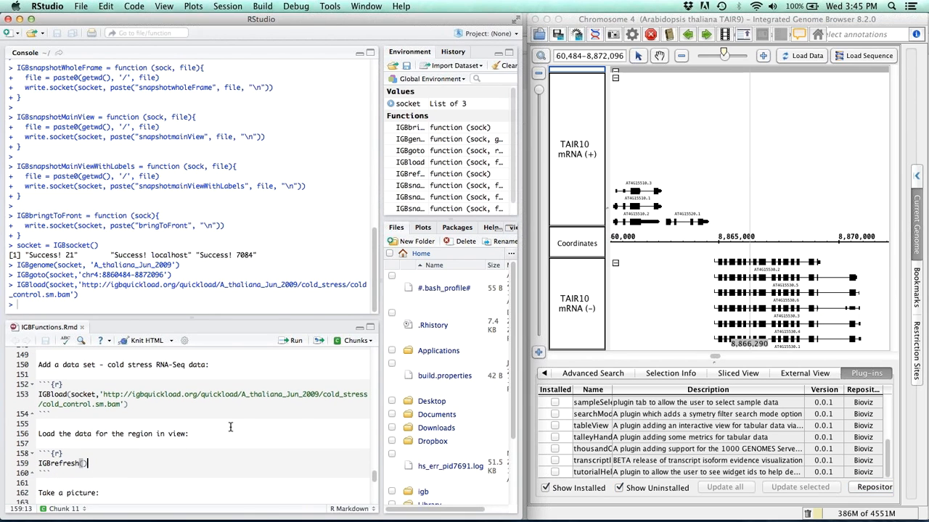
click(294, 340)
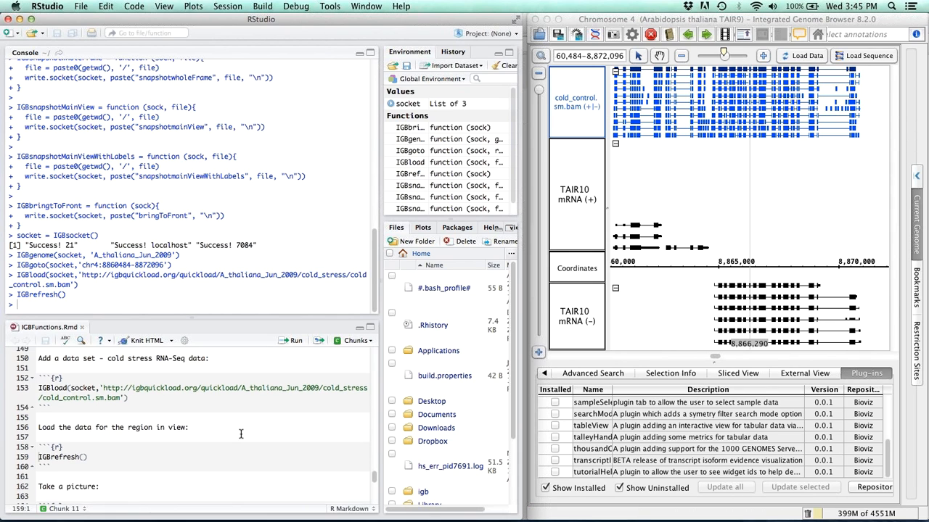
Run the IGBsnapshotWholeFrame chunk to save a picture of the IGB window
scroll(down, 3)
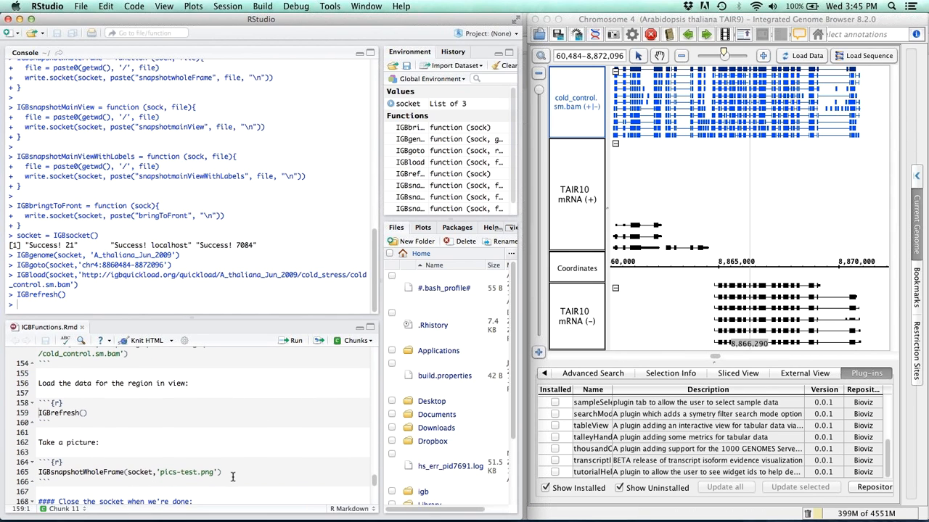
click(357, 341)
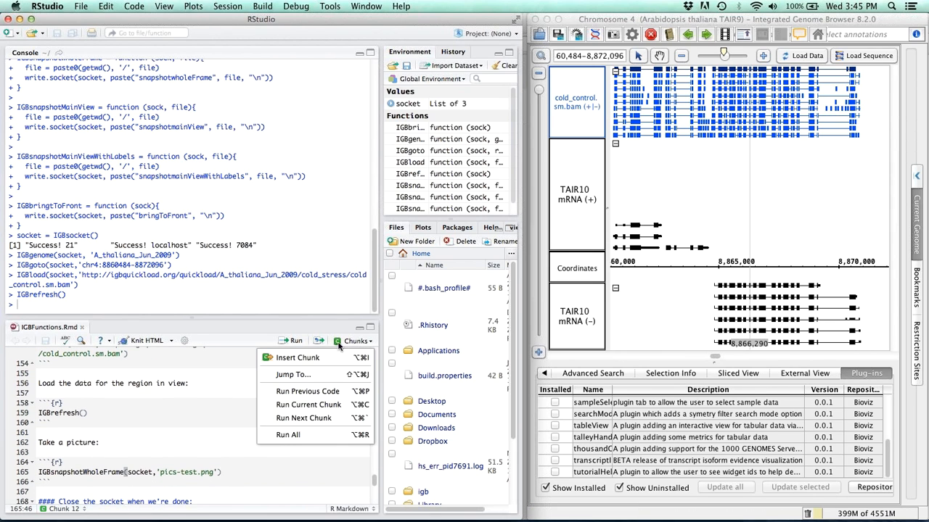
click(307, 404)
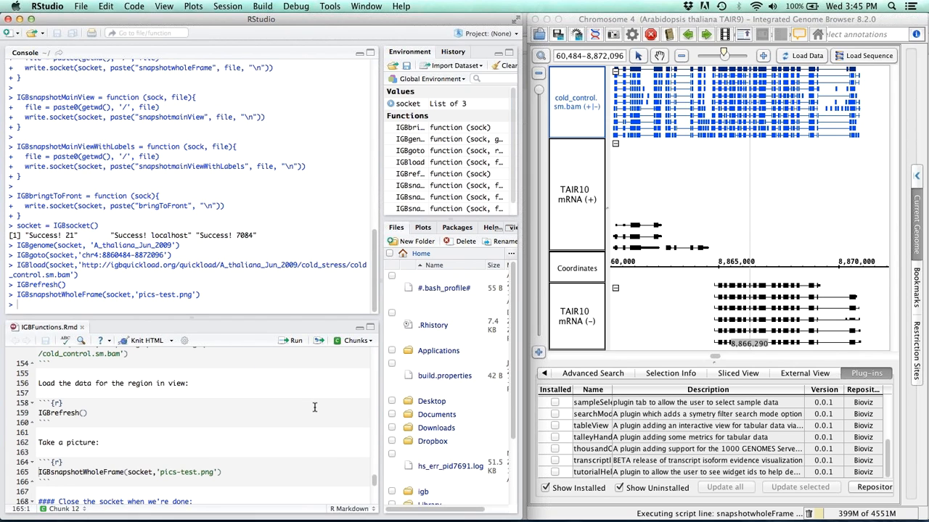
scroll(down, 3)
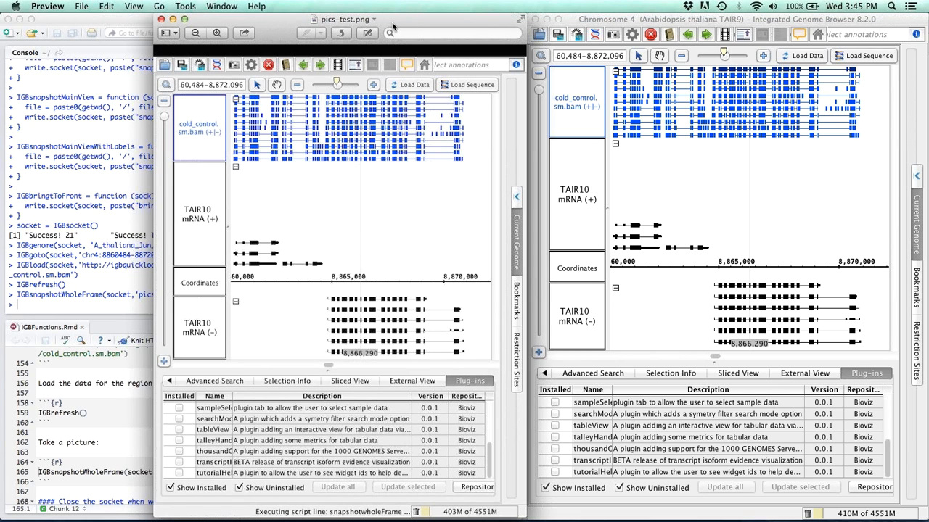
mouse_move(217, 46)
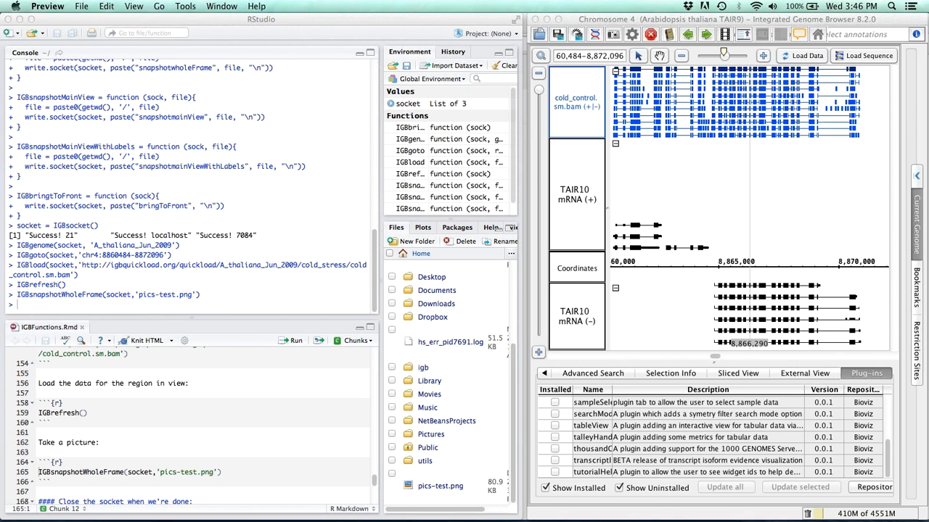
mouse_move(760, 220)
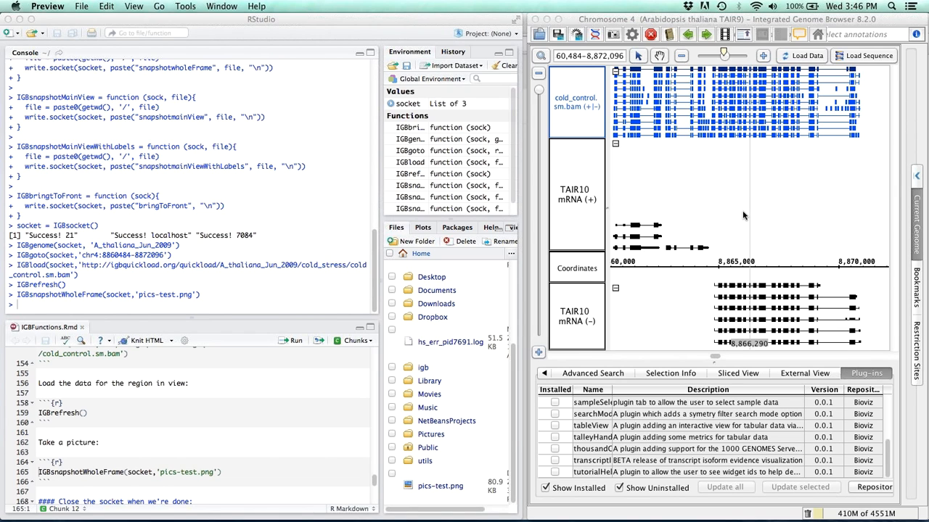
mouse_move(751, 221)
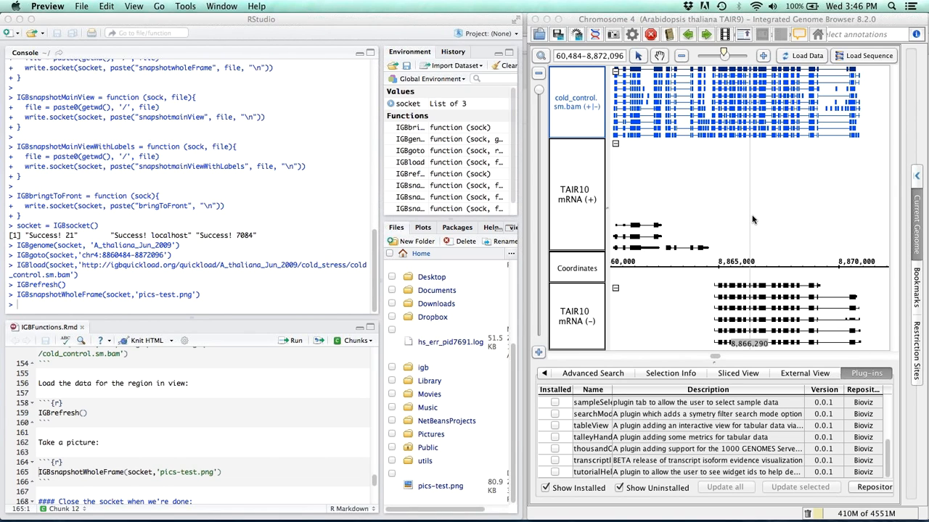
mouse_move(827, 231)
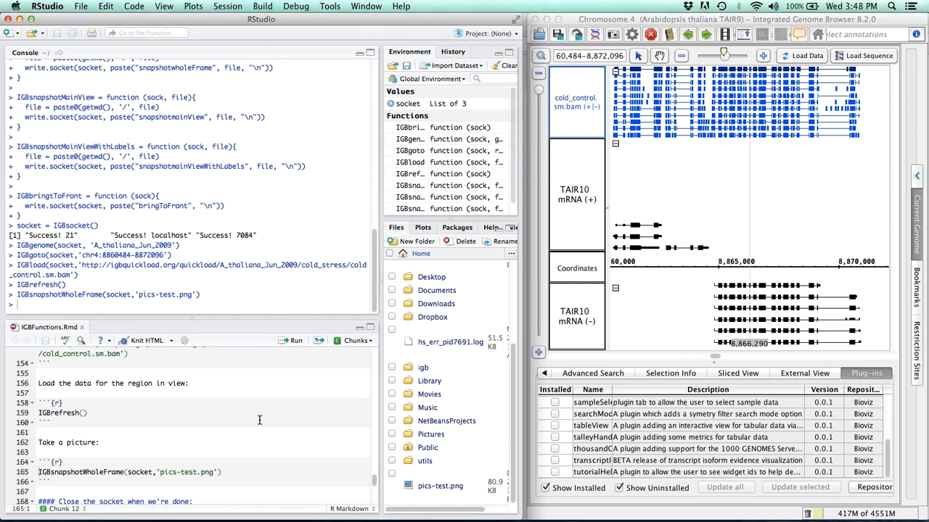
scroll(up, 3)
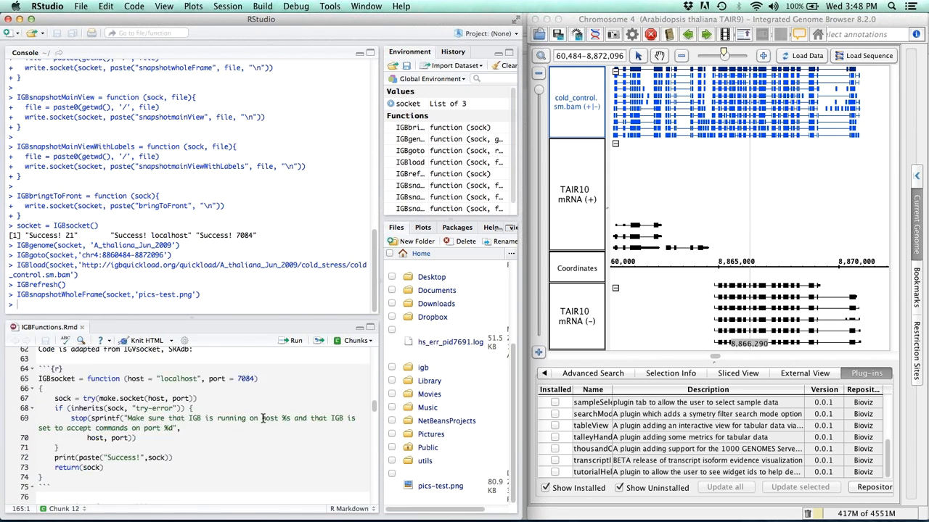
scroll(up, 3)
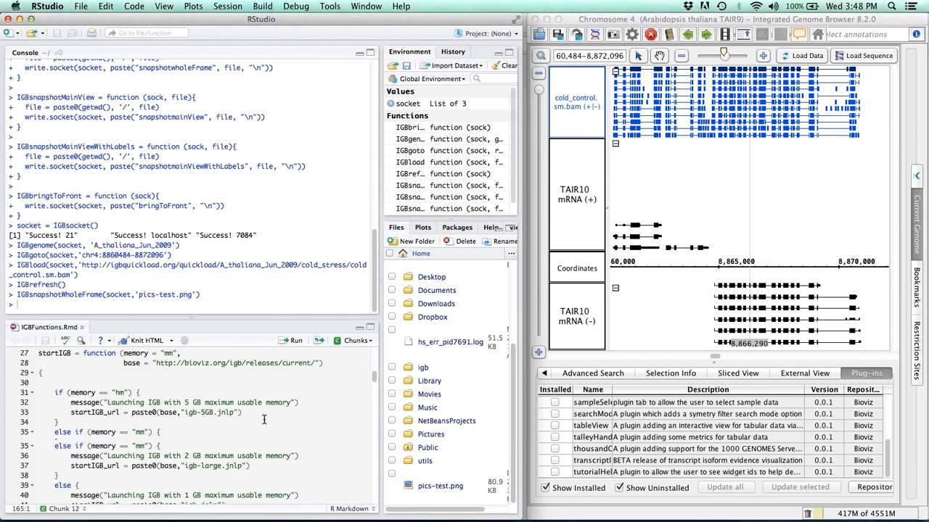
scroll(up, 3)
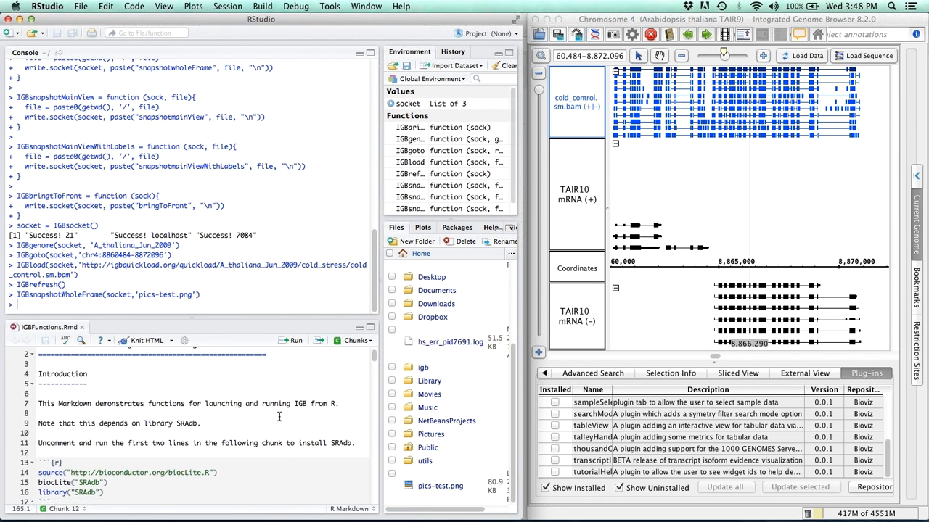
scroll(down, 3)
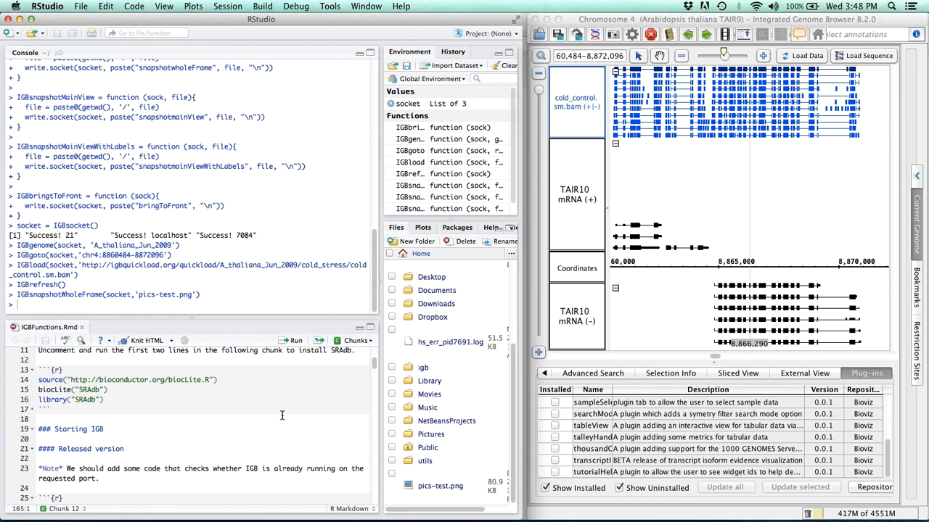
mouse_move(317, 415)
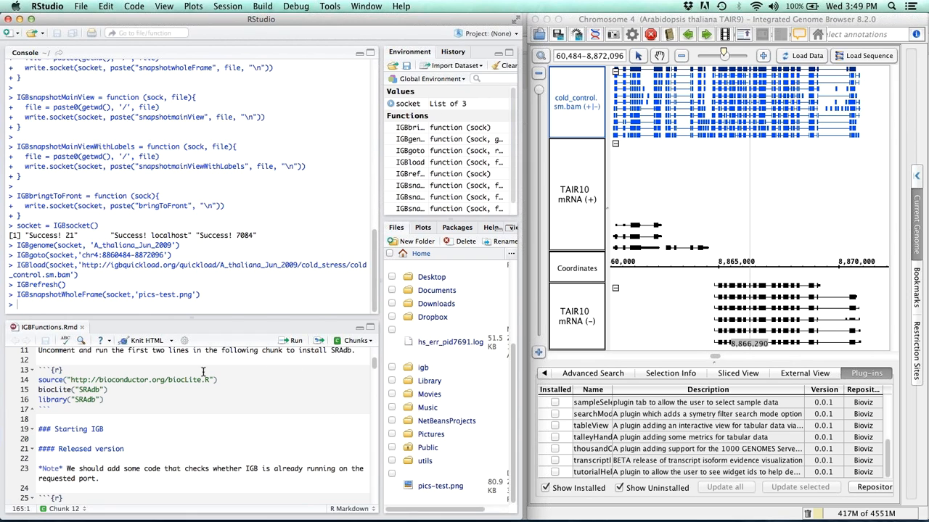
scroll(up, 3)
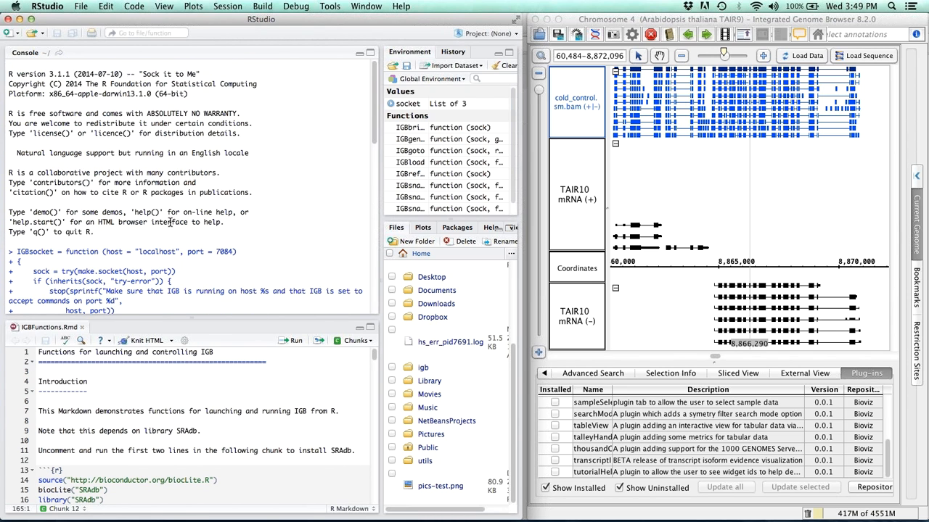
scroll(down, 3)
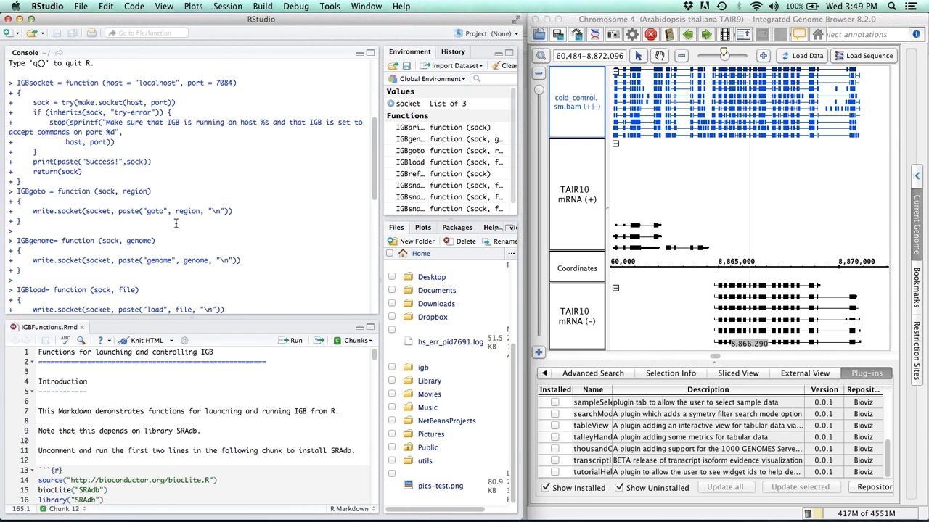
mouse_move(261, 225)
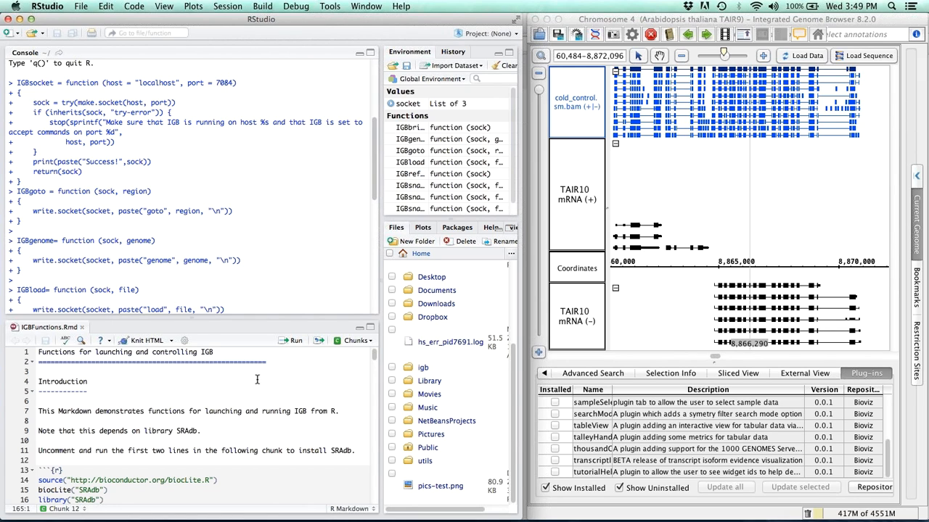
mouse_move(177, 396)
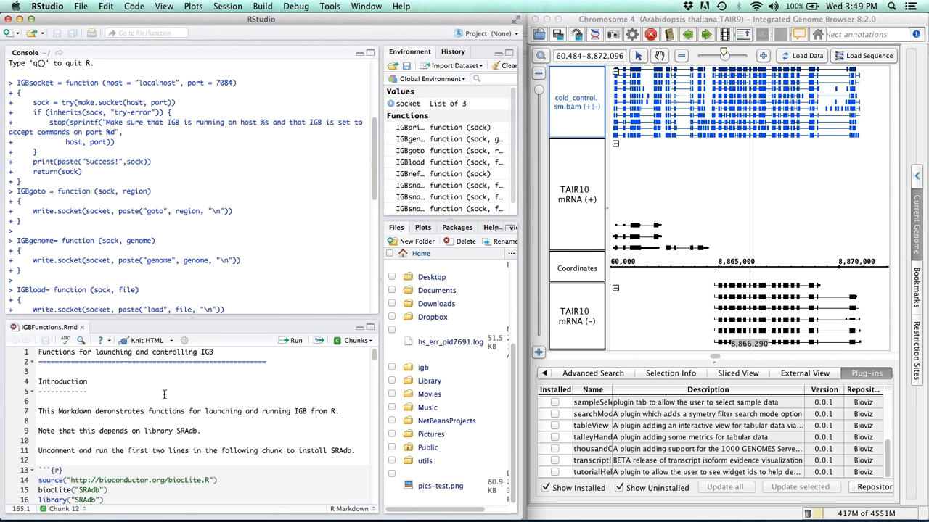
mouse_move(128, 383)
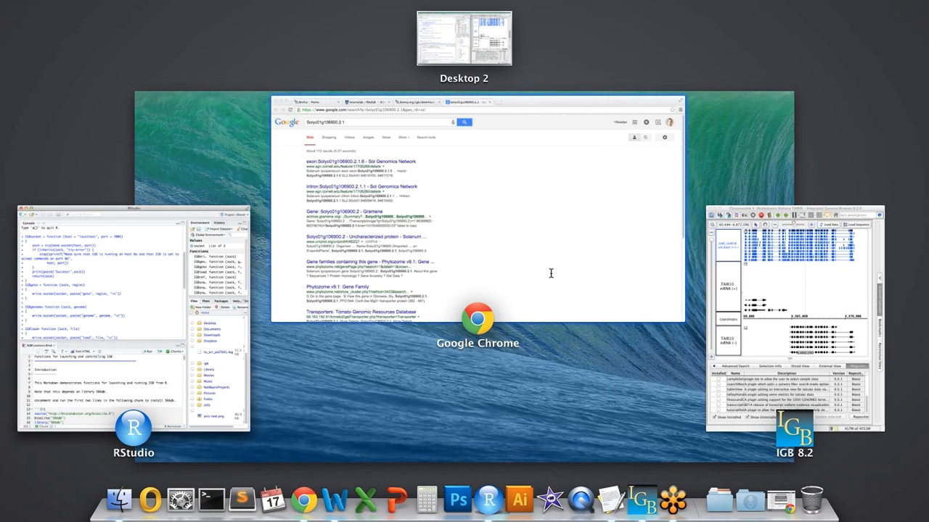
Bring Chrome forward and show the lorainelab RtoIGB Bitbucket overview page
click(477, 210)
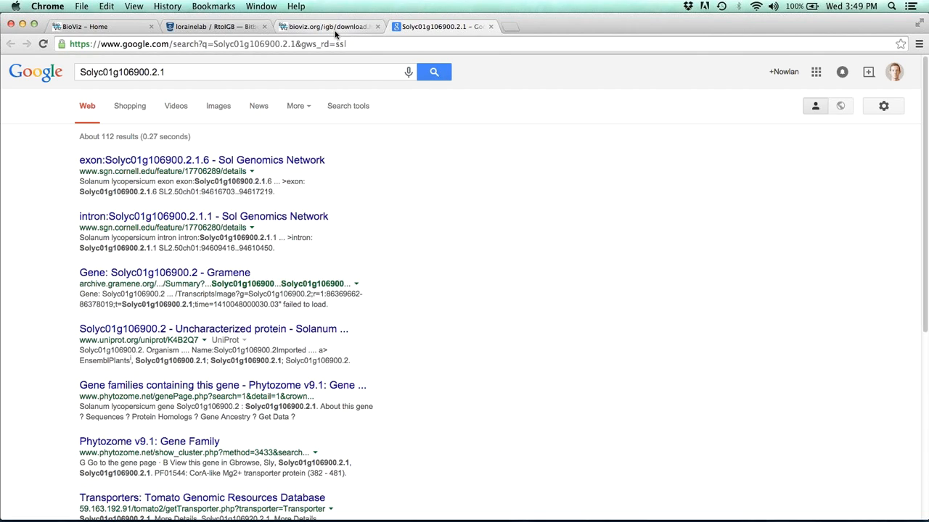
click(215, 26)
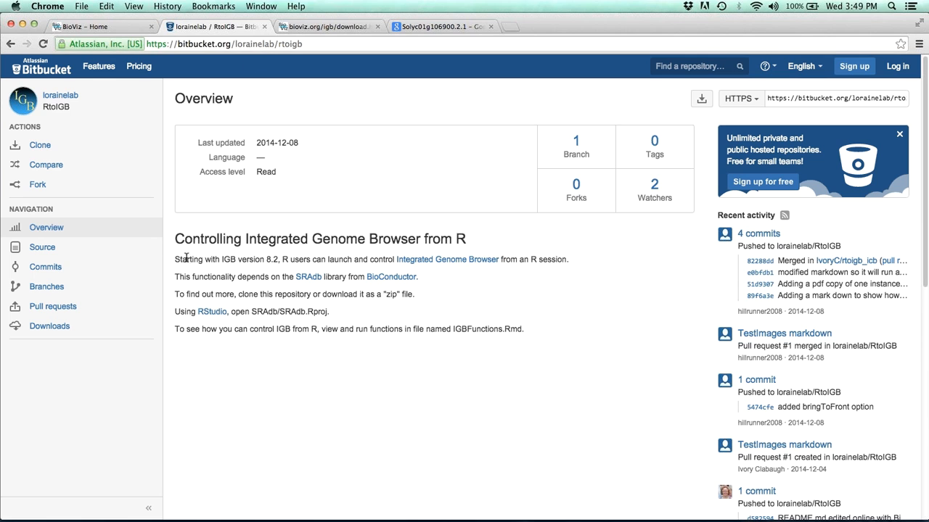
click(49, 325)
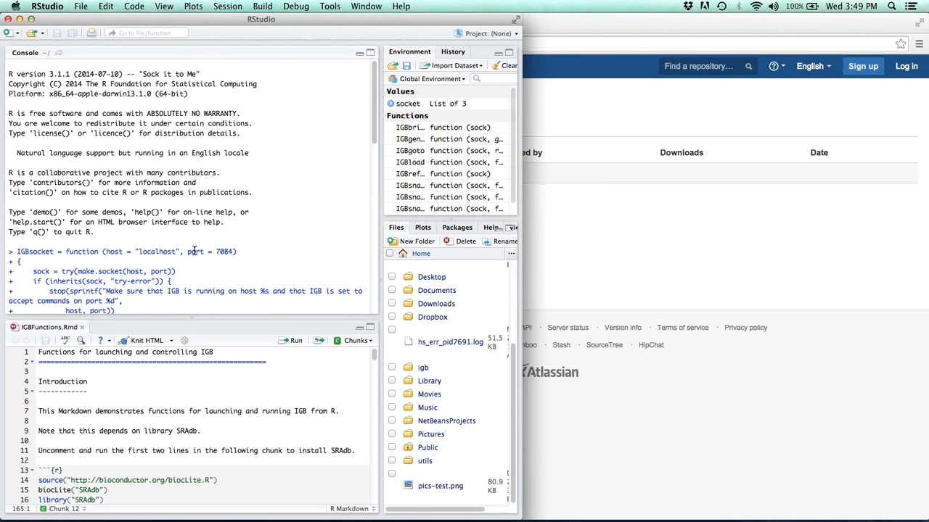
mouse_move(209, 232)
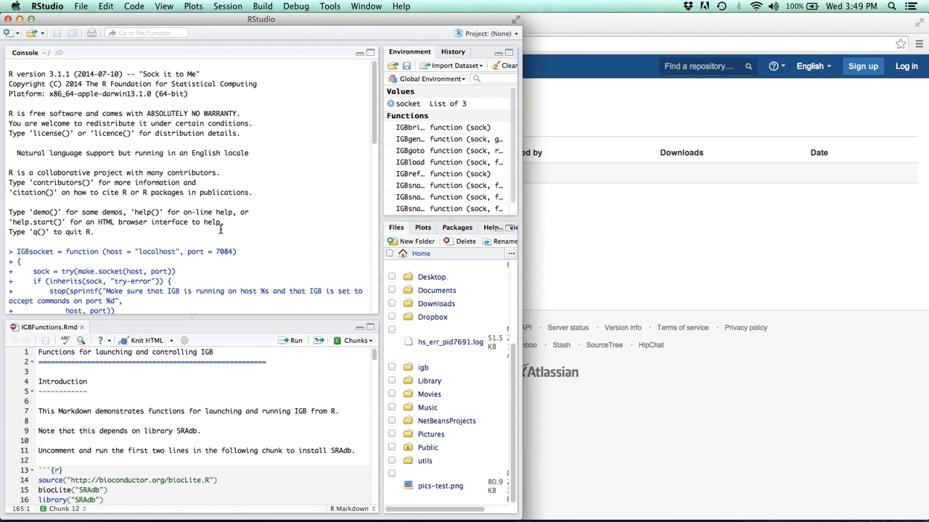
mouse_move(155, 389)
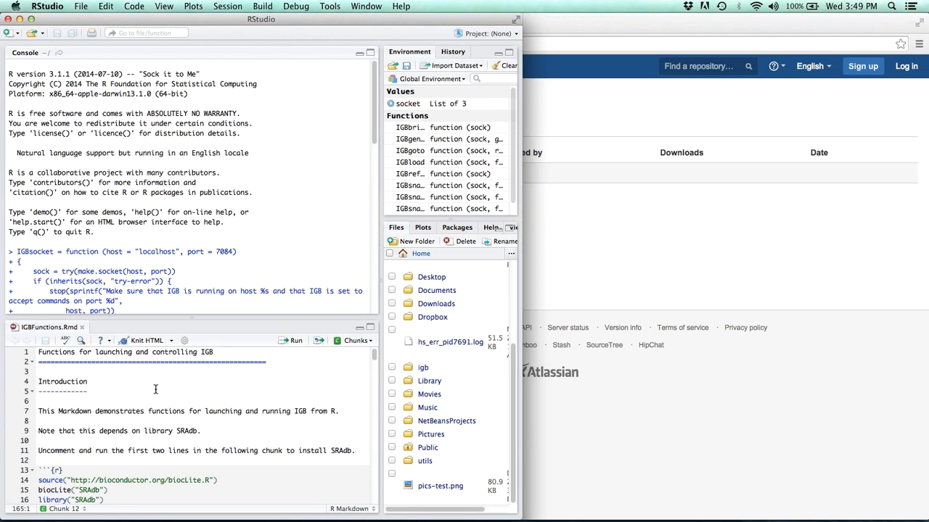
mouse_move(218, 391)
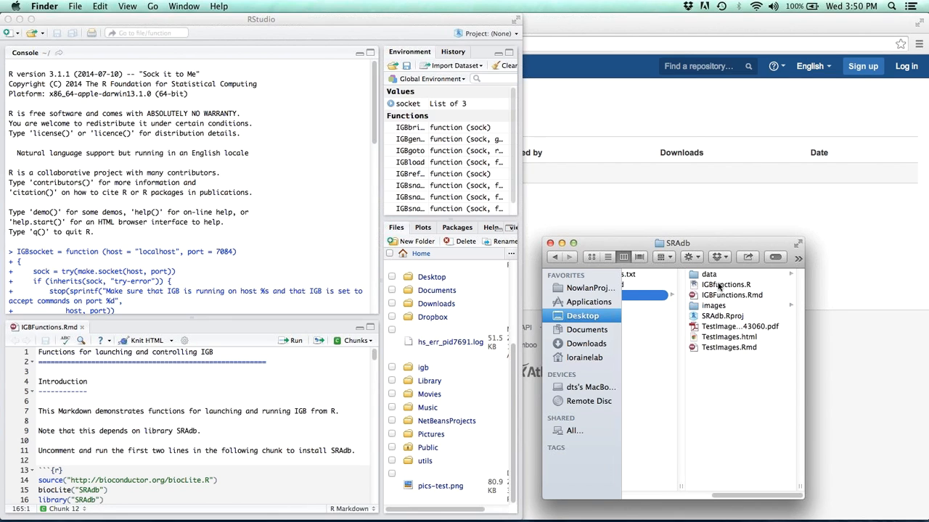
mouse_move(728, 255)
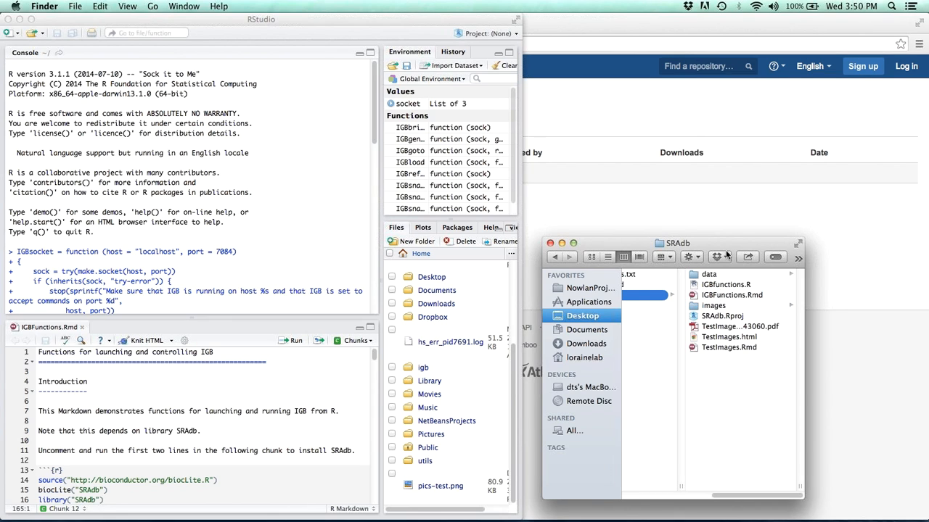
Dismiss the SRAdb Finder window so RStudio with IGBfunctions.Rmd is in front
drag(675, 244, 806, 262)
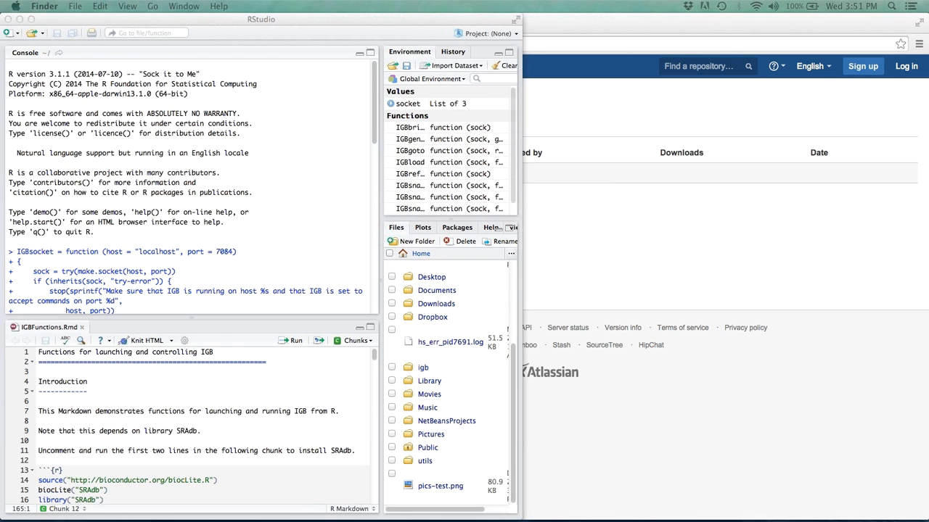
mouse_move(809, 287)
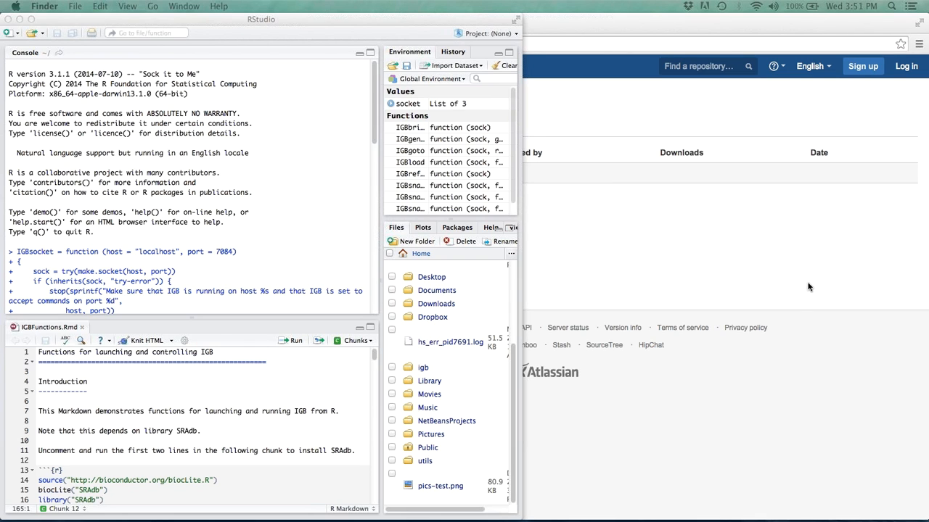
mouse_move(748, 322)
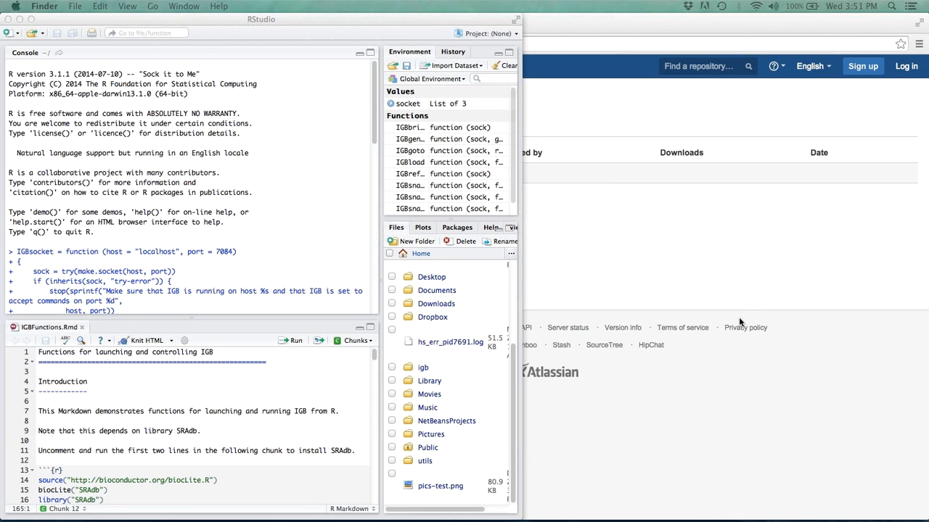
mouse_move(703, 345)
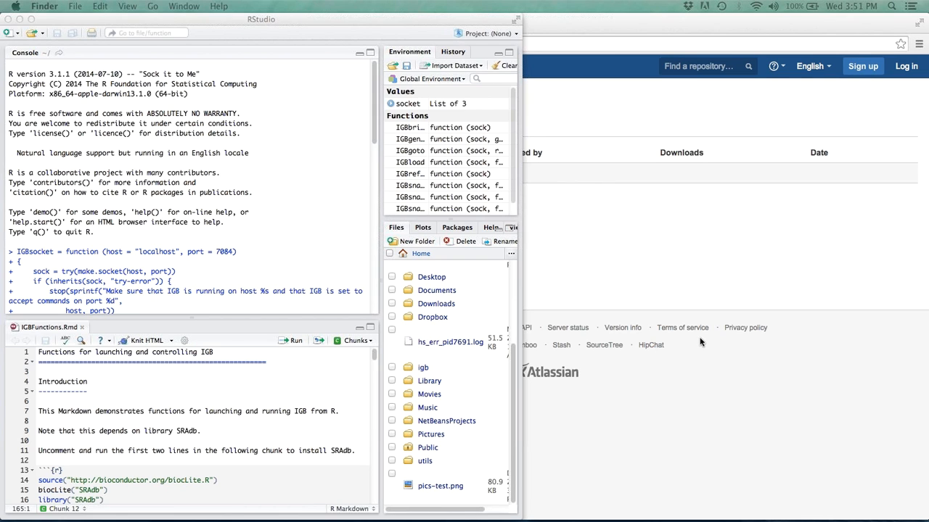
mouse_move(687, 345)
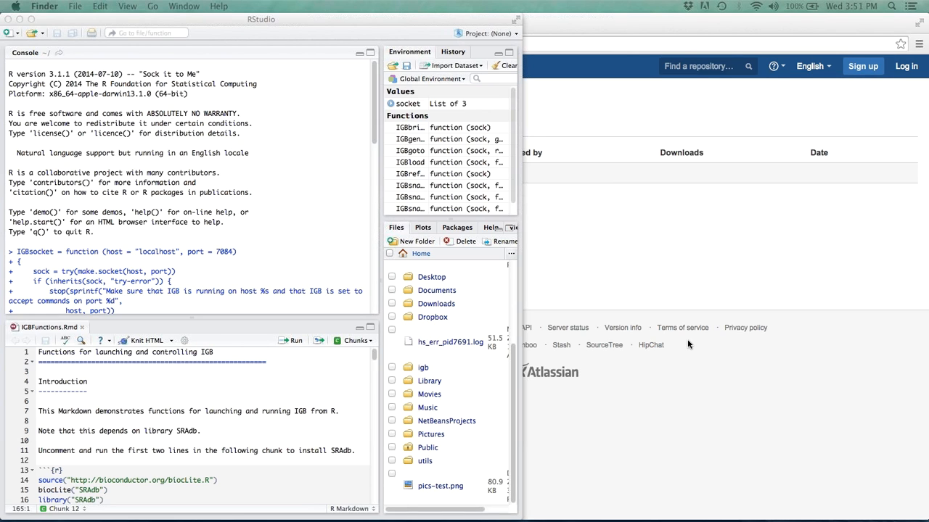
mouse_move(679, 348)
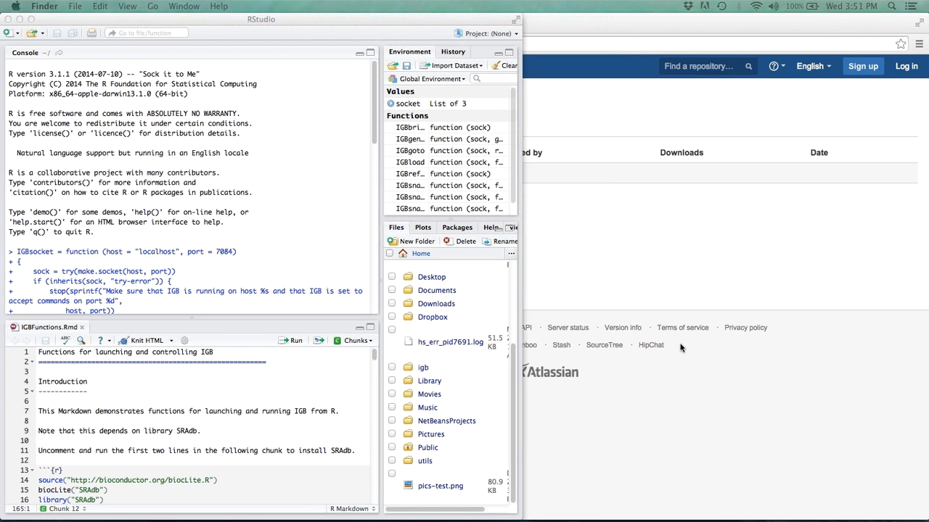
mouse_move(690, 349)
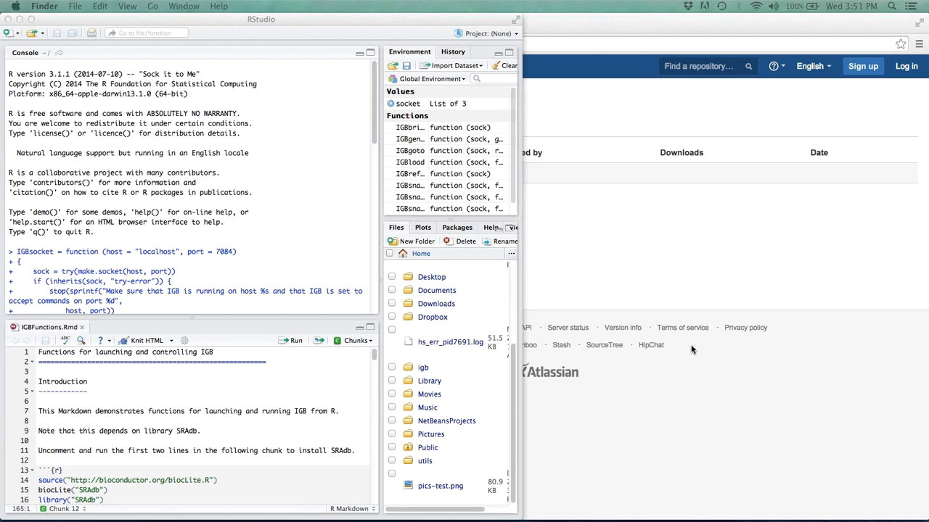
mouse_move(842, 370)
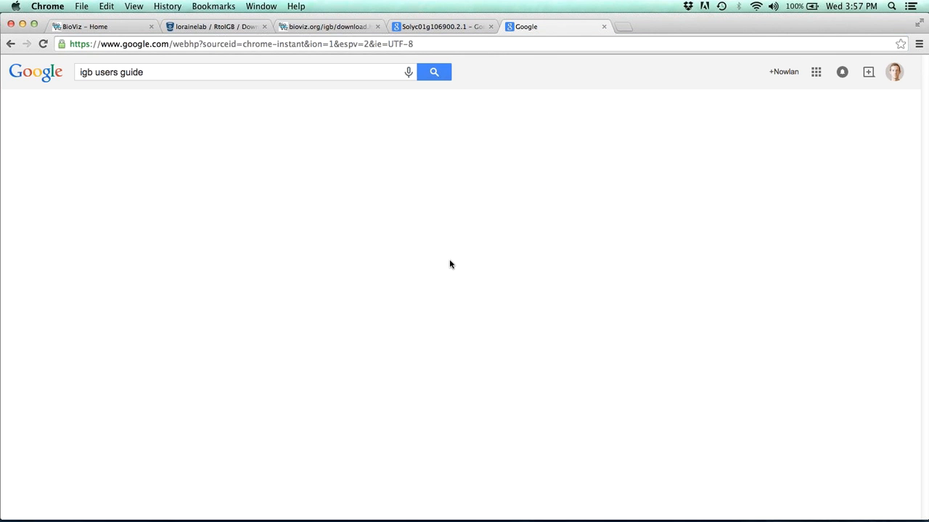
Reach the 'Scripting and the IGB command language' page from the IGB User's Guide home via Advanced Features
click(433, 72)
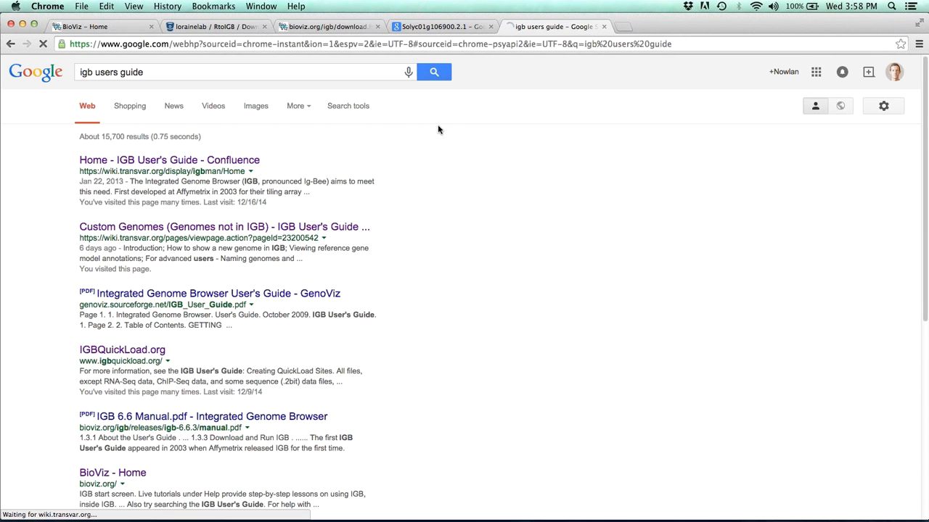
click(168, 159)
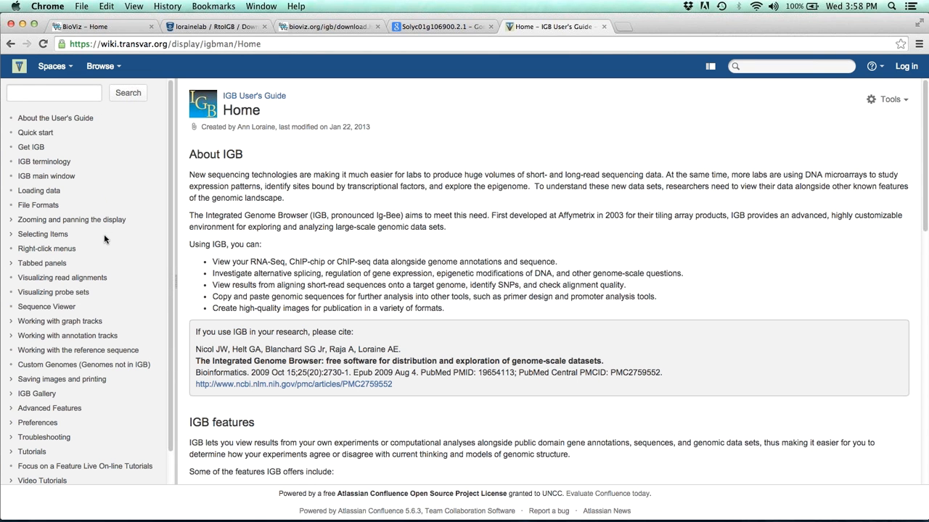
scroll(down, 3)
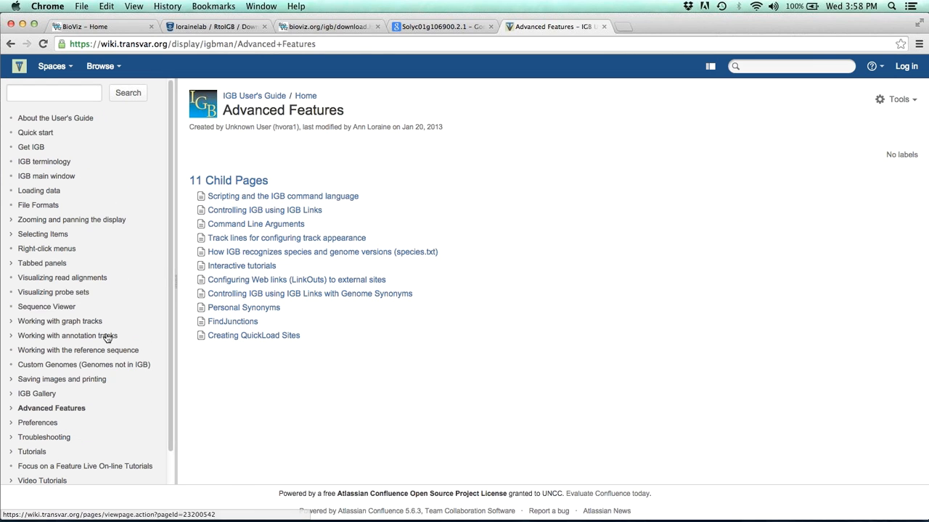
click(283, 196)
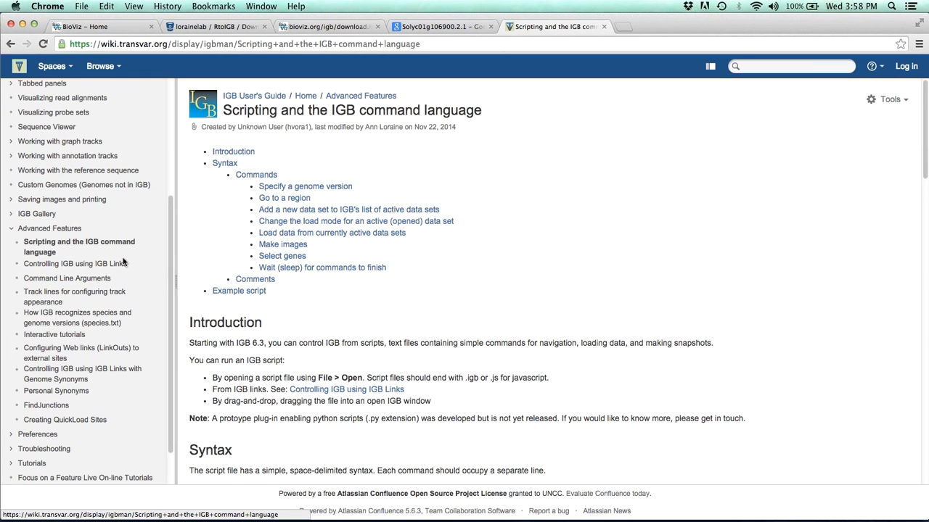
mouse_move(355, 260)
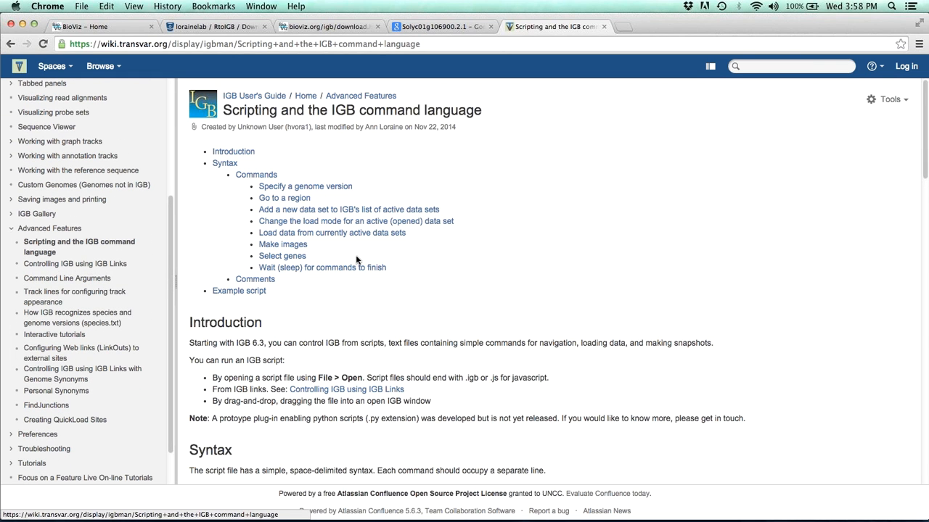
mouse_move(647, 283)
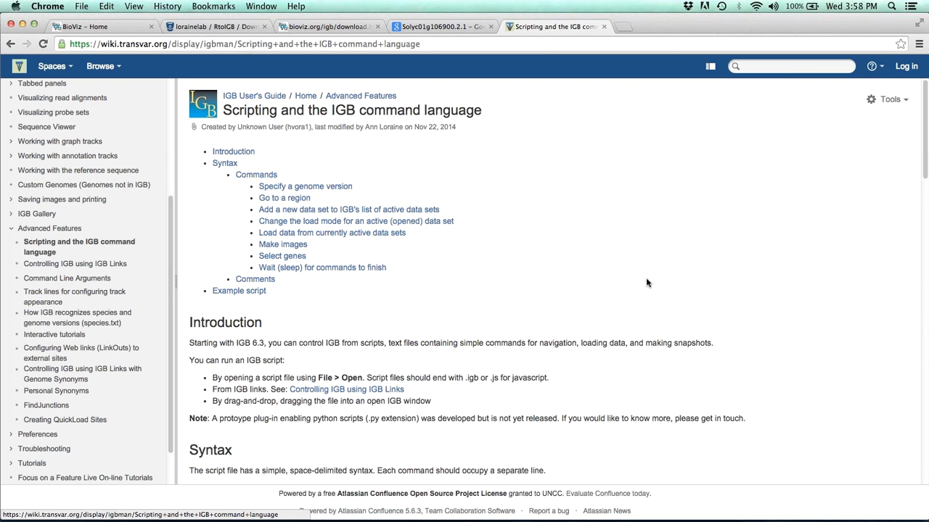
mouse_move(656, 283)
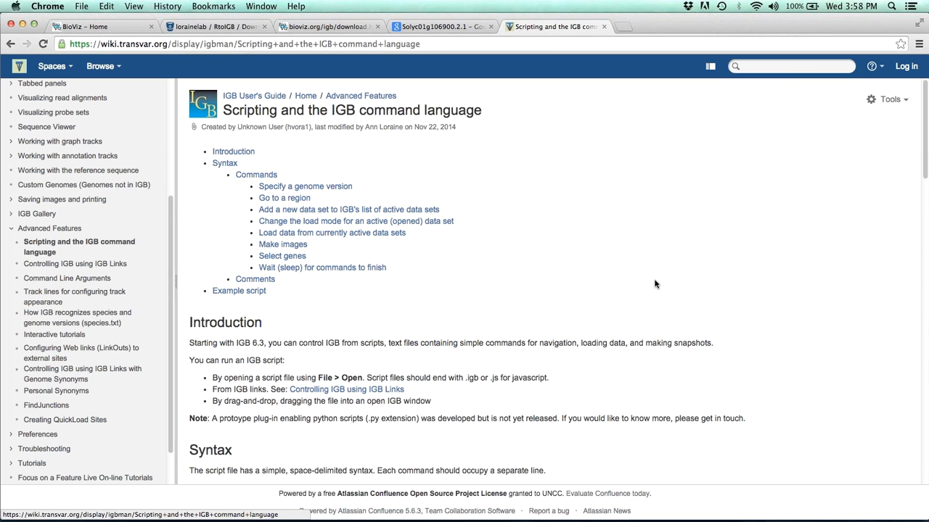
mouse_move(496, 274)
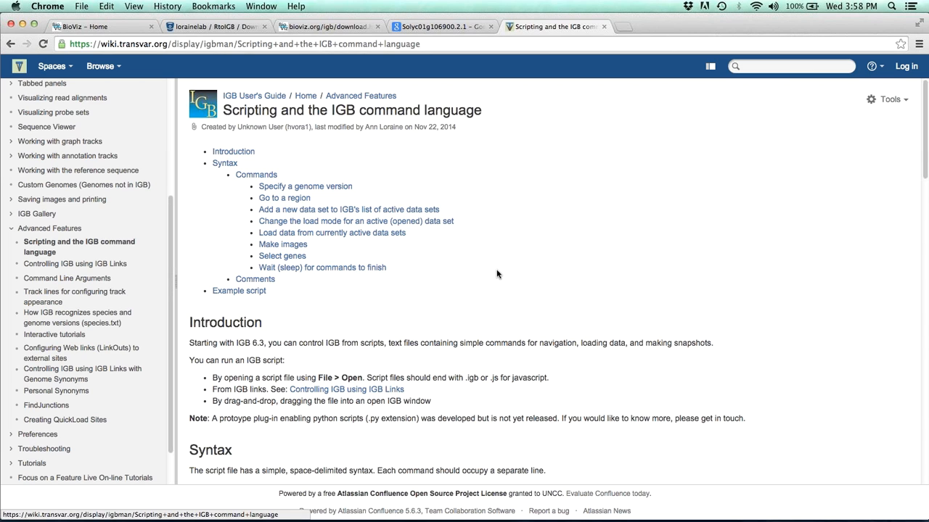
mouse_move(503, 271)
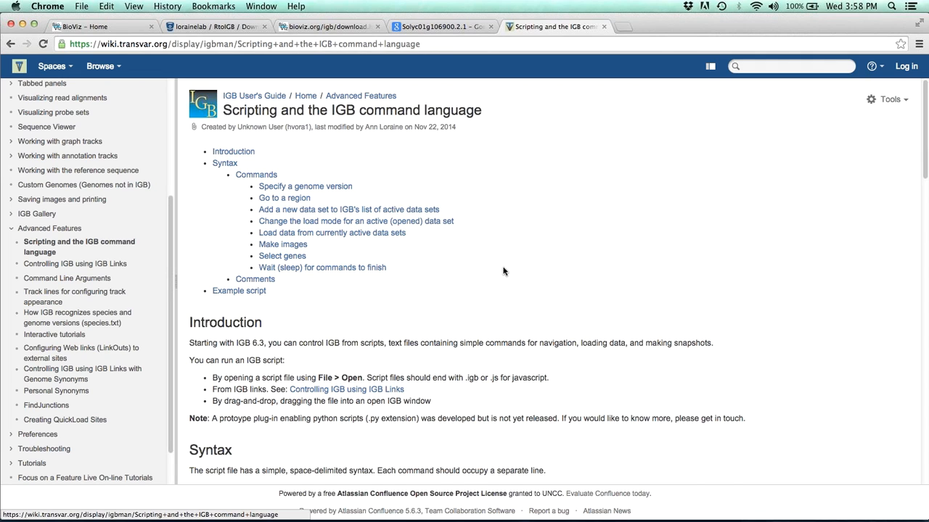
mouse_move(488, 278)
text(ftp://ftp.ensembl.org/pub/release-78/gtf/homo_sapiens)
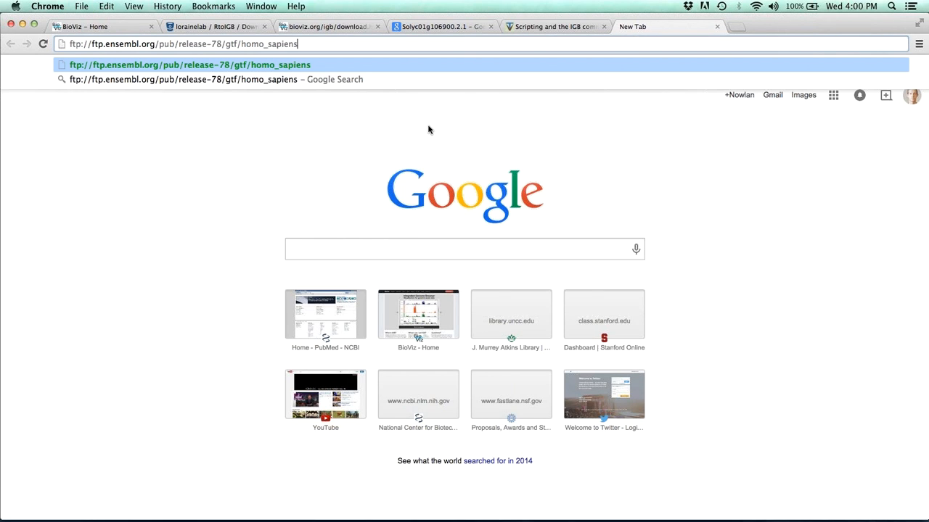
mouse_move(428, 133)
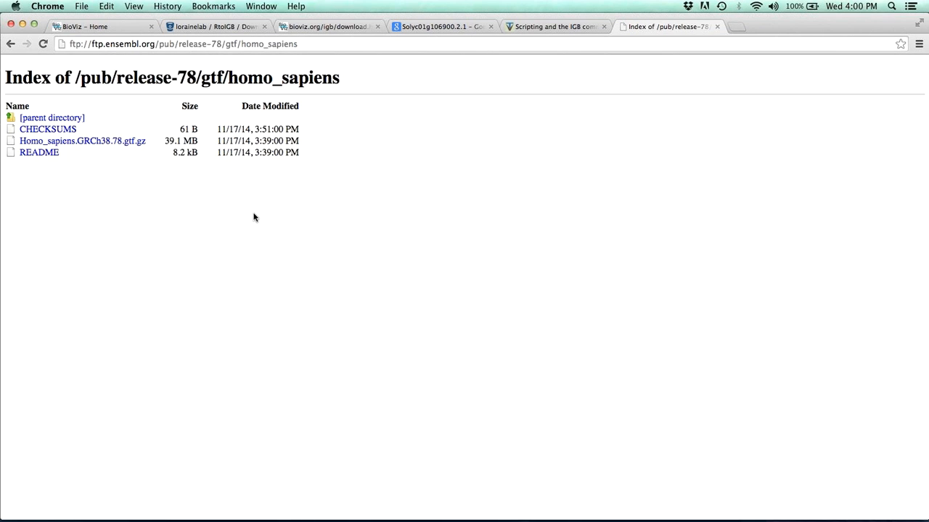
Start downloading Homo_sapiens.GRCh38.78.gtf.gz from the Ensembl release-78 FTP directory
click(81, 141)
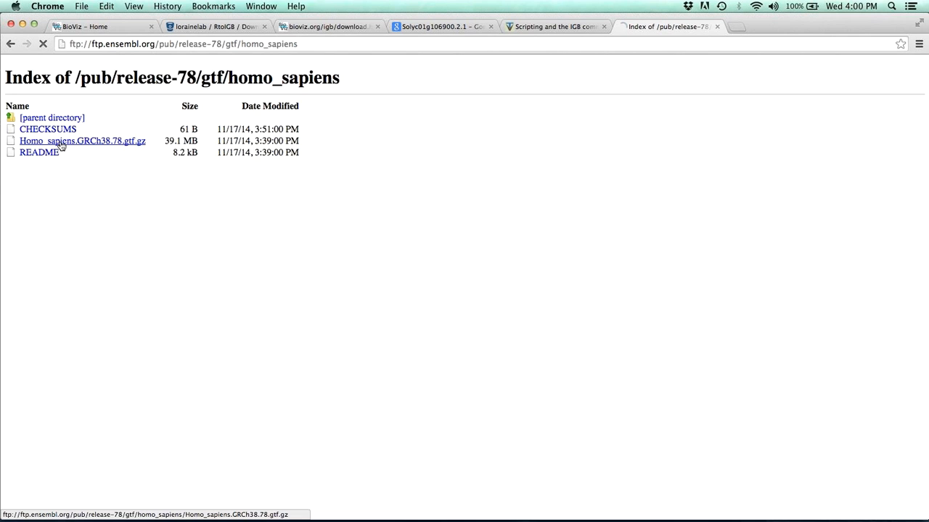
click(82, 141)
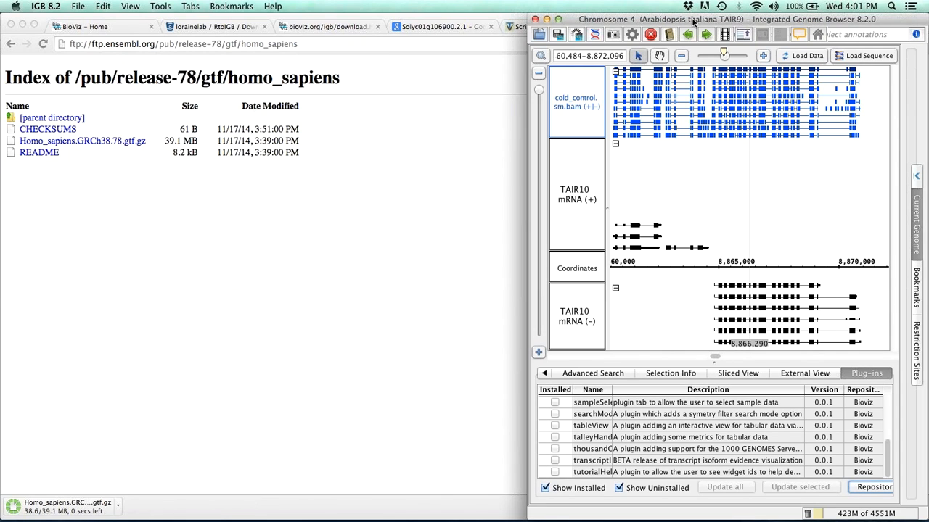
Define a custom genome with species 'my custom genome', version 'my custome genome 1' and a fasta reference sequence, and submit it
click(79, 6)
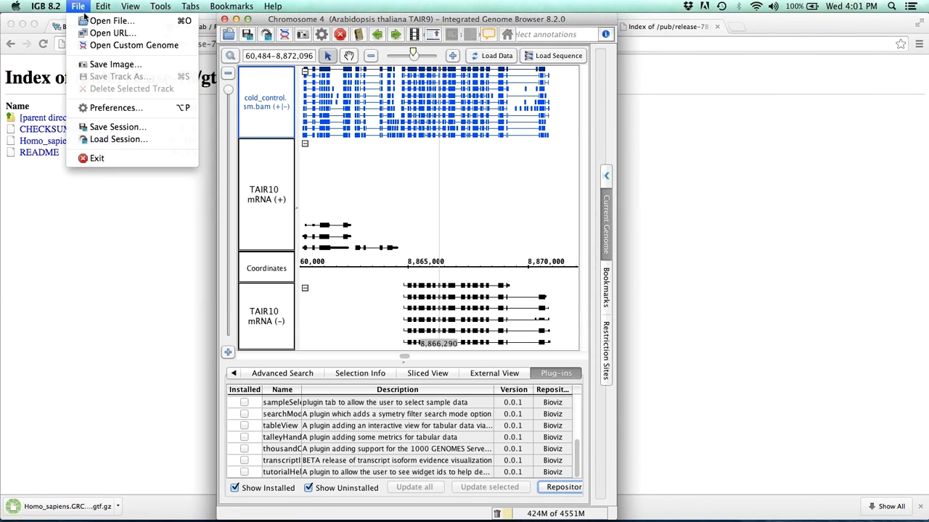
mouse_move(134, 45)
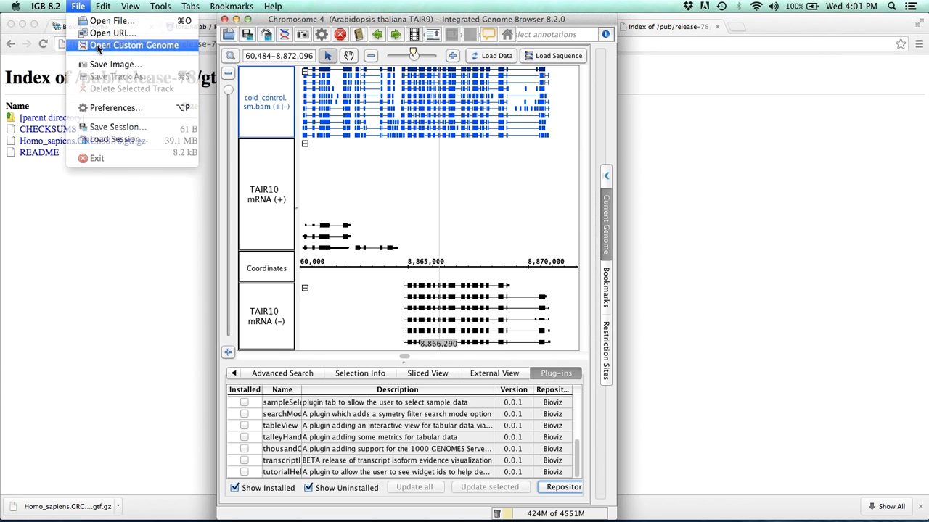
click(134, 45)
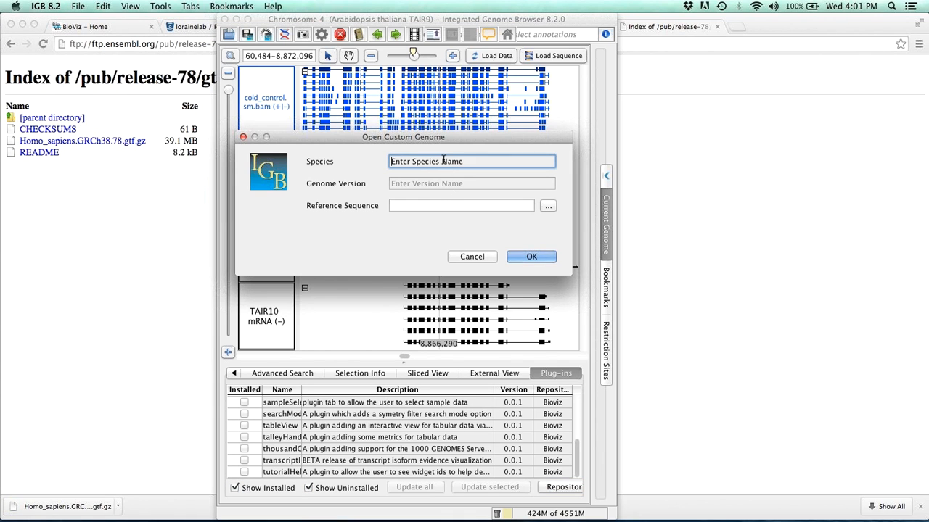
text(my custom genome)
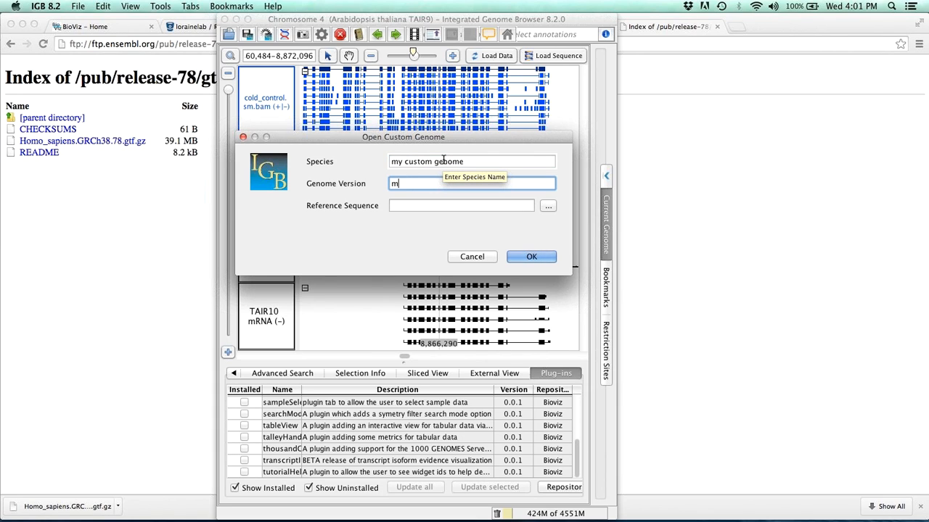
text(y custome genome 1)
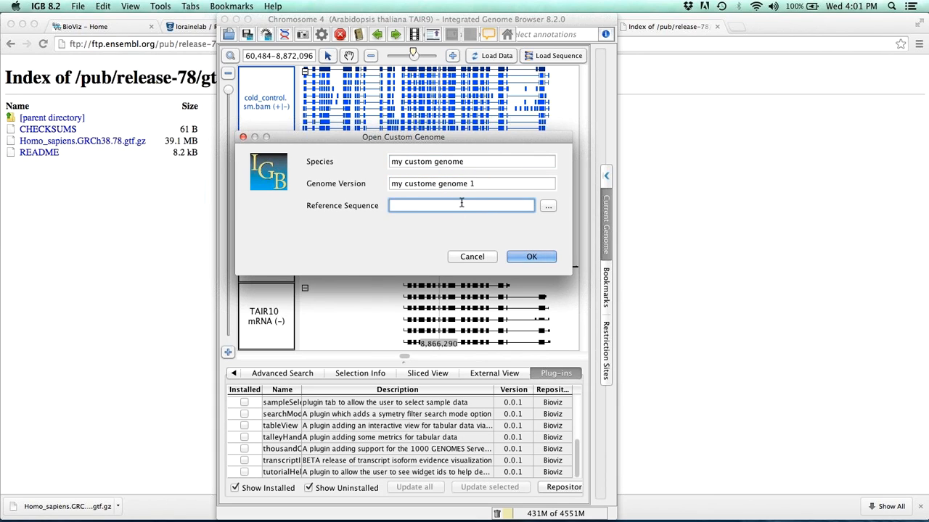
text(fasta)
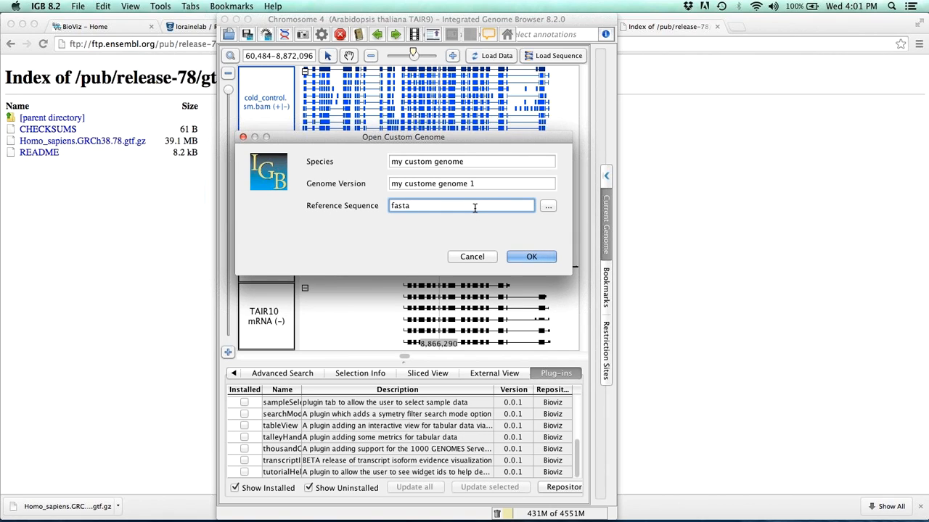
text(sequence)
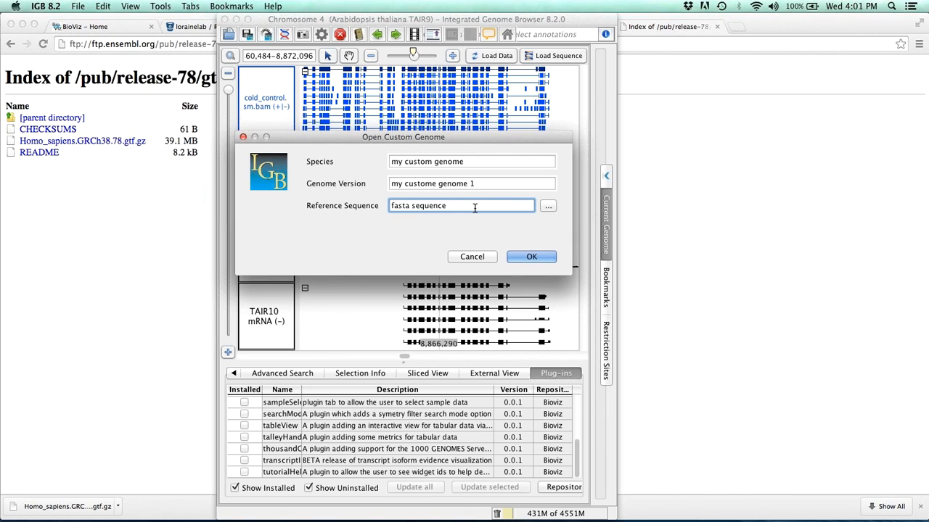
mouse_move(488, 223)
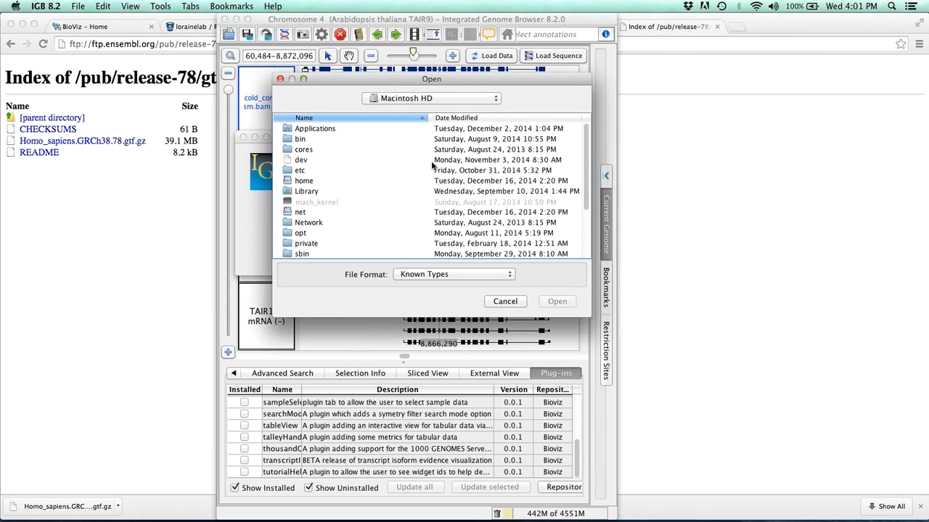
scroll(down, 3)
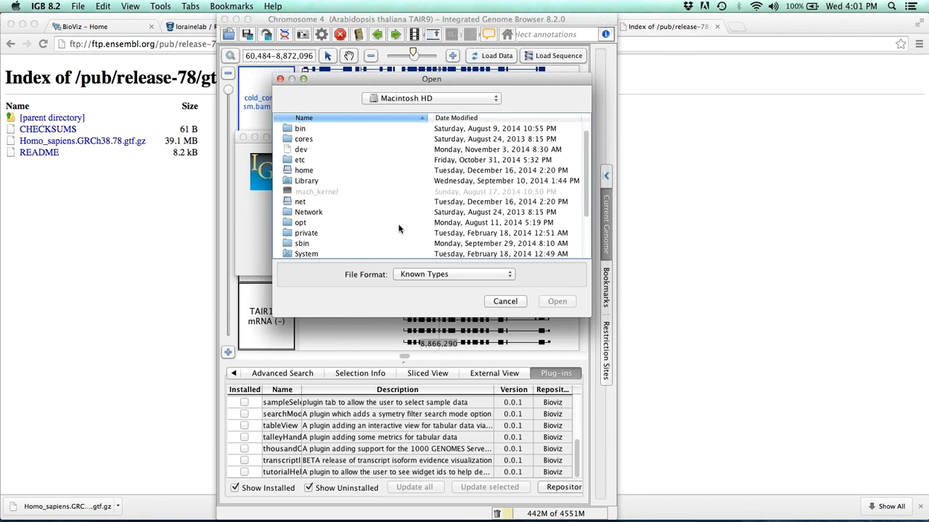
scroll(down, 3)
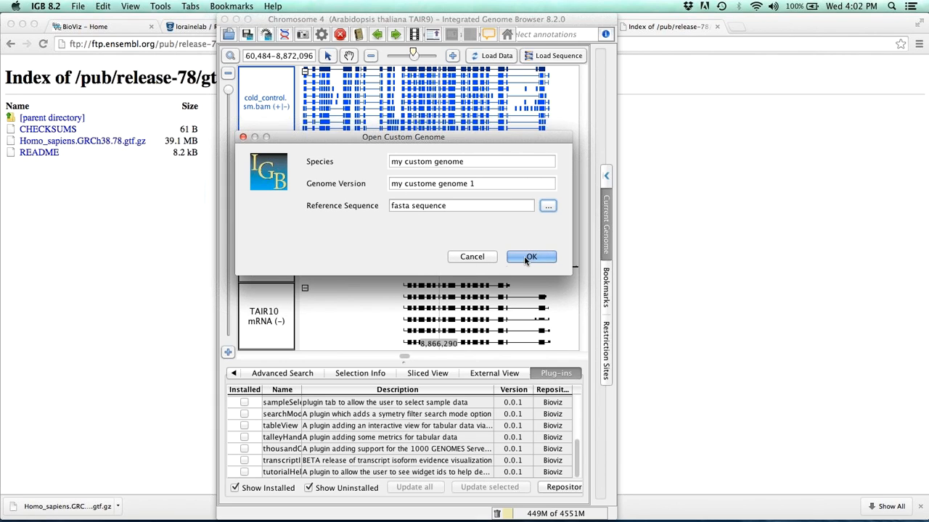
click(531, 255)
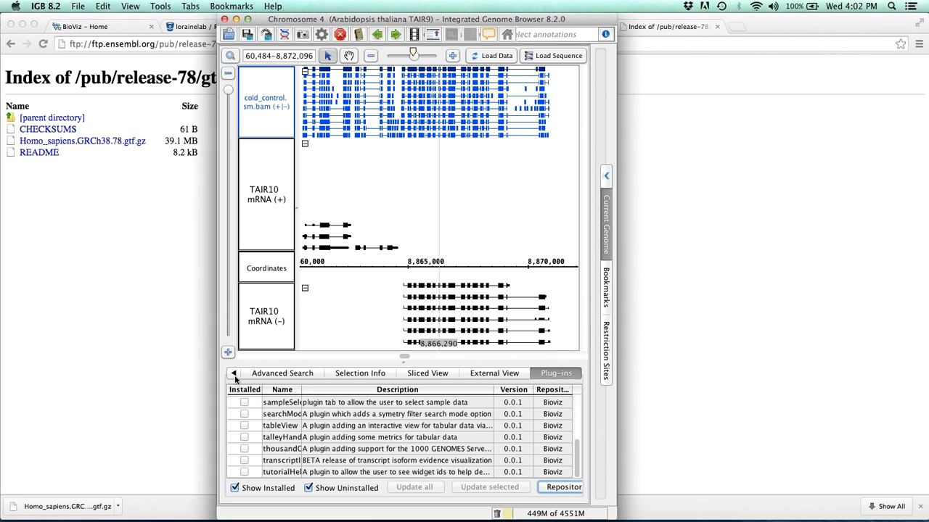
Enlarge the IGB window so the Arabidopsis chr4 tracks fill a wider view
click(493, 373)
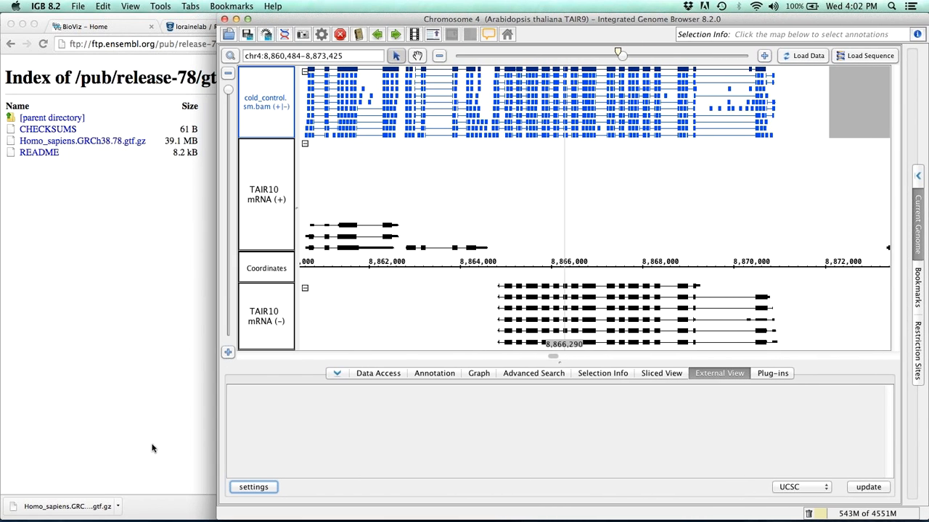
mouse_move(917, 479)
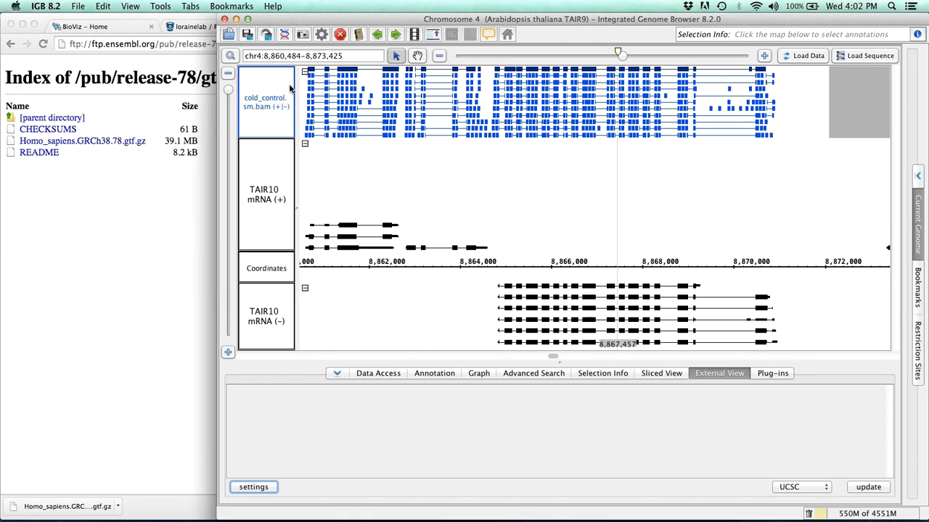
mouse_move(660, 51)
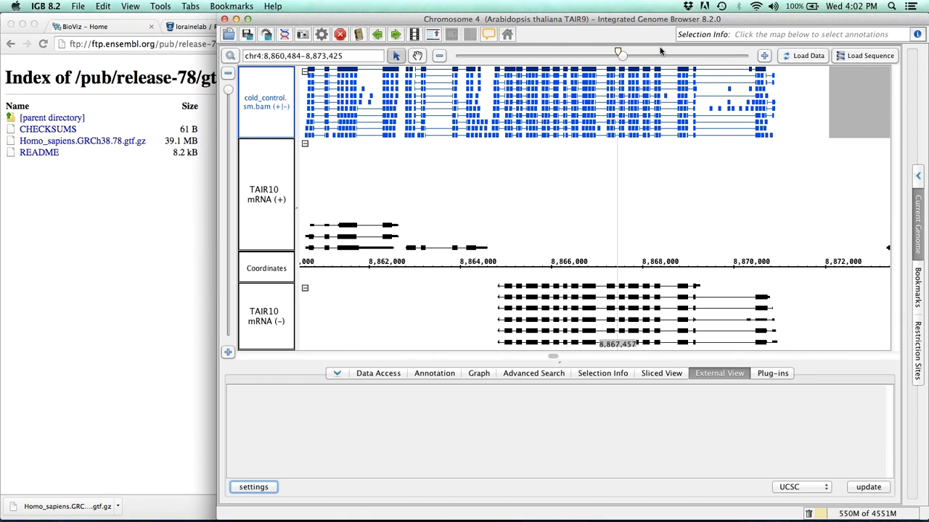
mouse_move(569, 27)
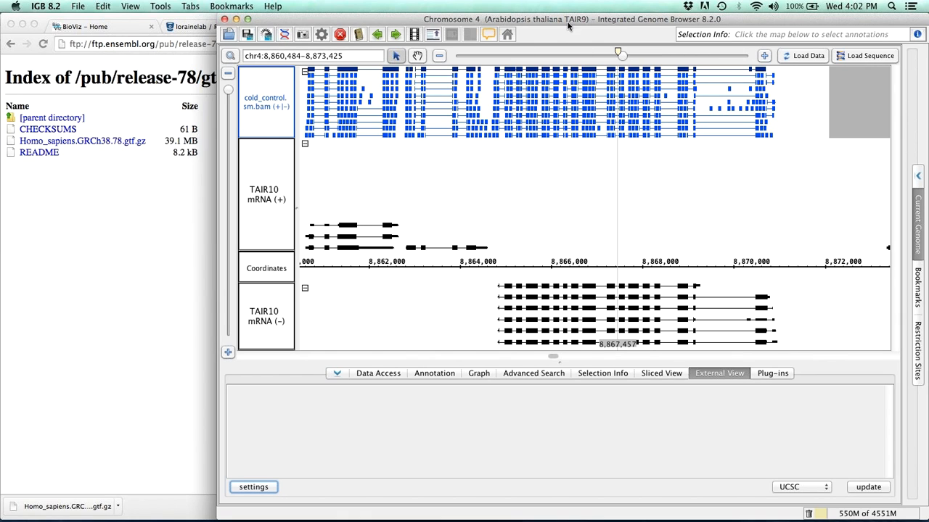
Switch the genome to Homo sapiens GRCh38, showing chromosome 1 with RefGene tracks
click(507, 35)
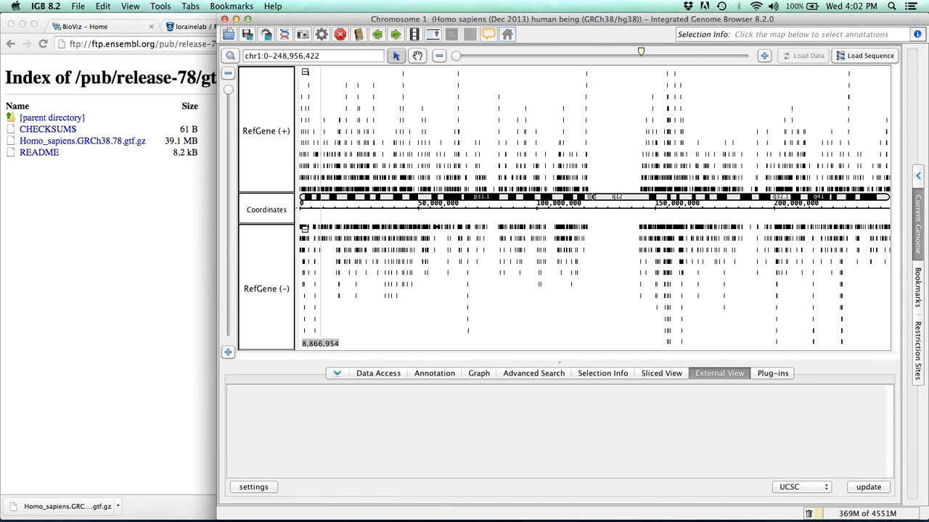
mouse_move(334, 212)
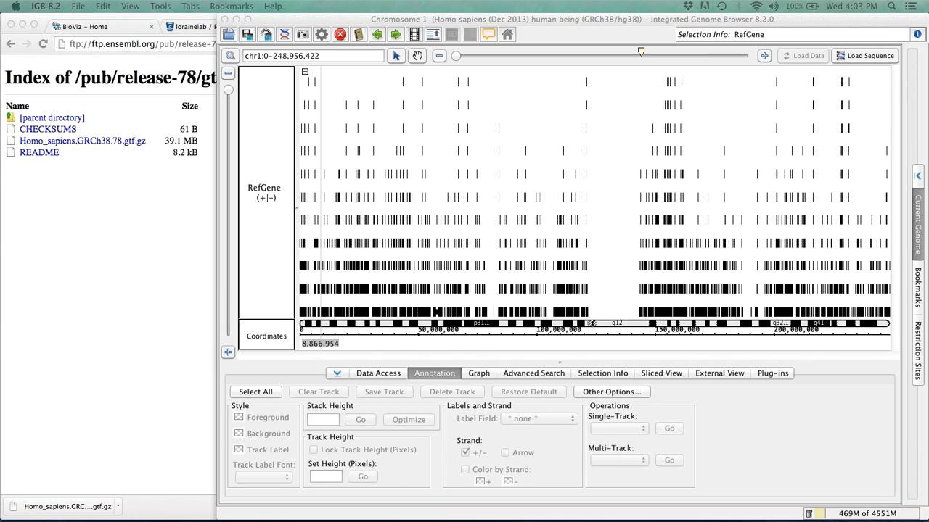
mouse_move(635, 196)
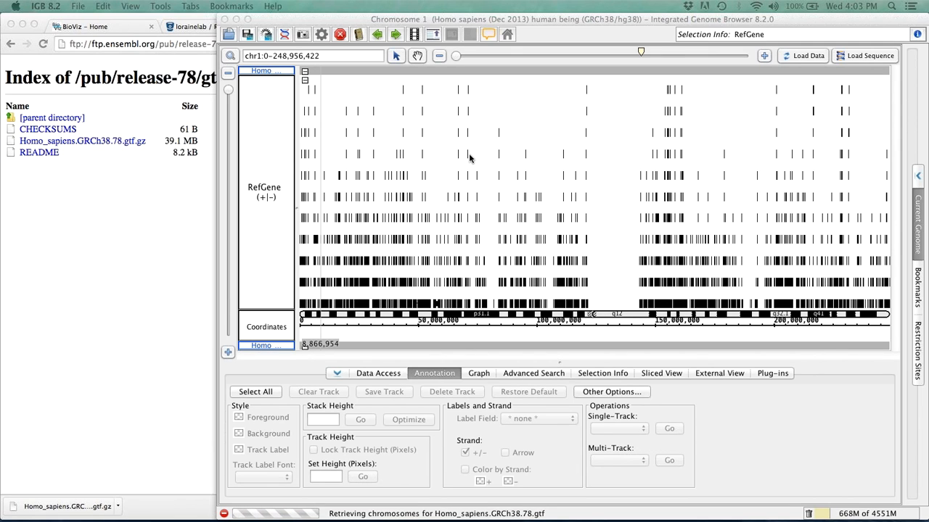
mouse_move(687, 186)
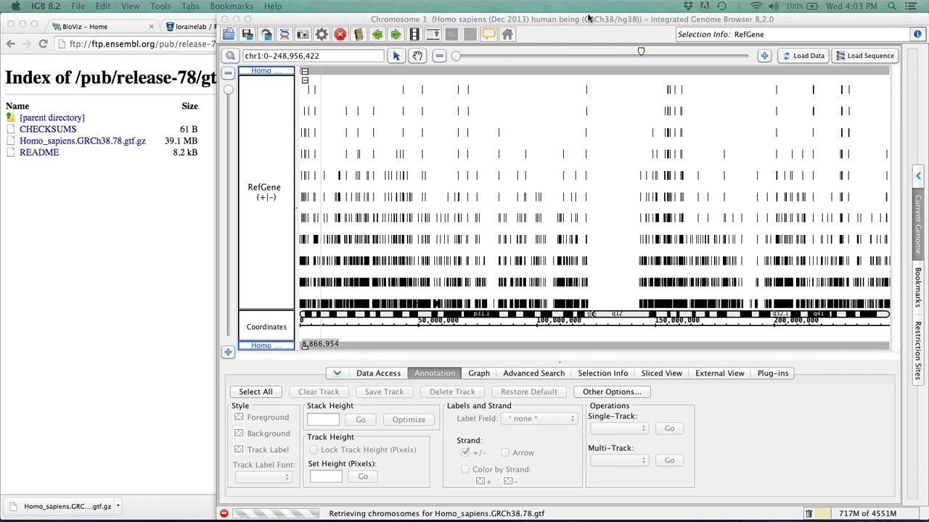
mouse_move(580, 22)
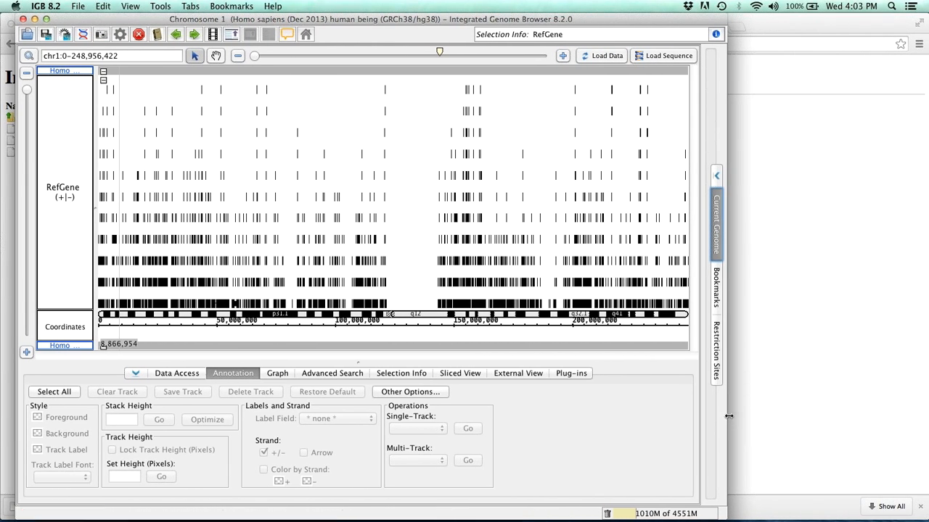
mouse_move(505, 343)
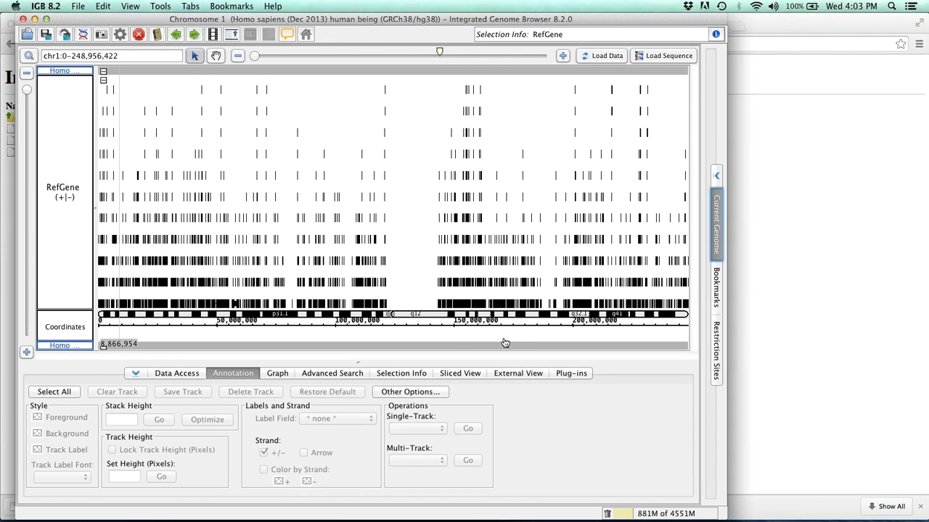
Load the GTF features for a chr1 region near 98.6–98.9 Mb and zoom to compare them with RefGene
click(717, 175)
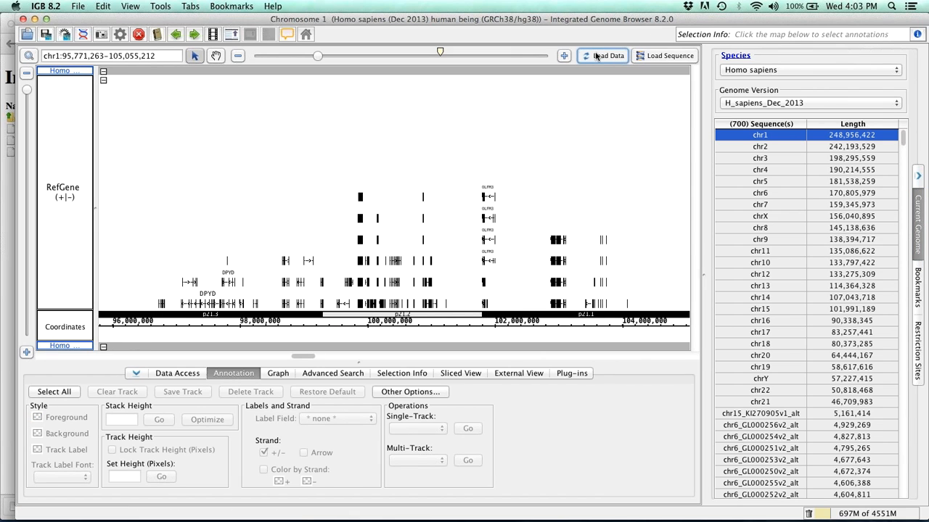
click(607, 55)
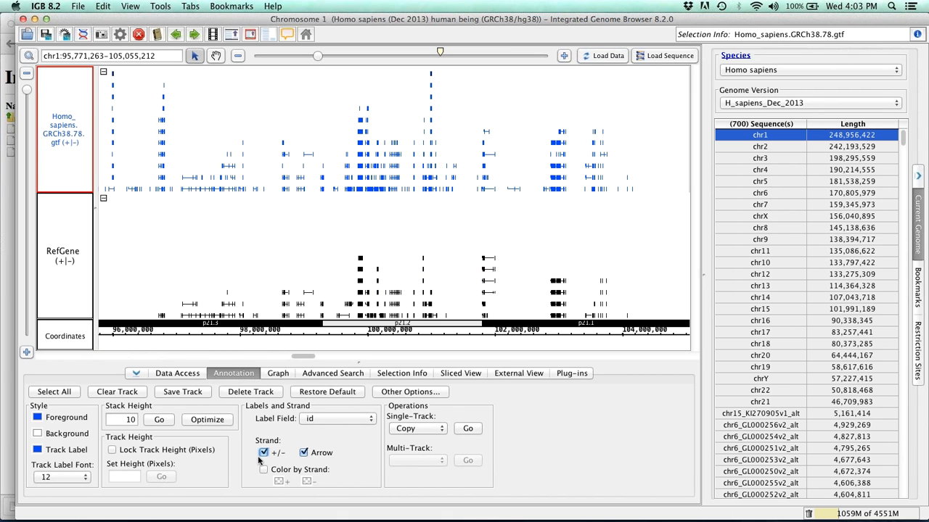
mouse_move(333, 337)
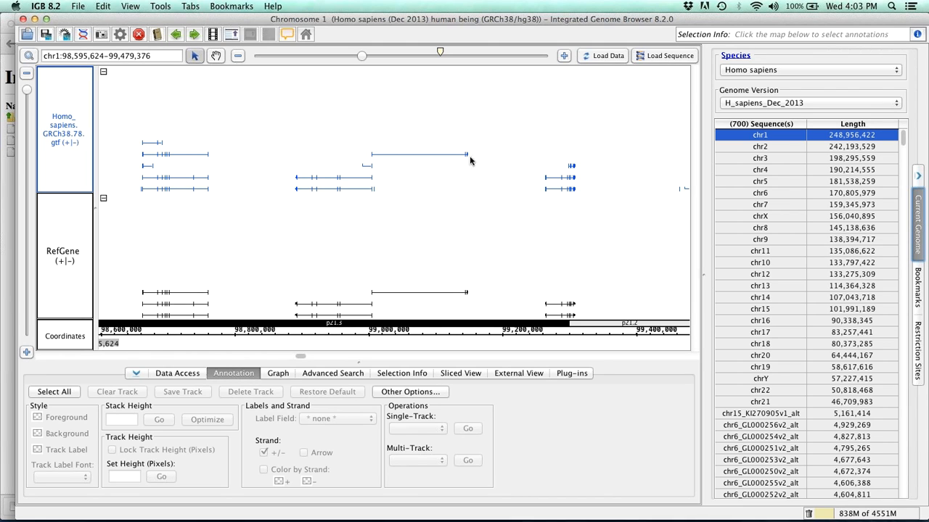
mouse_move(264, 203)
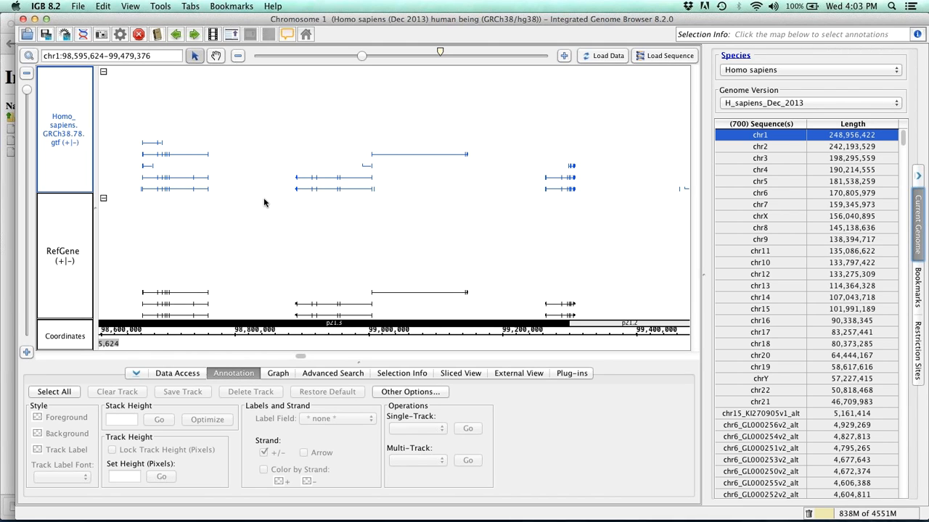
mouse_move(381, 64)
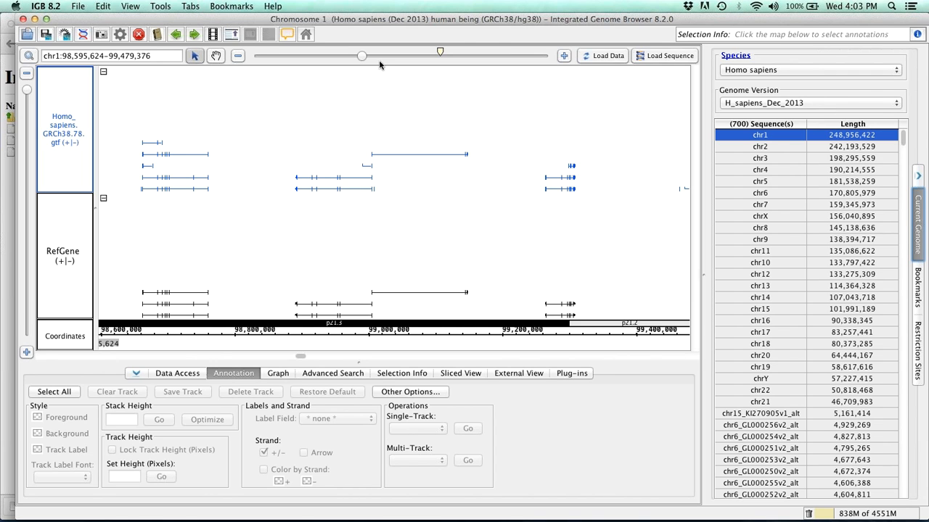
drag(363, 55, 354, 56)
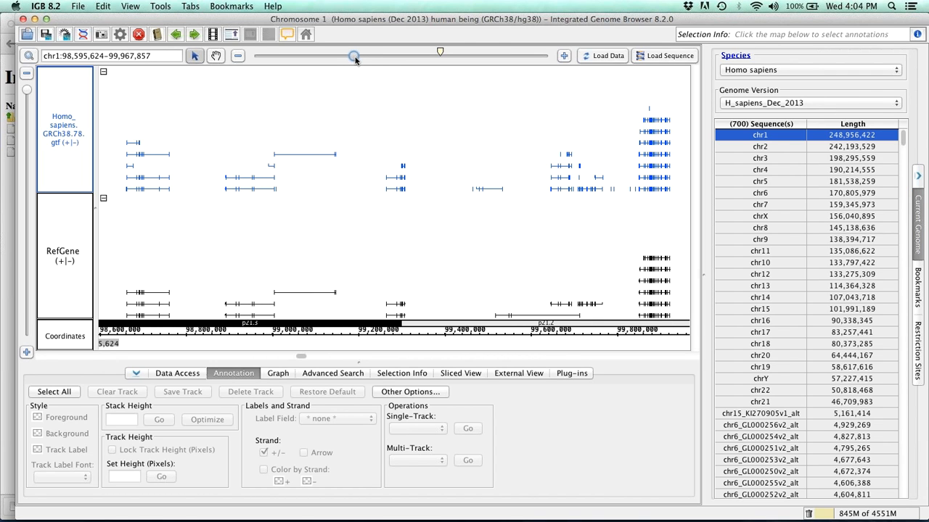
drag(354, 55, 381, 55)
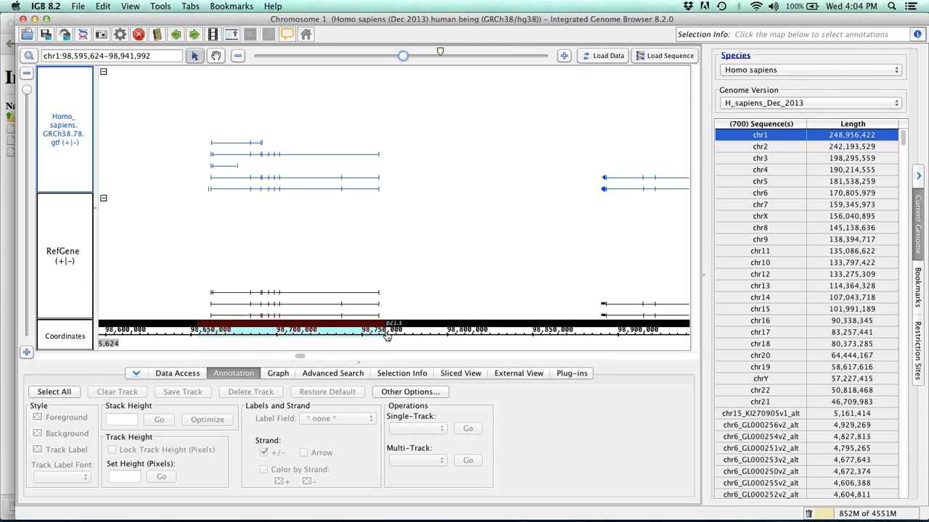
Keep 'id' as the GTF track's label field and zoom in until ENST transcript identifiers are readable
click(64, 128)
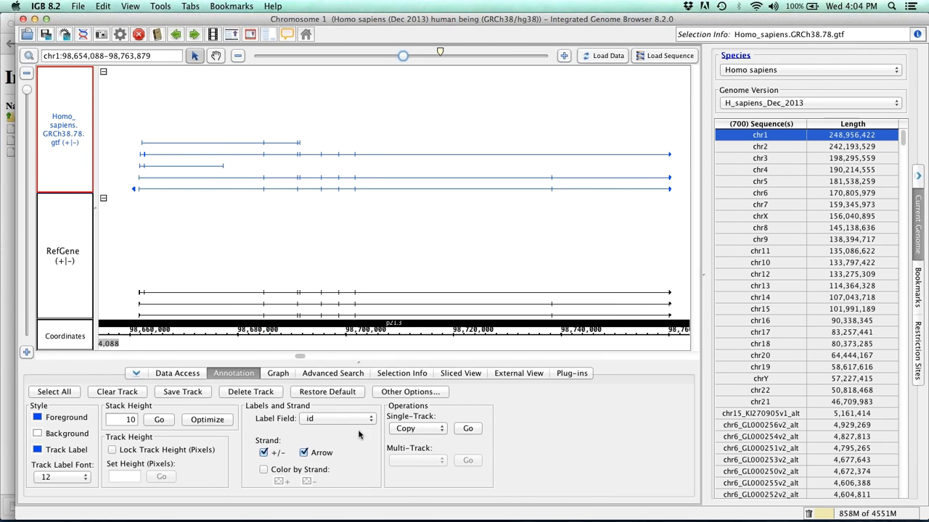
click(337, 417)
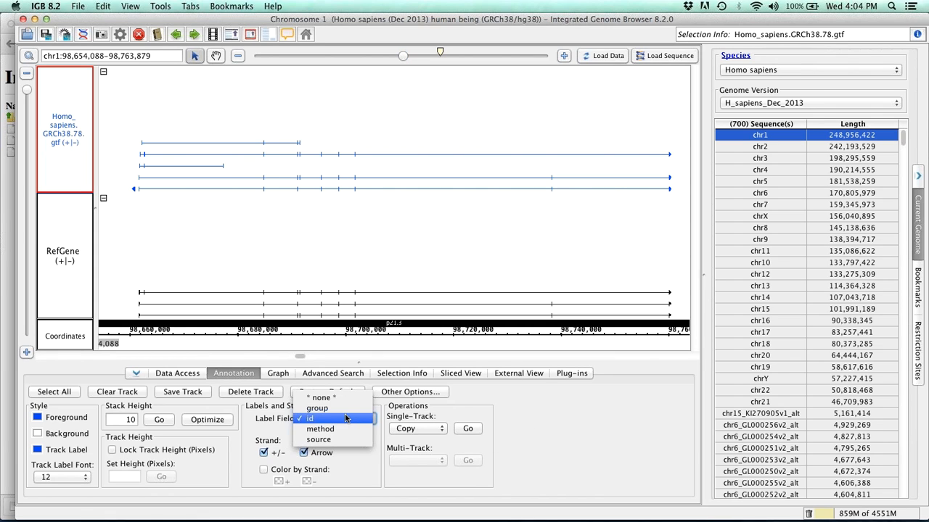
mouse_move(319, 429)
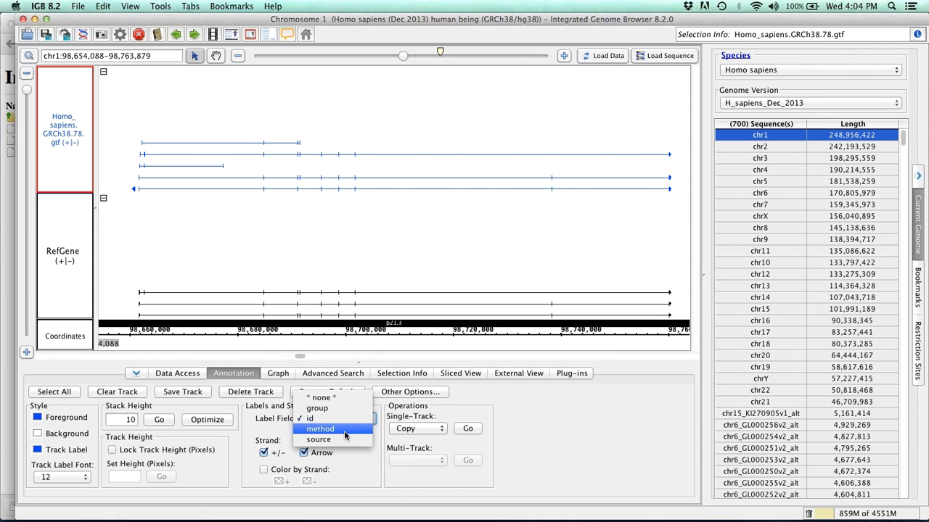
mouse_move(347, 418)
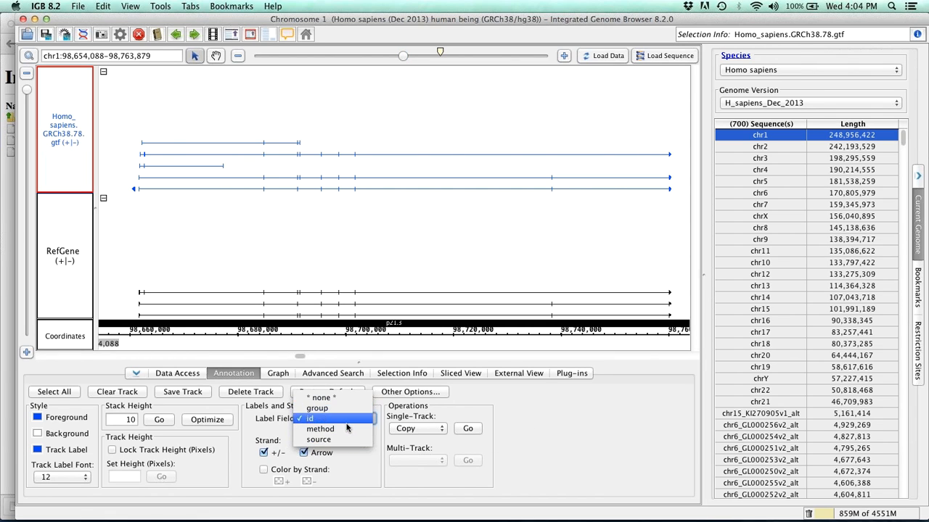
click(310, 418)
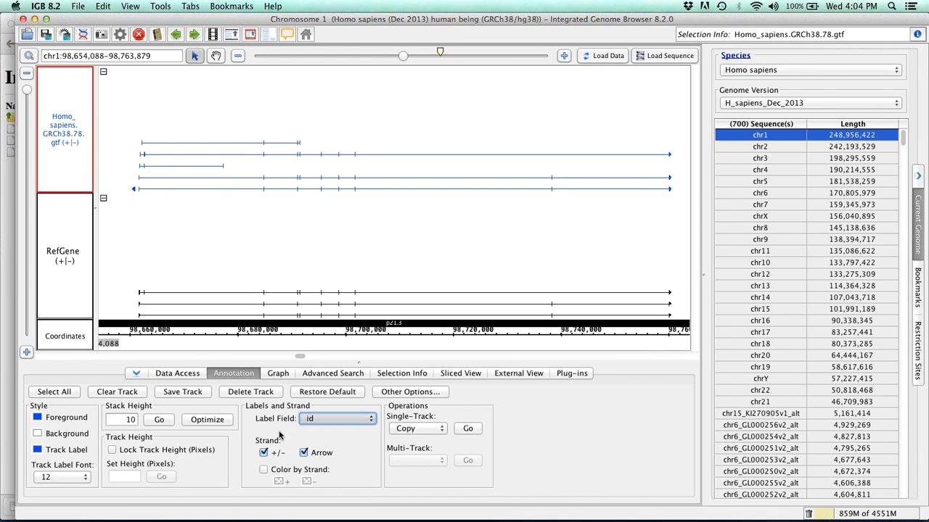
mouse_move(327, 363)
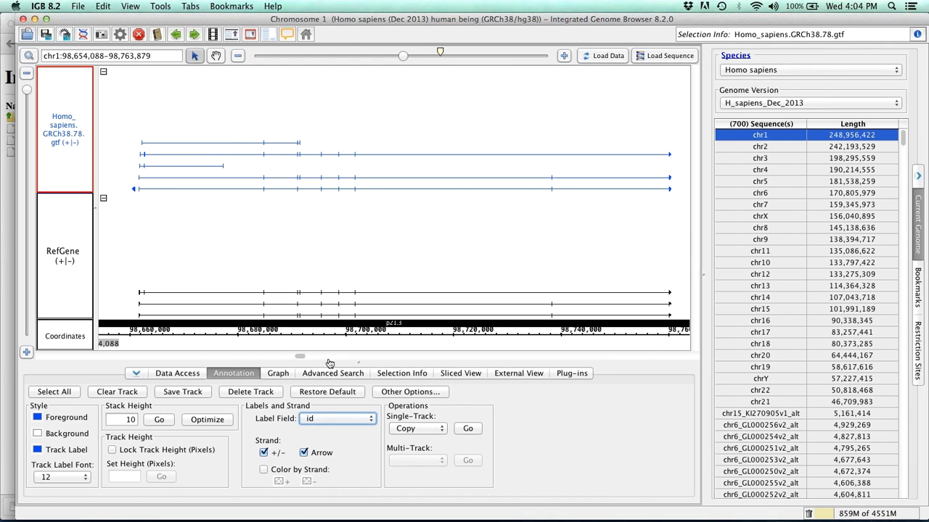
drag(403, 56, 419, 55)
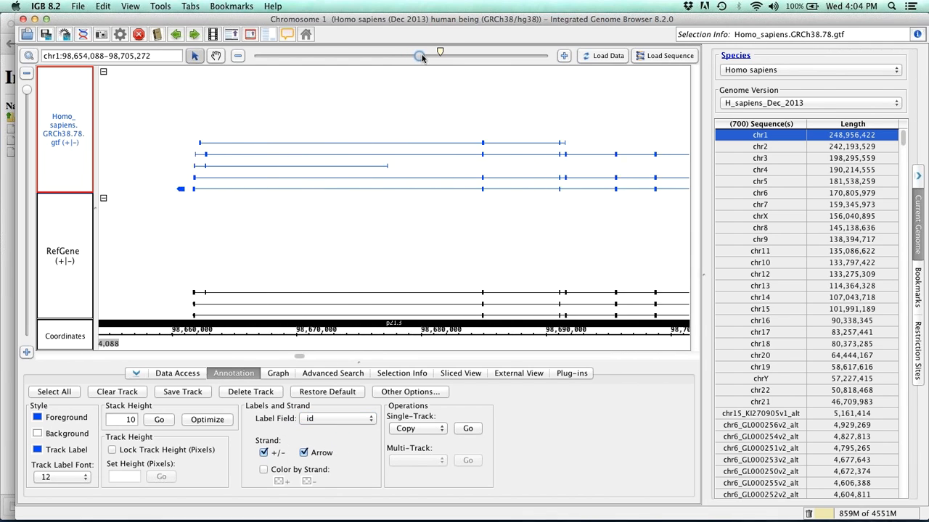
drag(419, 55, 445, 55)
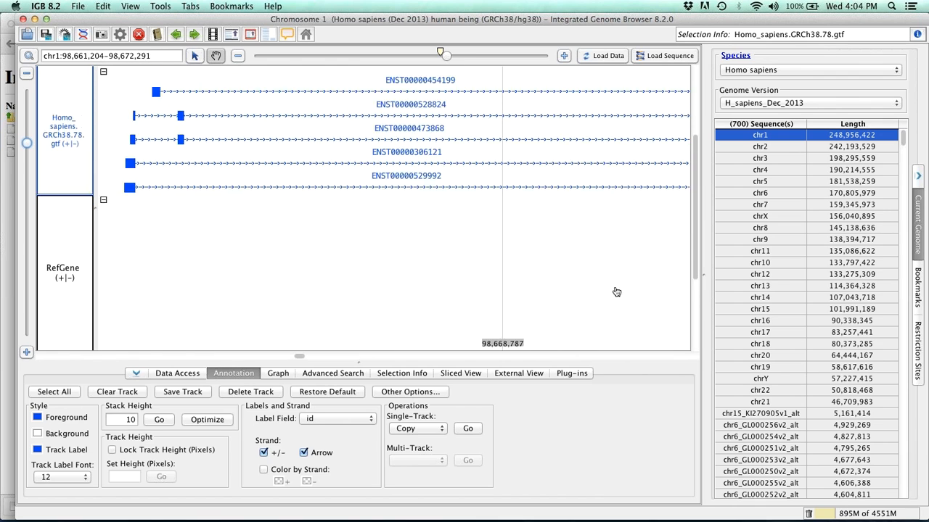
Set the RefGene track's stack height to 5 so the SNX7 transcripts show beneath the Ensembl ones
click(64, 278)
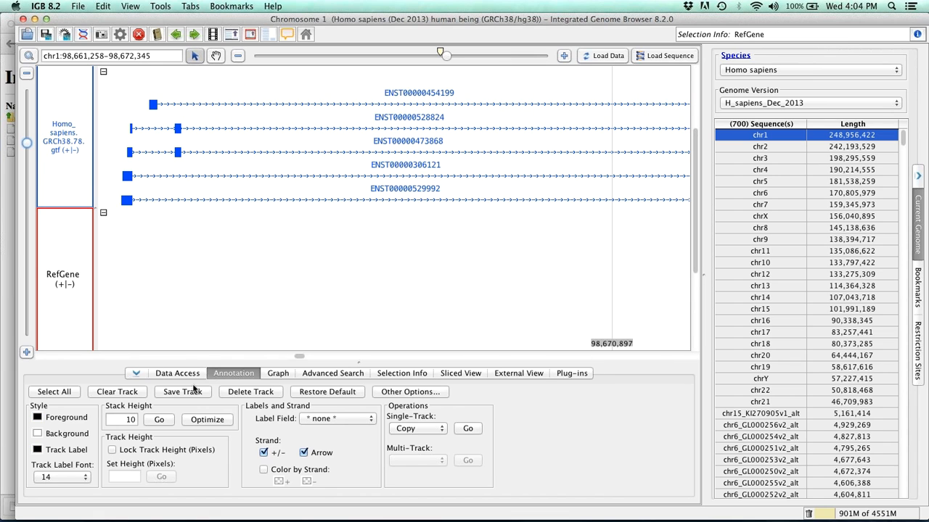
click(207, 420)
text(5)
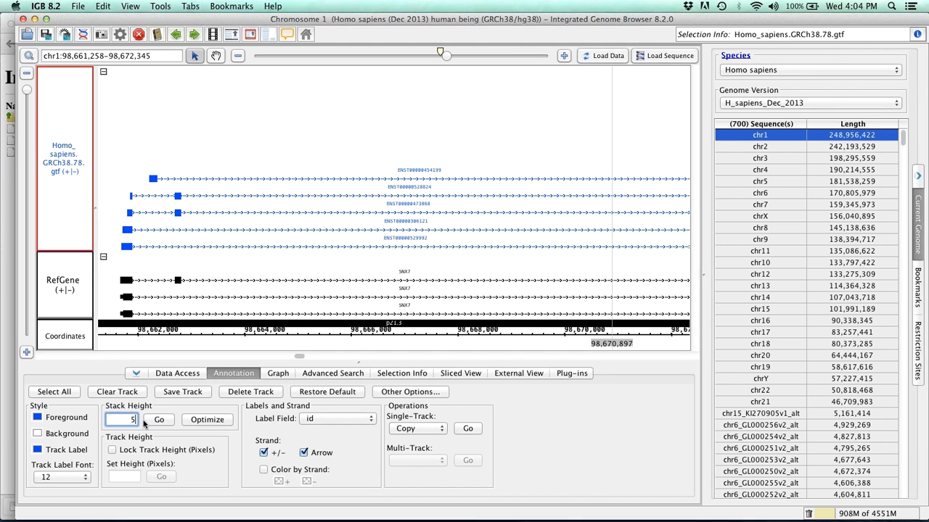
click(158, 419)
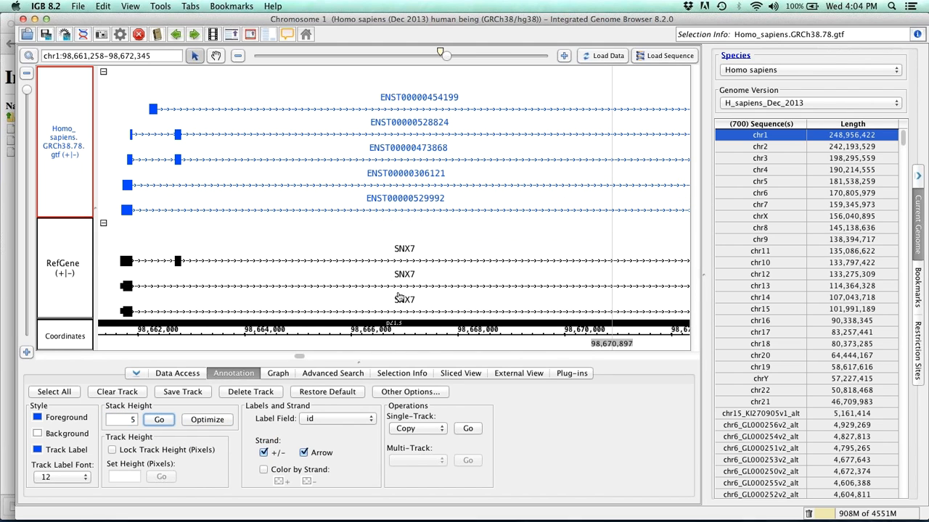
mouse_move(452, 231)
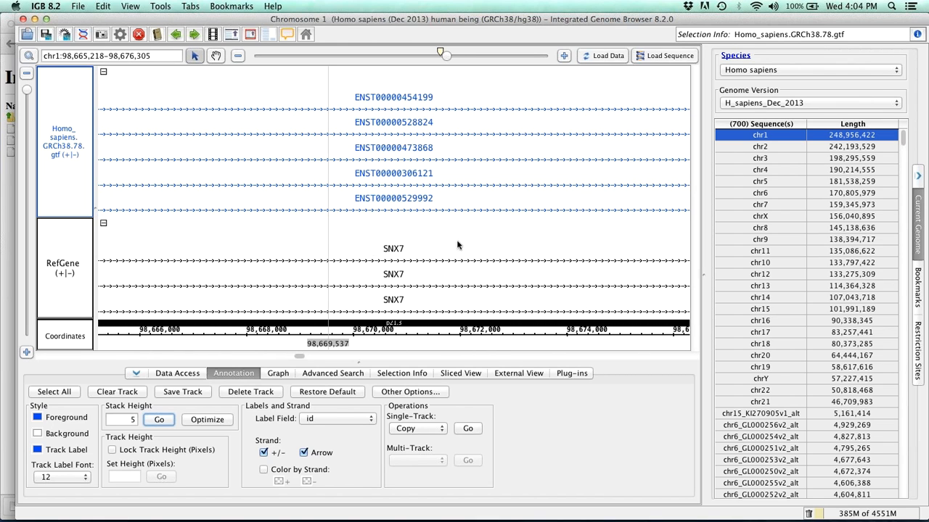
Zoom out and pan to chr1:98,659,241–98,718,885 so the full SNX7 gene span is visible
drag(444, 55, 439, 55)
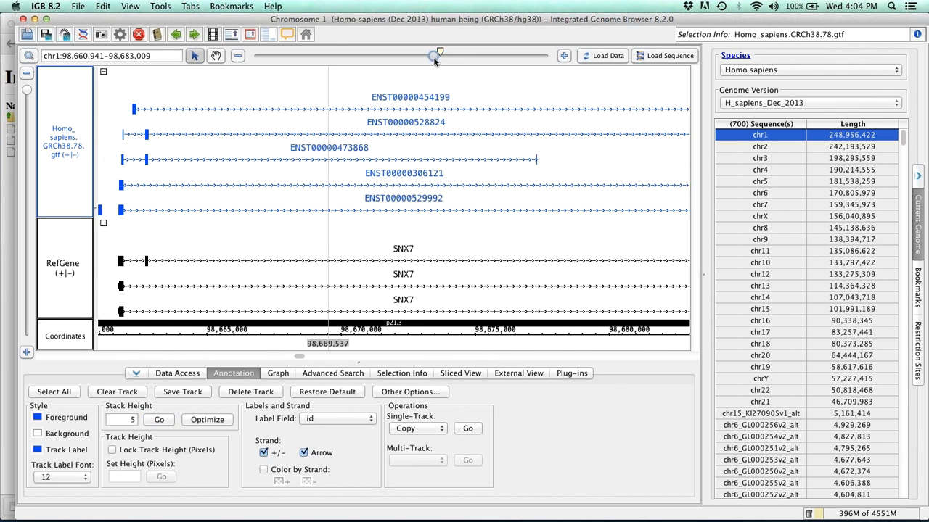
drag(438, 55, 424, 55)
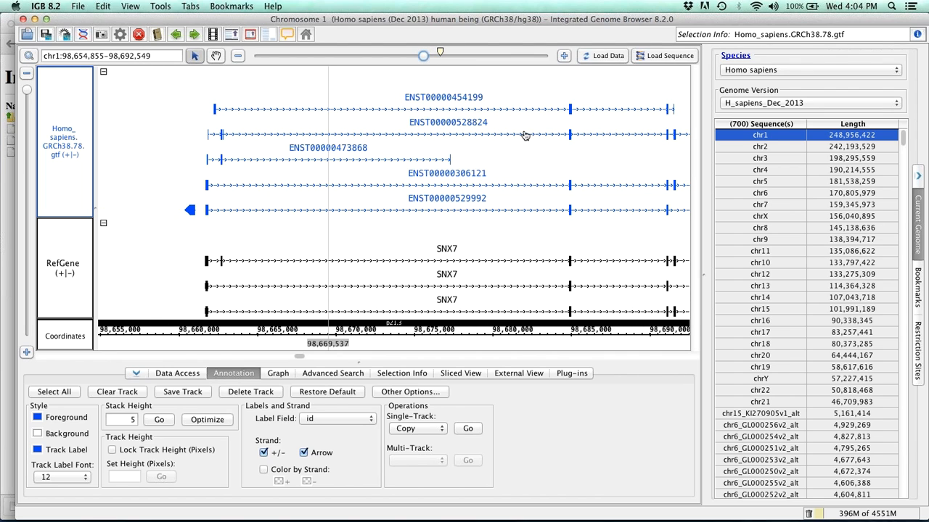
mouse_move(478, 179)
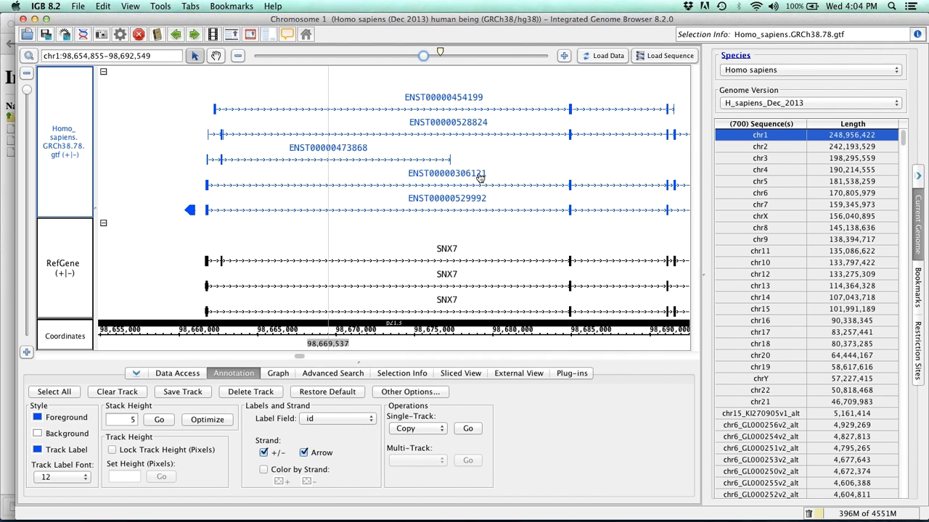
mouse_move(573, 312)
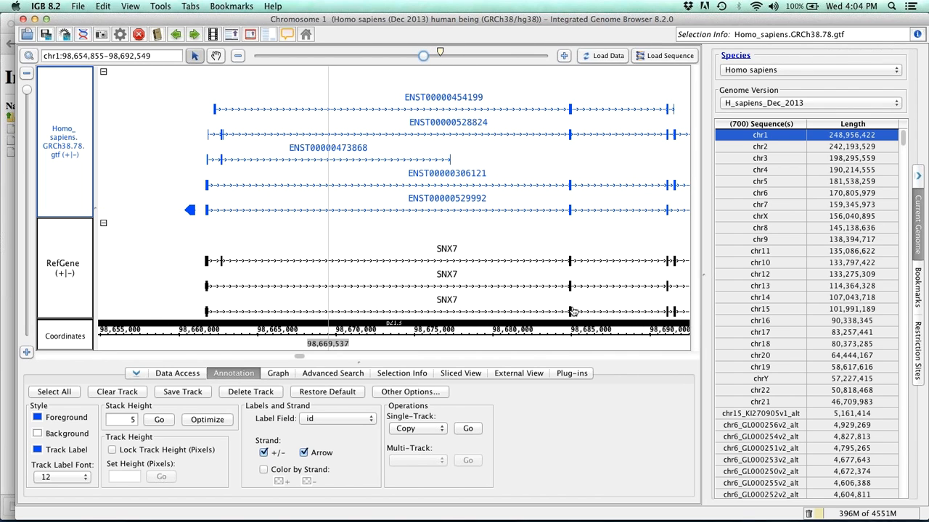
mouse_move(631, 362)
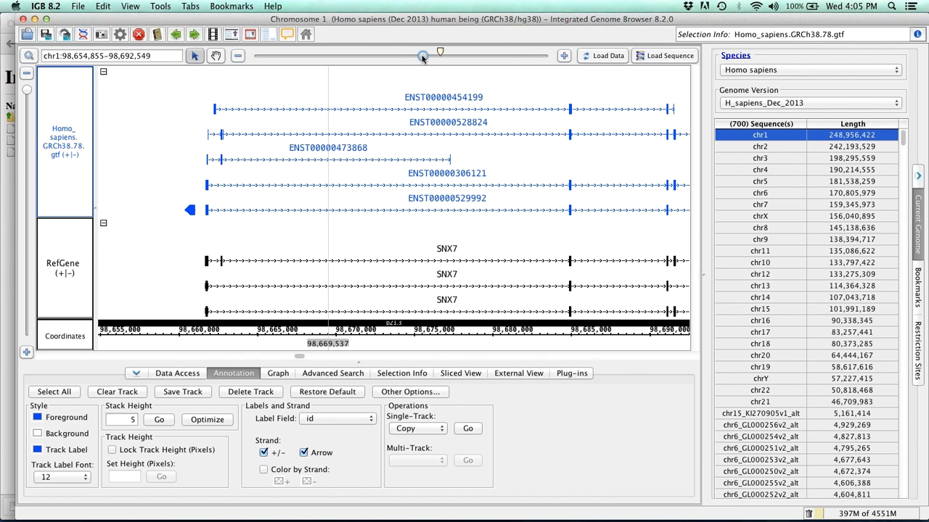
drag(424, 56, 413, 56)
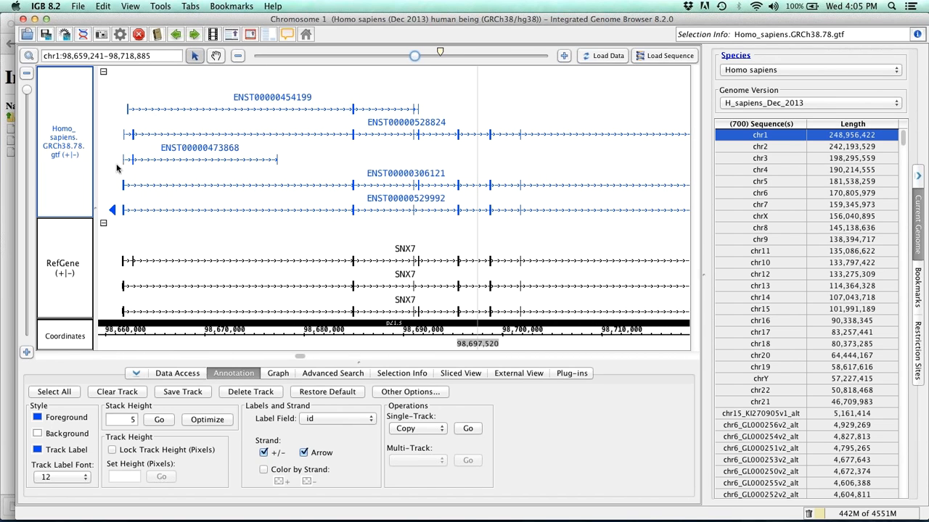
mouse_move(119, 160)
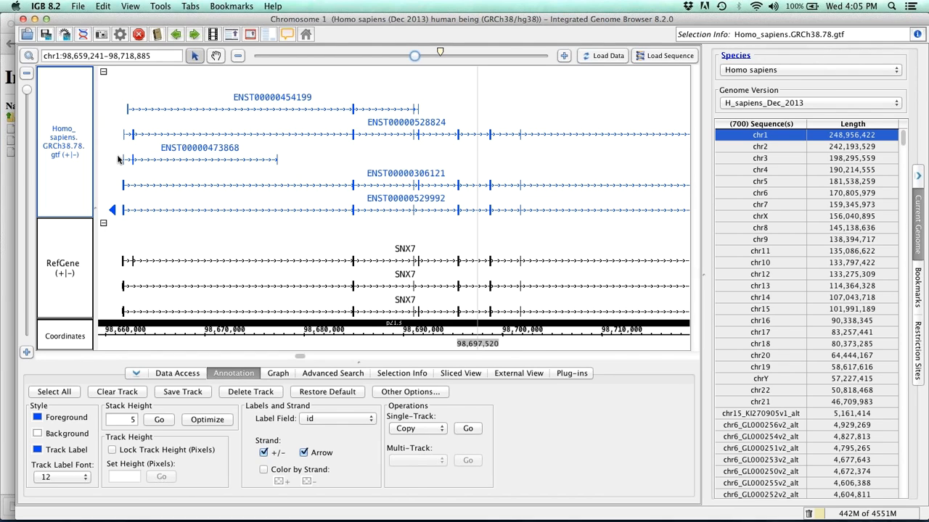
mouse_move(586, 99)
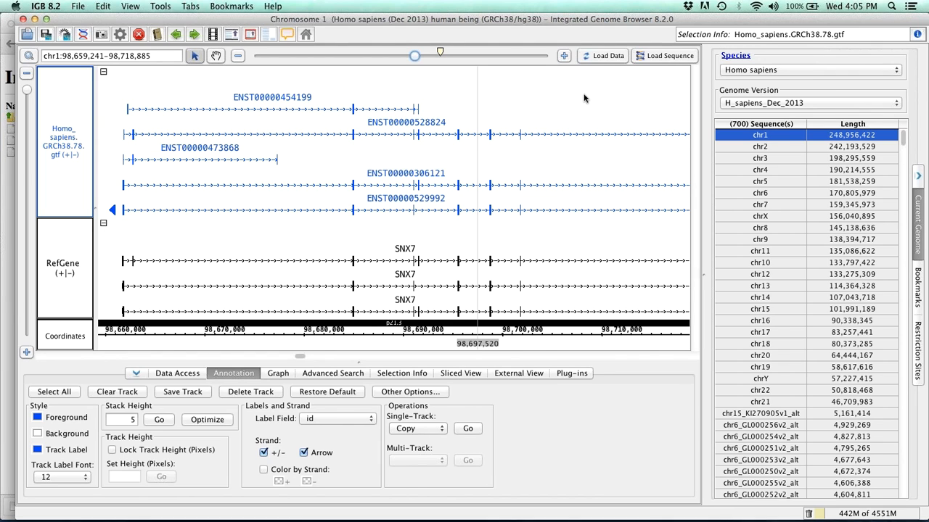
mouse_move(608, 104)
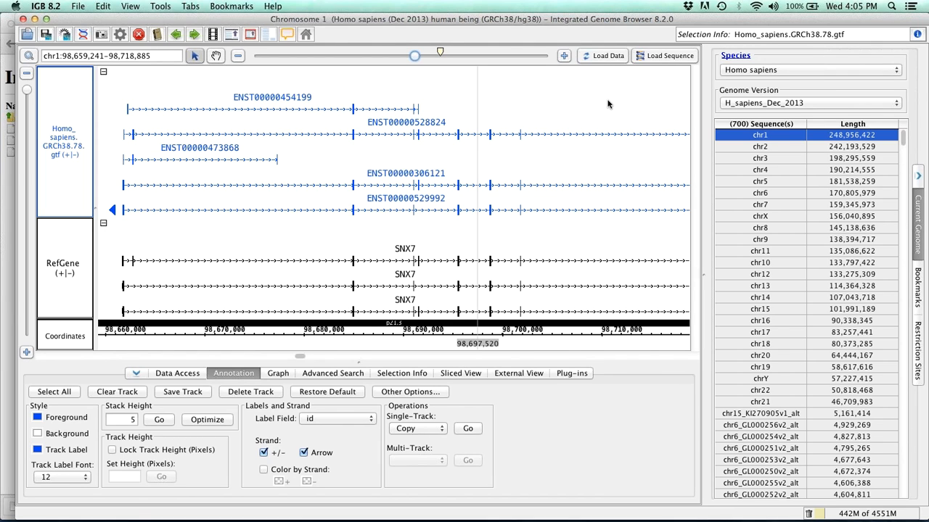
mouse_move(723, 121)
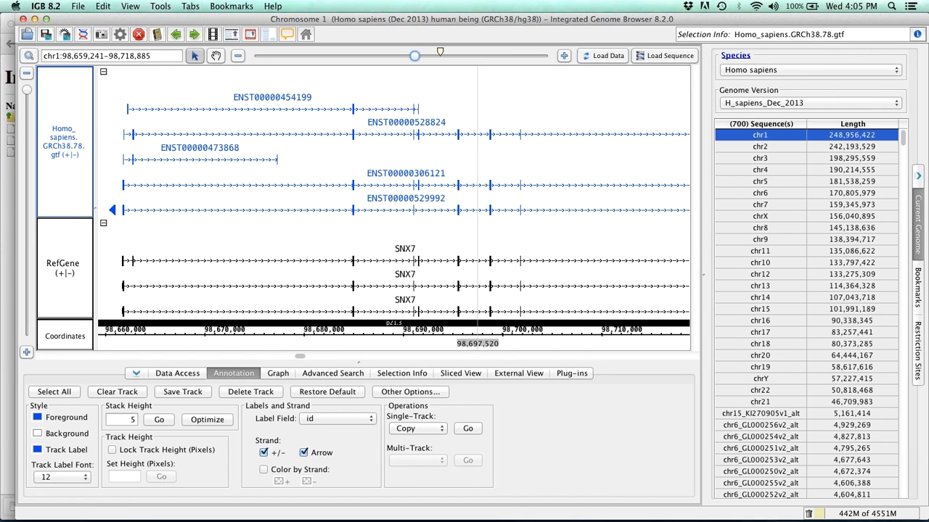
mouse_move(722, 23)
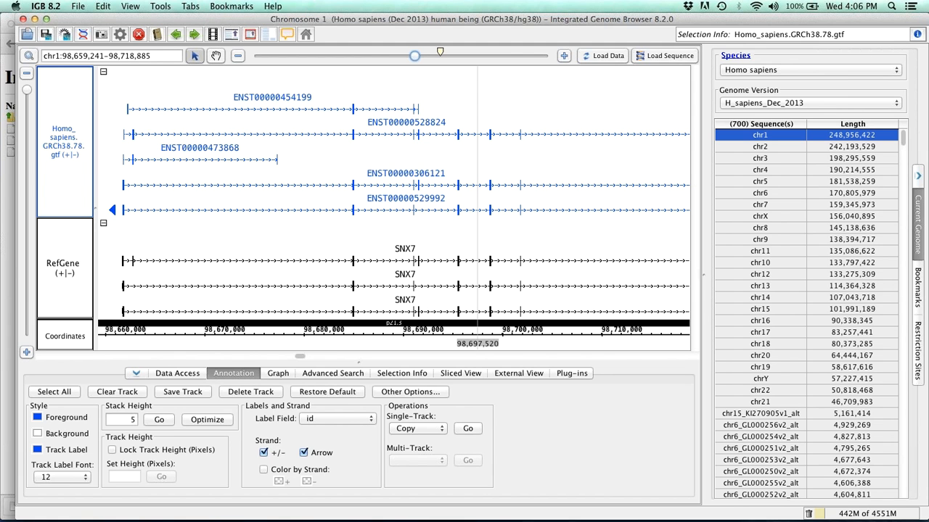
In Chrome, search the Bioconductor site for 'SRAdb' and go to the SRAdb package page
click(670, 26)
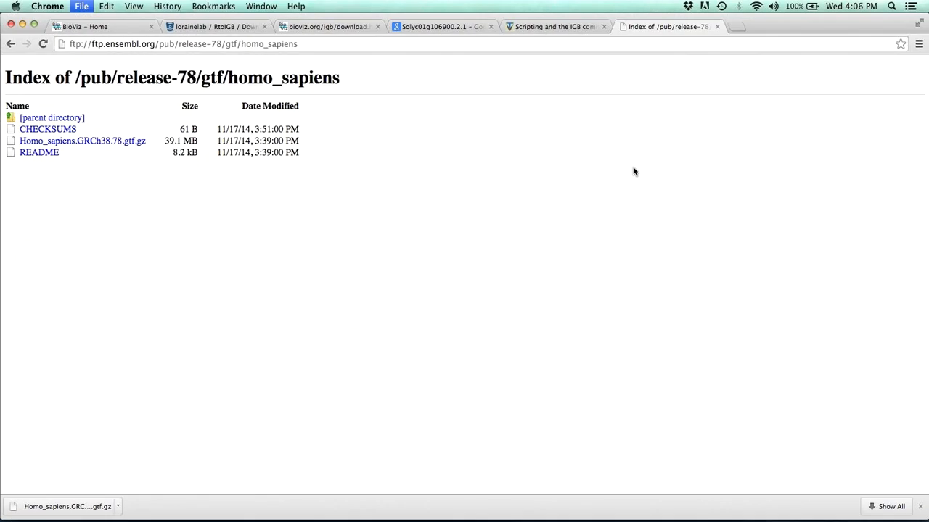
click(734, 26)
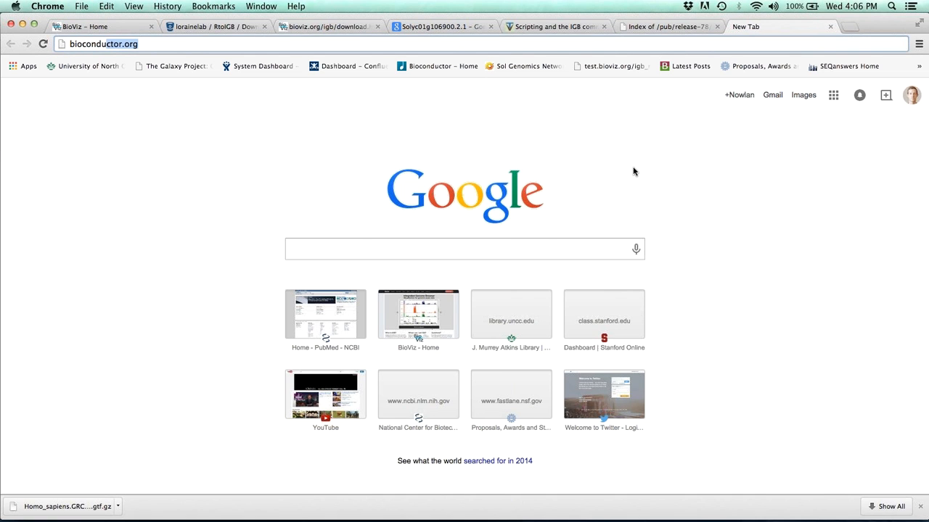
key(Return)
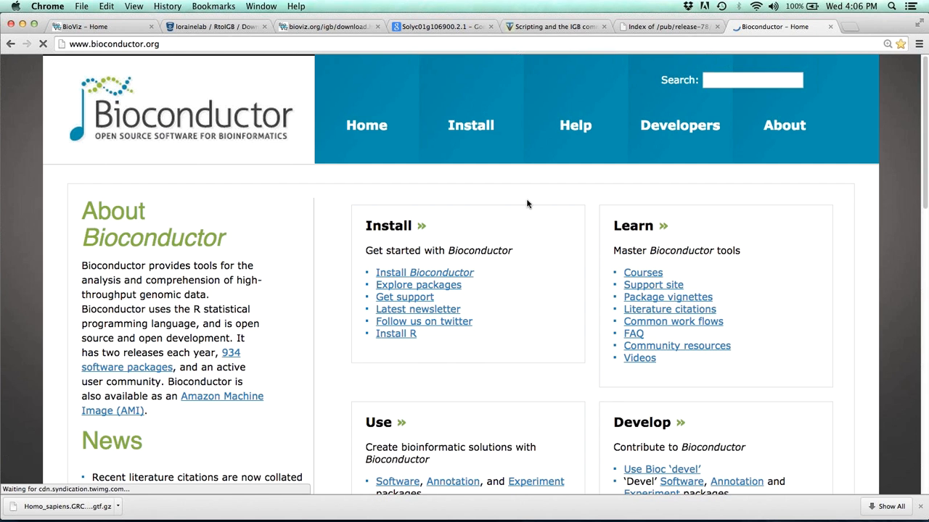
click(752, 80)
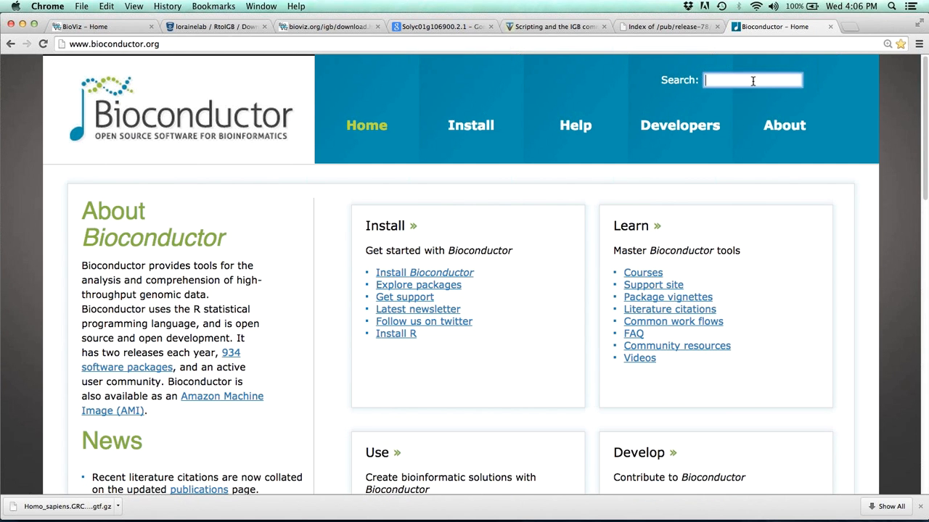
text(SR)
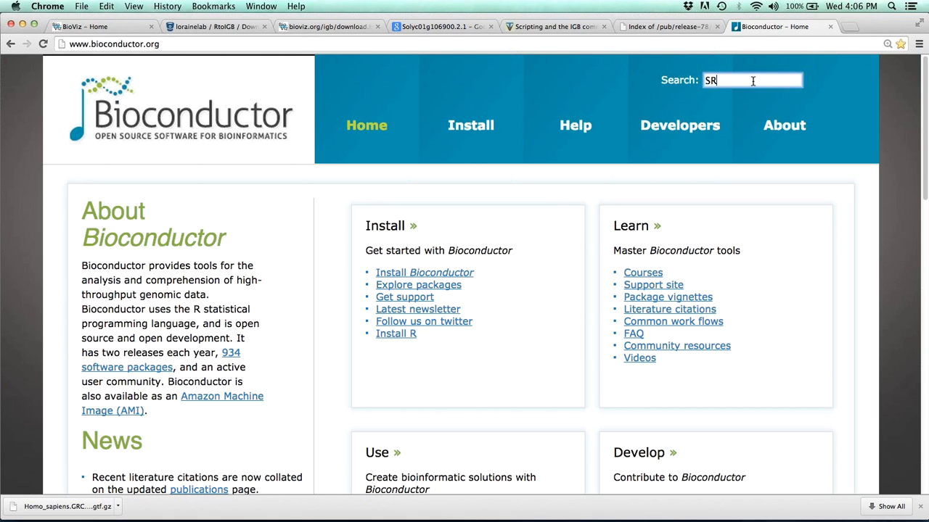
text(Adb)
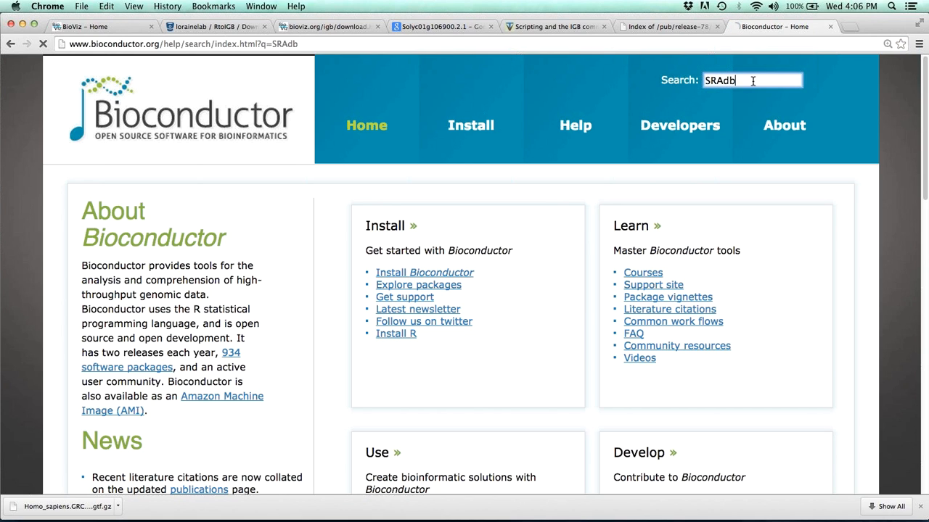
key(Return)
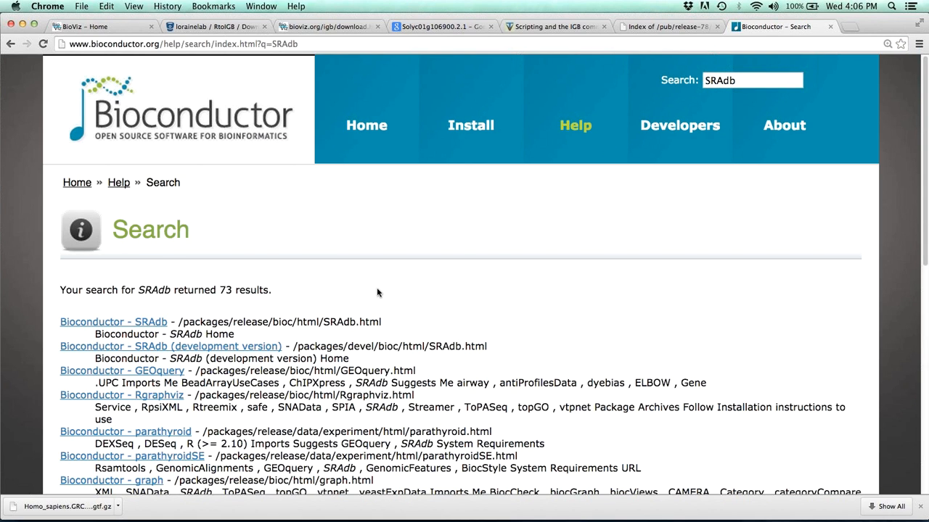
scroll(down, 3)
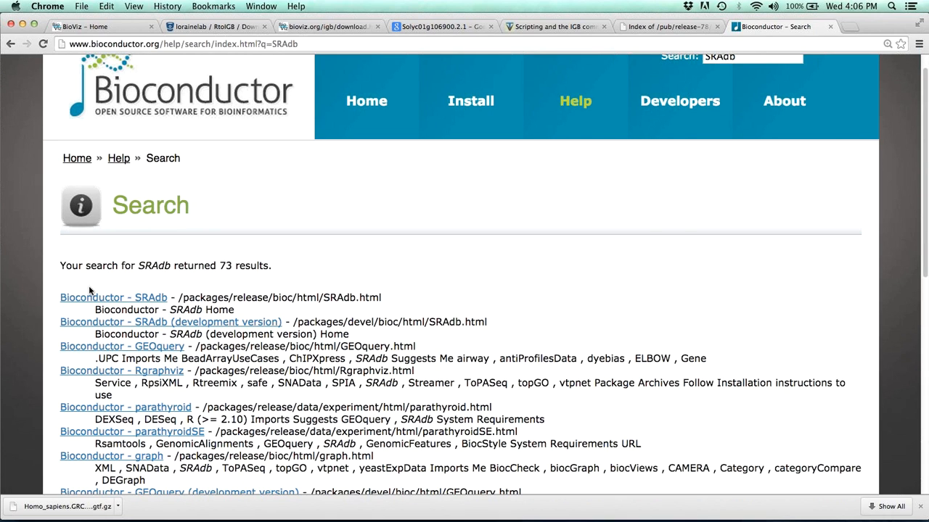
mouse_move(133, 303)
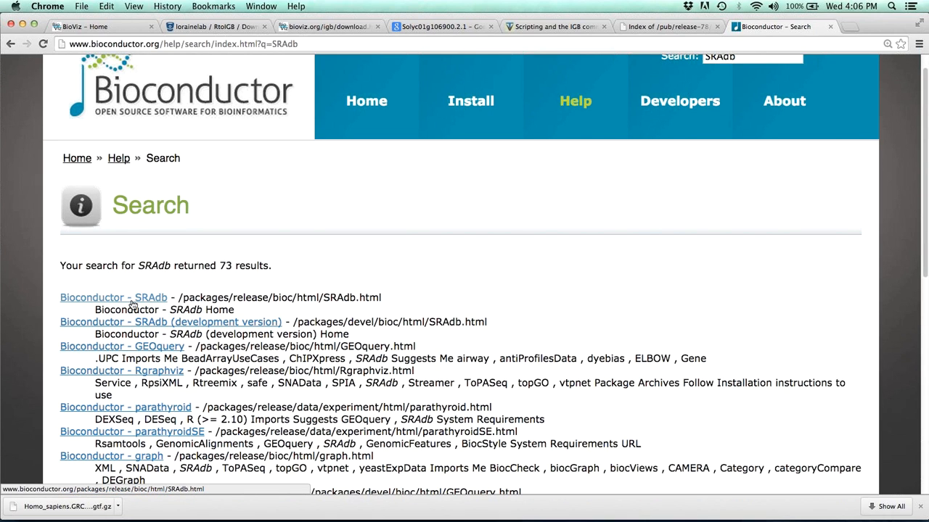
click(113, 297)
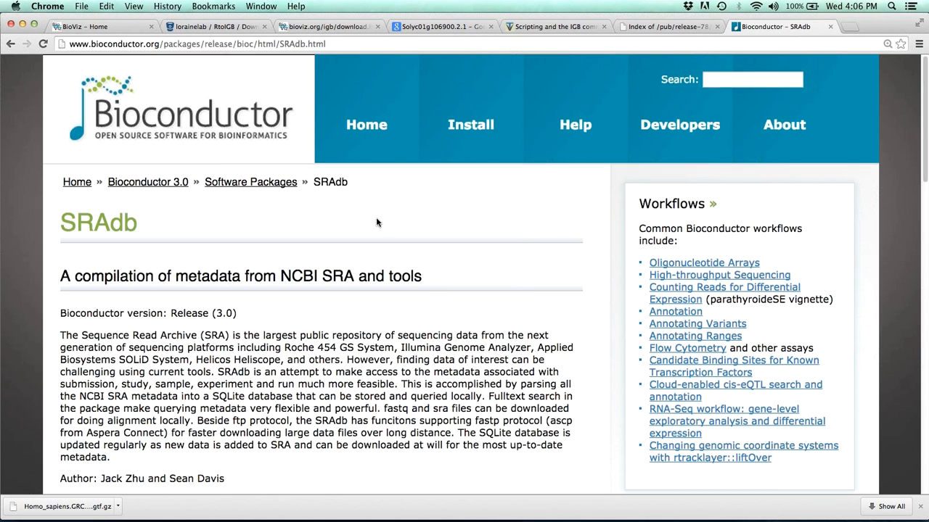
Scroll the SRAdb page down to Documentation and start loading the vignette PDF
scroll(down, 3)
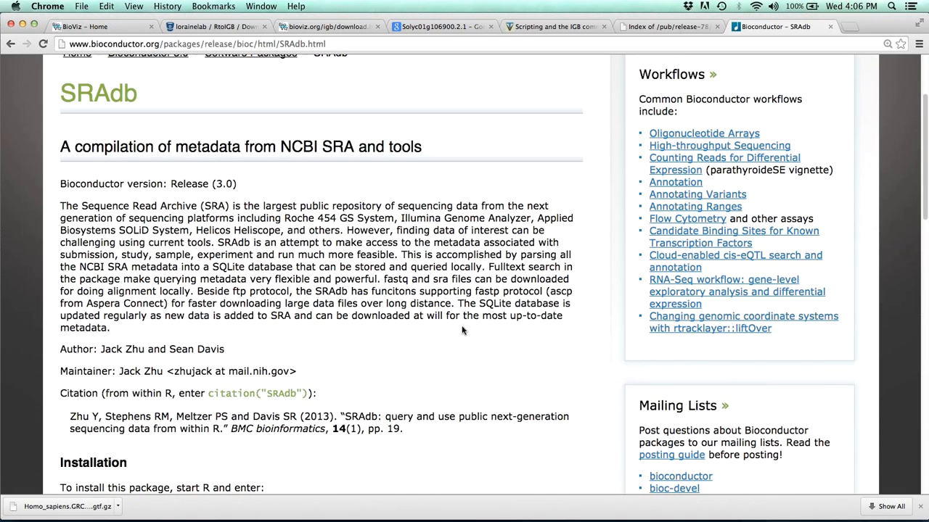
scroll(down, 3)
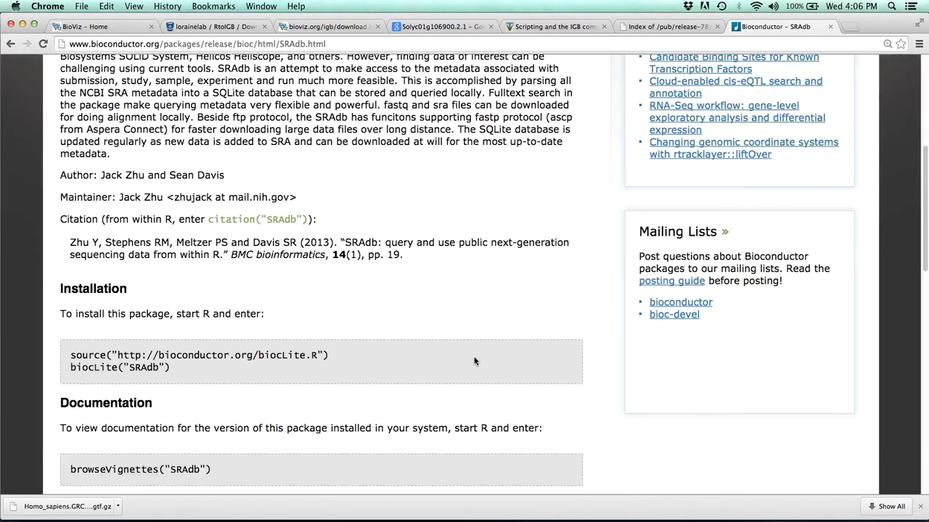
scroll(down, 3)
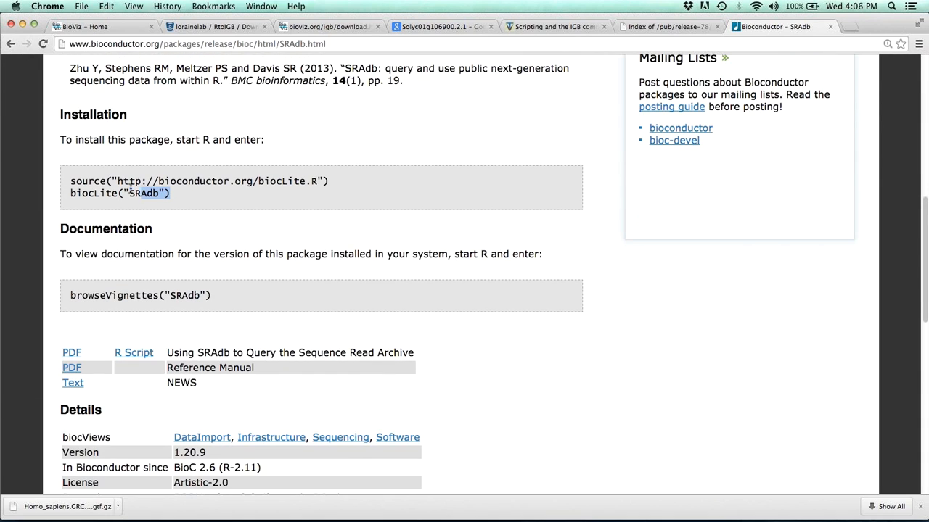
scroll(down, 3)
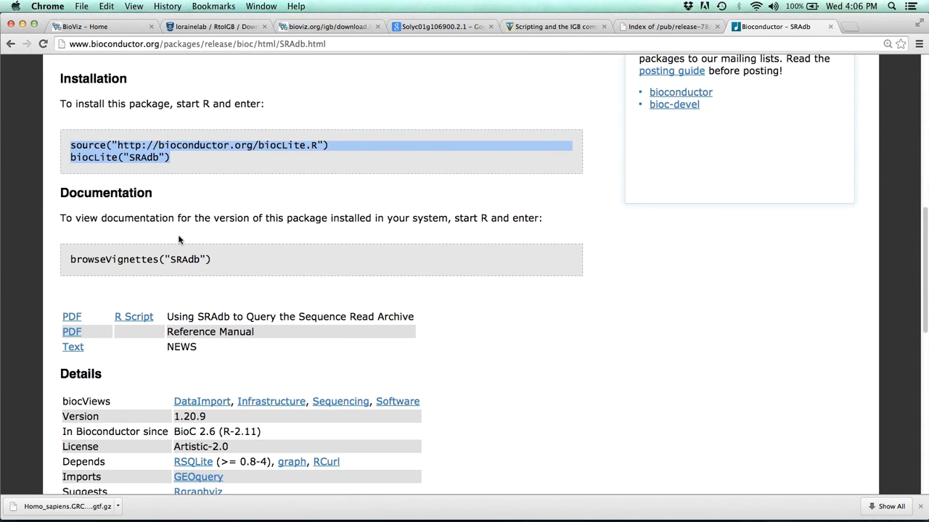
scroll(down, 3)
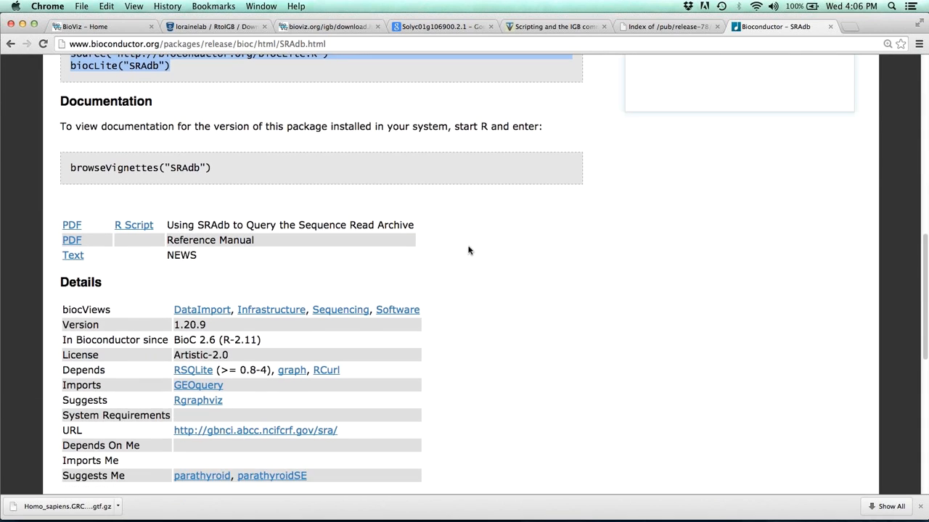
scroll(down, 3)
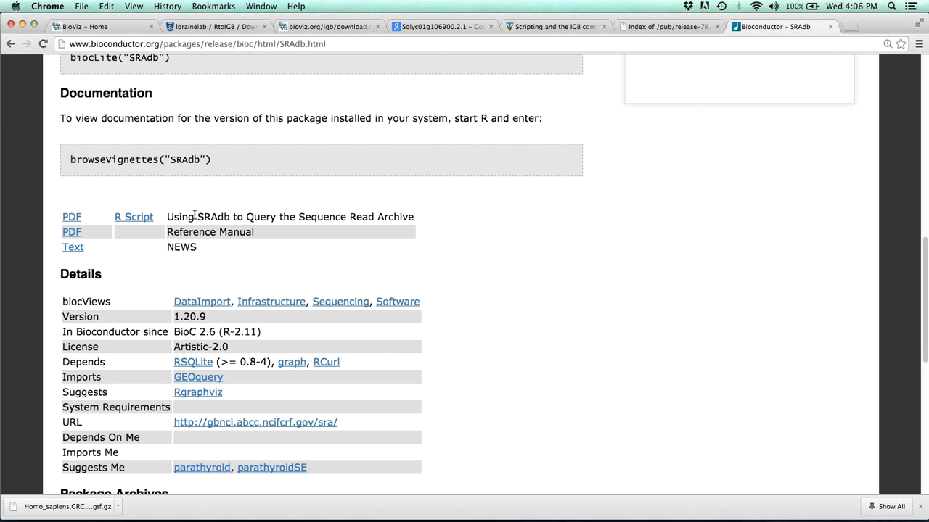
scroll(down, 3)
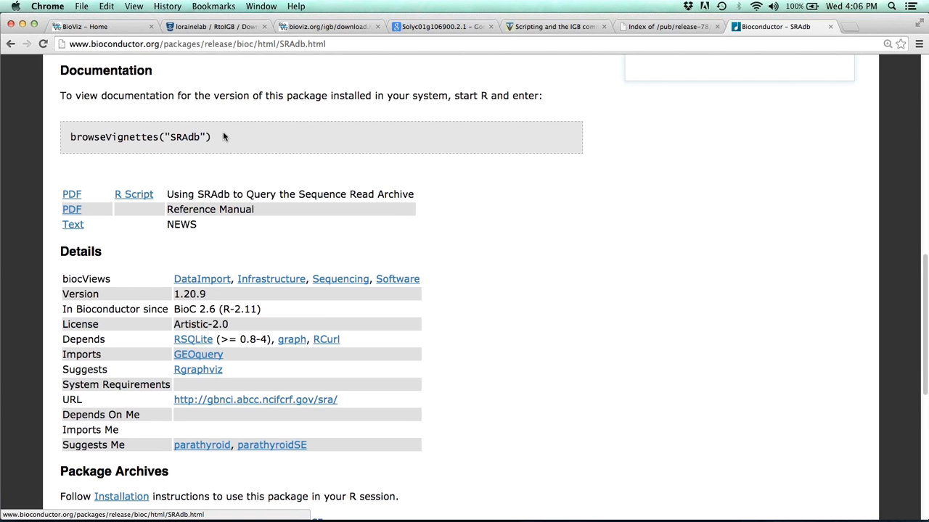
mouse_move(148, 235)
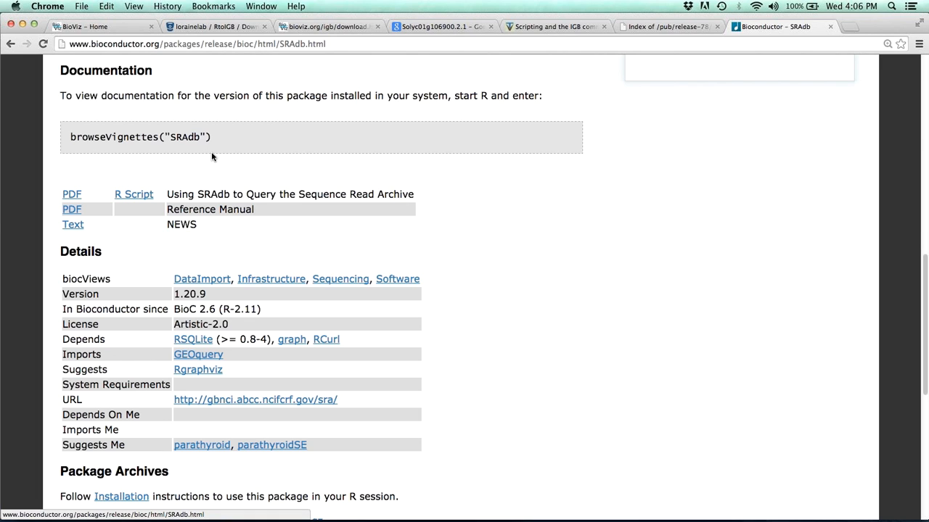
mouse_move(151, 168)
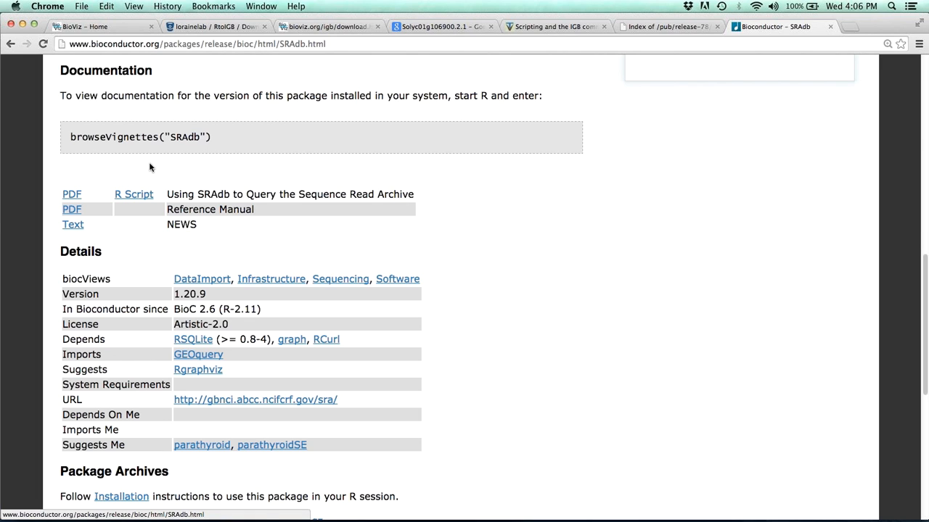
click(71, 194)
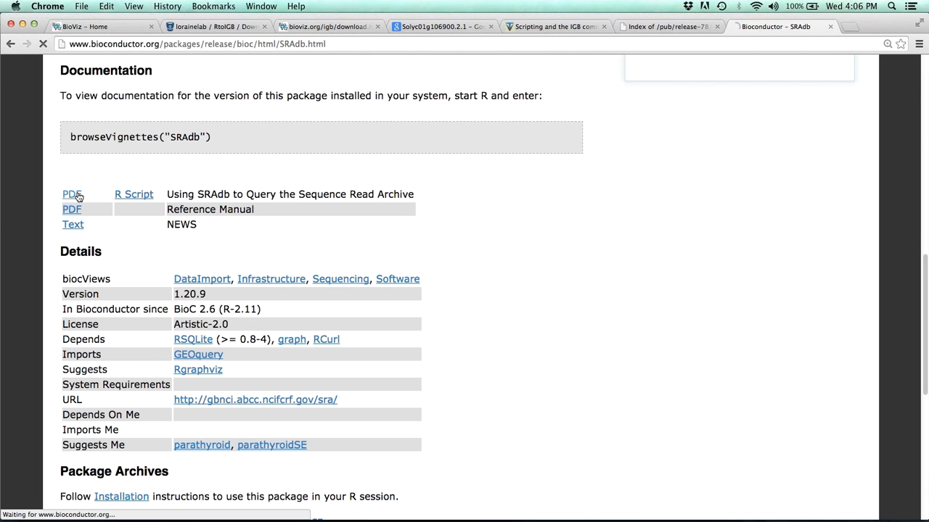
Read through the SRAdb vignette PDF's introduction, entity-relationship diagram and setup code
click(71, 194)
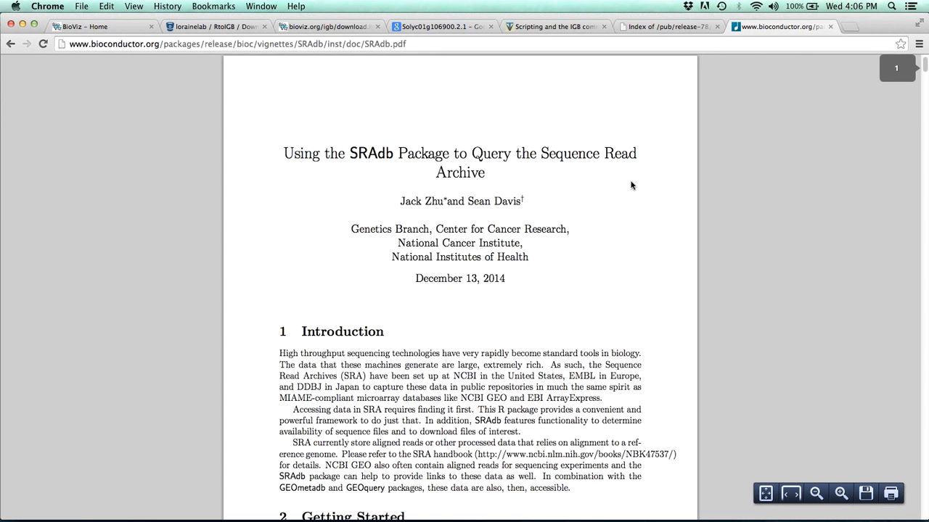
scroll(down, 3)
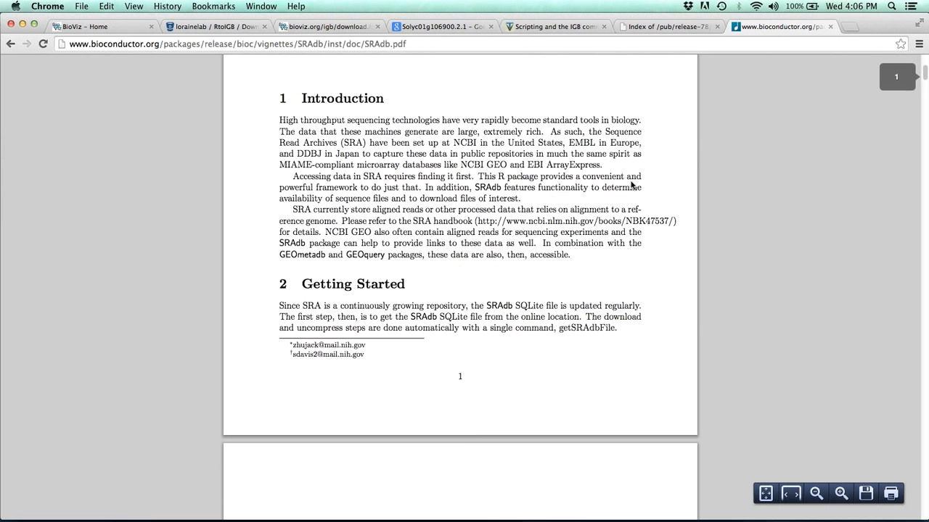
scroll(down, 3)
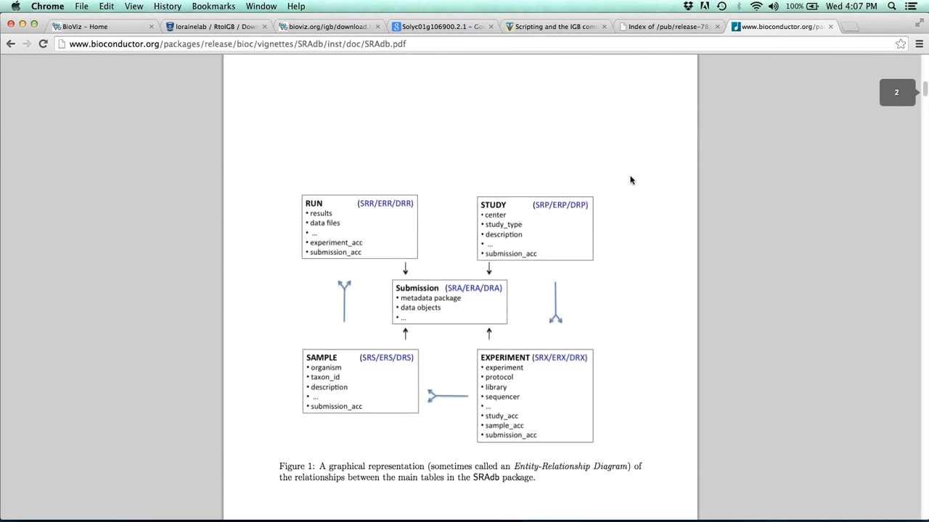
scroll(down, 3)
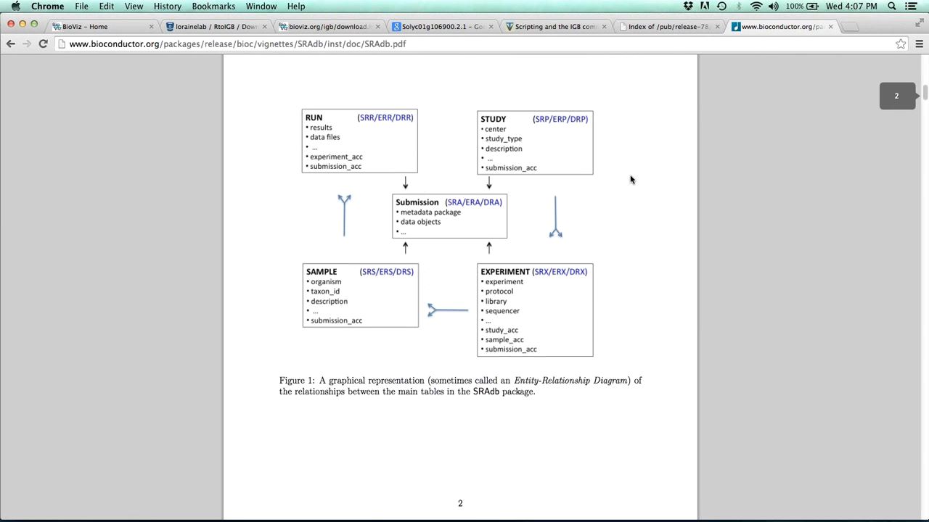
scroll(up, 3)
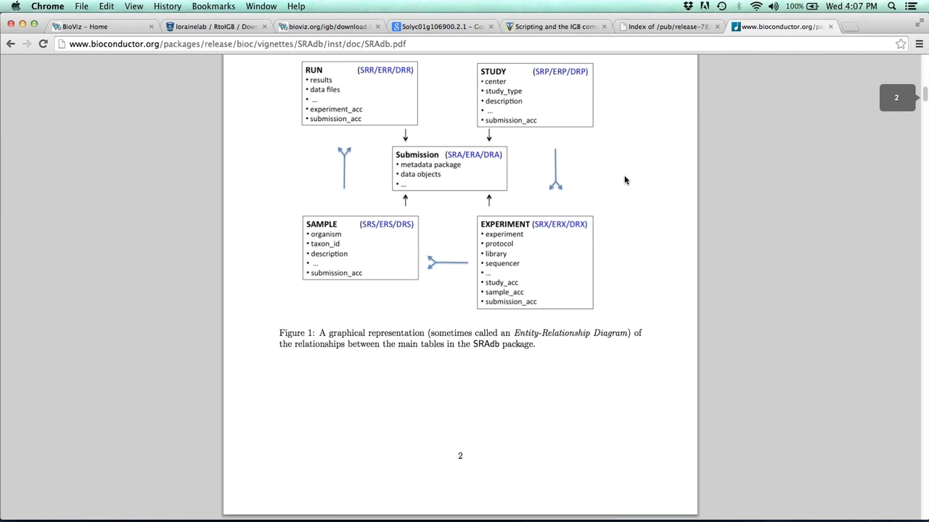
scroll(down, 3)
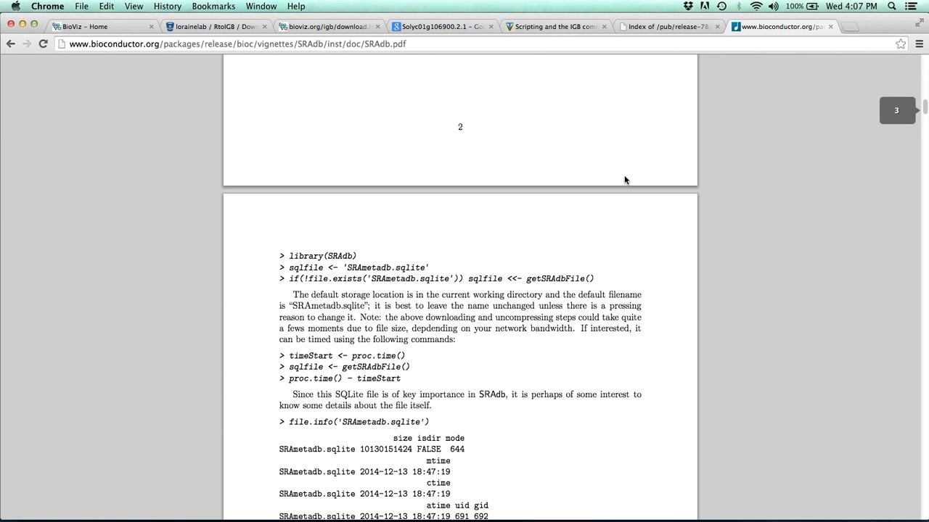
scroll(down, 3)
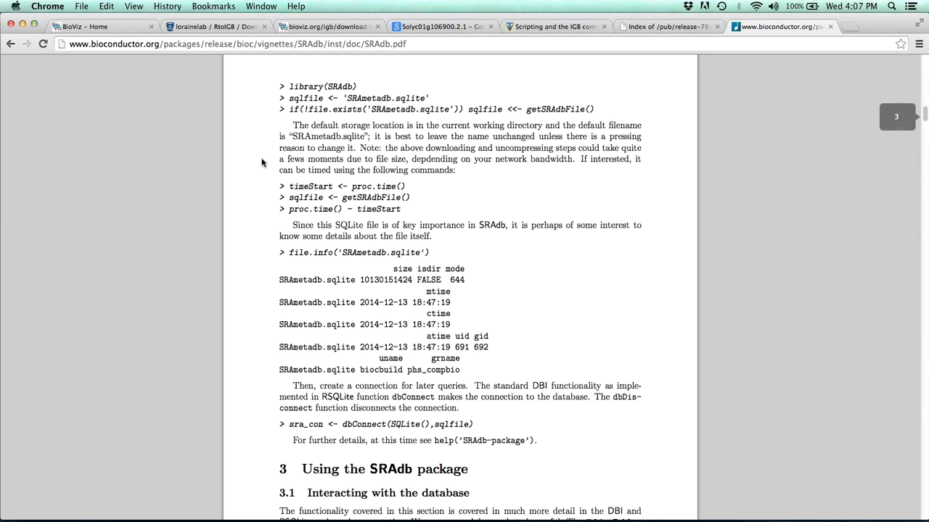
scroll(down, 3)
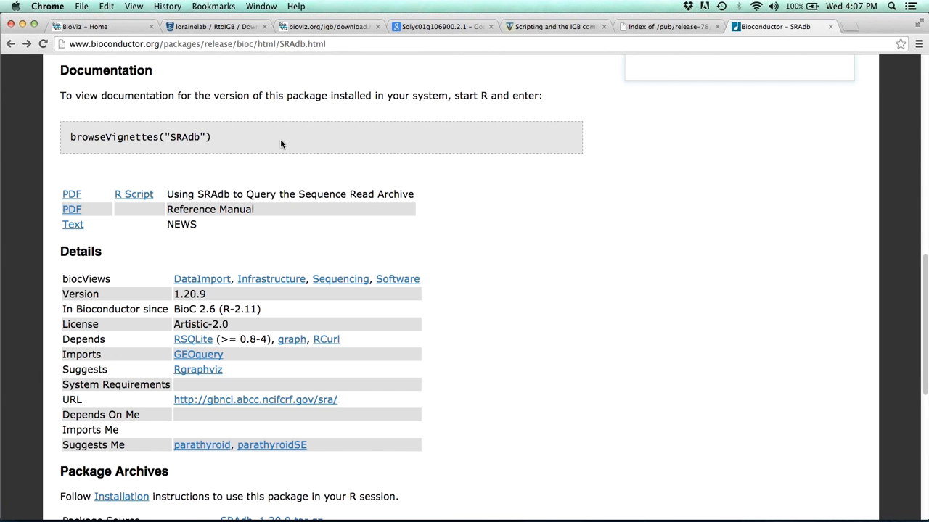
Scroll the SRAdb package page back to its top showing the description and maintainer details
scroll(up, 3)
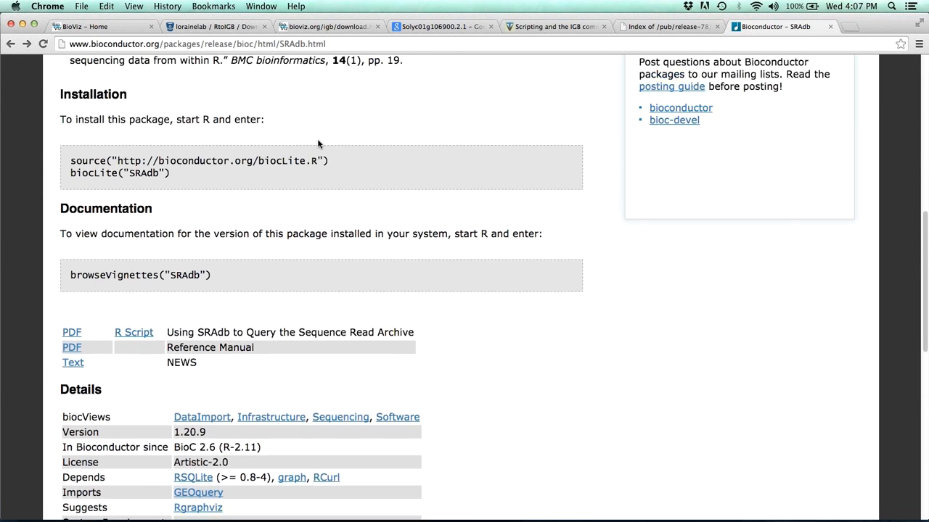
scroll(up, 3)
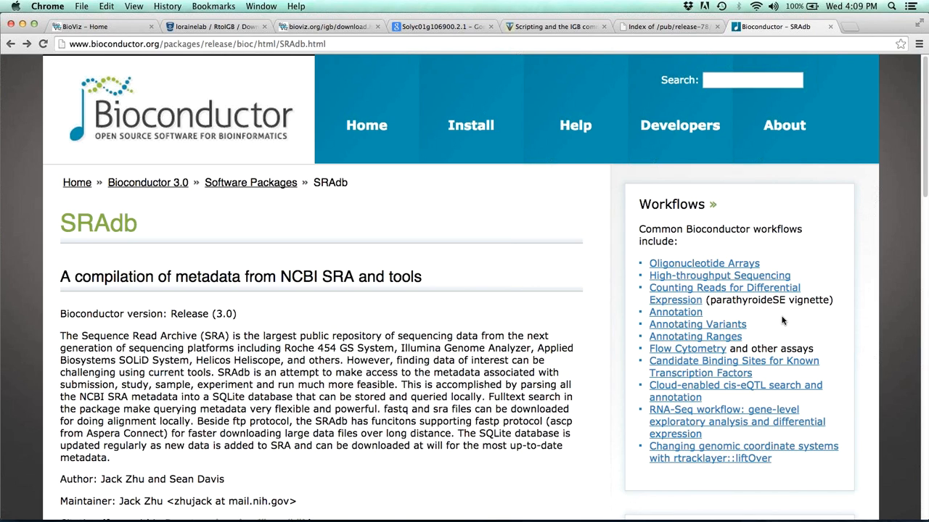
Bring the BioViz IGB home page tab to the front in Chrome
click(81, 26)
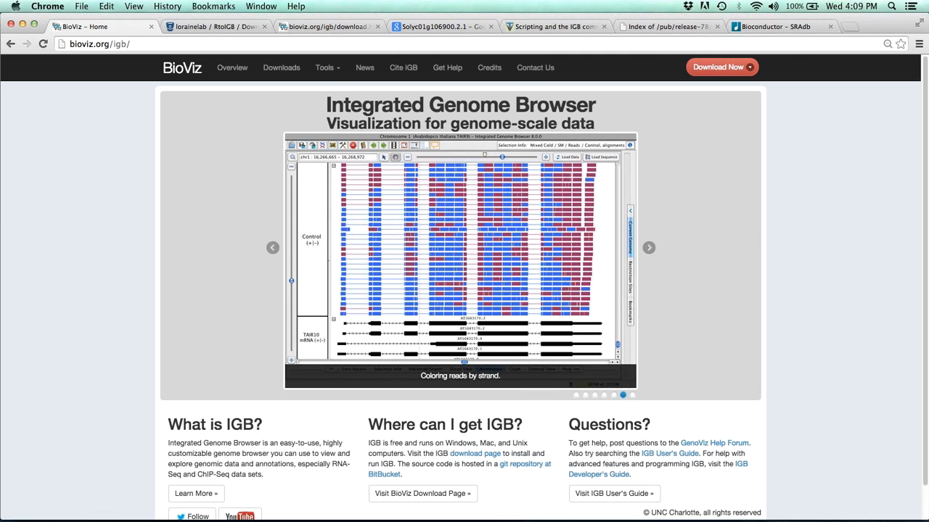
Cycle the IGB home page slideshow between RNA-Seq coverage graphs, coloring reads by strand and strand tiers slides
click(632, 395)
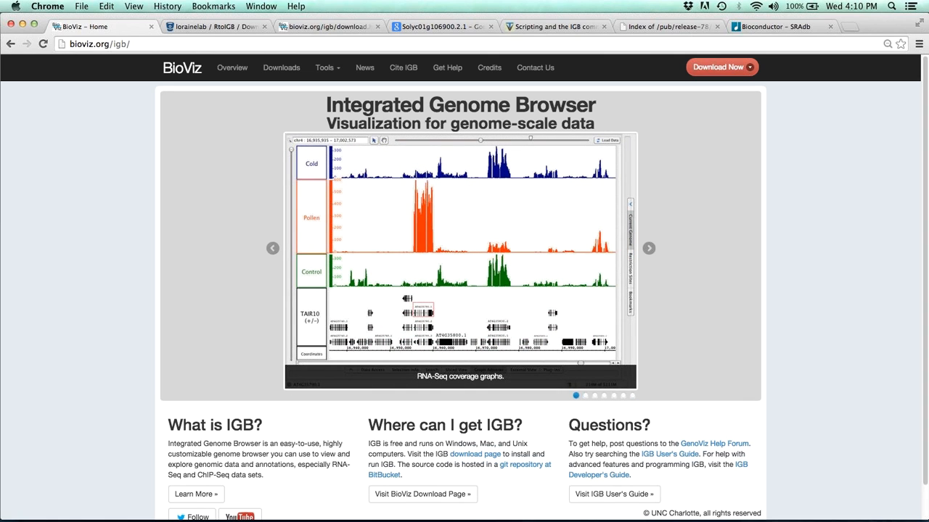
click(585, 395)
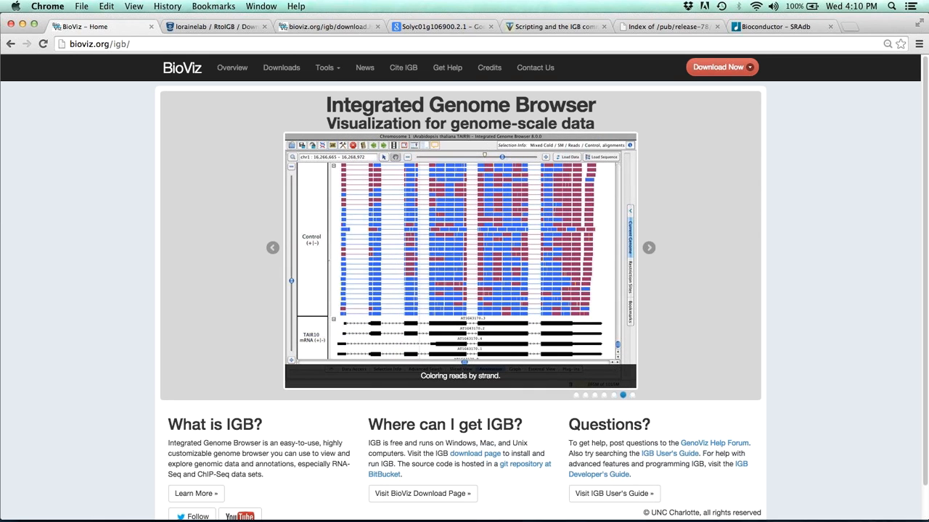
click(632, 394)
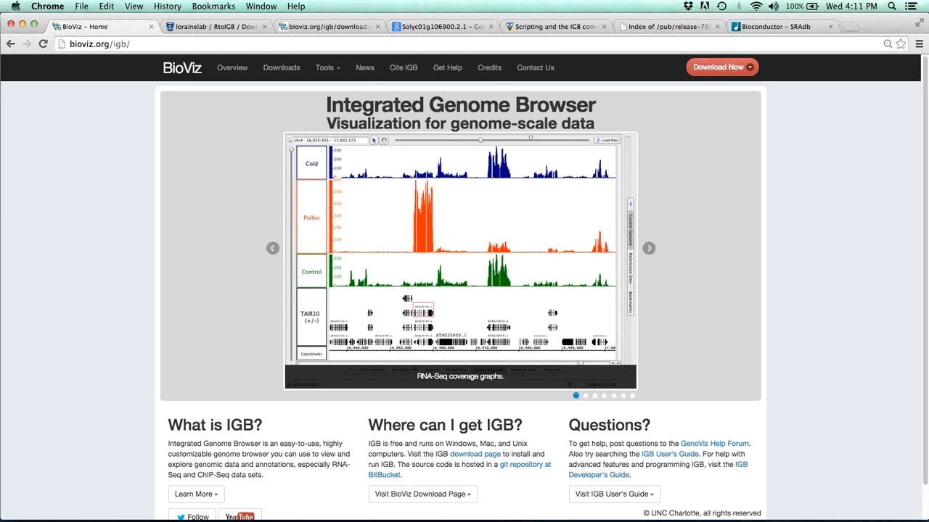
click(585, 394)
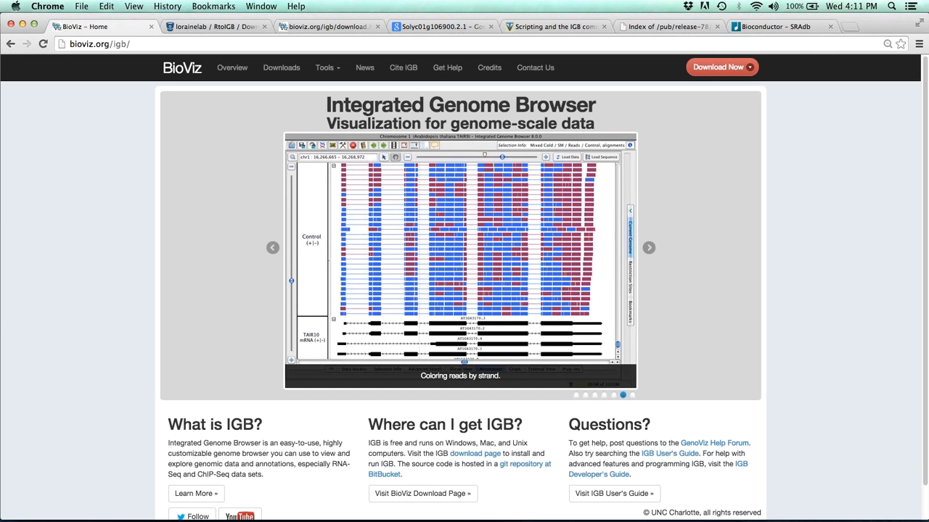
click(633, 395)
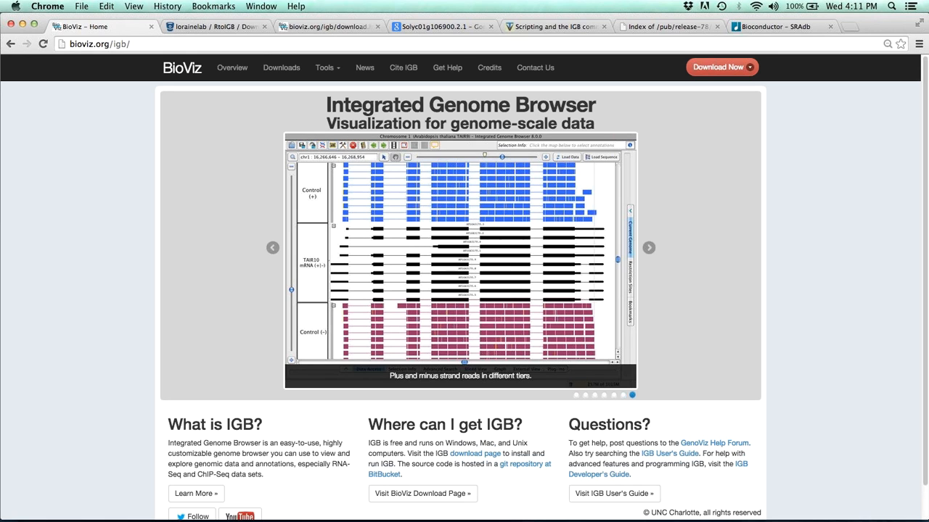
click(575, 395)
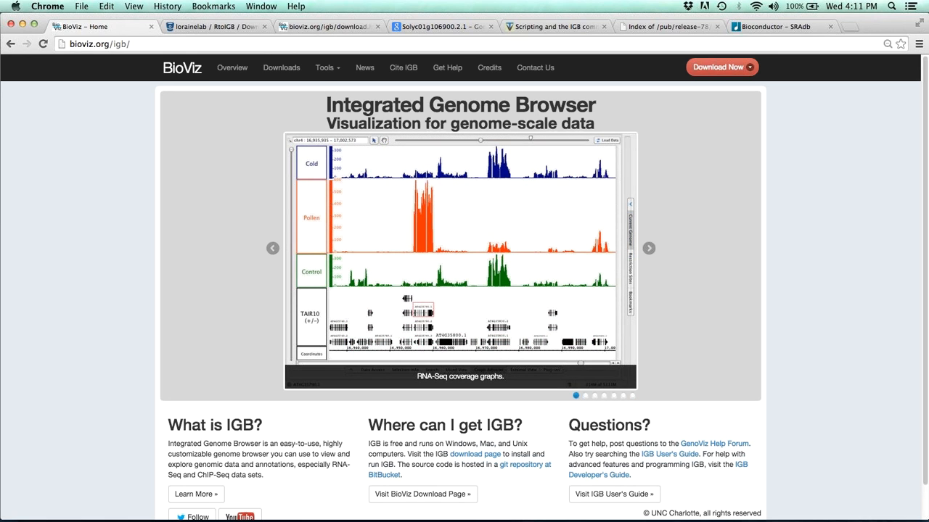
Step through the live tutorials and strand-coloring slides, ending on the RNA-Seq coverage graphs slide
click(585, 395)
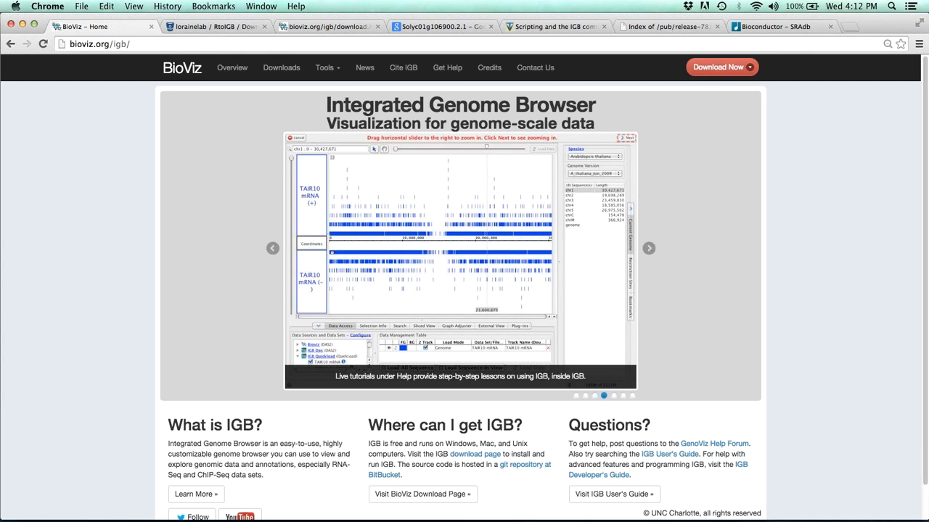
click(649, 248)
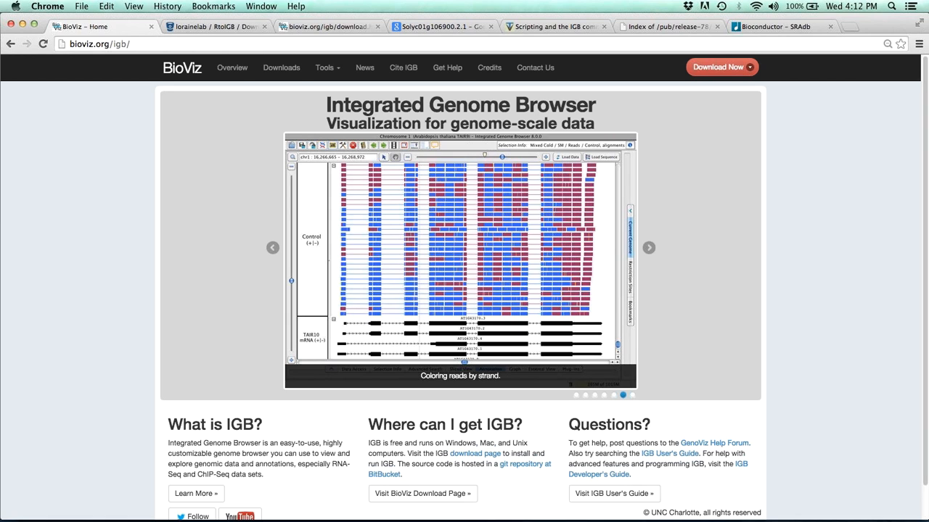
click(633, 395)
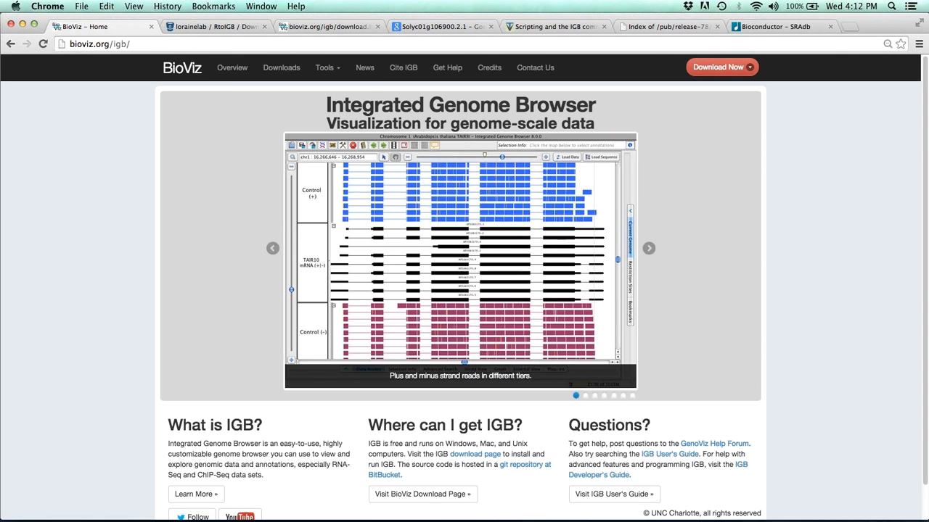
click(647, 248)
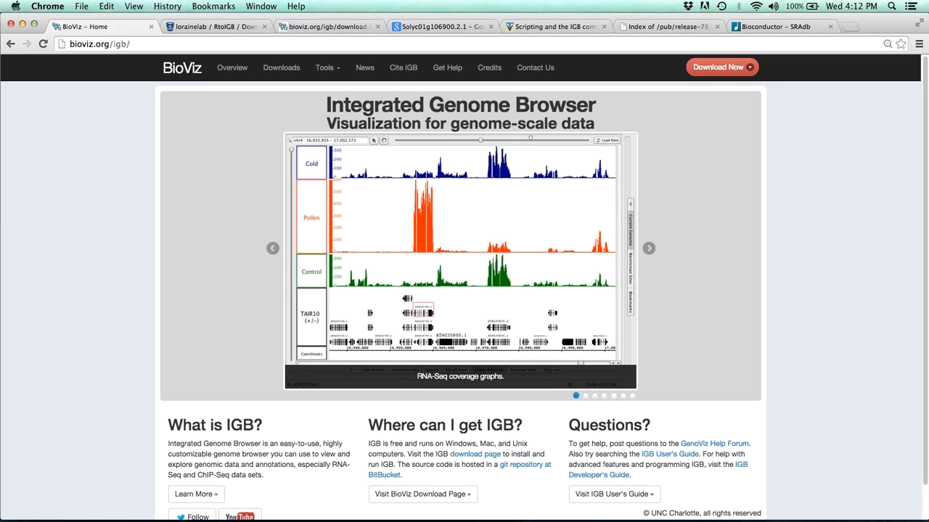
click(585, 394)
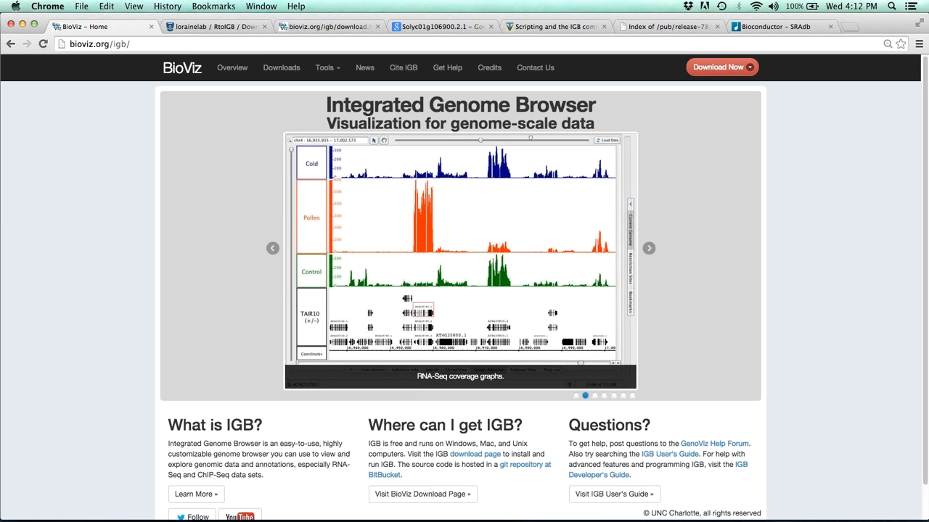